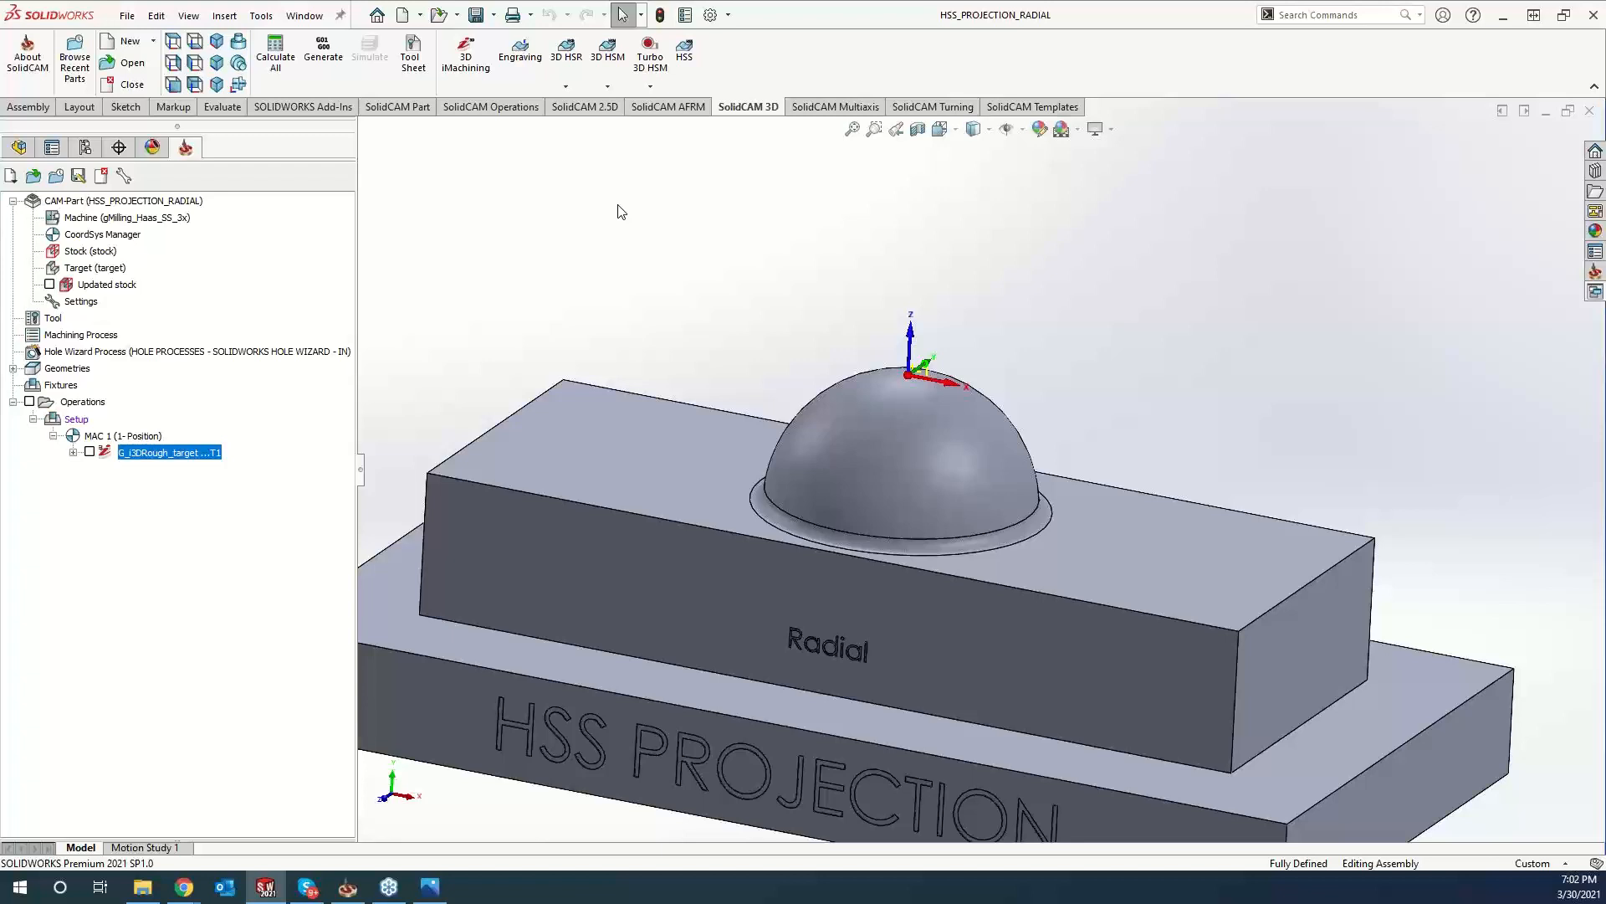
pyautogui.moveTo(589, 202)
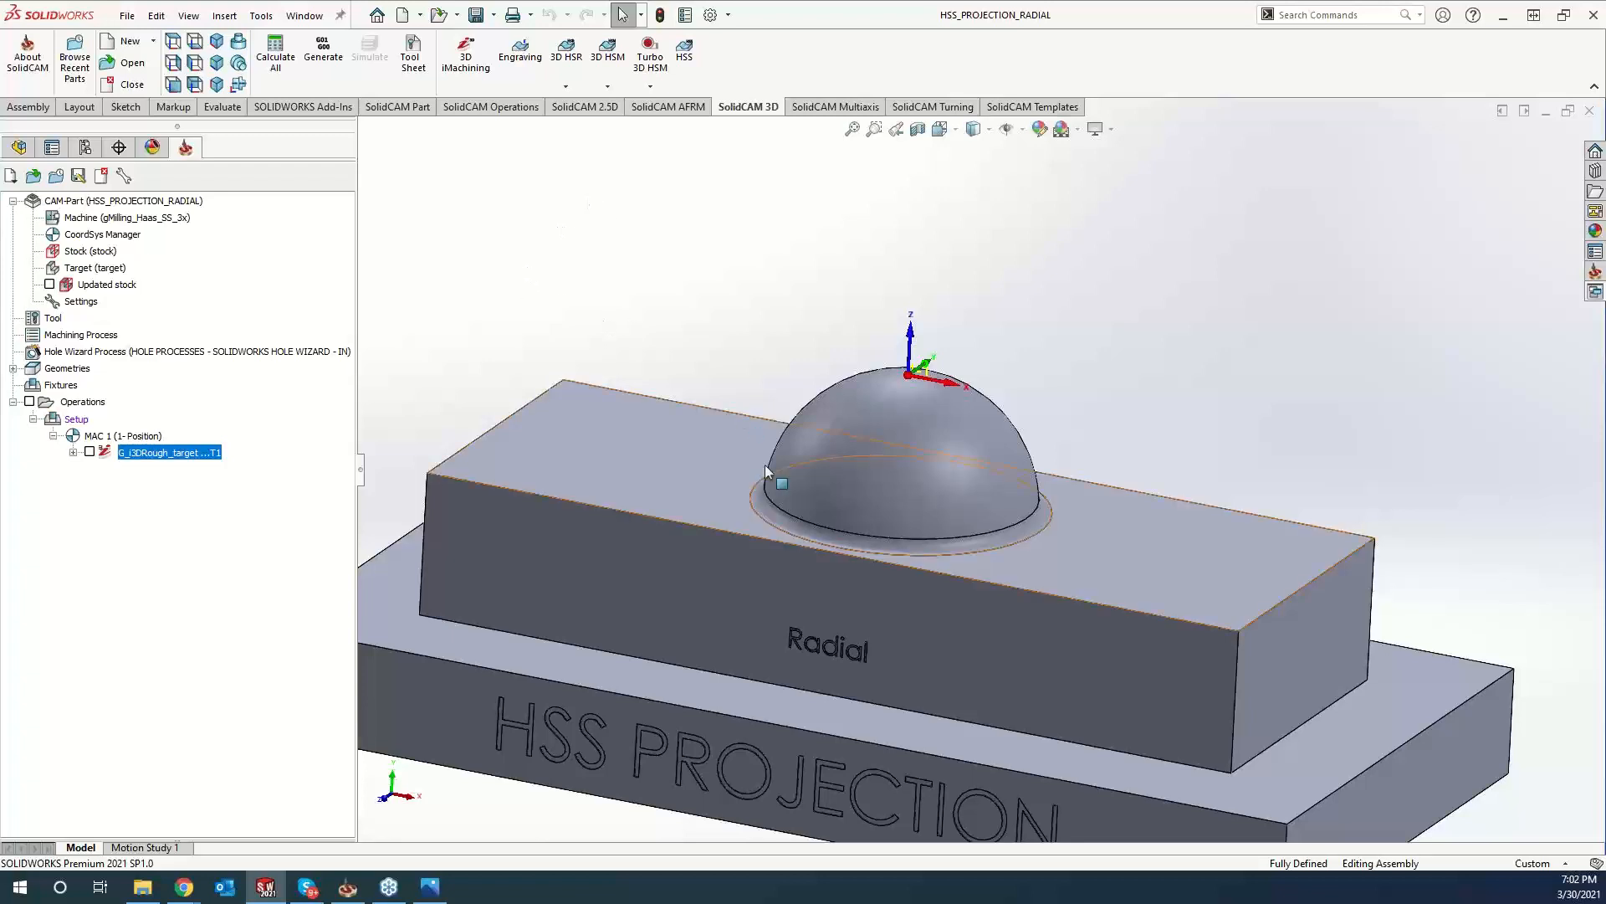
pyautogui.moveTo(884, 383)
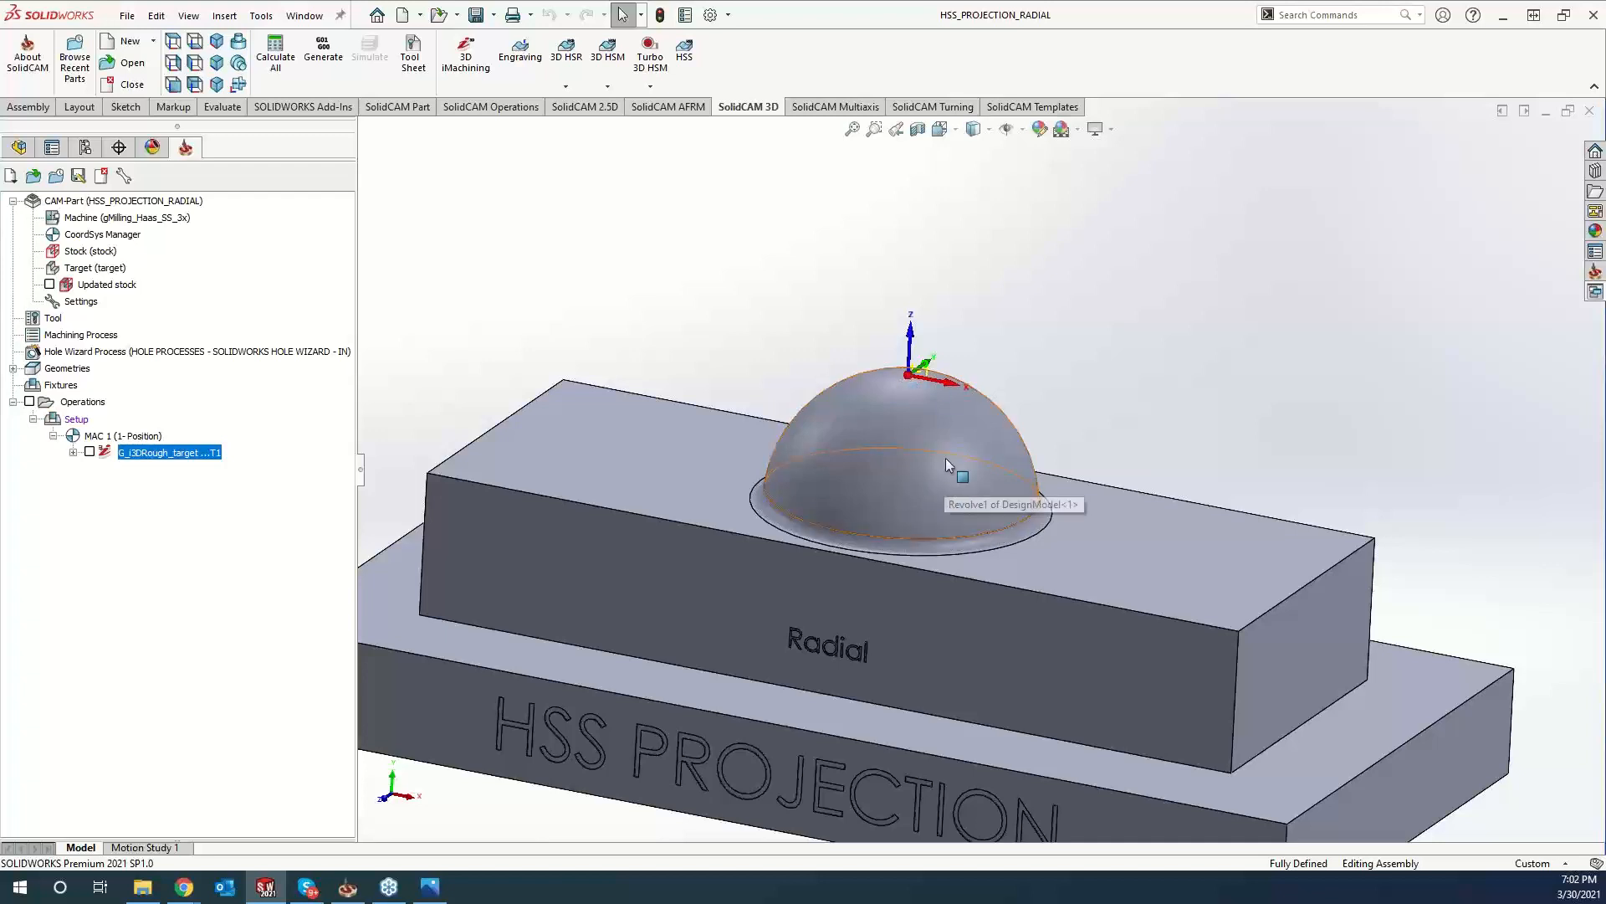
pyautogui.moveTo(776, 353)
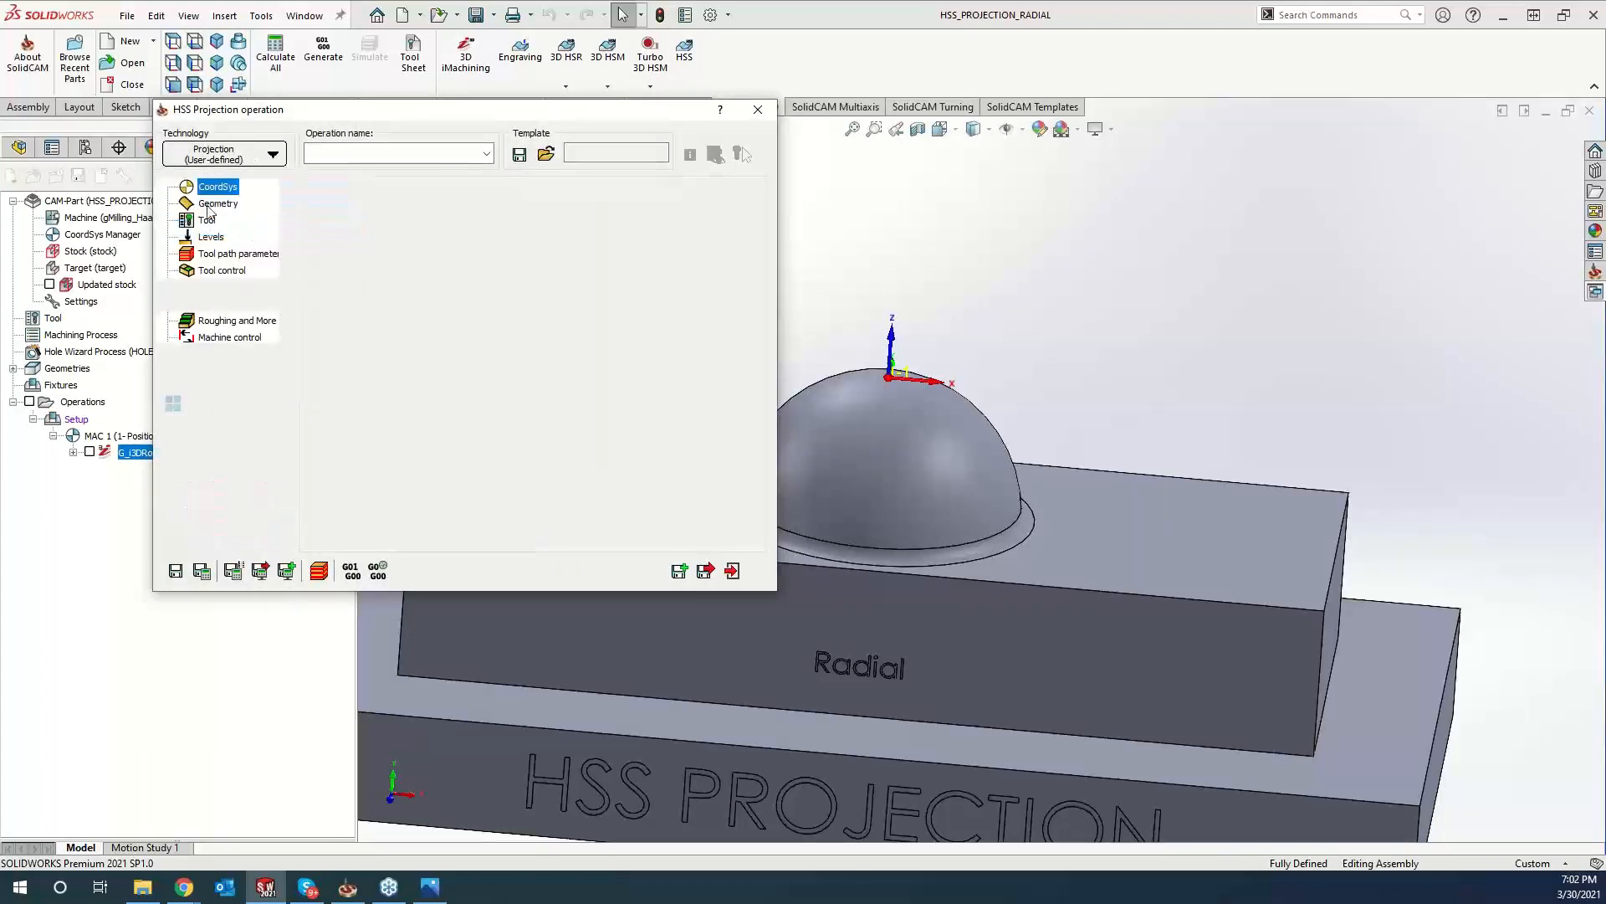
# Set Perpendicular to Curve technology, picking the dome faces and the base curve as geometry.
pyautogui.click(273, 154)
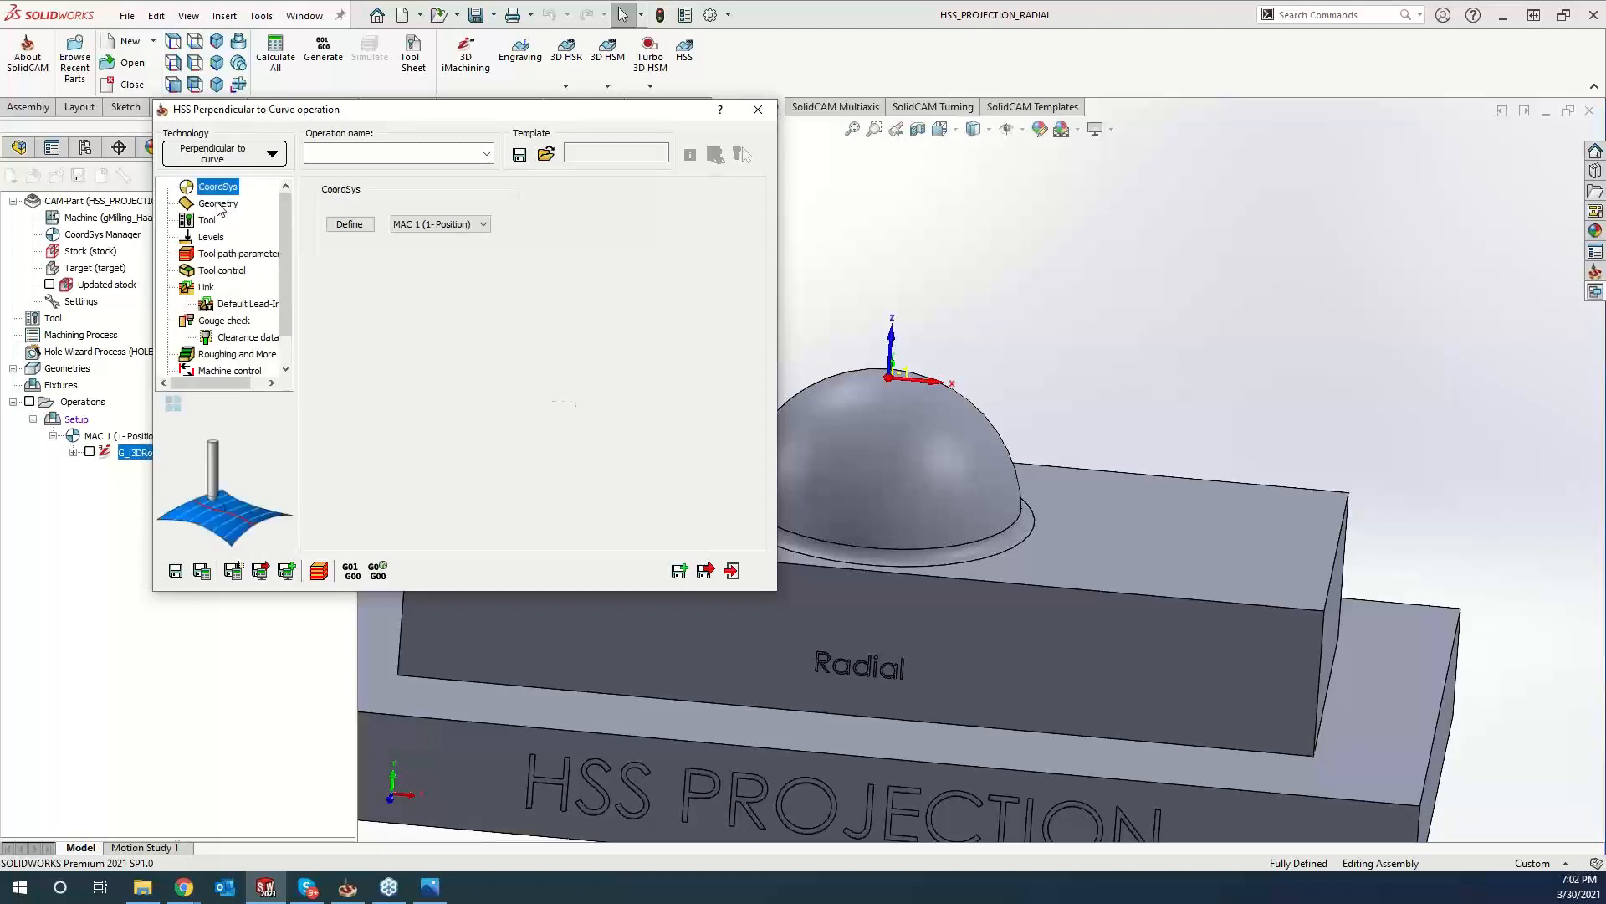
pyautogui.click(219, 203)
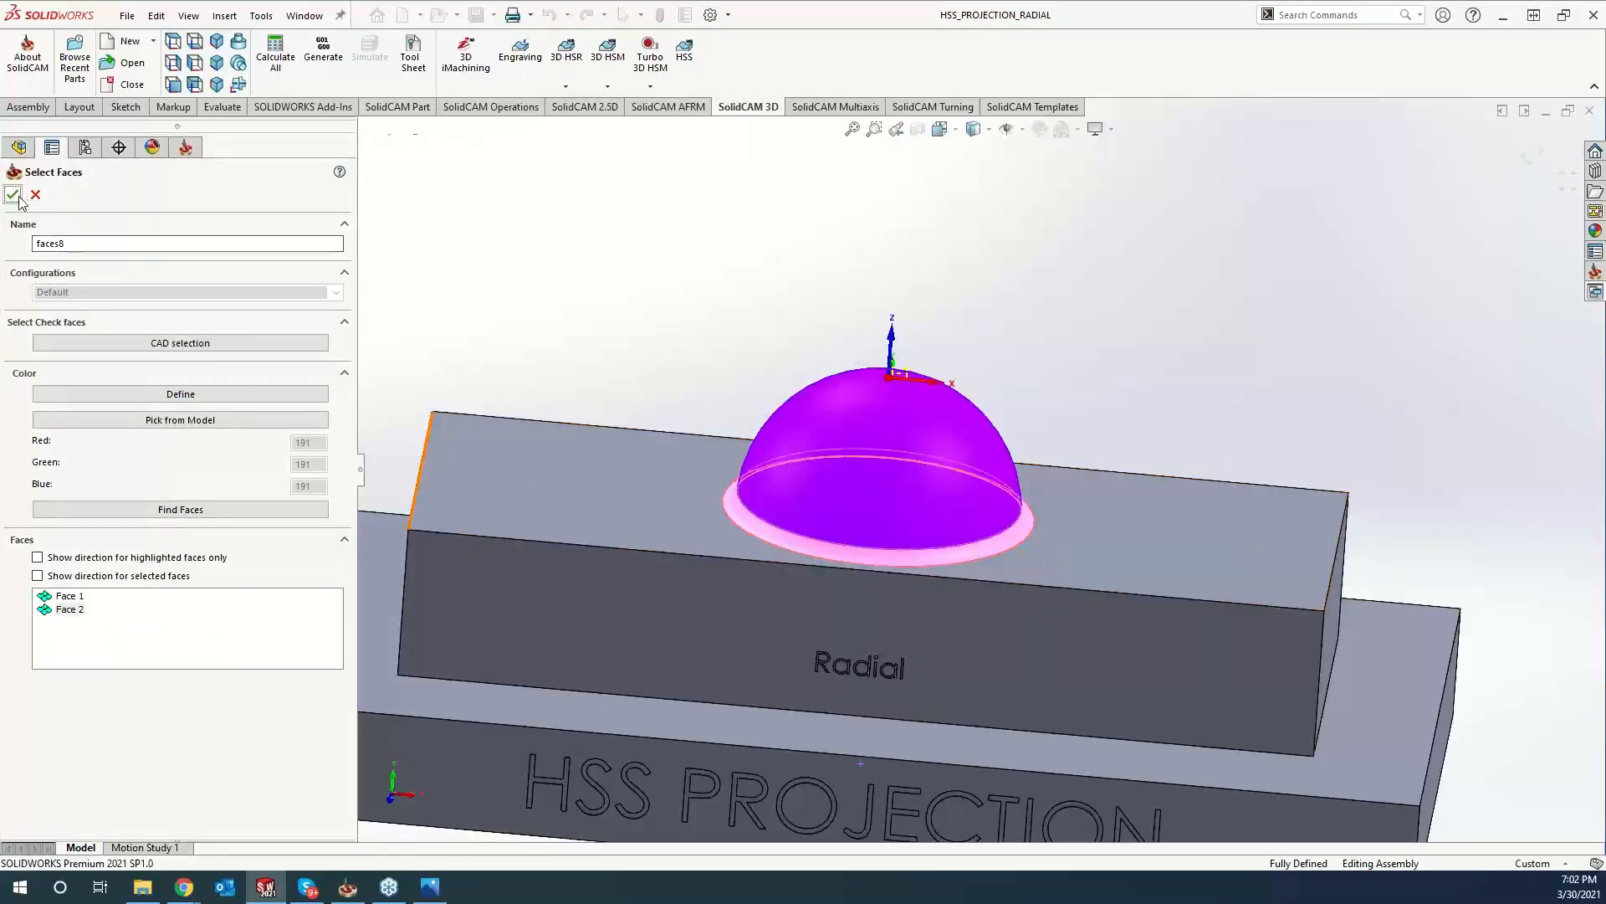
pyautogui.click(14, 194)
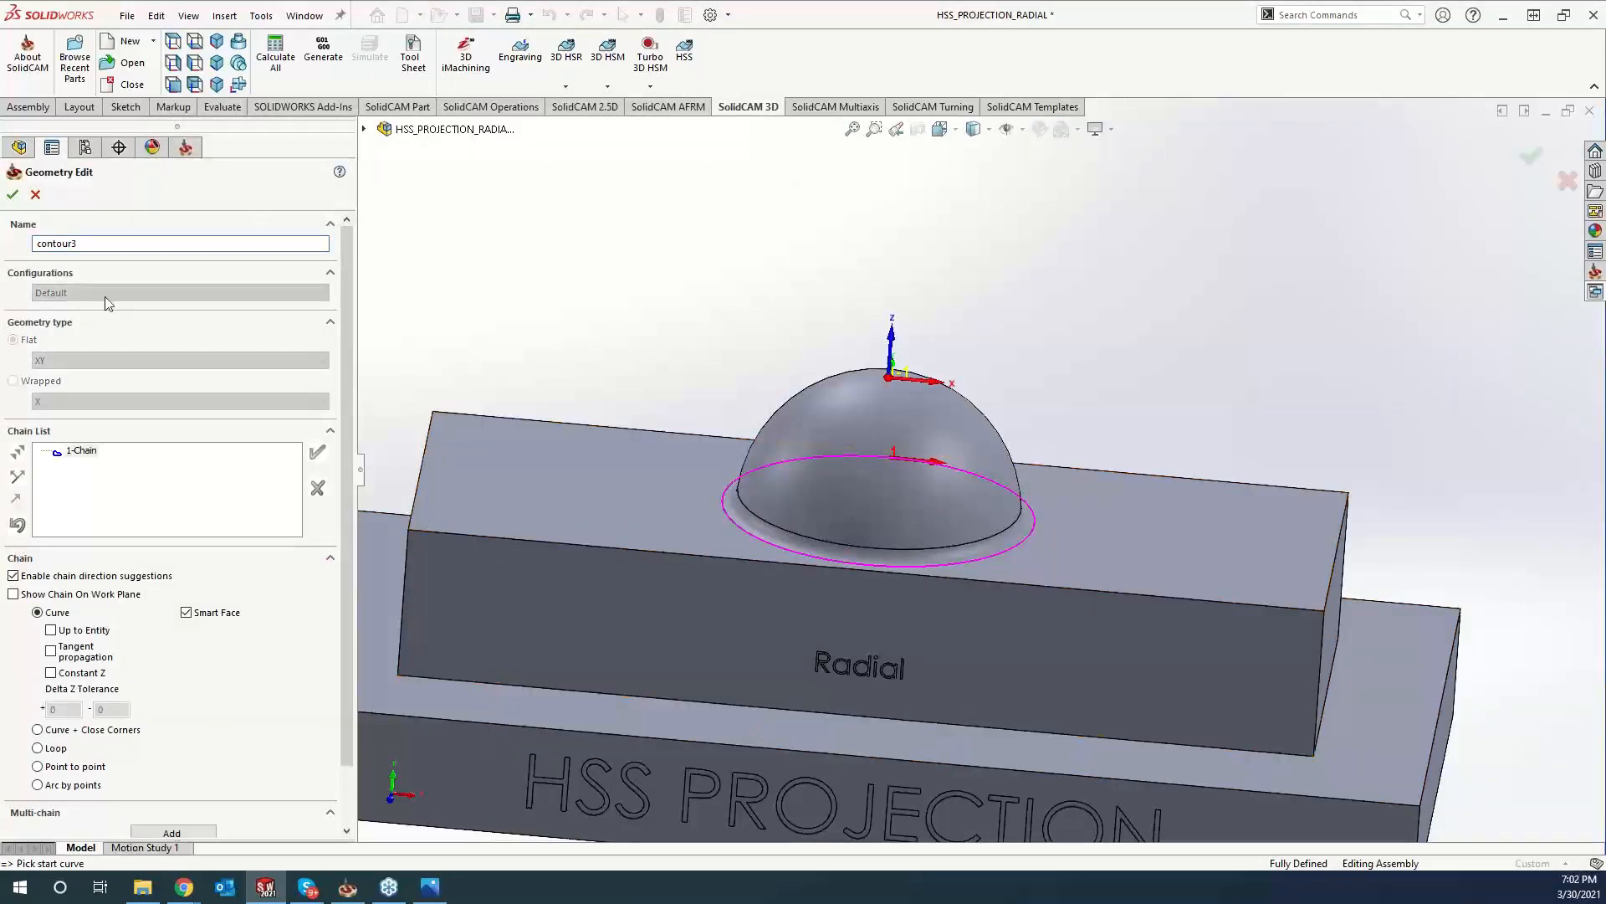
pyautogui.click(10, 195)
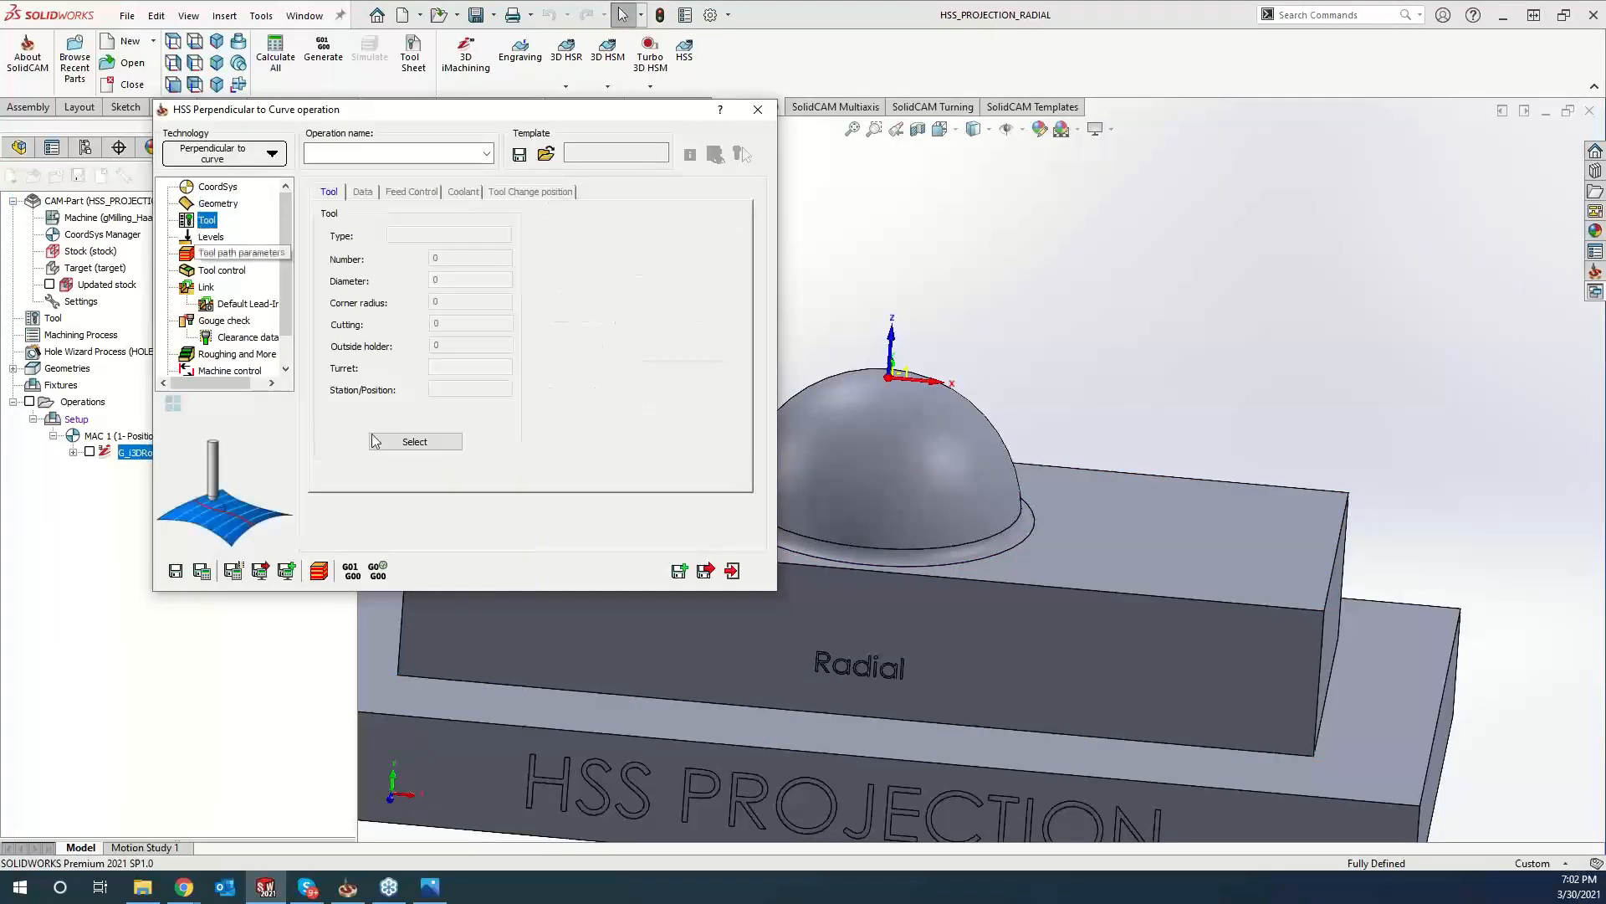
# Assign the 0.25-inch ball nose mill to the operation.
pyautogui.click(757, 109)
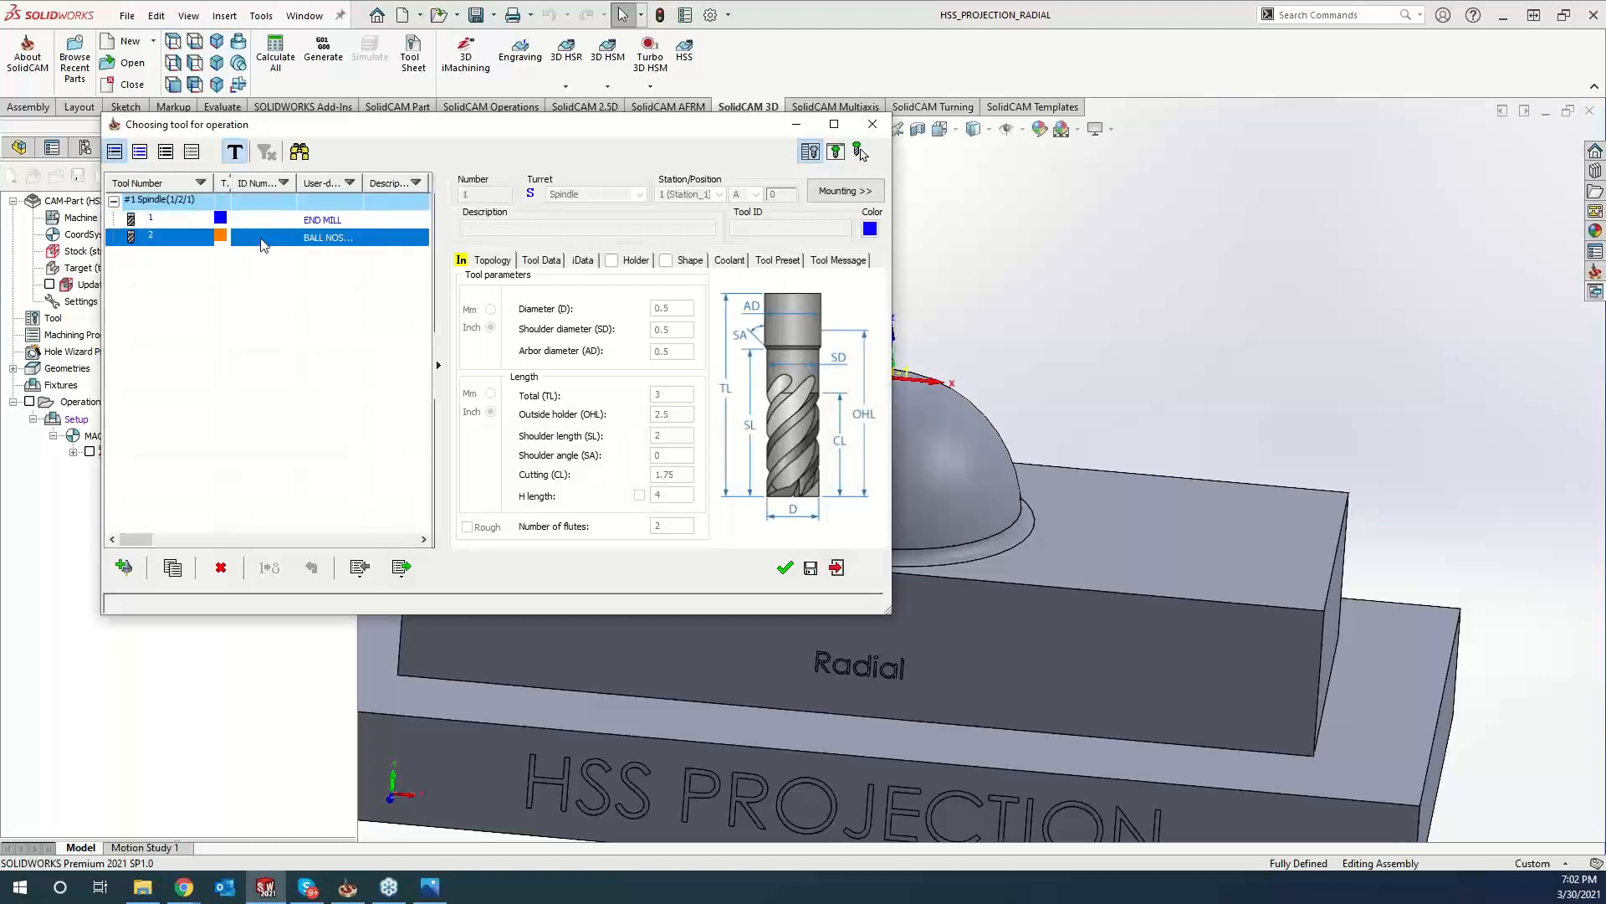
pyautogui.click(328, 237)
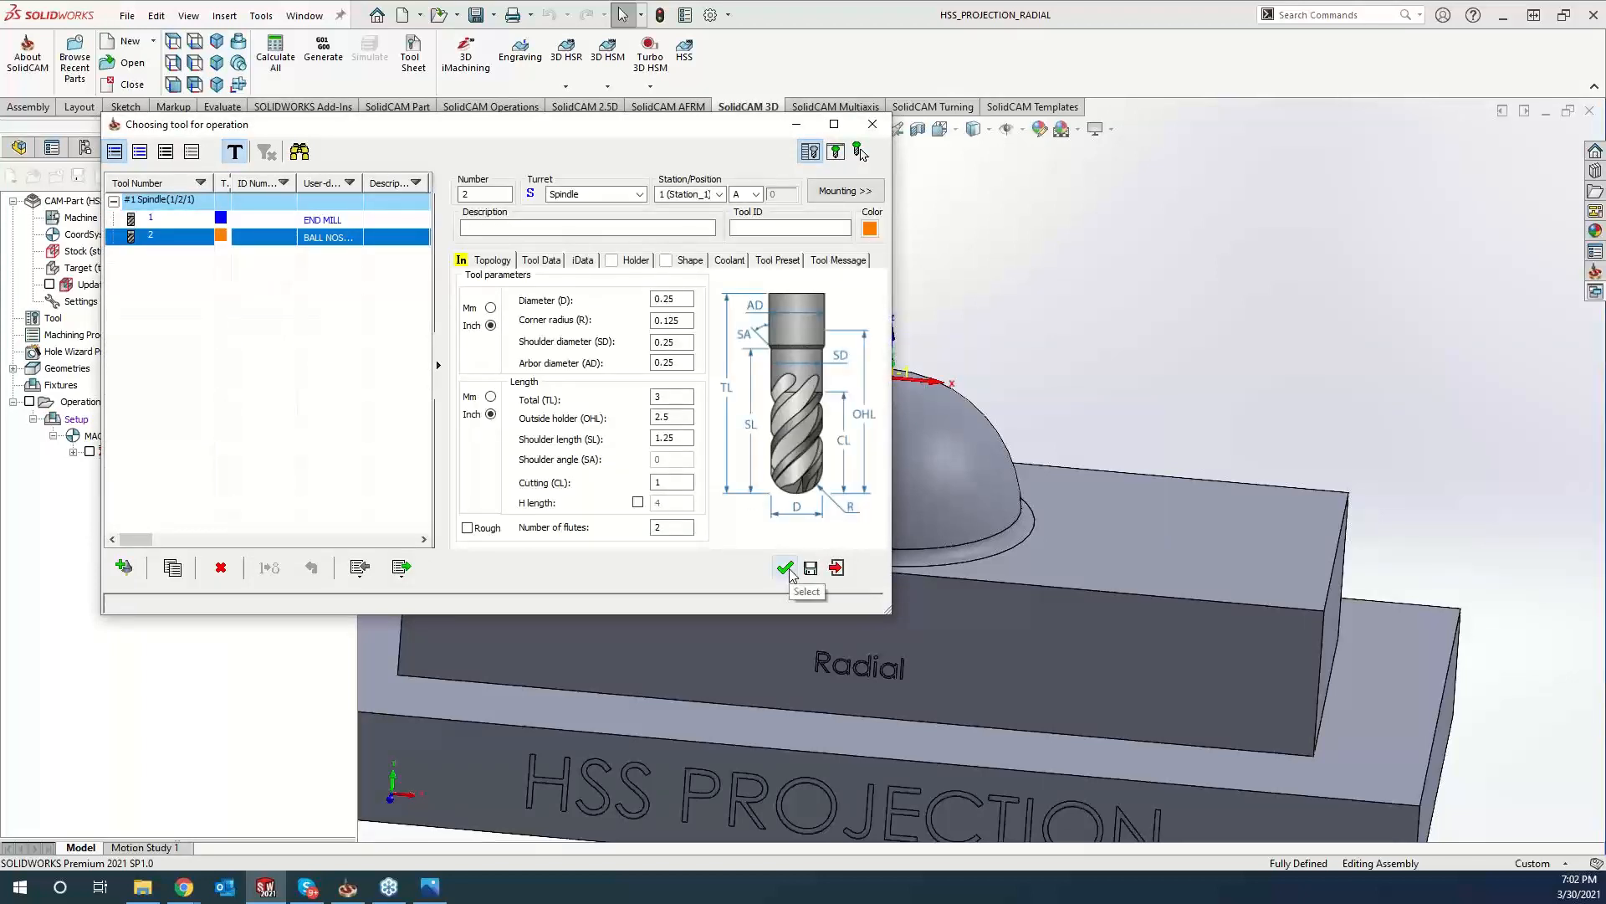
pyautogui.click(783, 568)
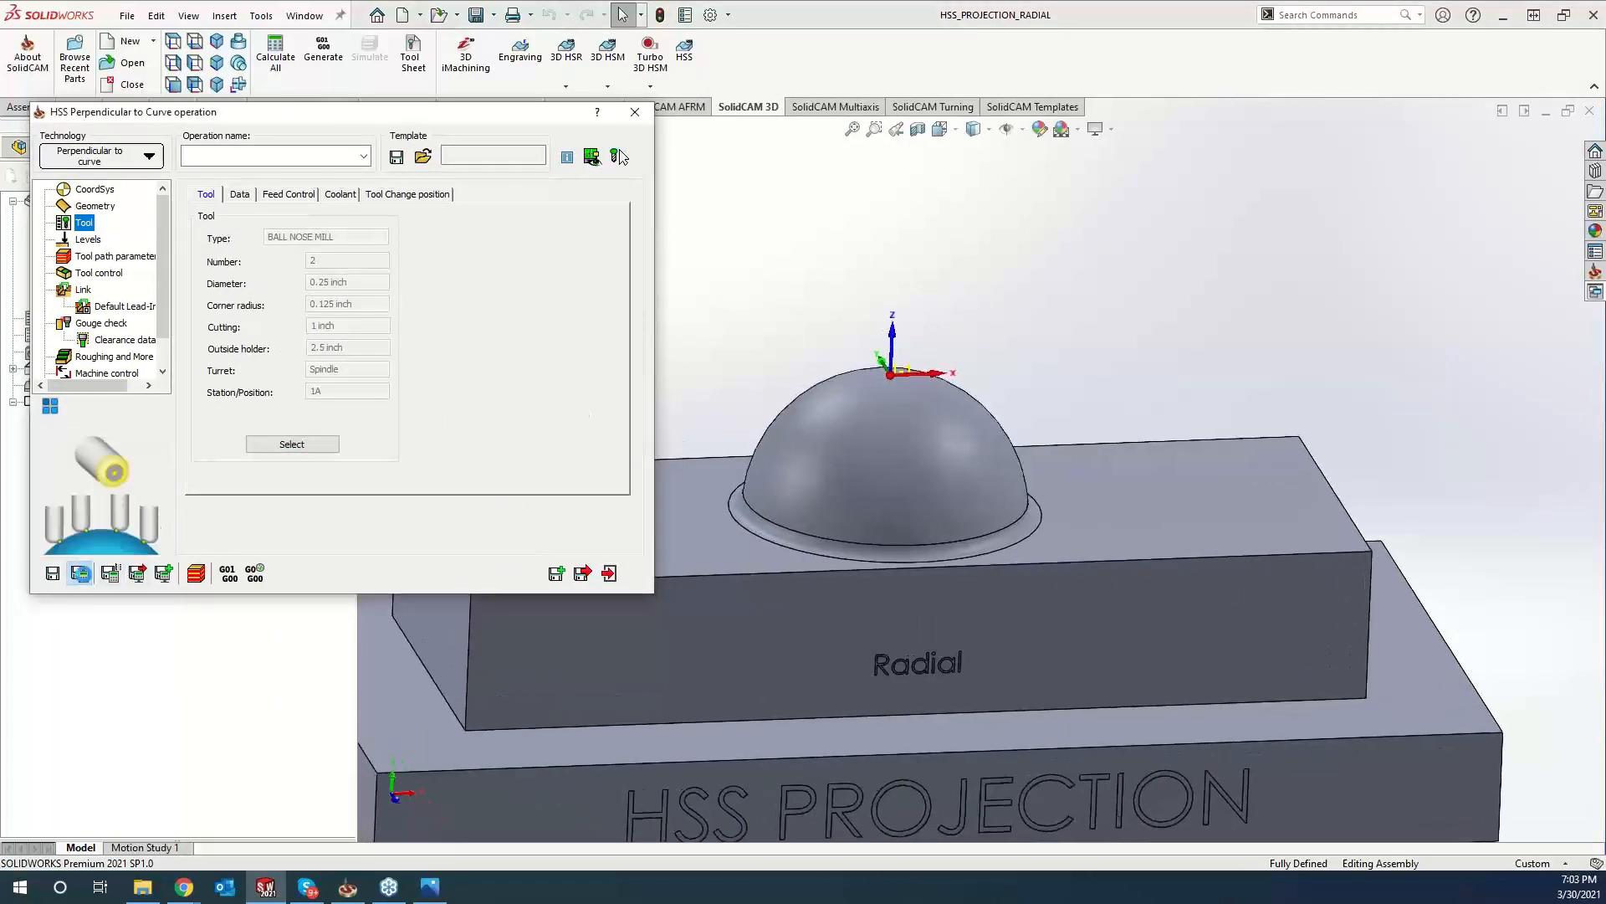
# Calculate and review the Perpendicular to Curve toolpath, then exit as HSS_PerpC_faces8.
pyautogui.click(81, 572)
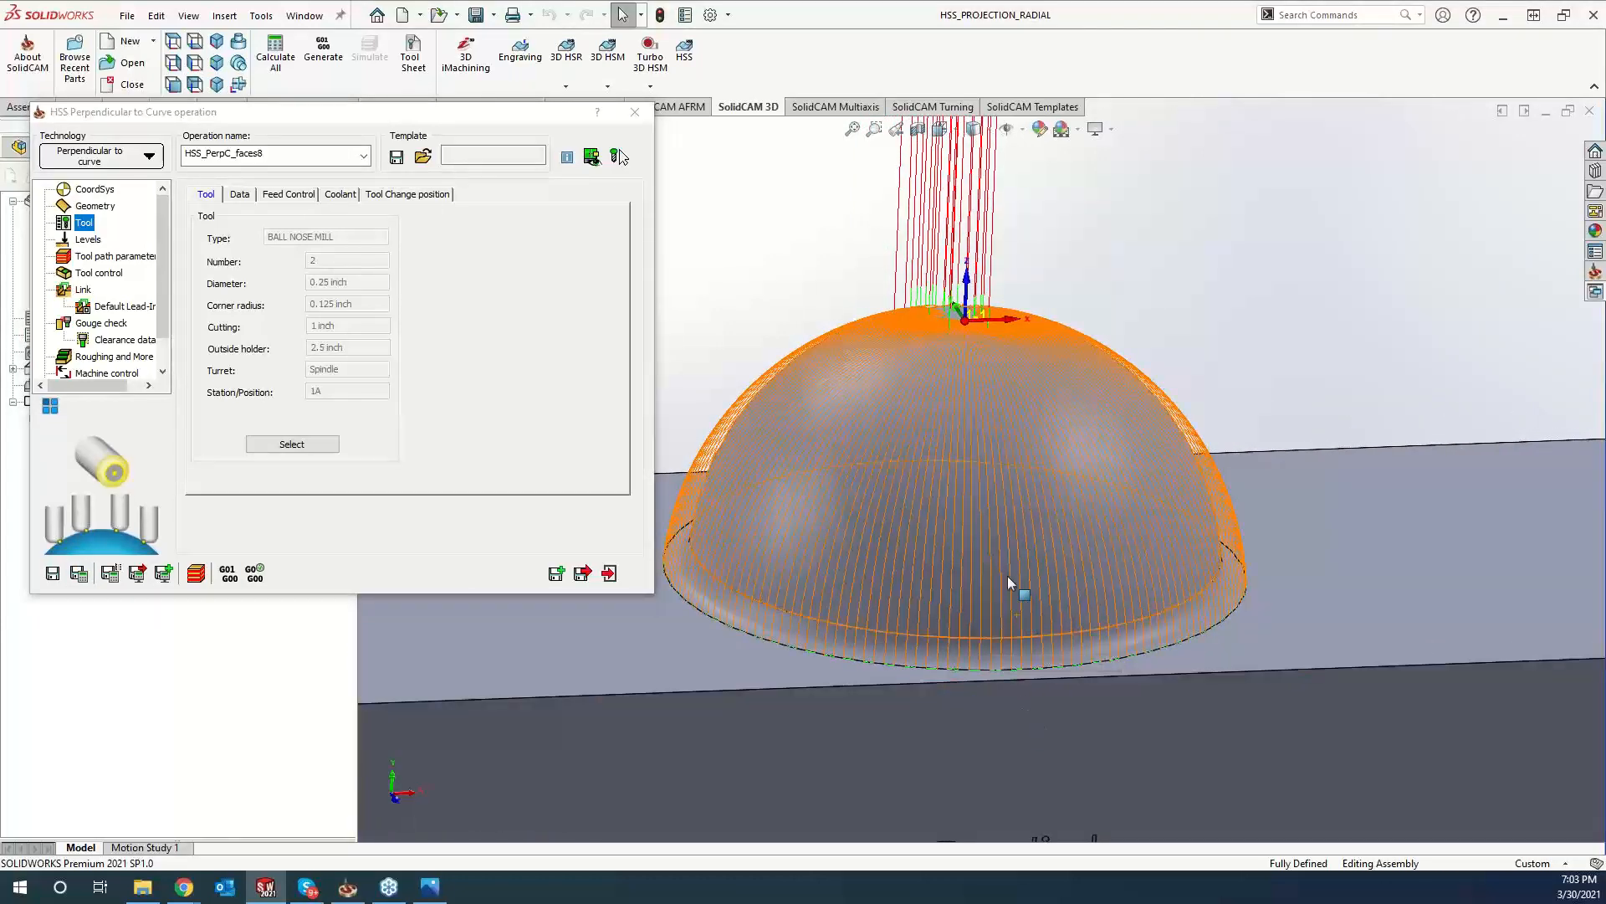
pyautogui.moveTo(987, 460)
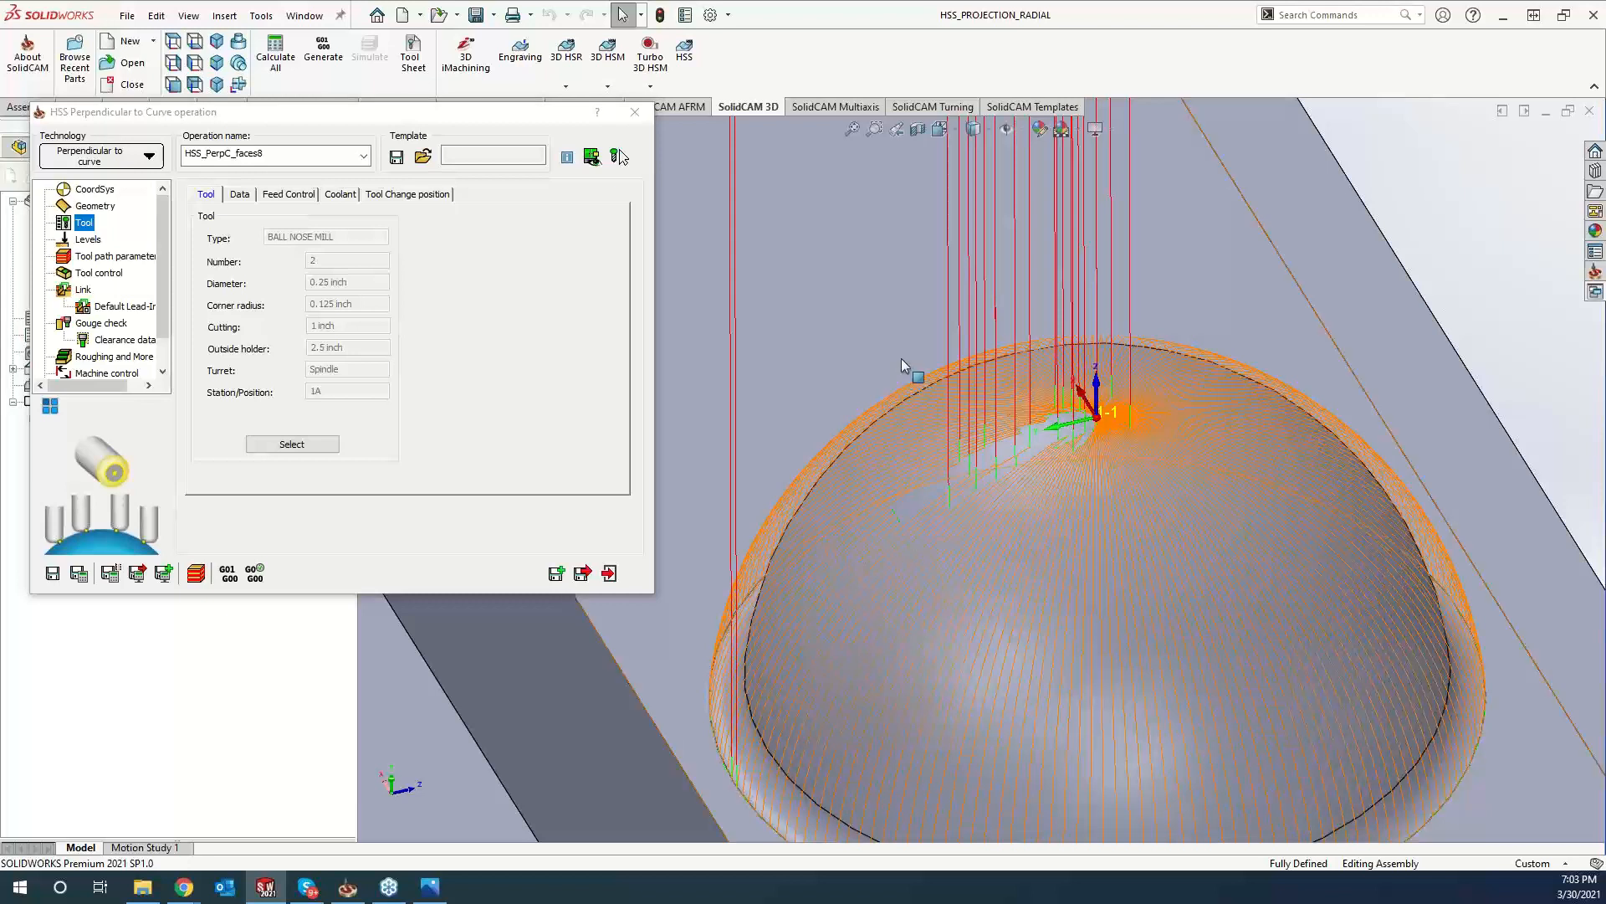
pyautogui.click(634, 111)
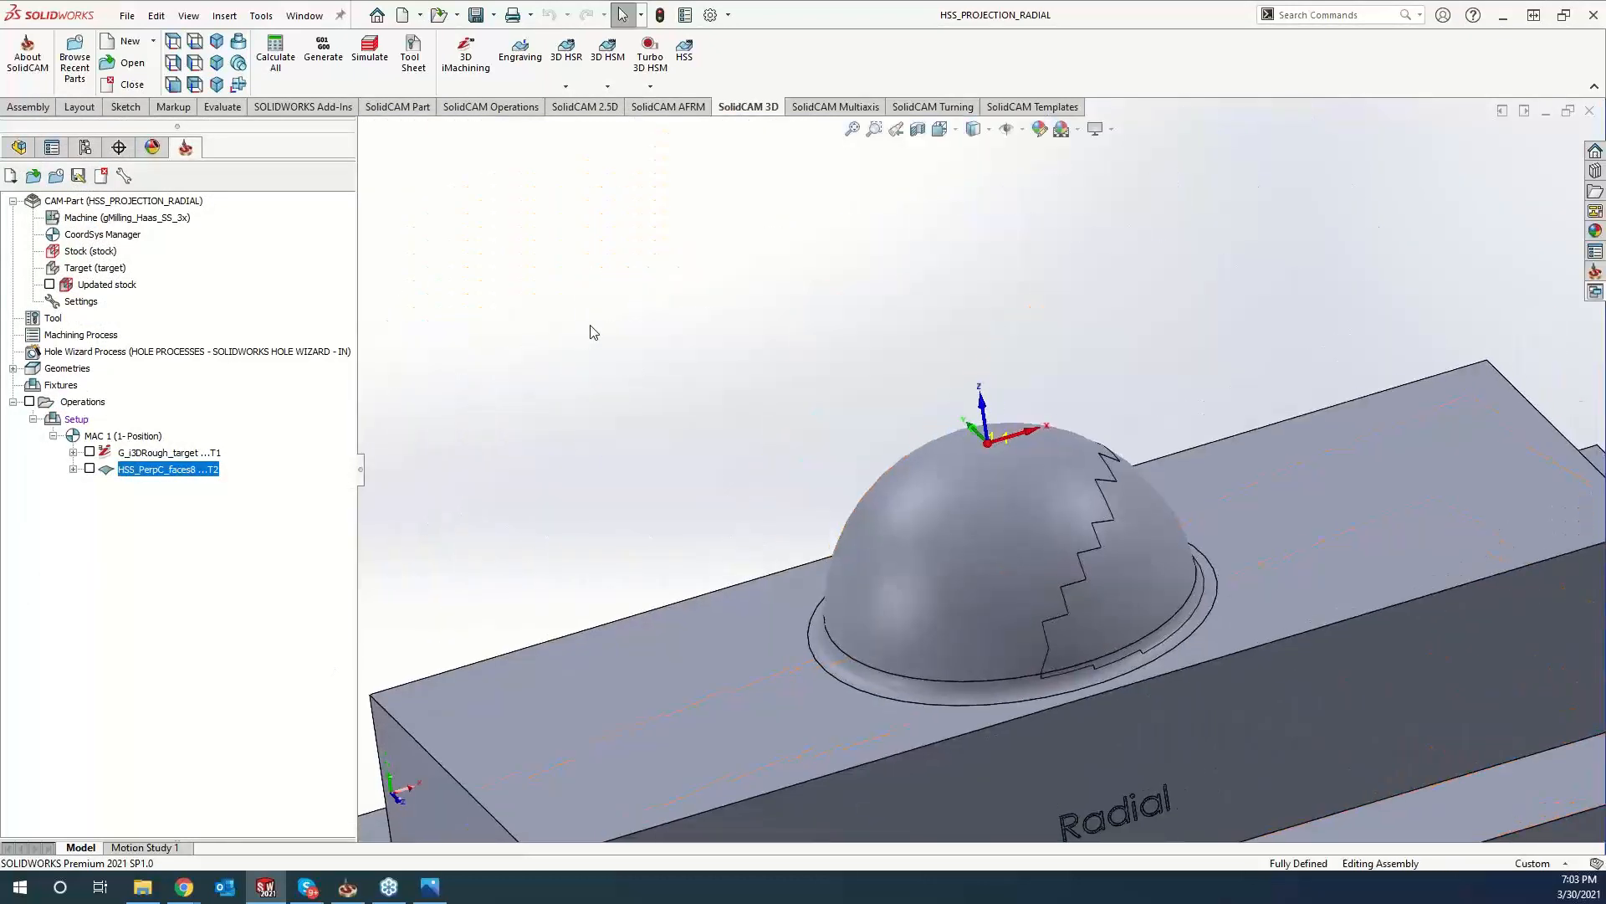
pyautogui.moveTo(684, 49)
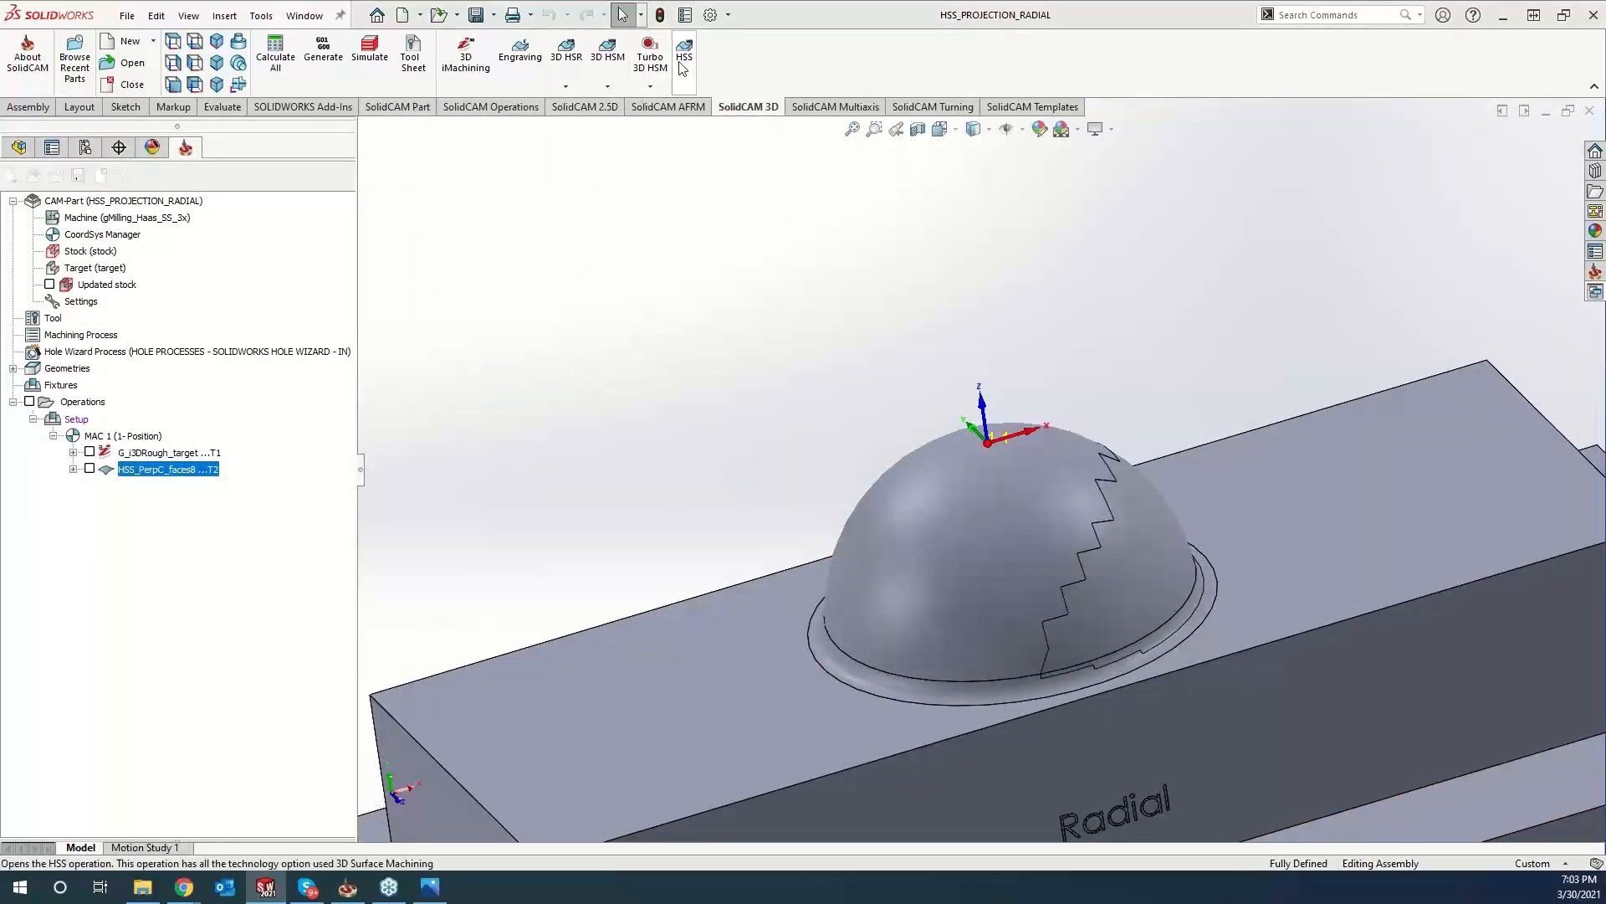
pyautogui.moveTo(684, 51)
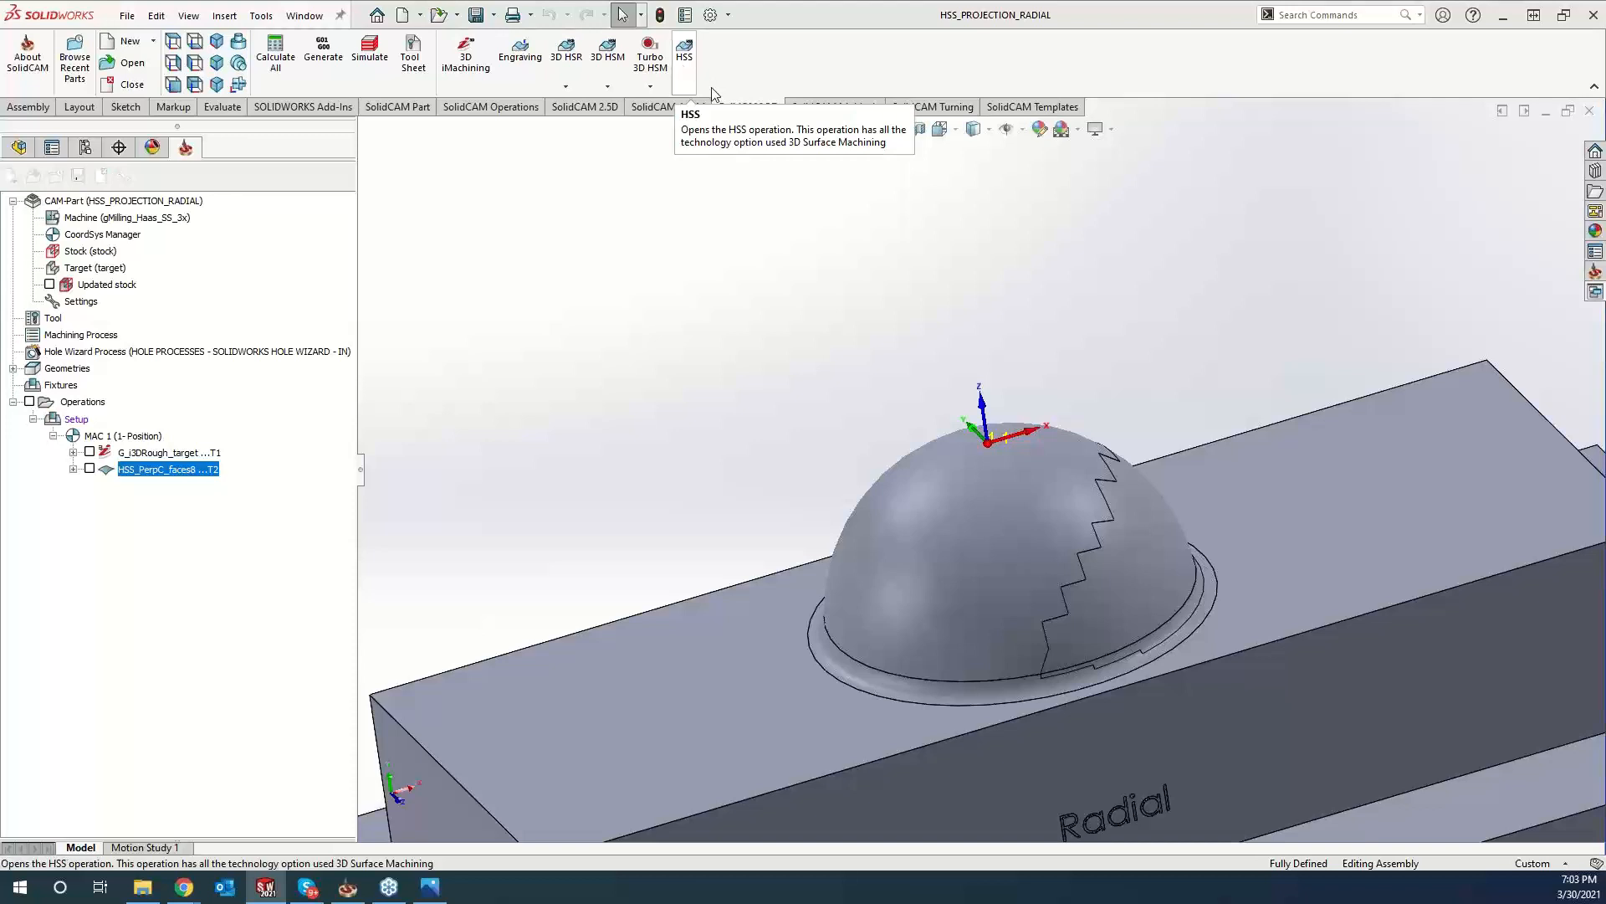
# Start a Radial Projection HSS operation on the dome faces with auto-detected centre.
pyautogui.doubleClick(167, 469)
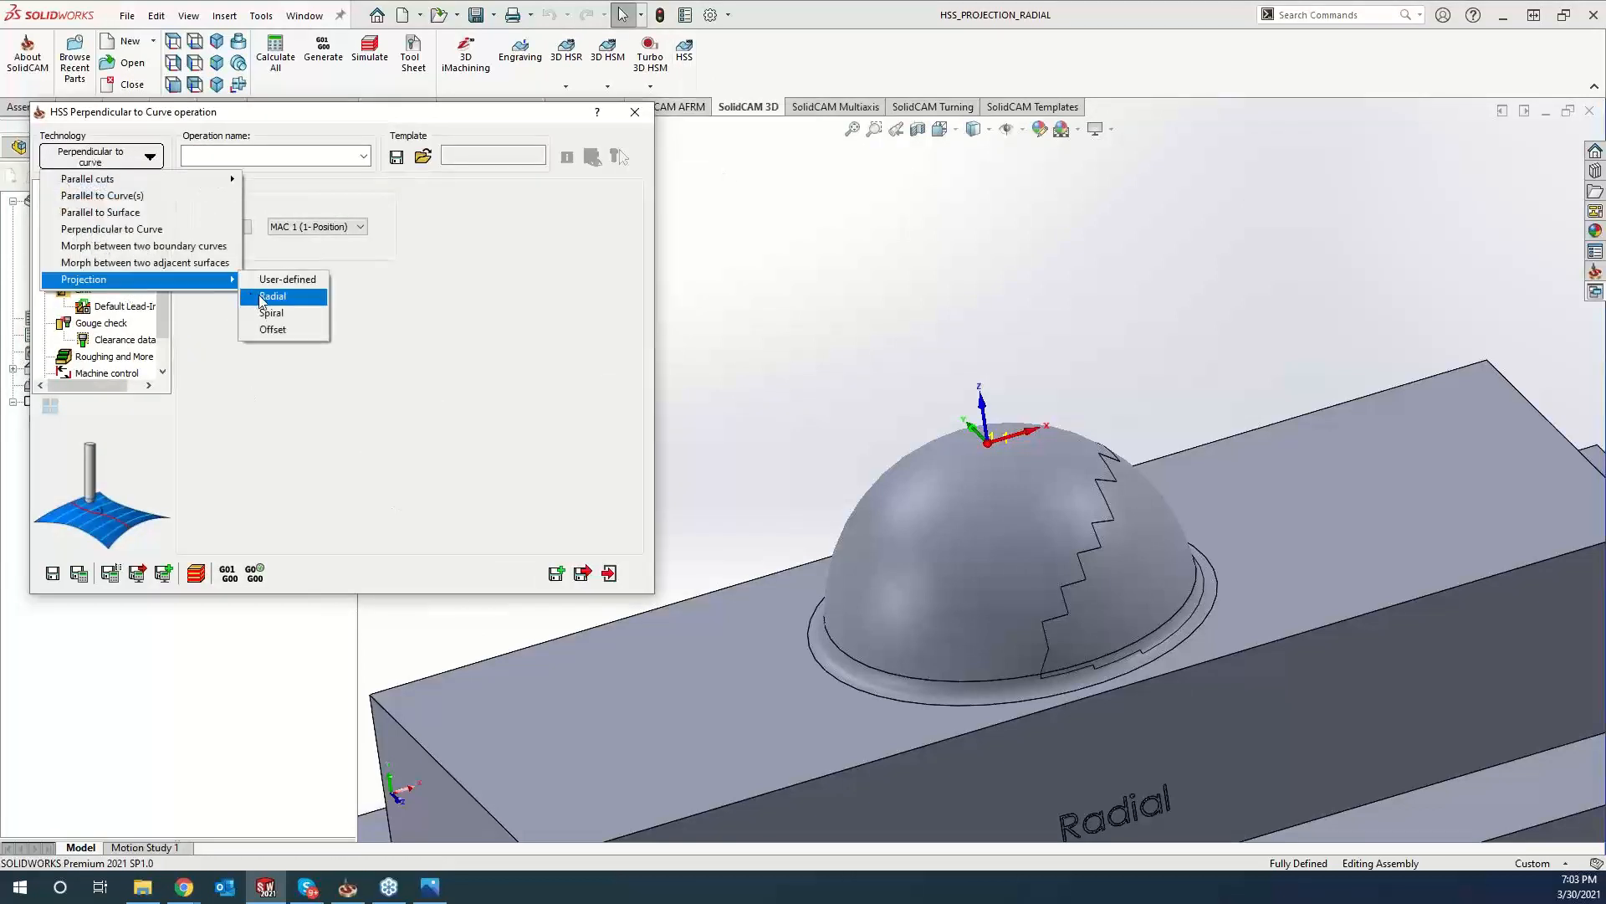
pyautogui.click(272, 296)
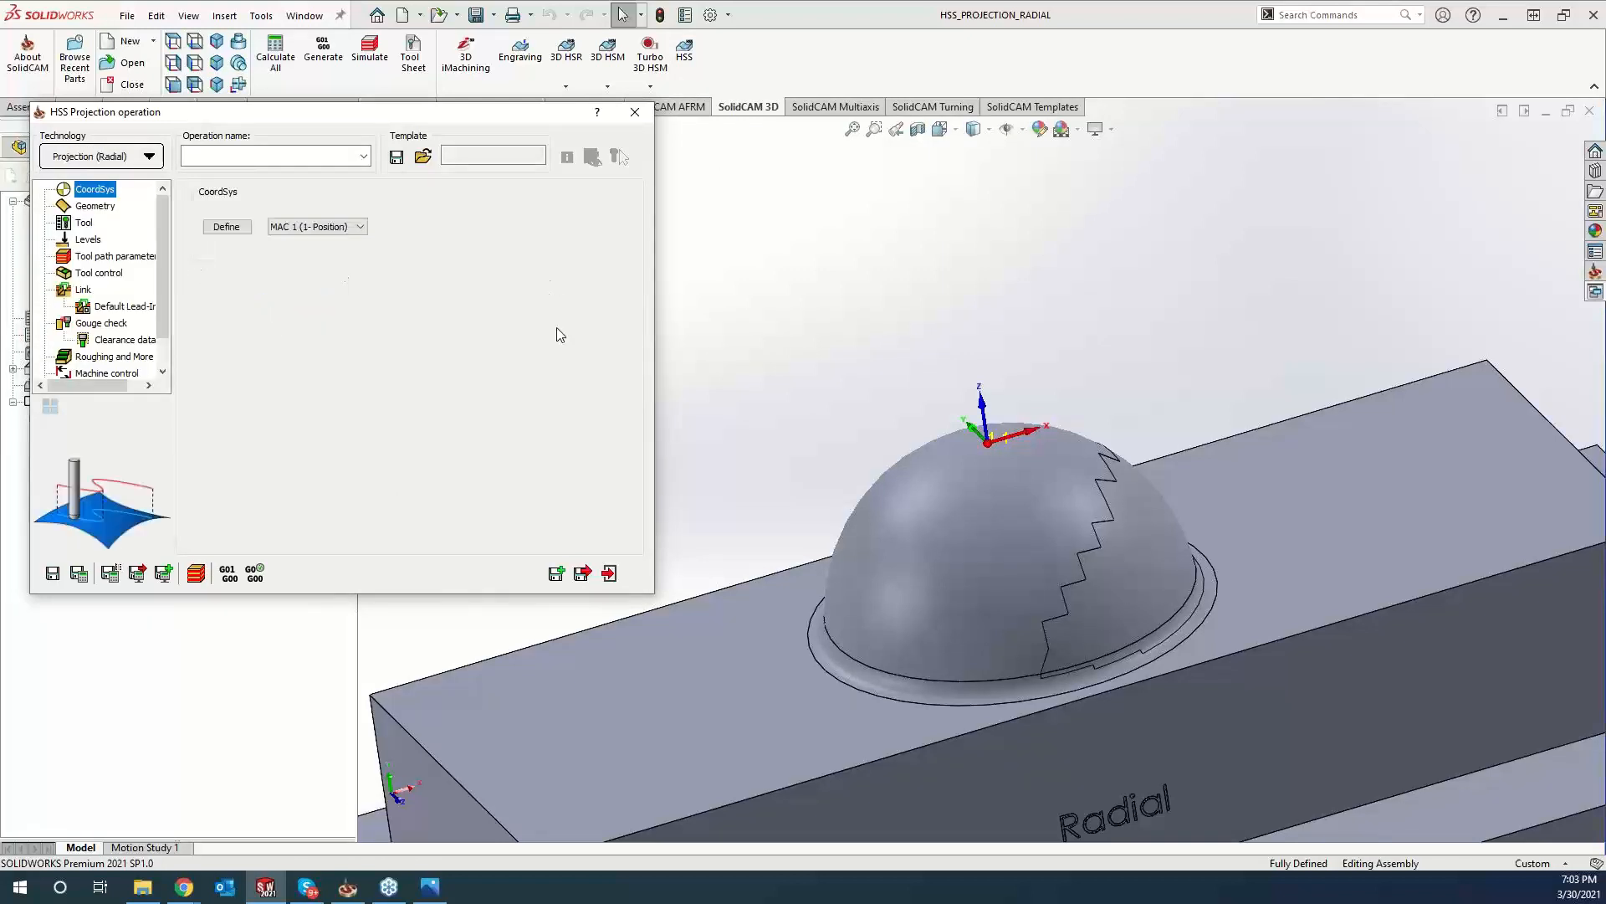
pyautogui.click(96, 205)
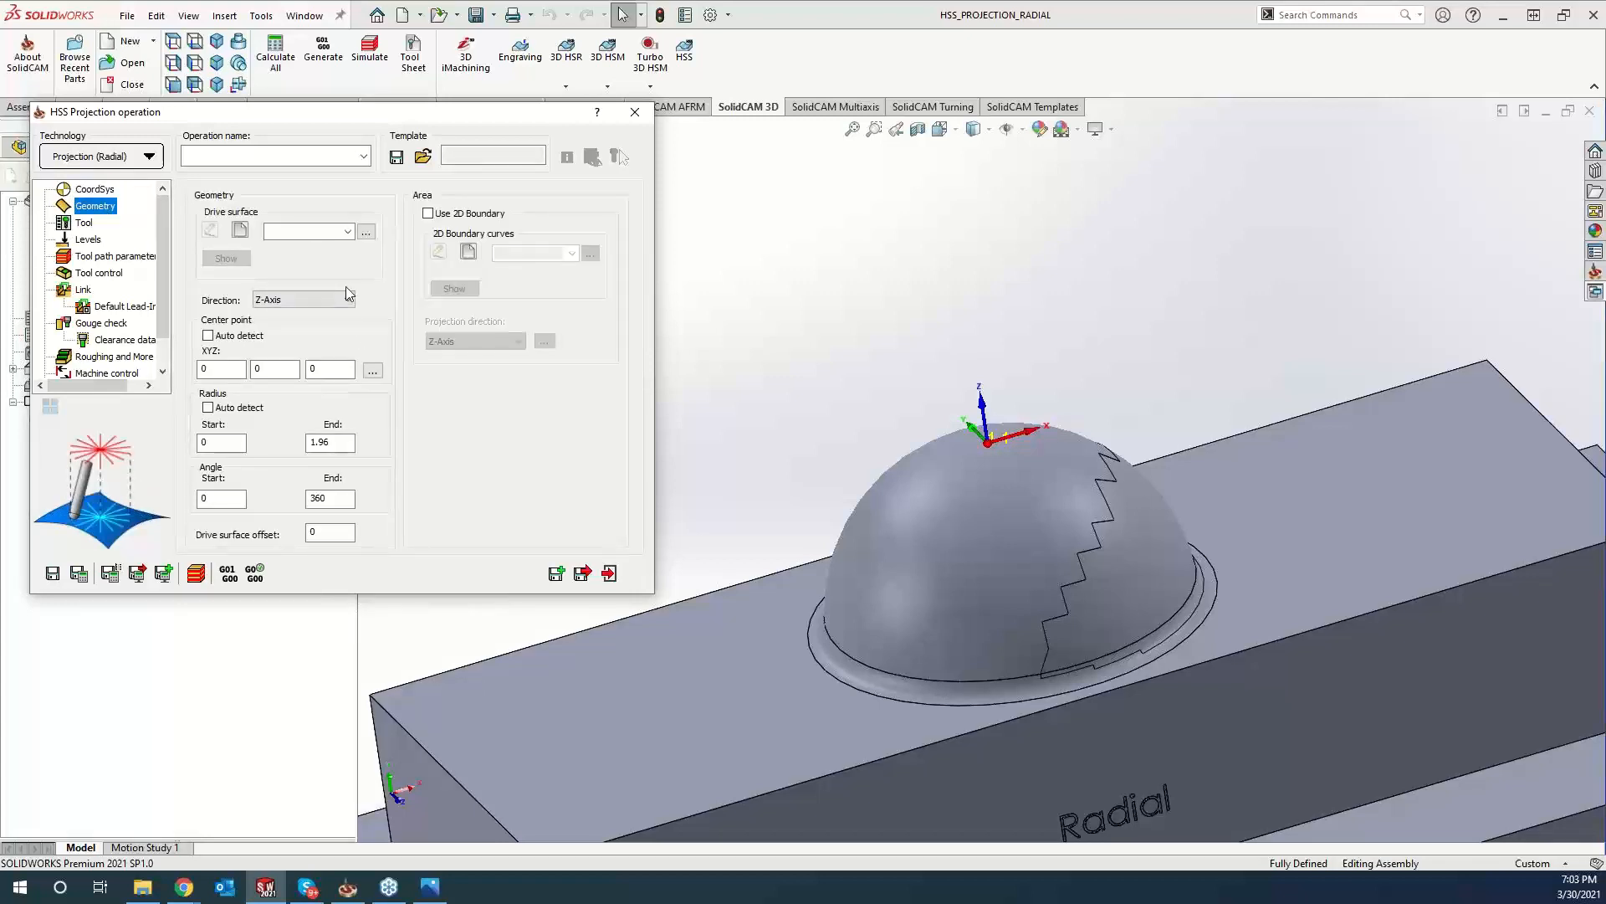
pyautogui.moveTo(343, 290)
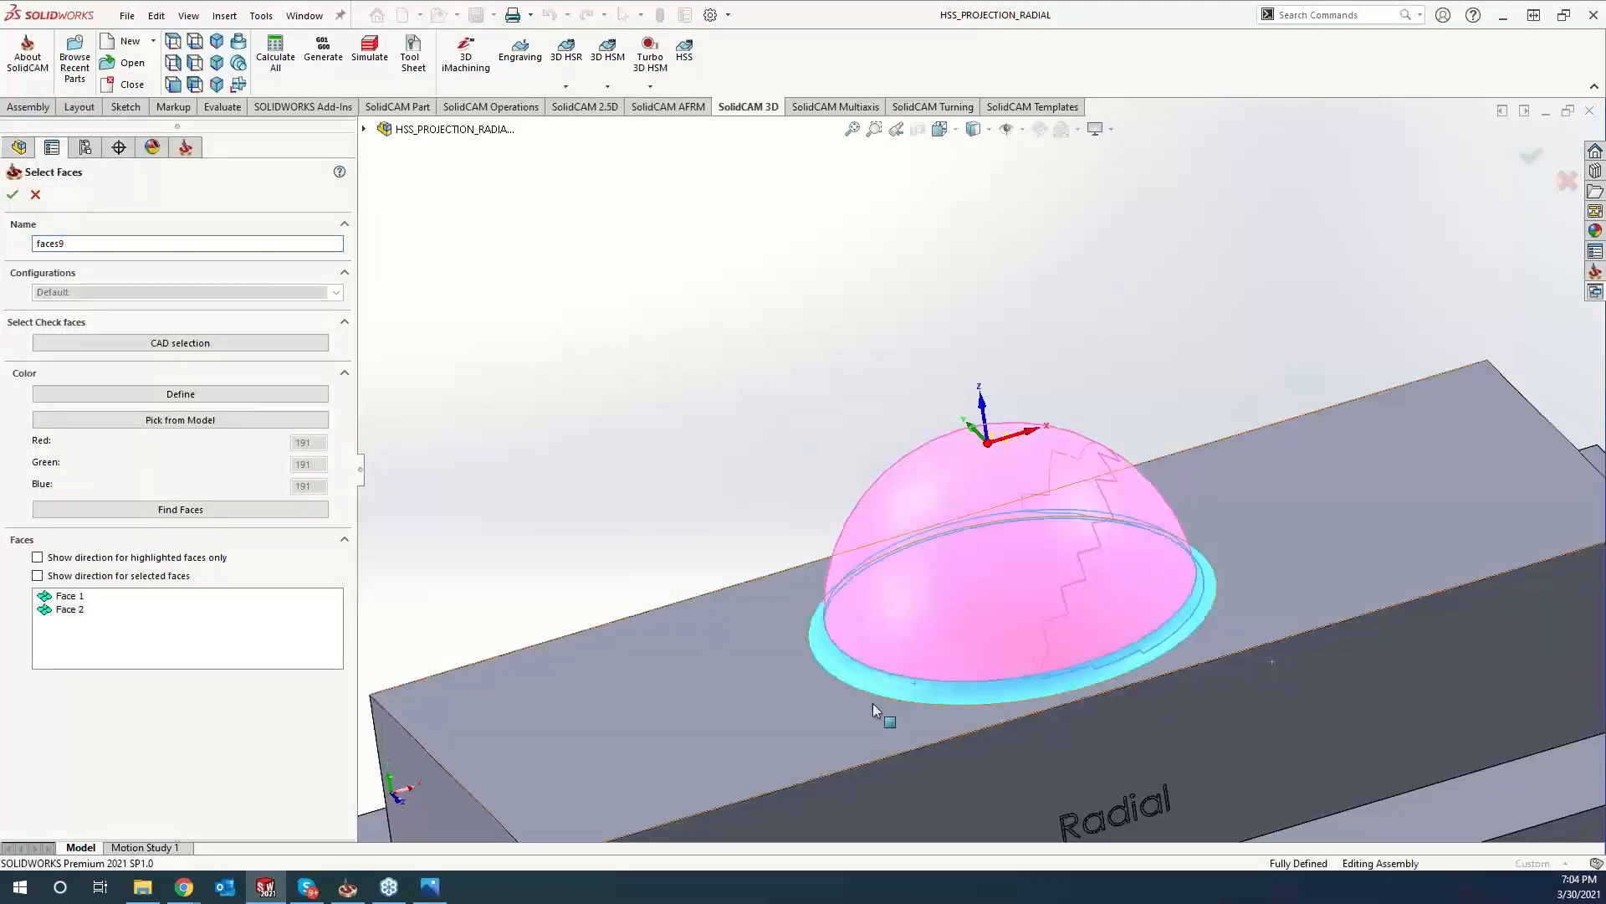
pyautogui.click(11, 195)
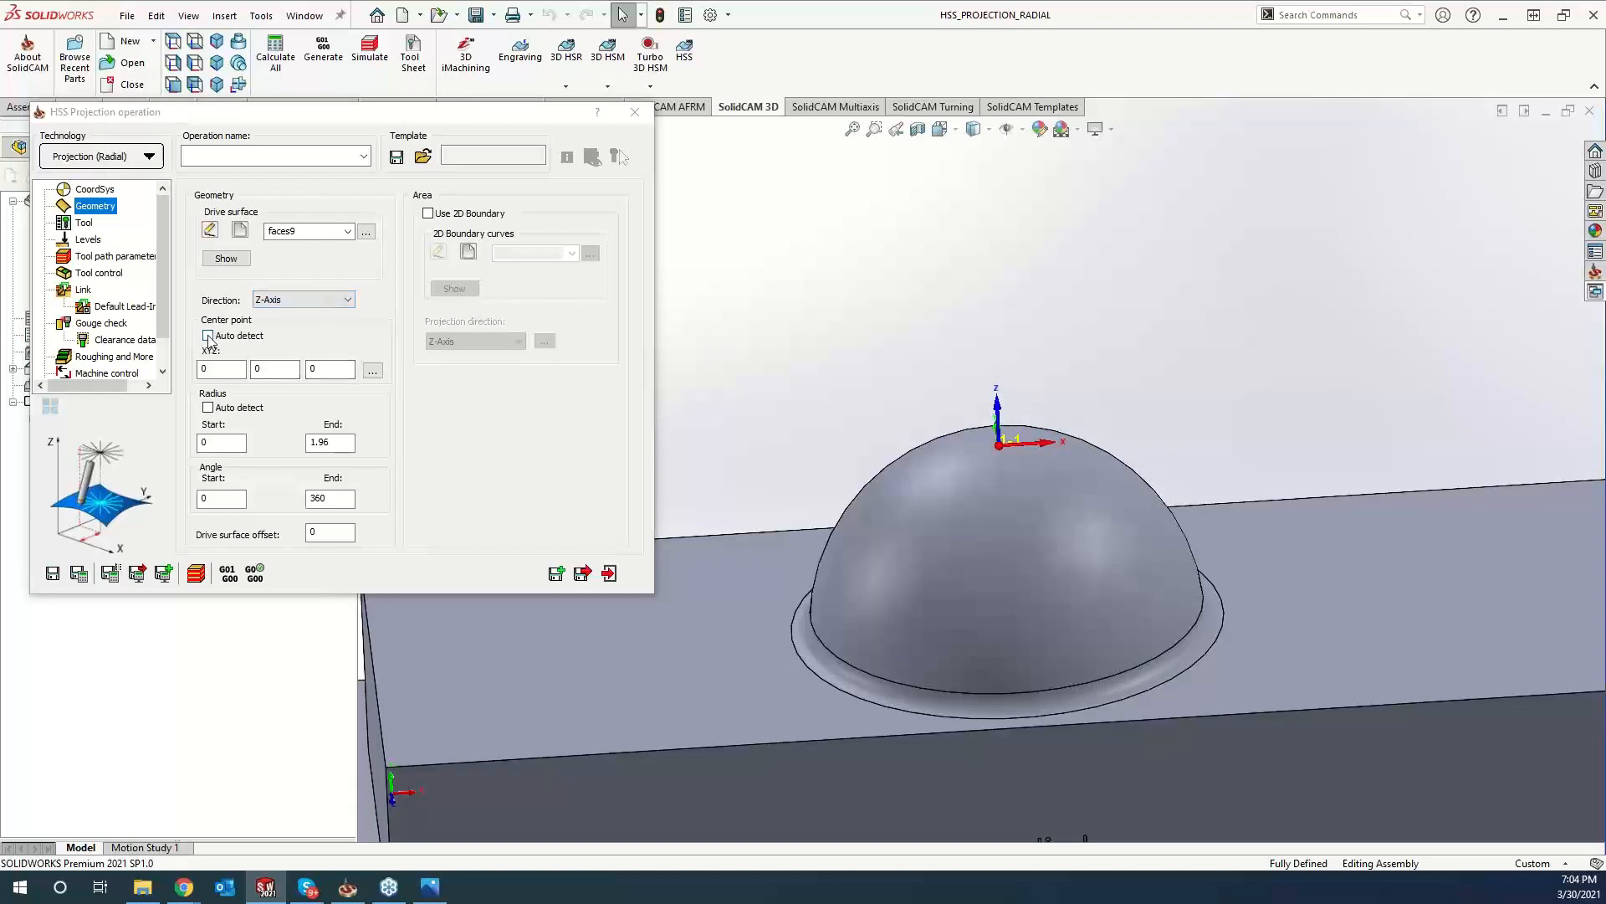
pyautogui.click(208, 336)
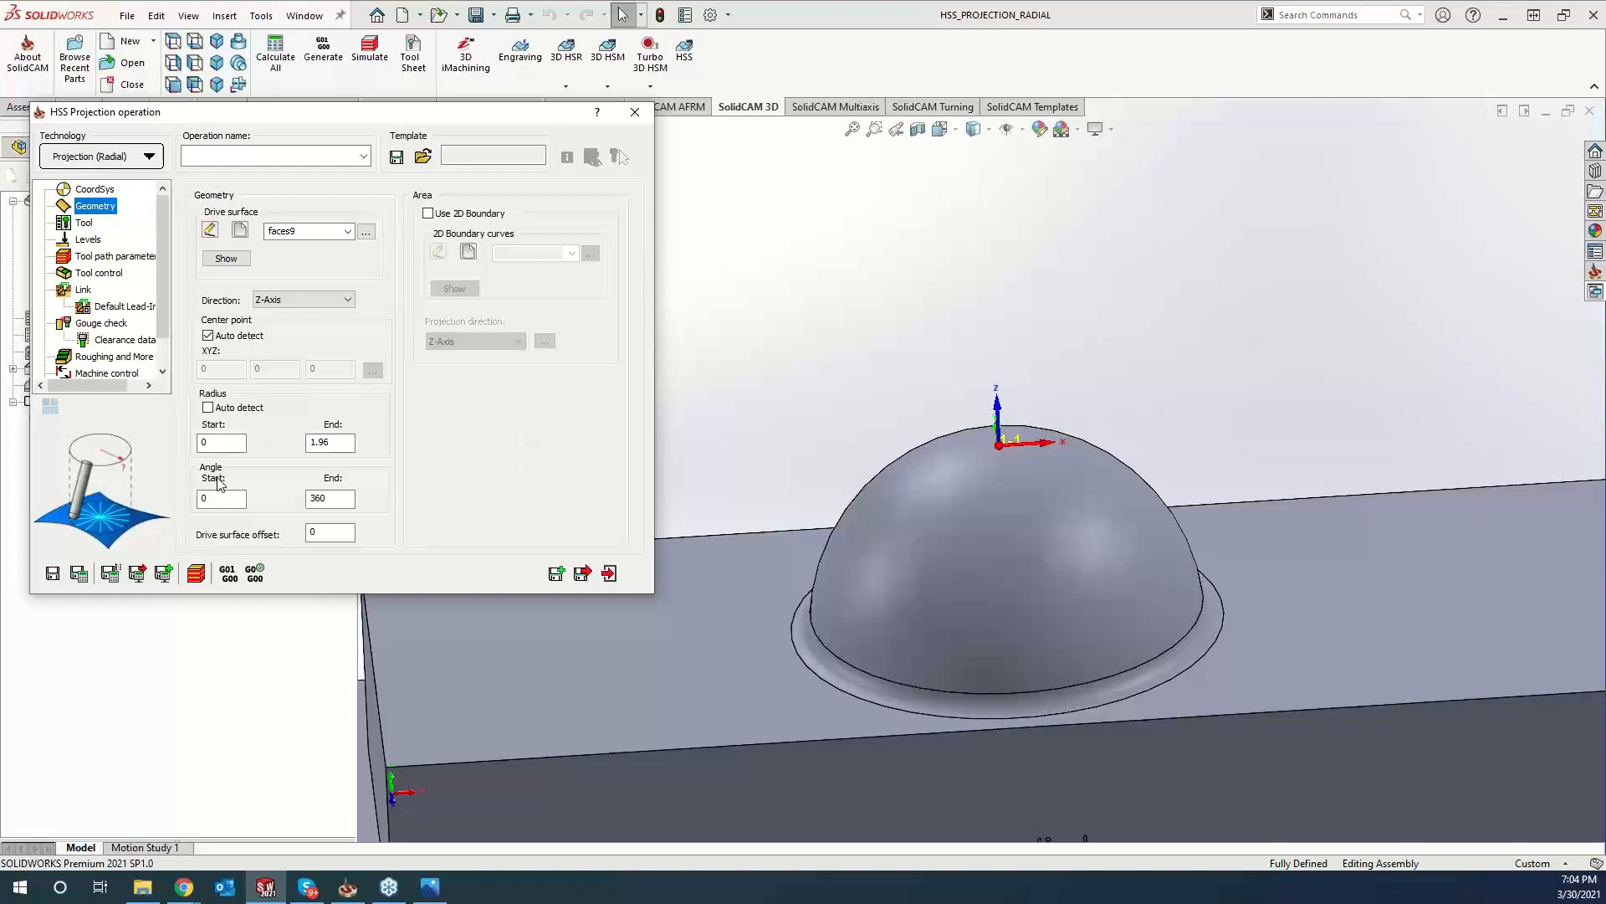
# Assign the ball nose mill as the operation's tool.
pyautogui.click(84, 223)
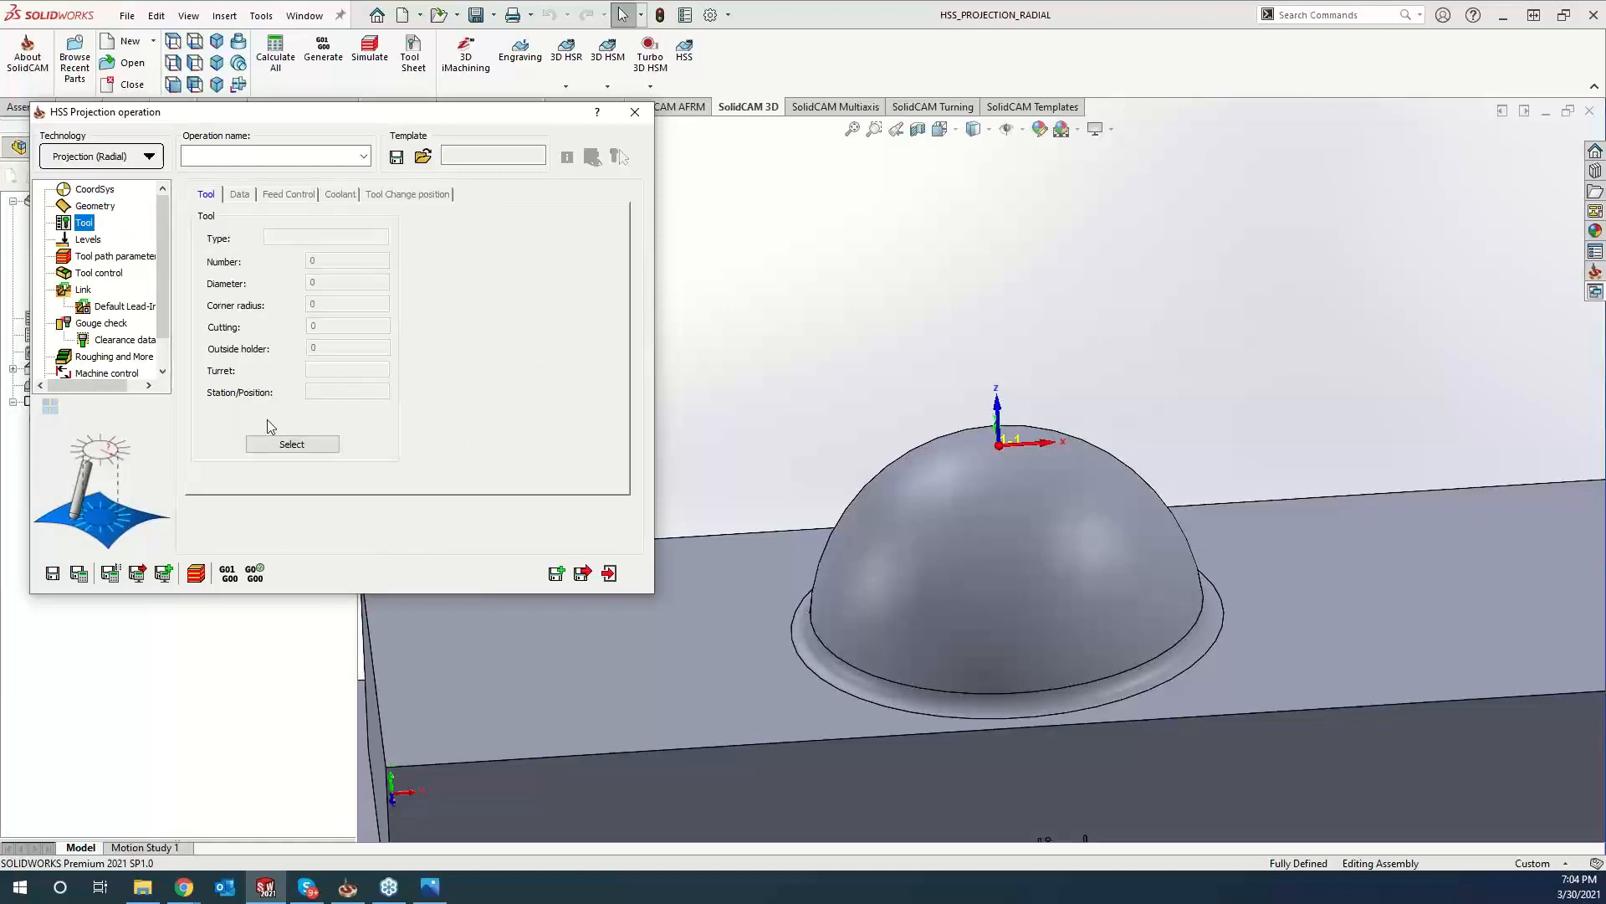
pyautogui.click(634, 111)
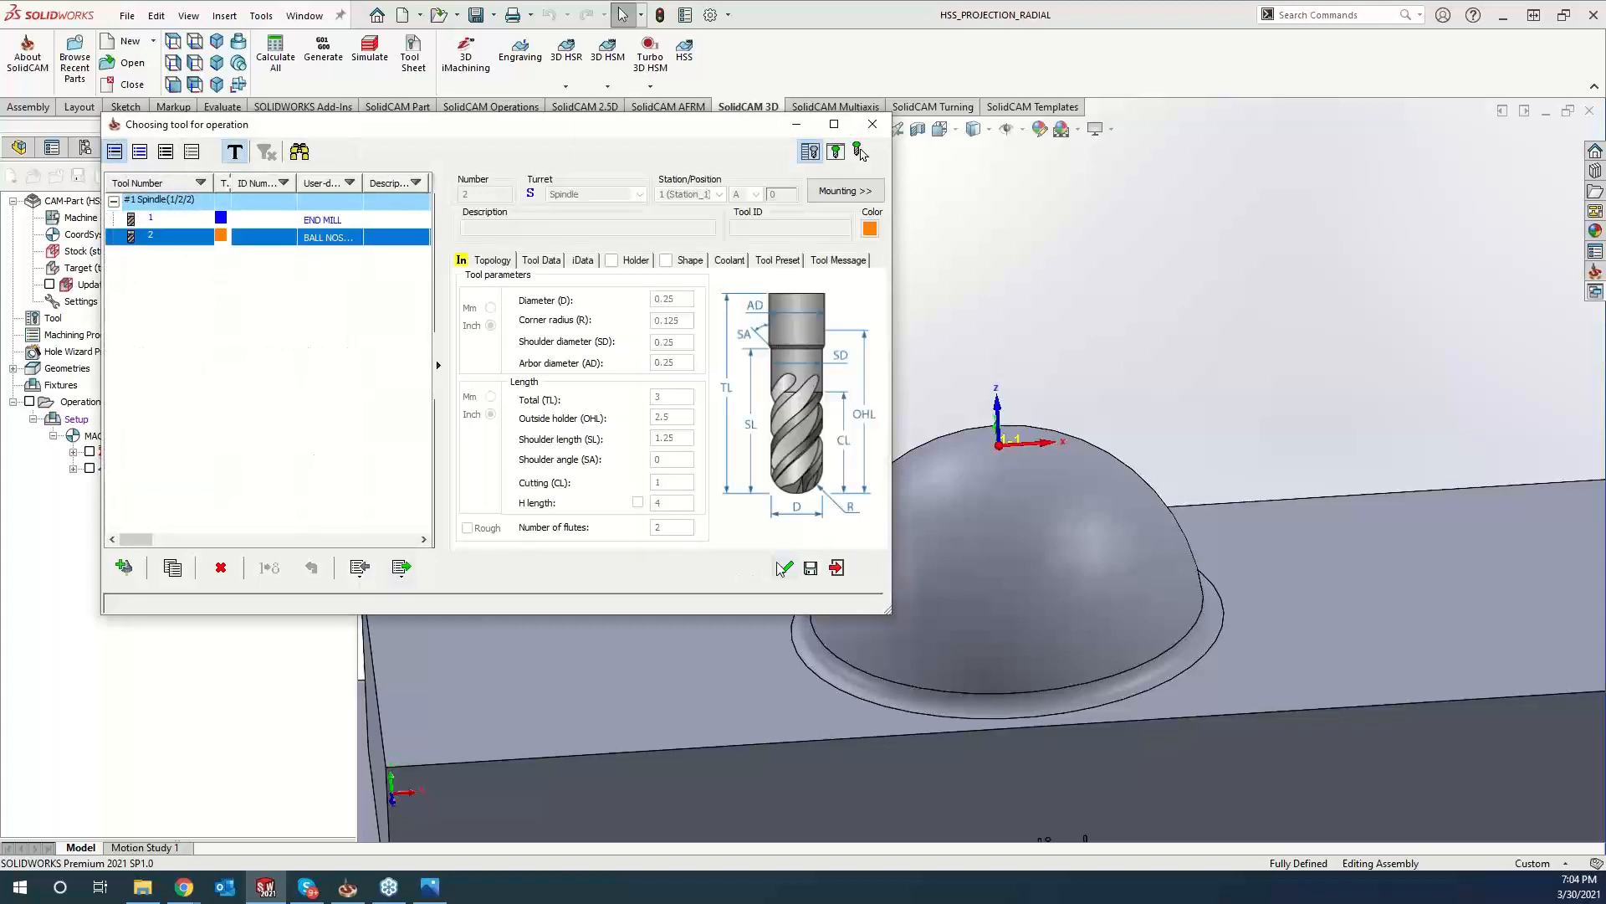
pyautogui.click(781, 568)
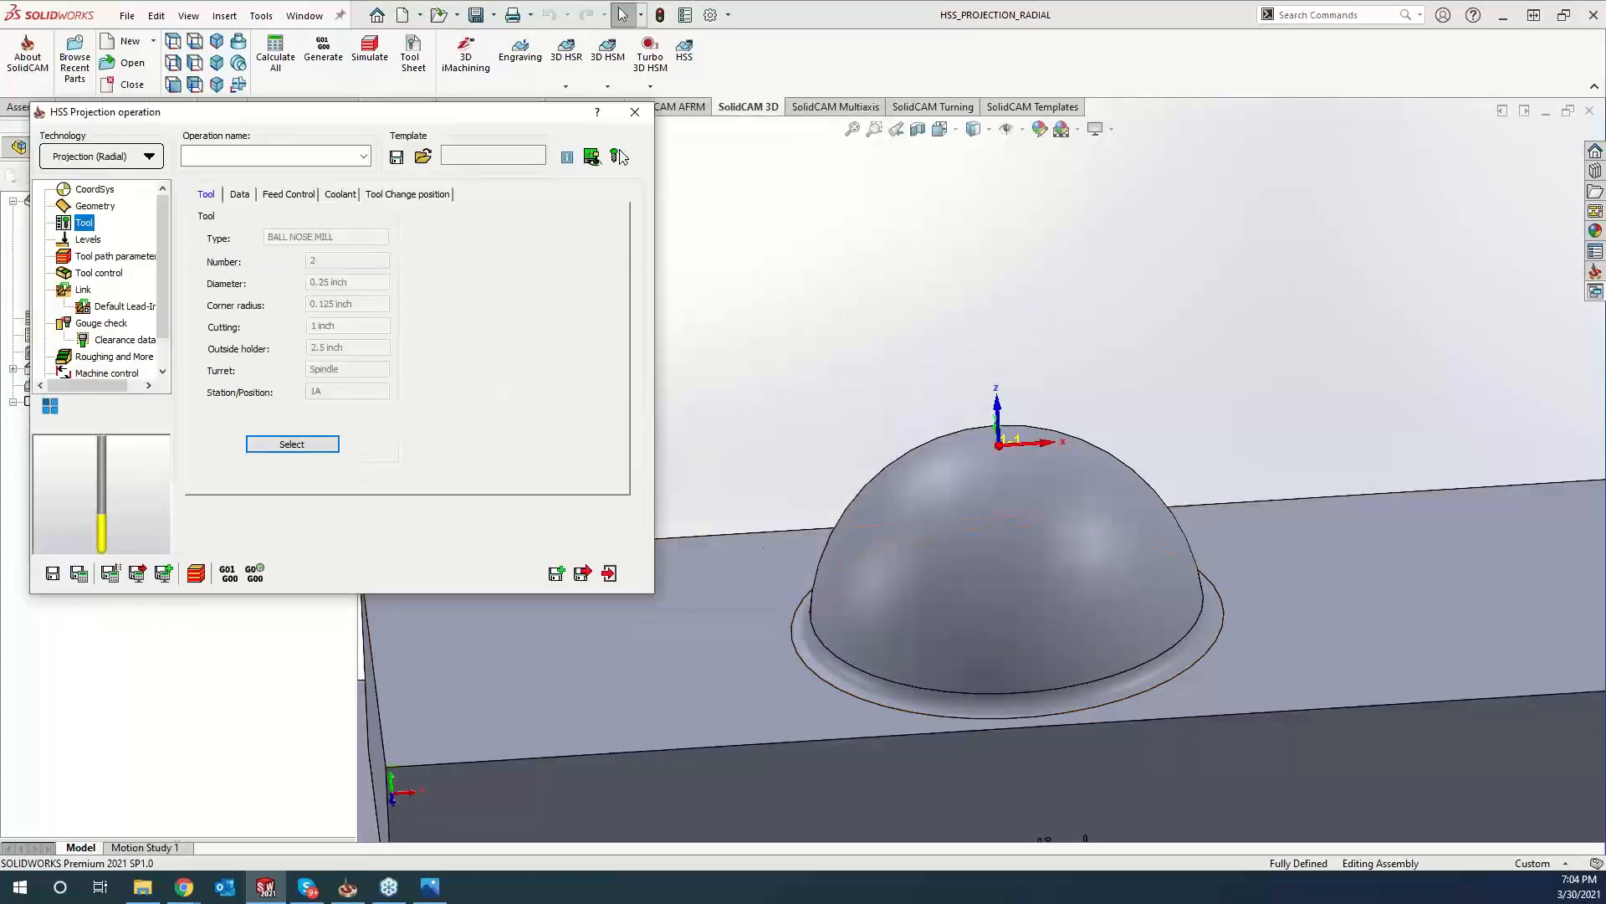
# Calculate the radial toolpath, then enter 360 as the Angle End on the Geometry page.
pyautogui.click(79, 572)
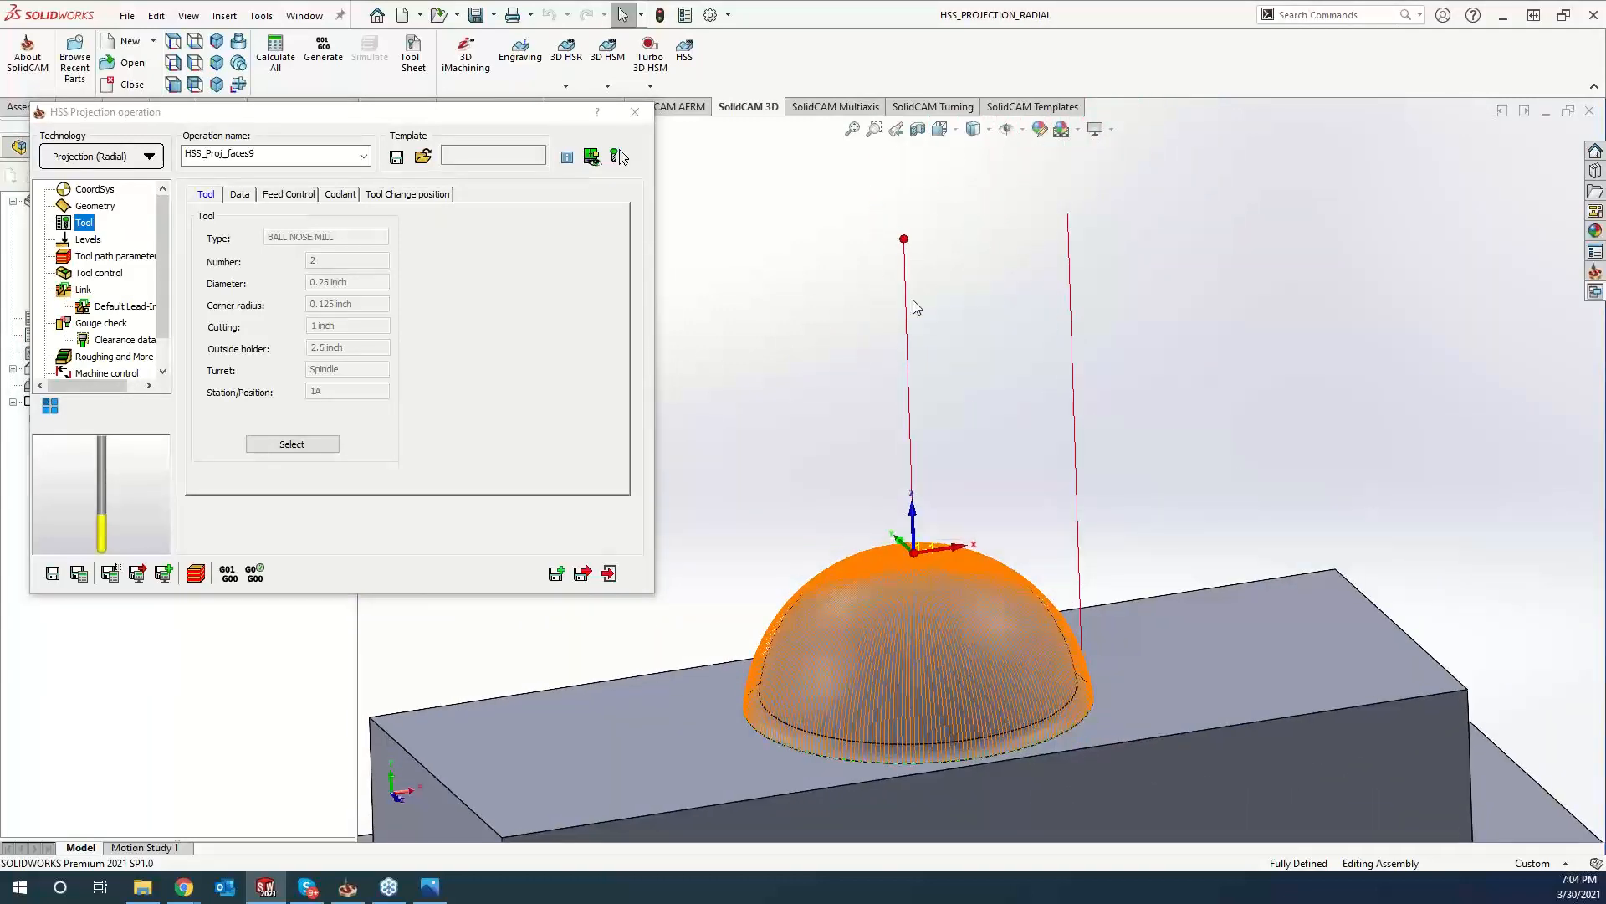
pyautogui.moveTo(1078, 647)
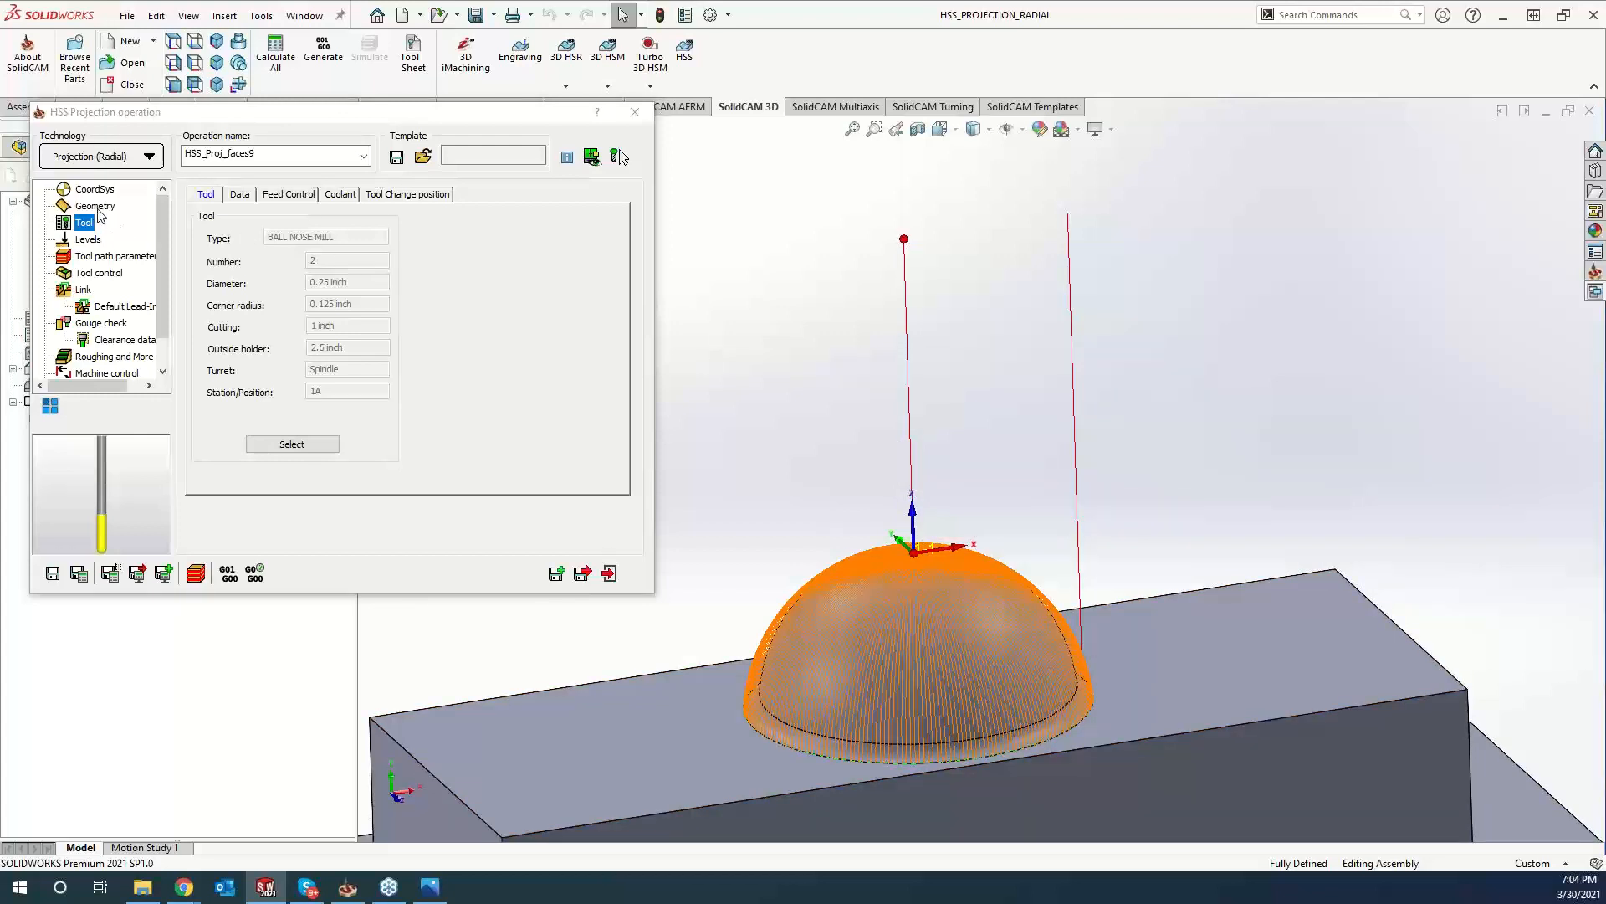
pyautogui.click(95, 205)
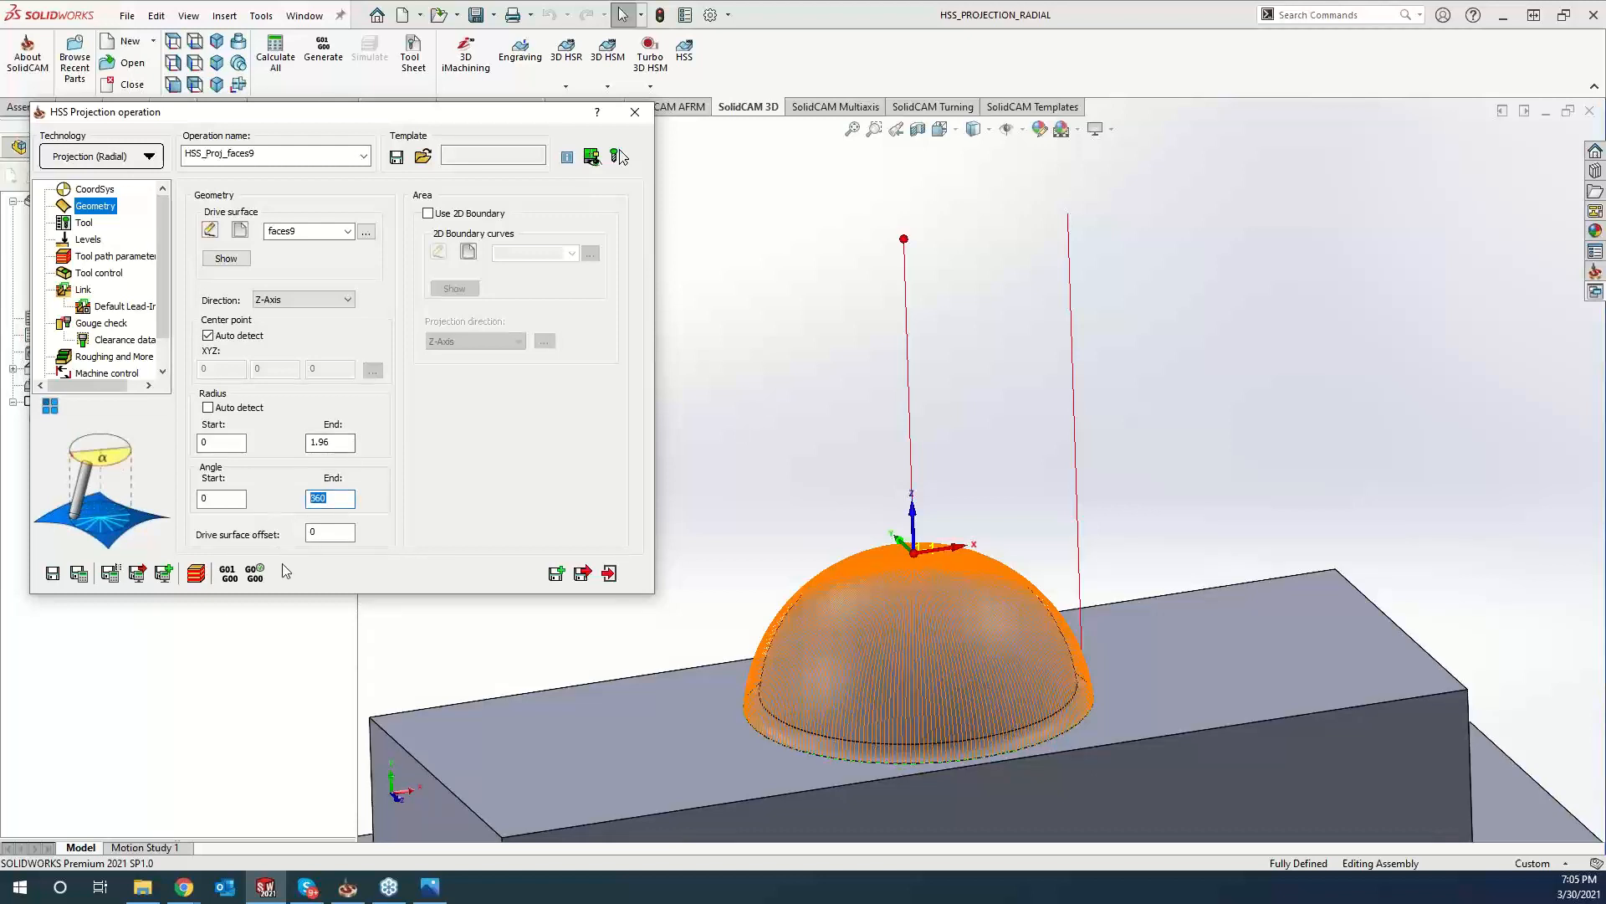
pyautogui.write('180')
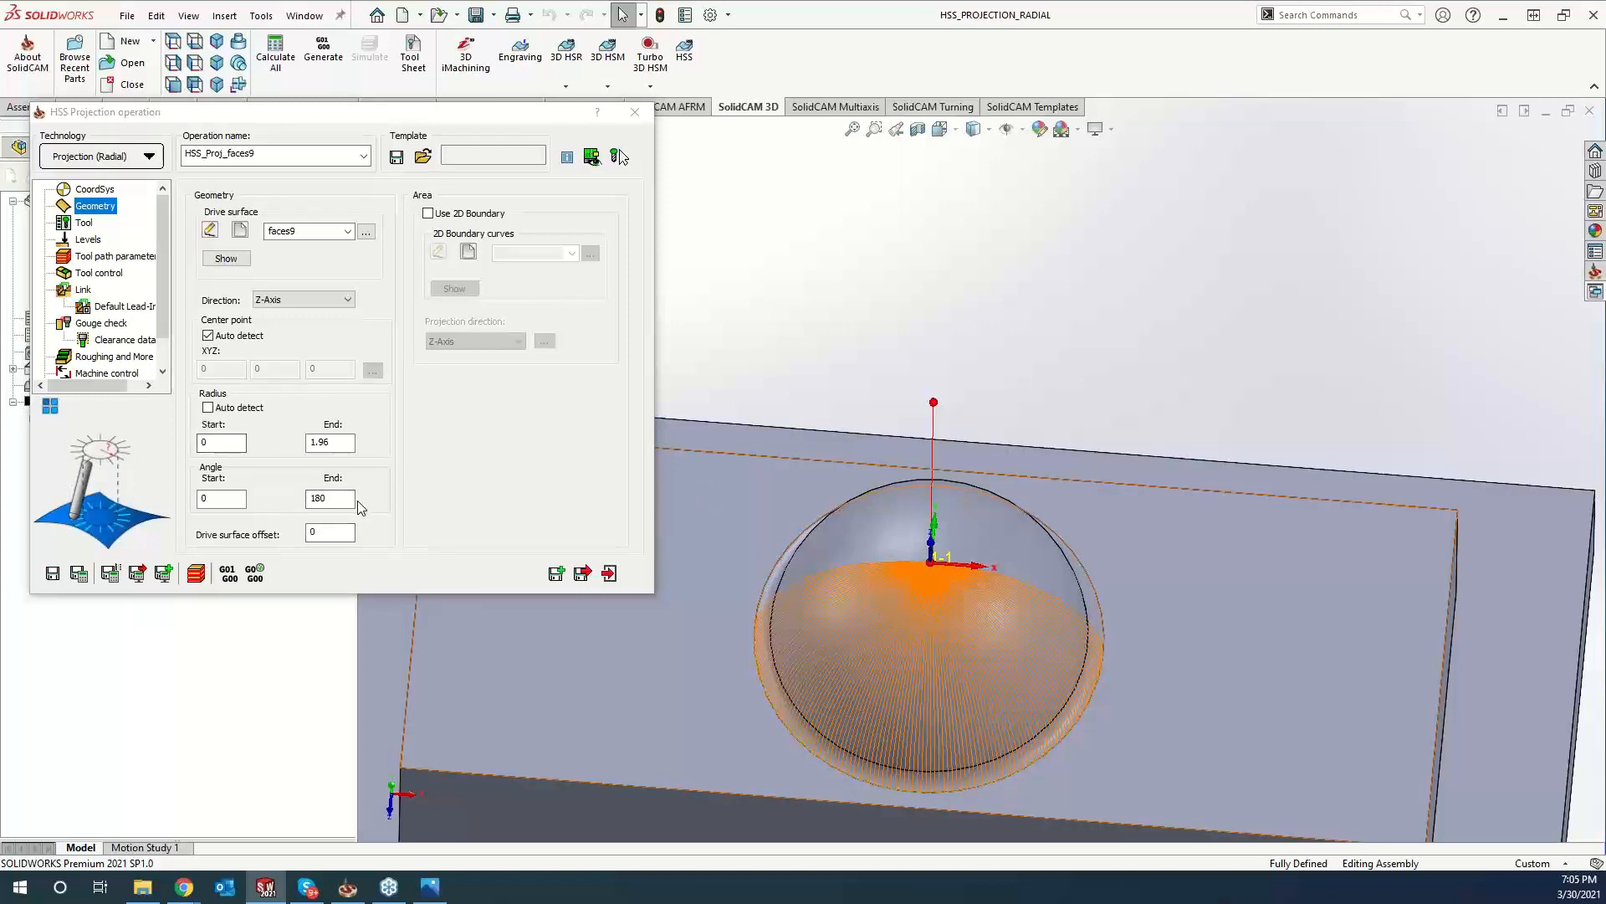
pyautogui.write('3.6')
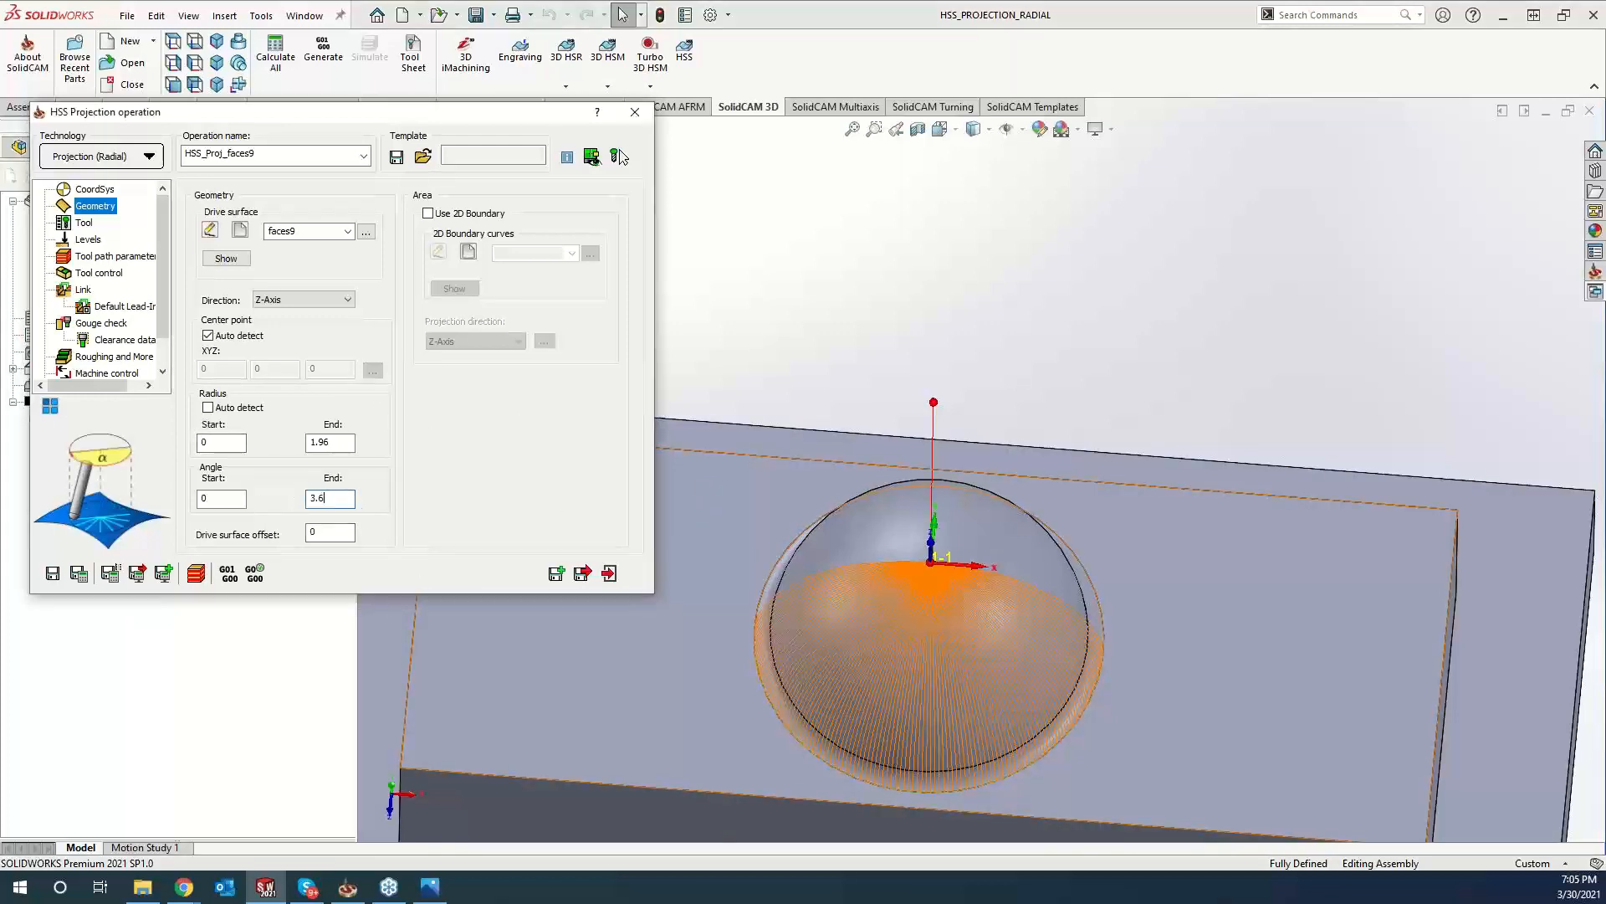
pyautogui.write('3')
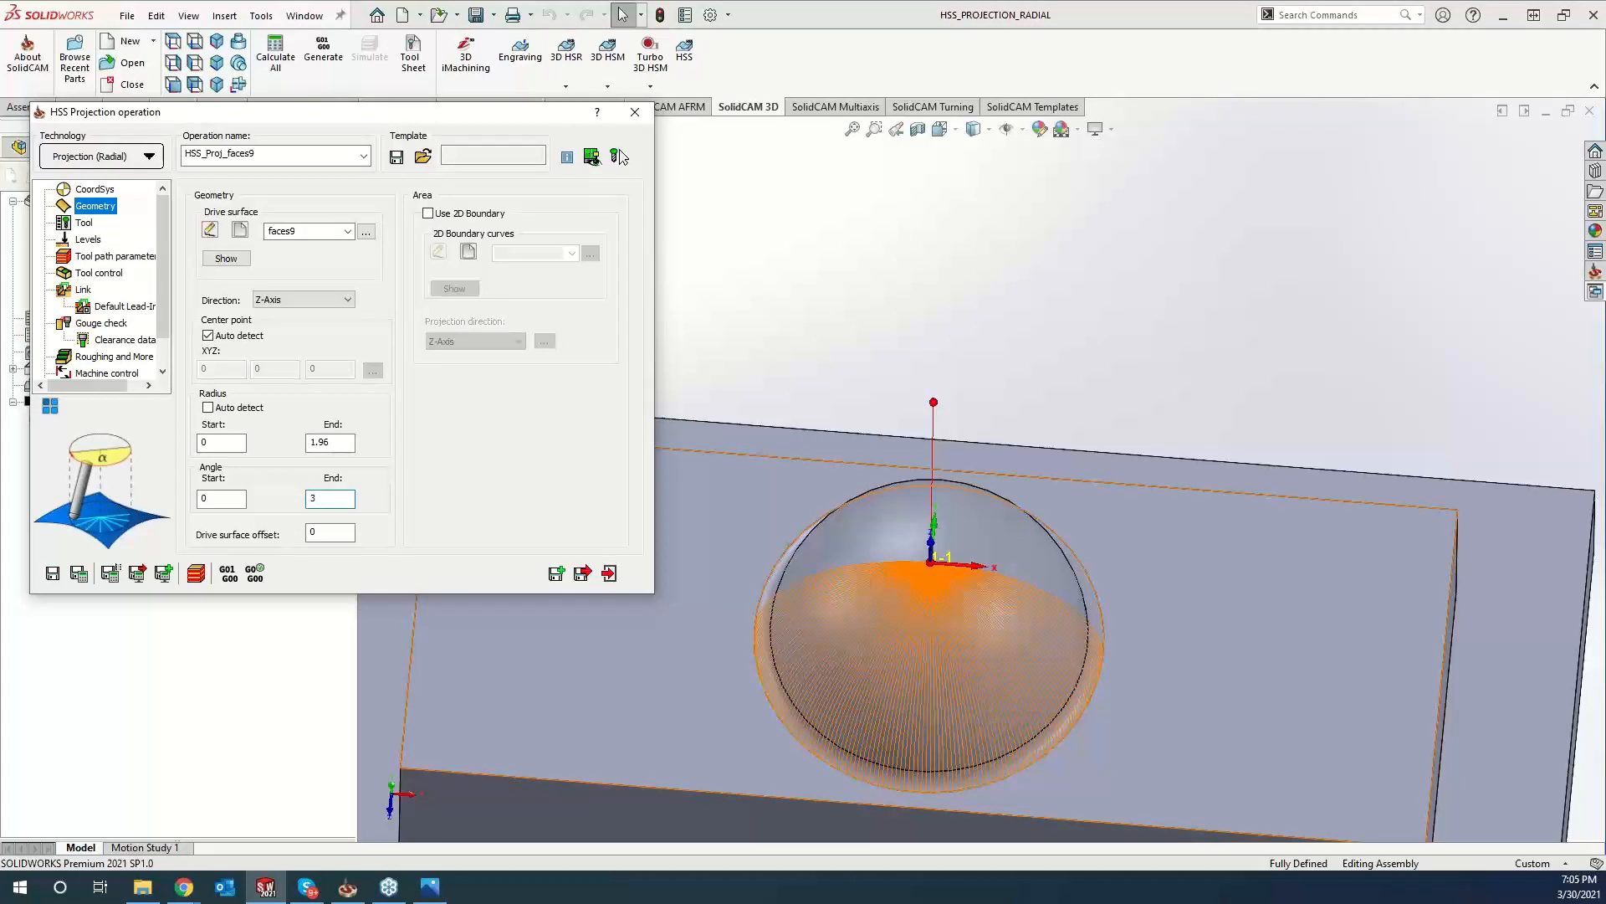
pyautogui.write('360')
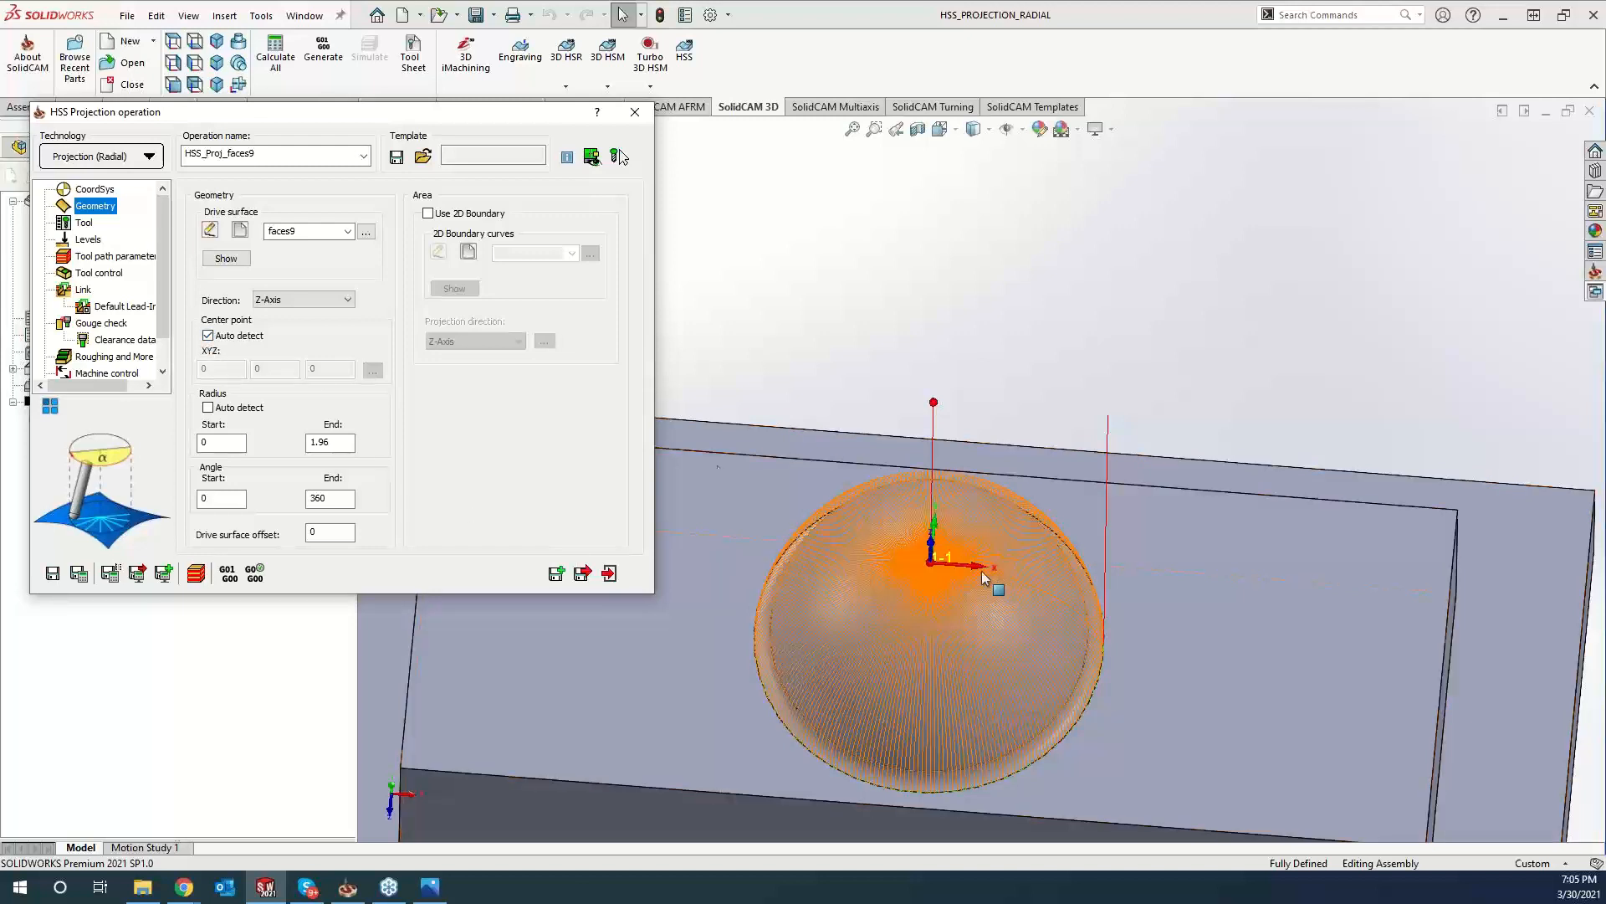
pyautogui.click(209, 335)
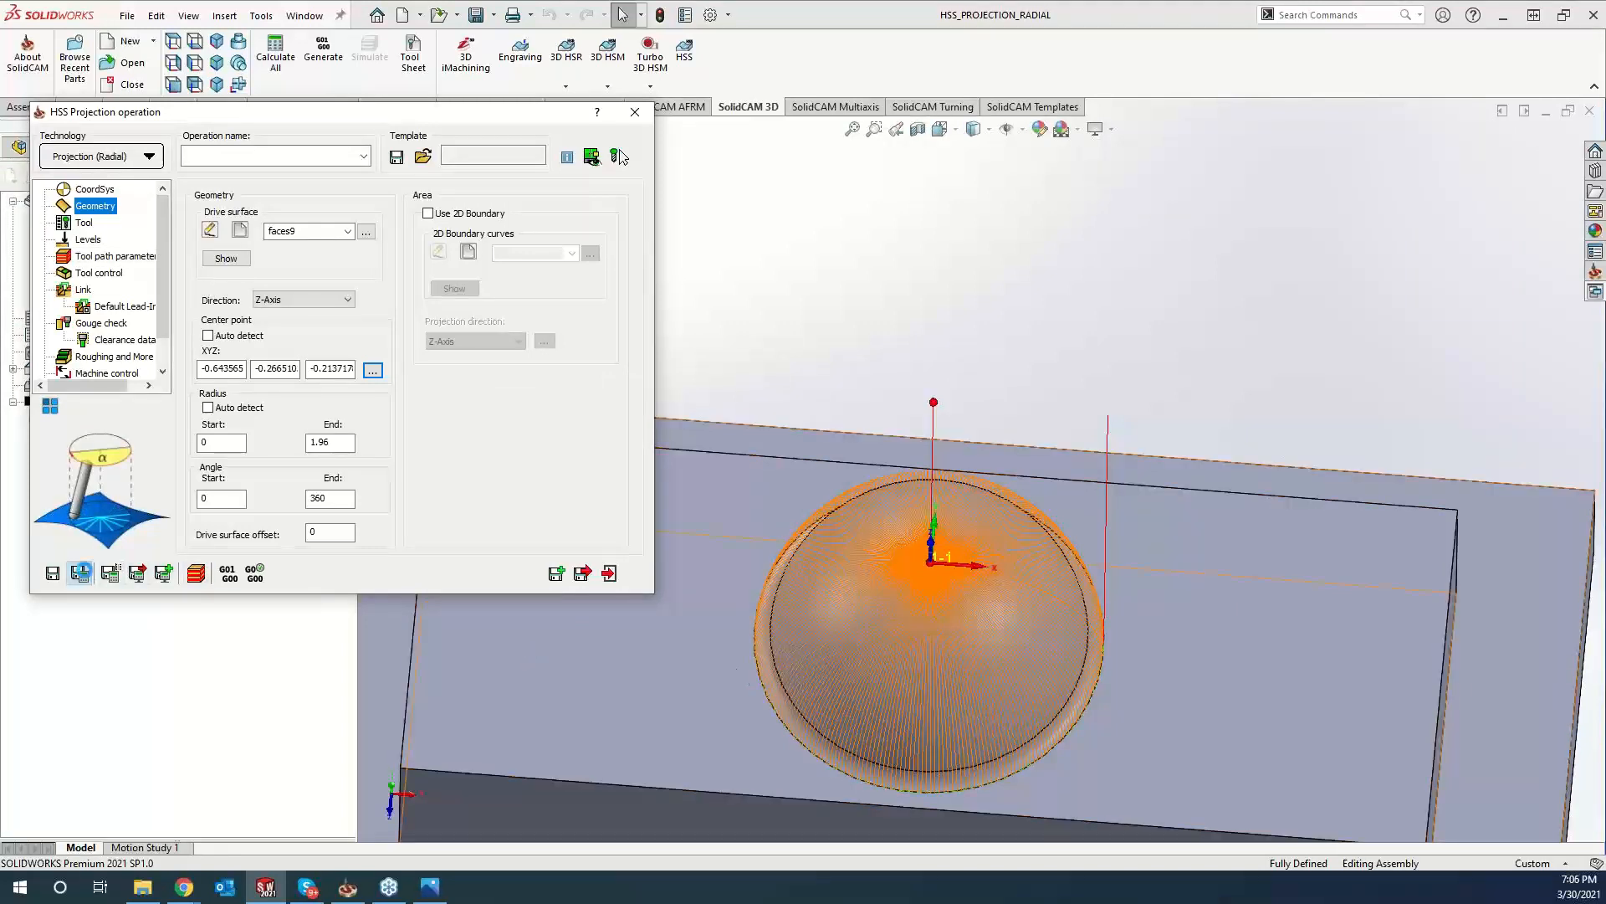
pyautogui.click(591, 156)
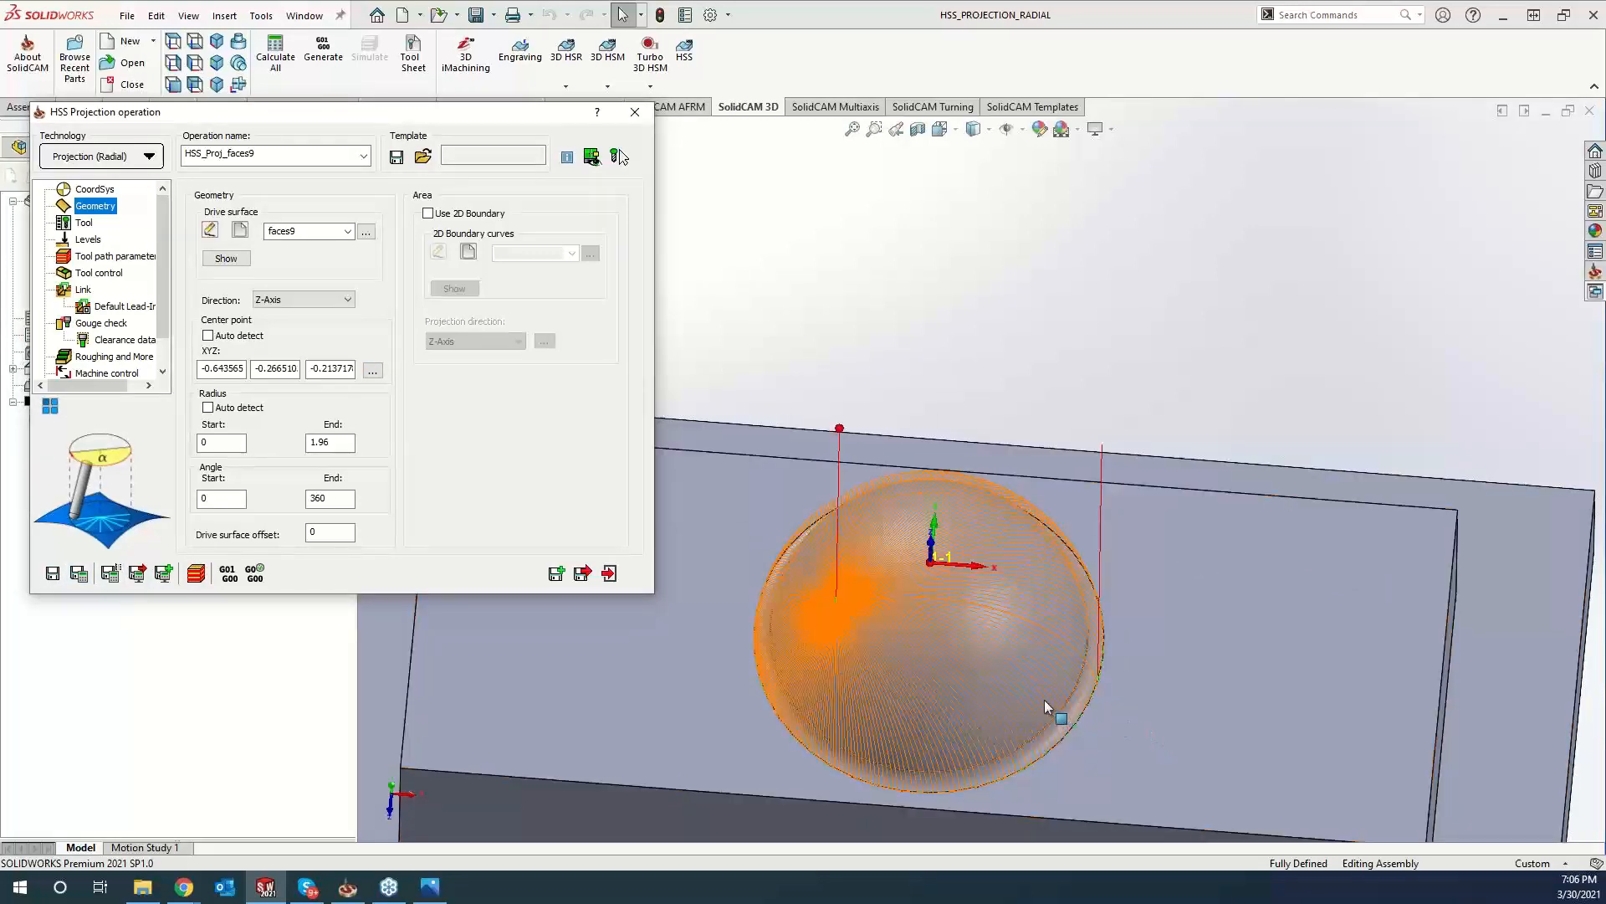
pyautogui.moveTo(845, 612)
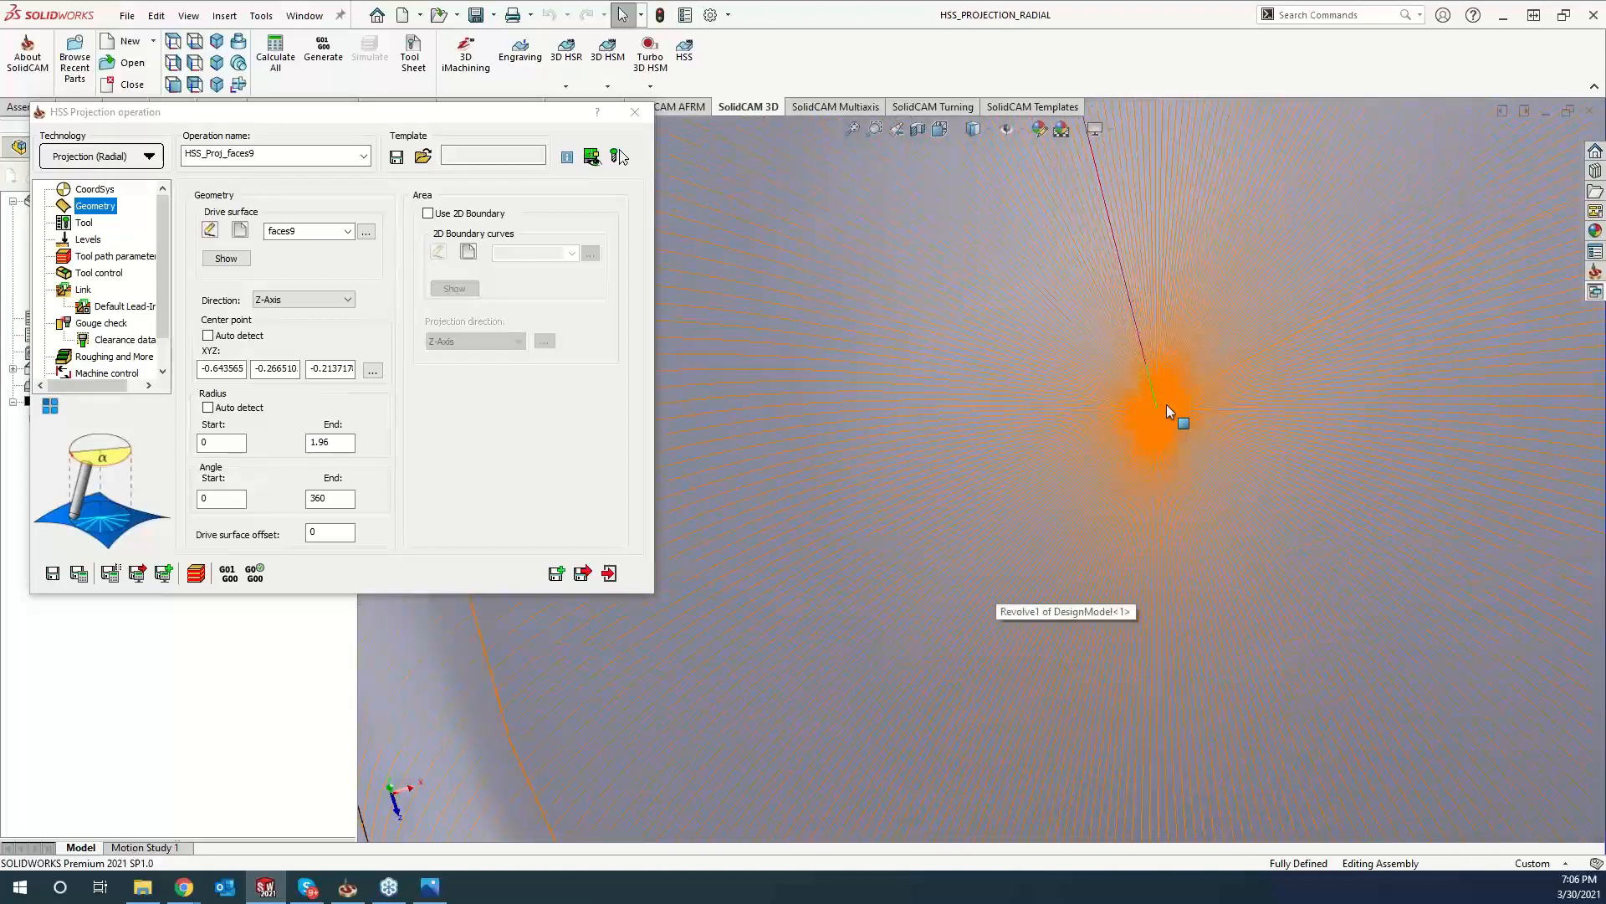
pyautogui.moveTo(1167, 410); pyautogui.dragTo(1096, 446)
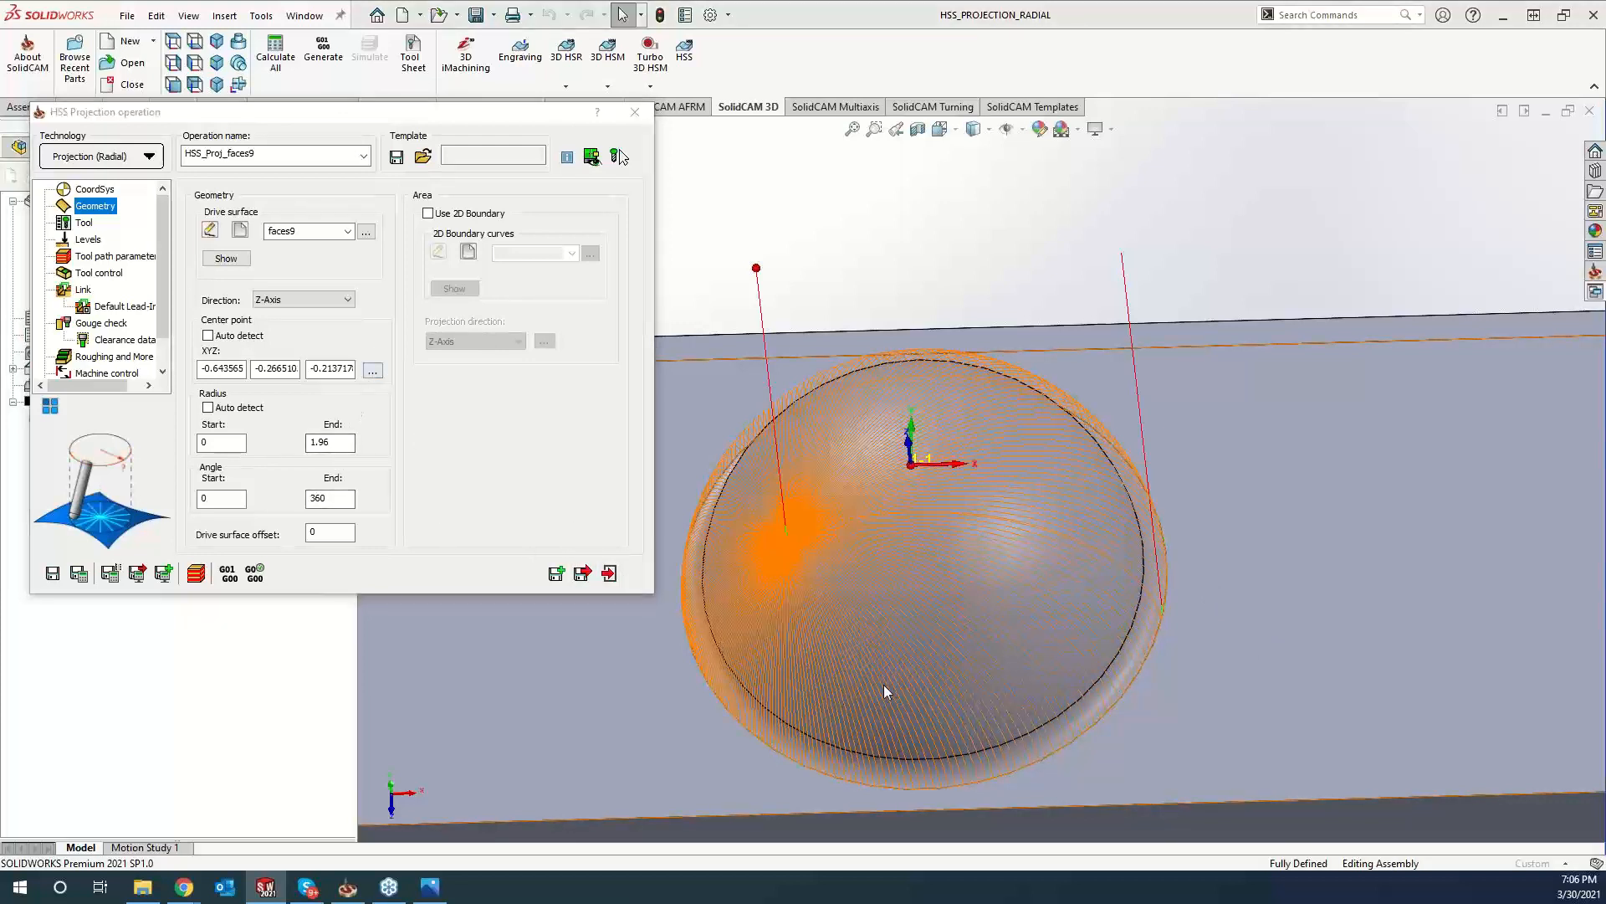
pyautogui.click(371, 370)
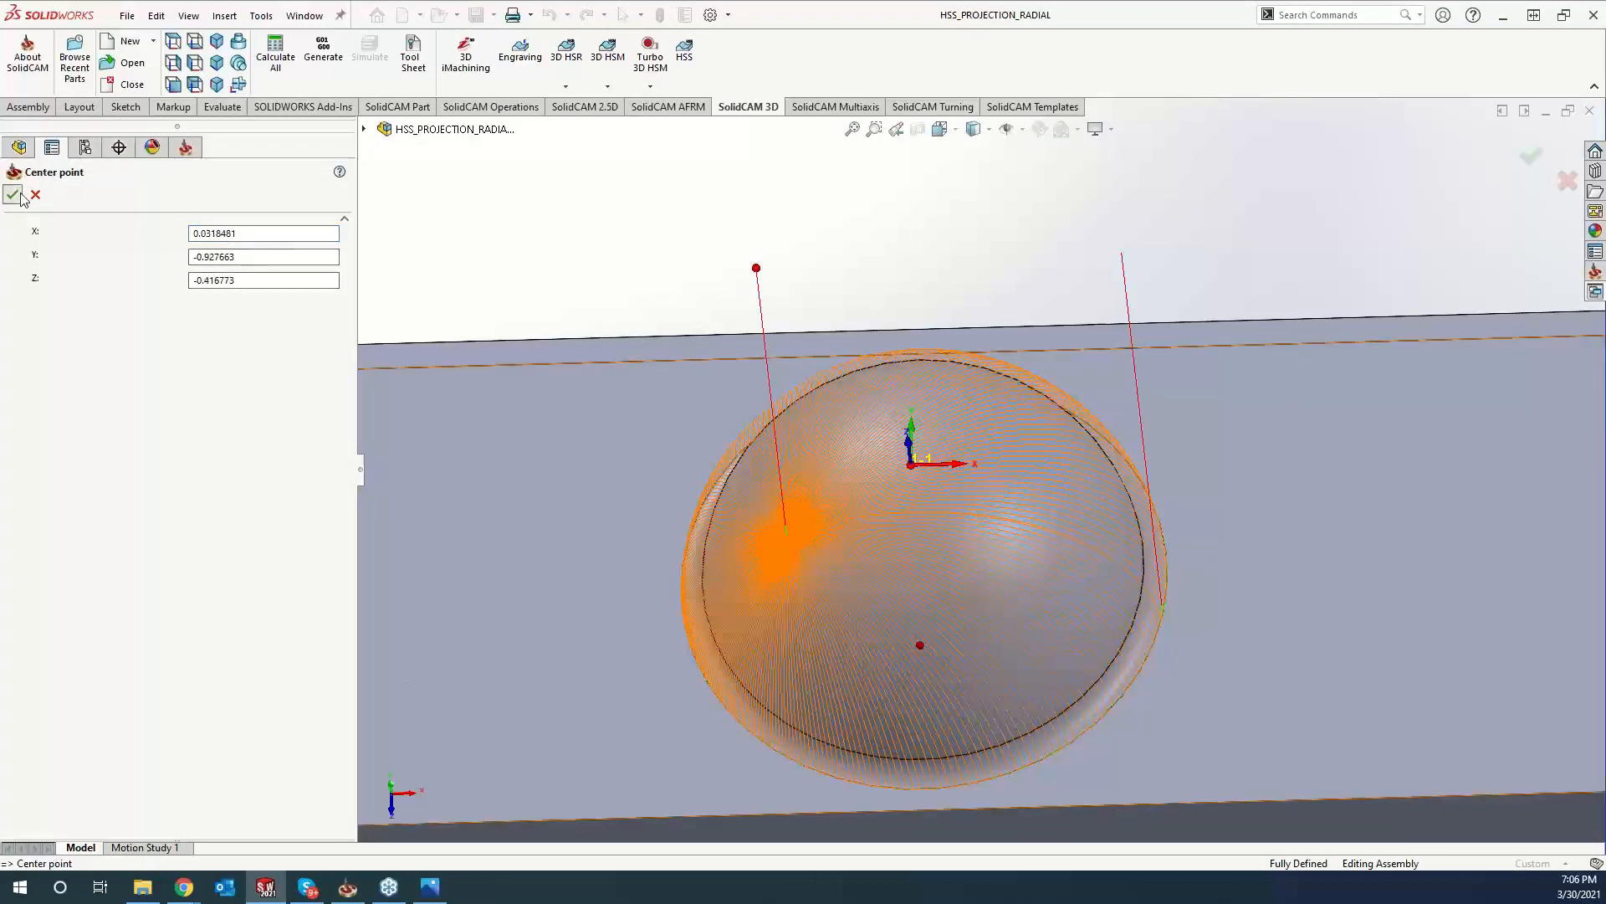
pyautogui.click(14, 195)
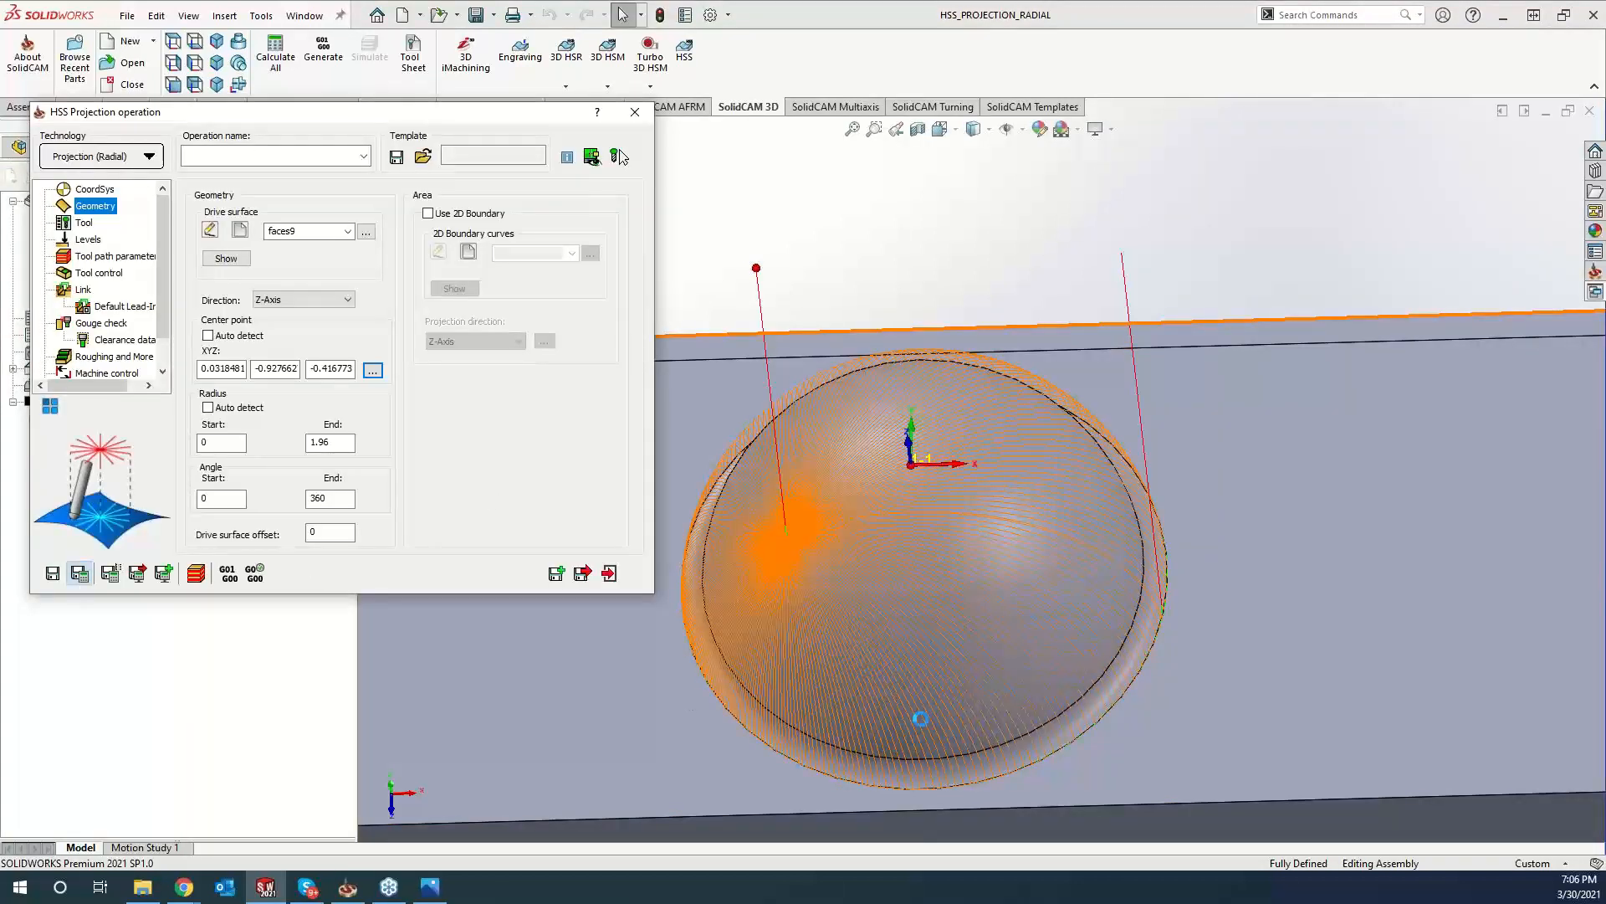
pyautogui.click(591, 156)
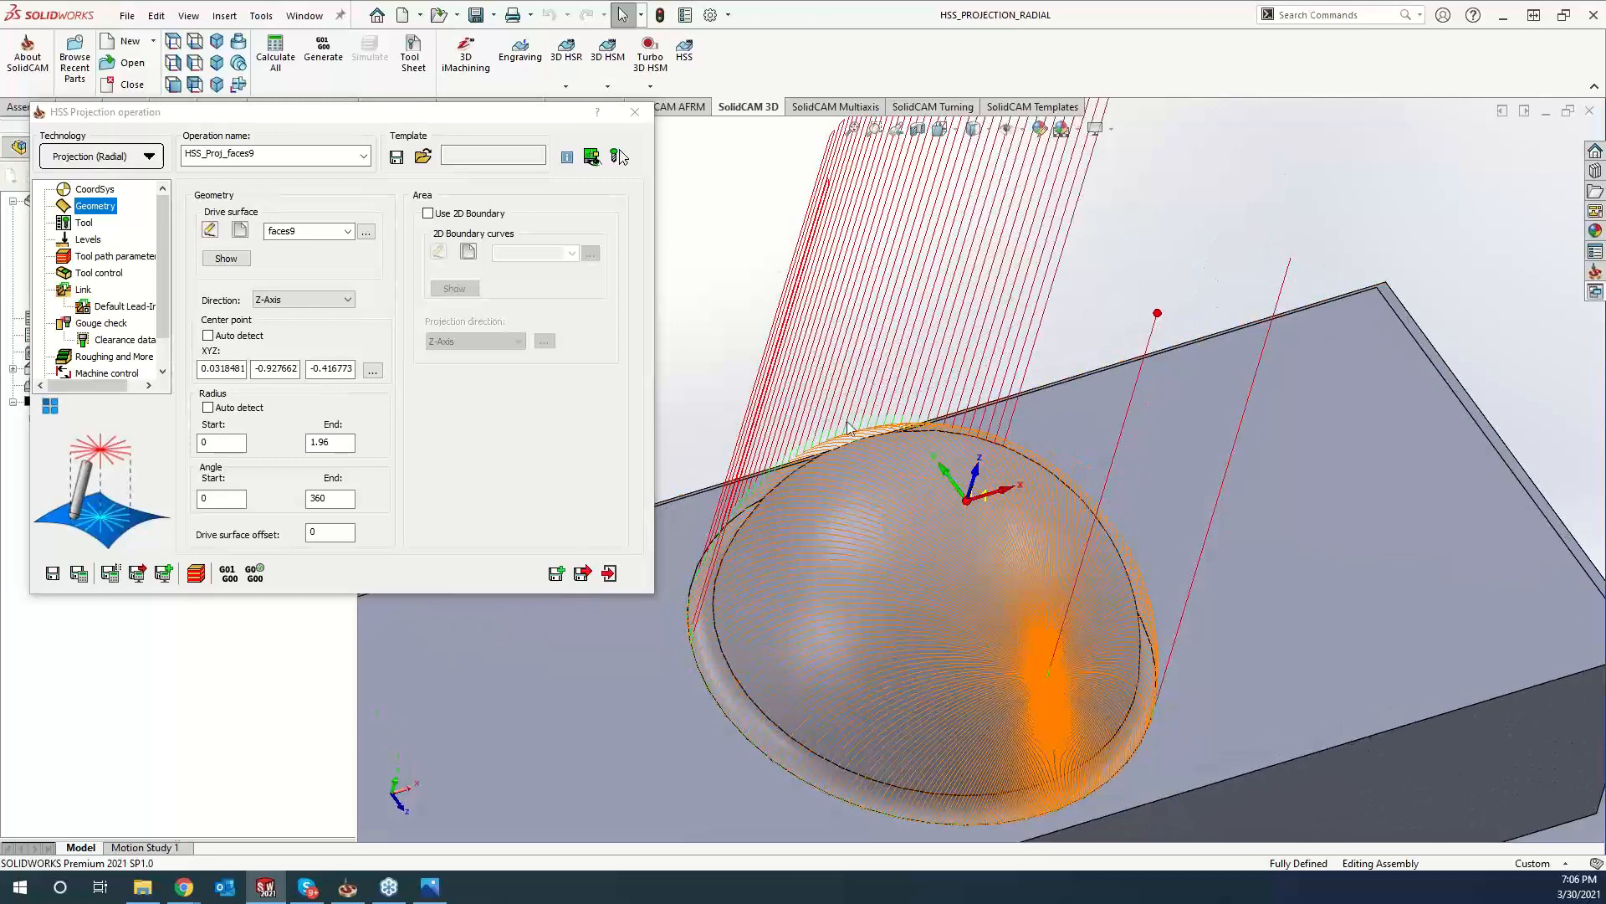
pyautogui.moveTo(825, 456)
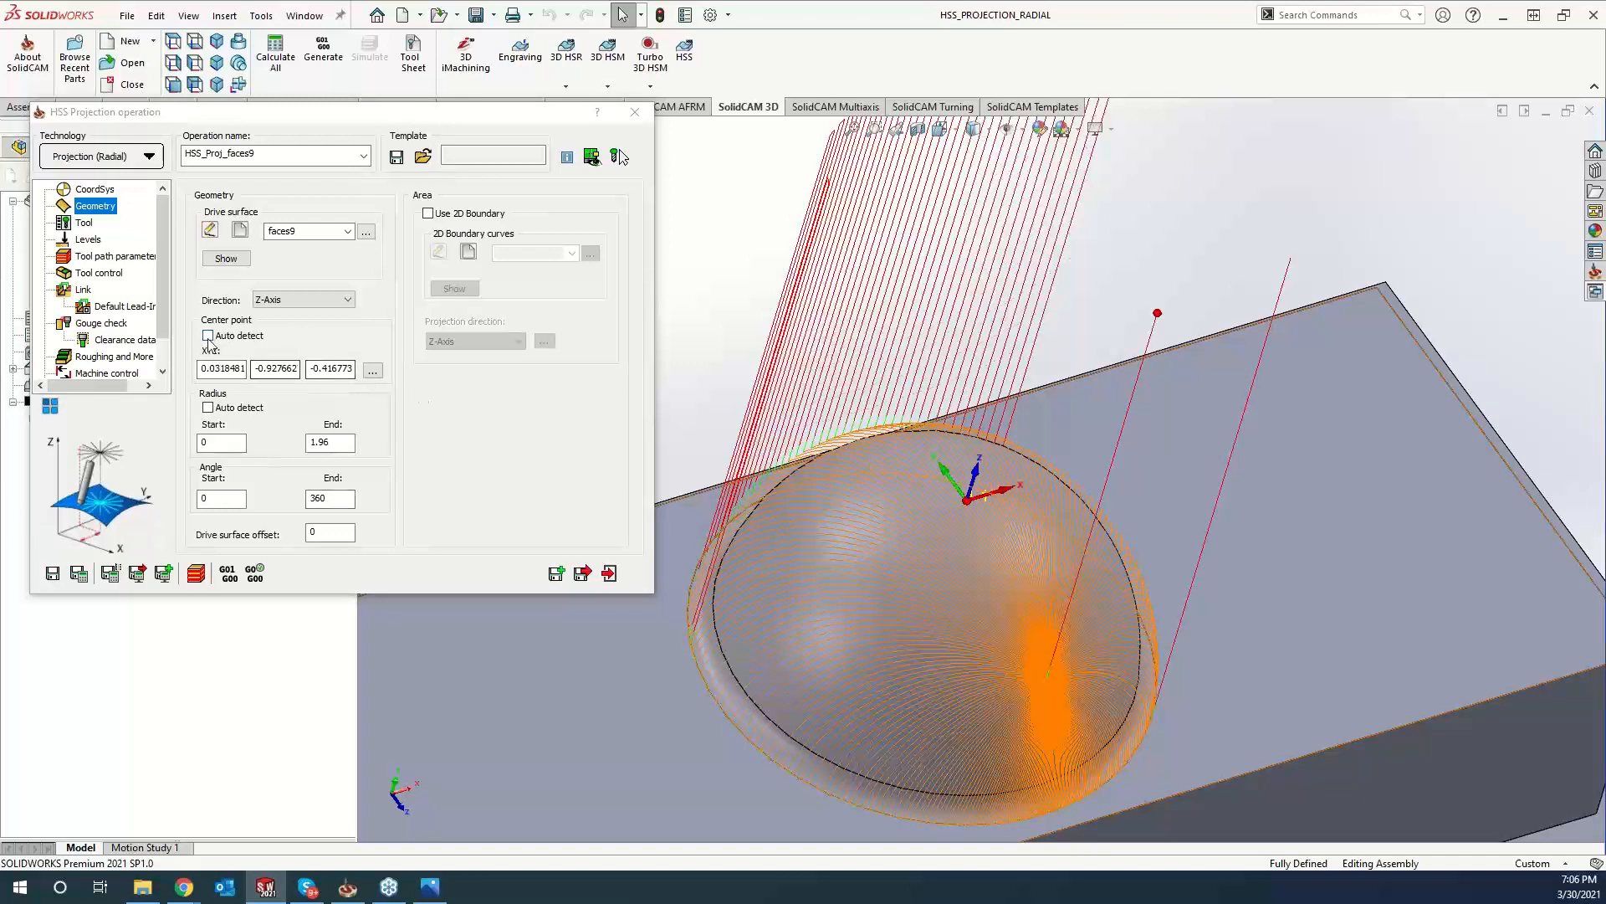
pyautogui.click(208, 334)
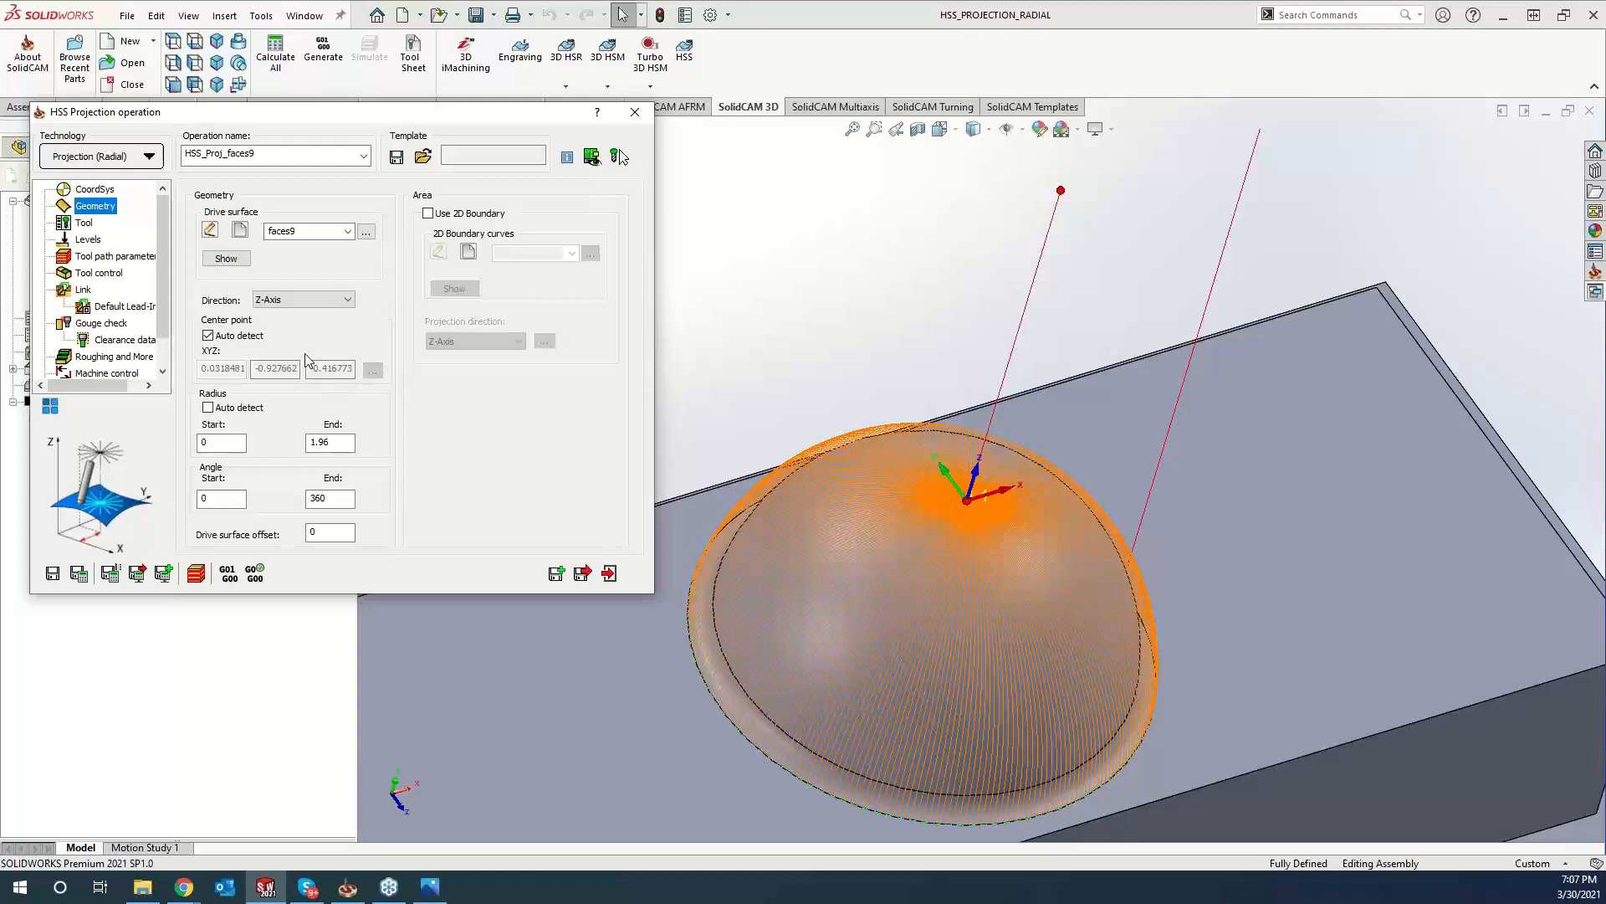
pyautogui.moveTo(304, 388)
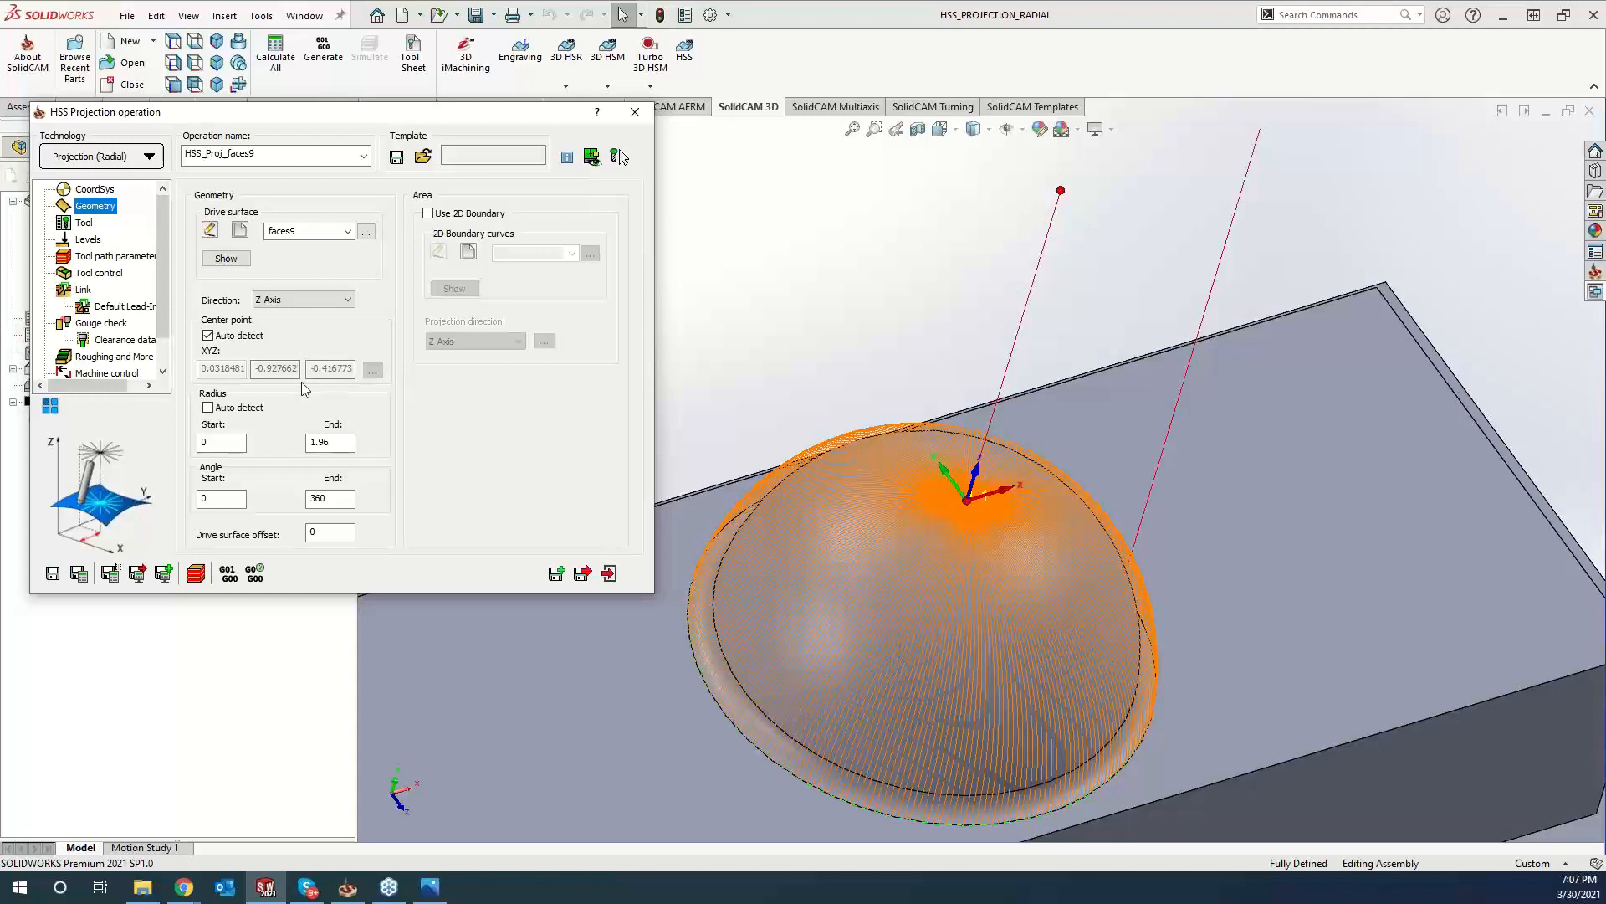
# Enter 0.001 as the drive surface offset and recalculate the toolpath.
pyautogui.click(329, 532)
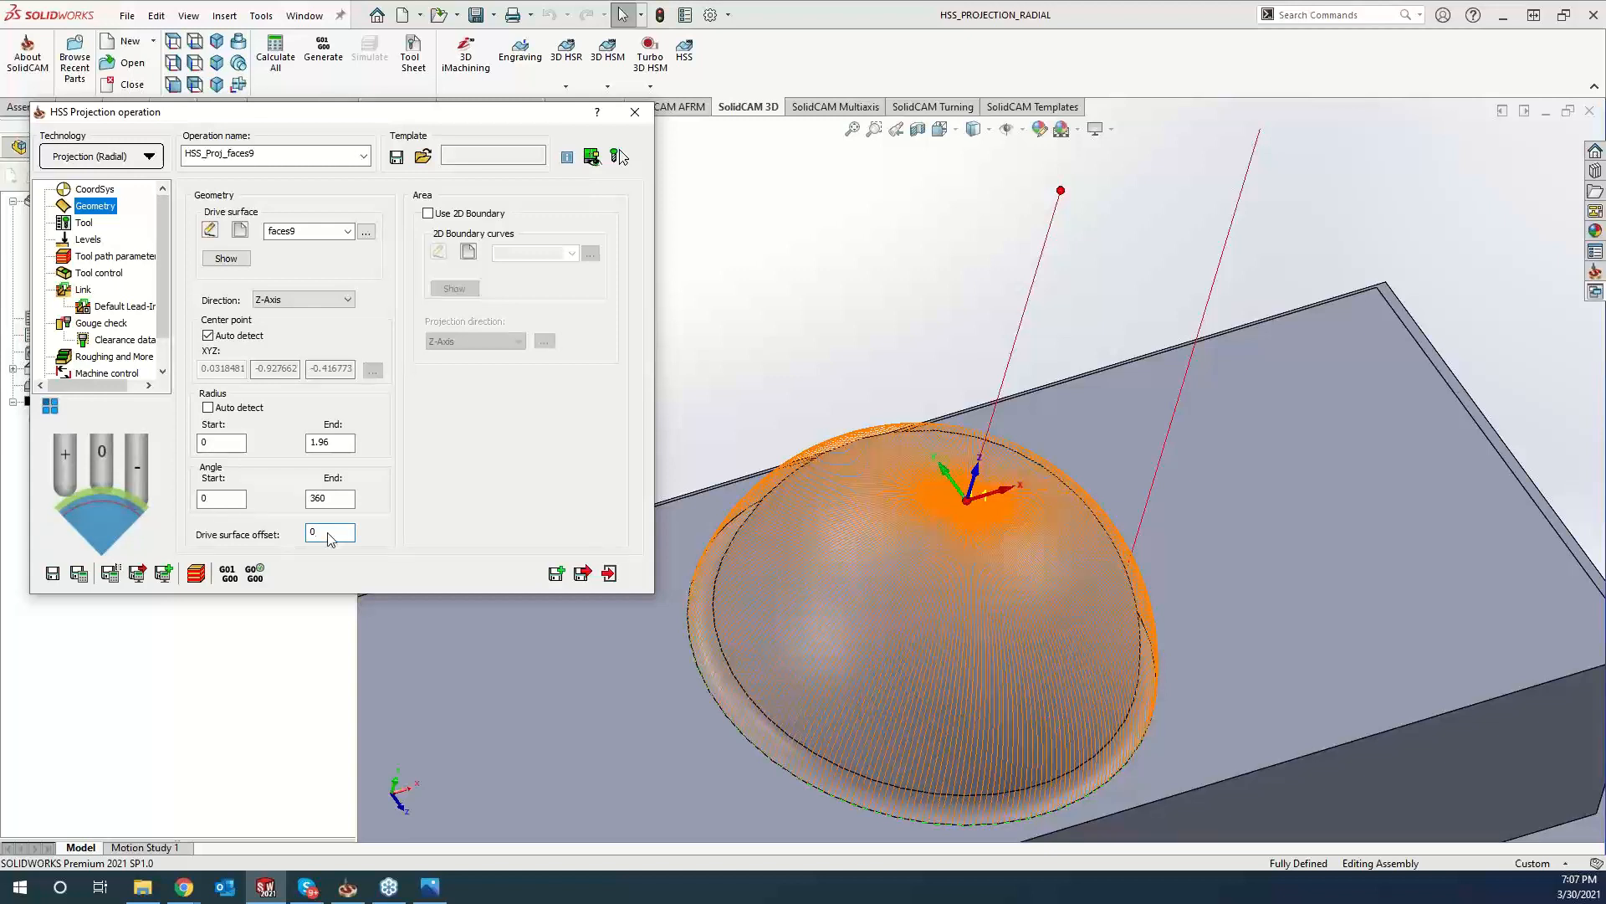
pyautogui.write('0.001')
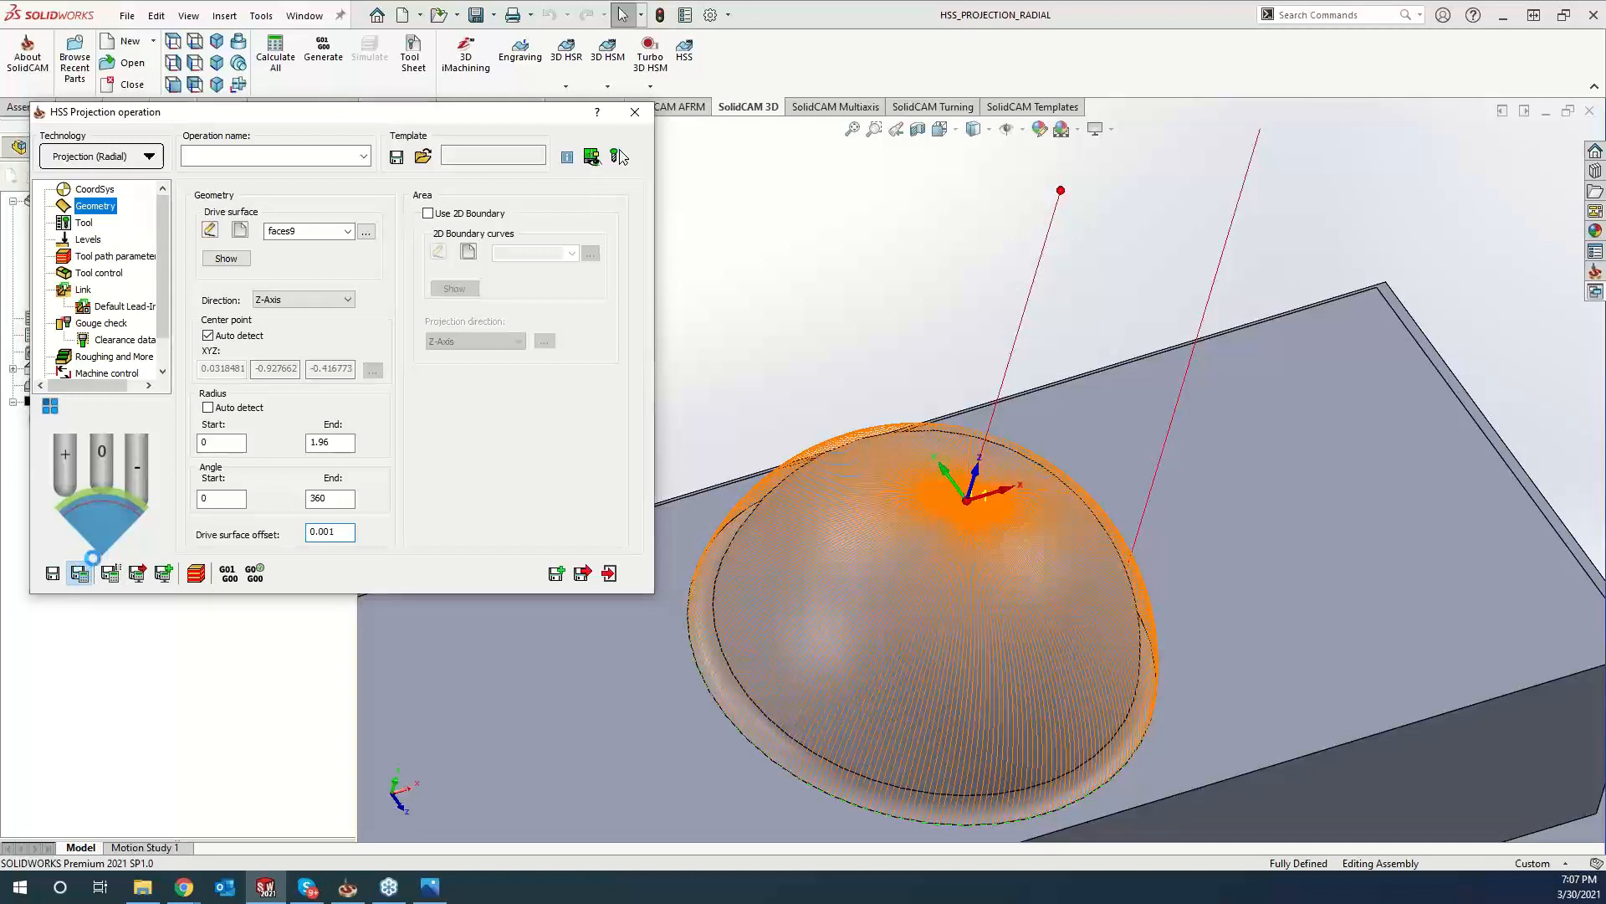
pyautogui.click(79, 573)
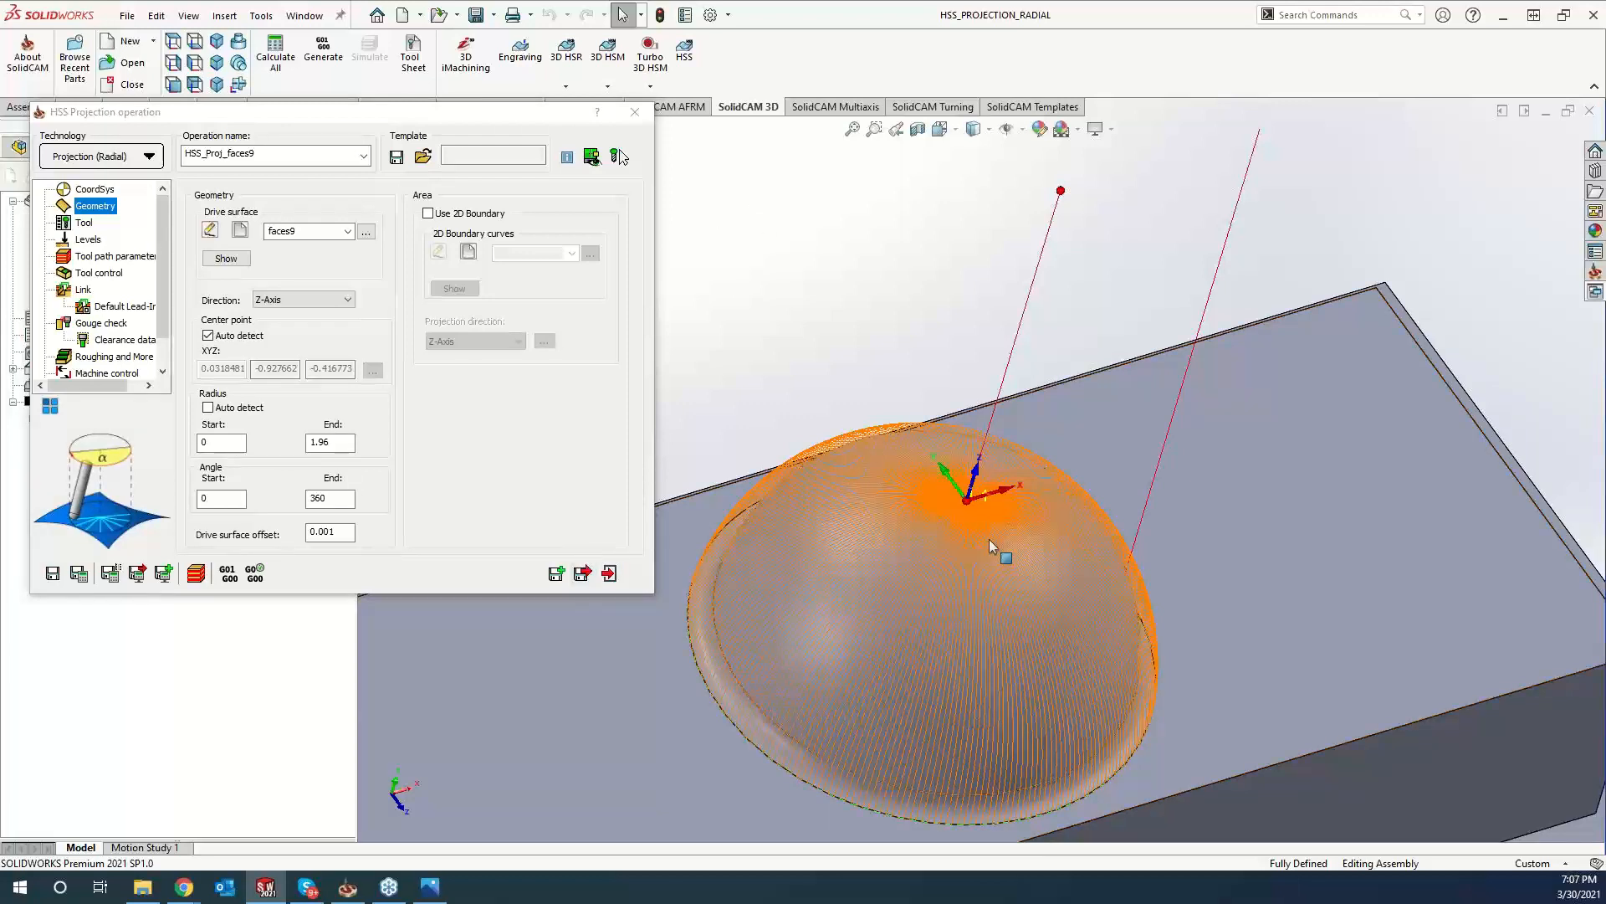
pyautogui.moveTo(968, 498)
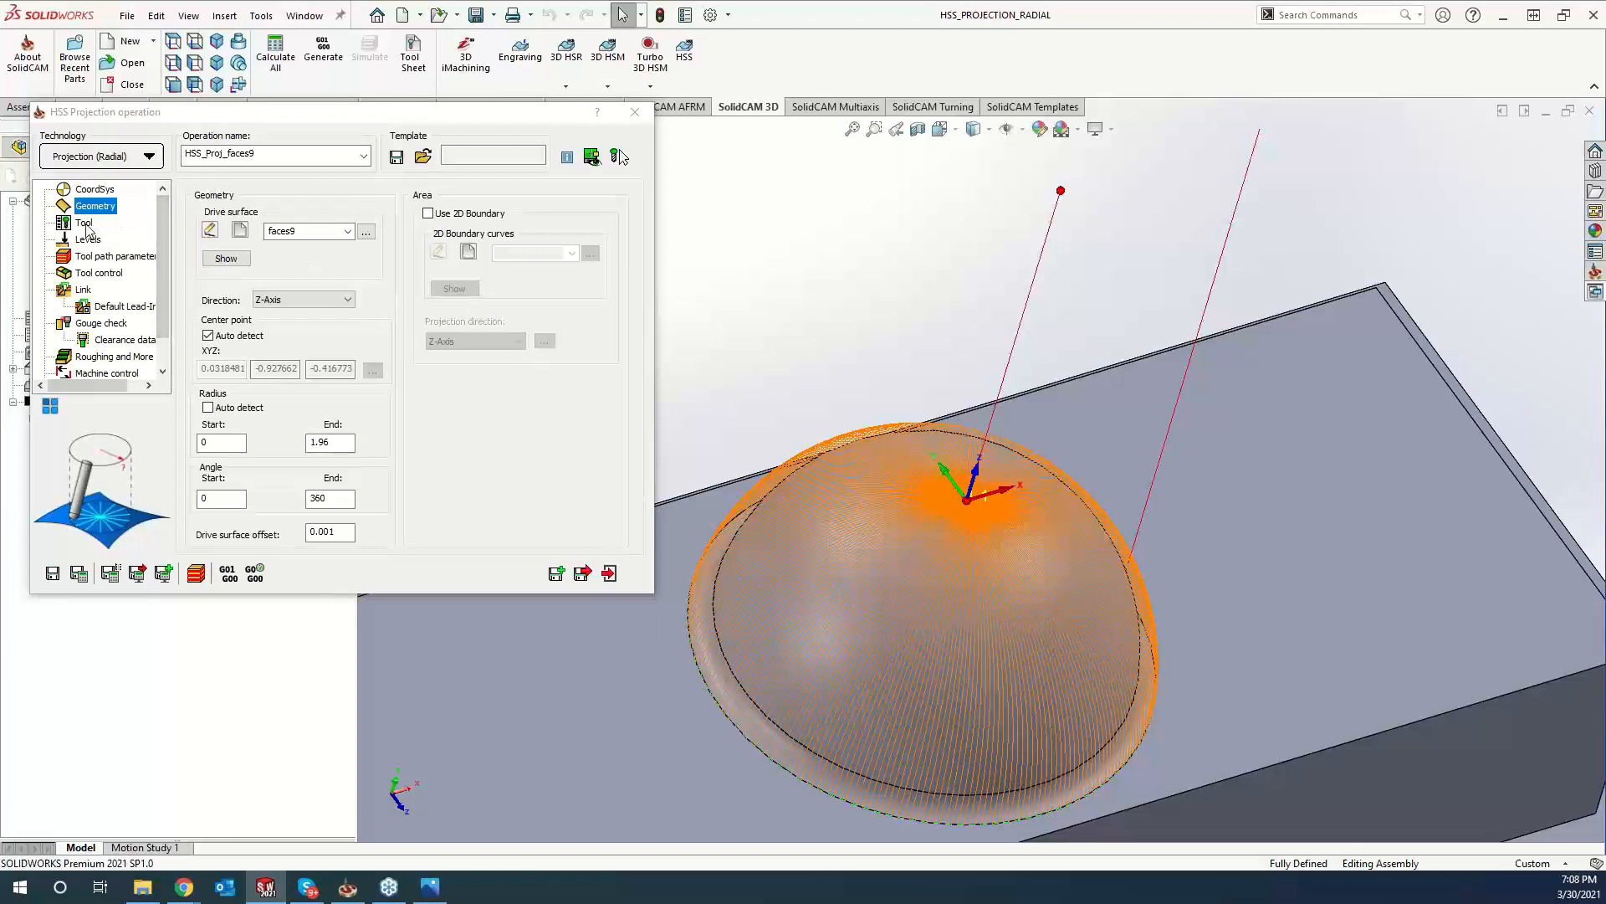
# Review tool, levels, tool control and link pages, setting maximum step-over to 0.05.
pyautogui.click(84, 224)
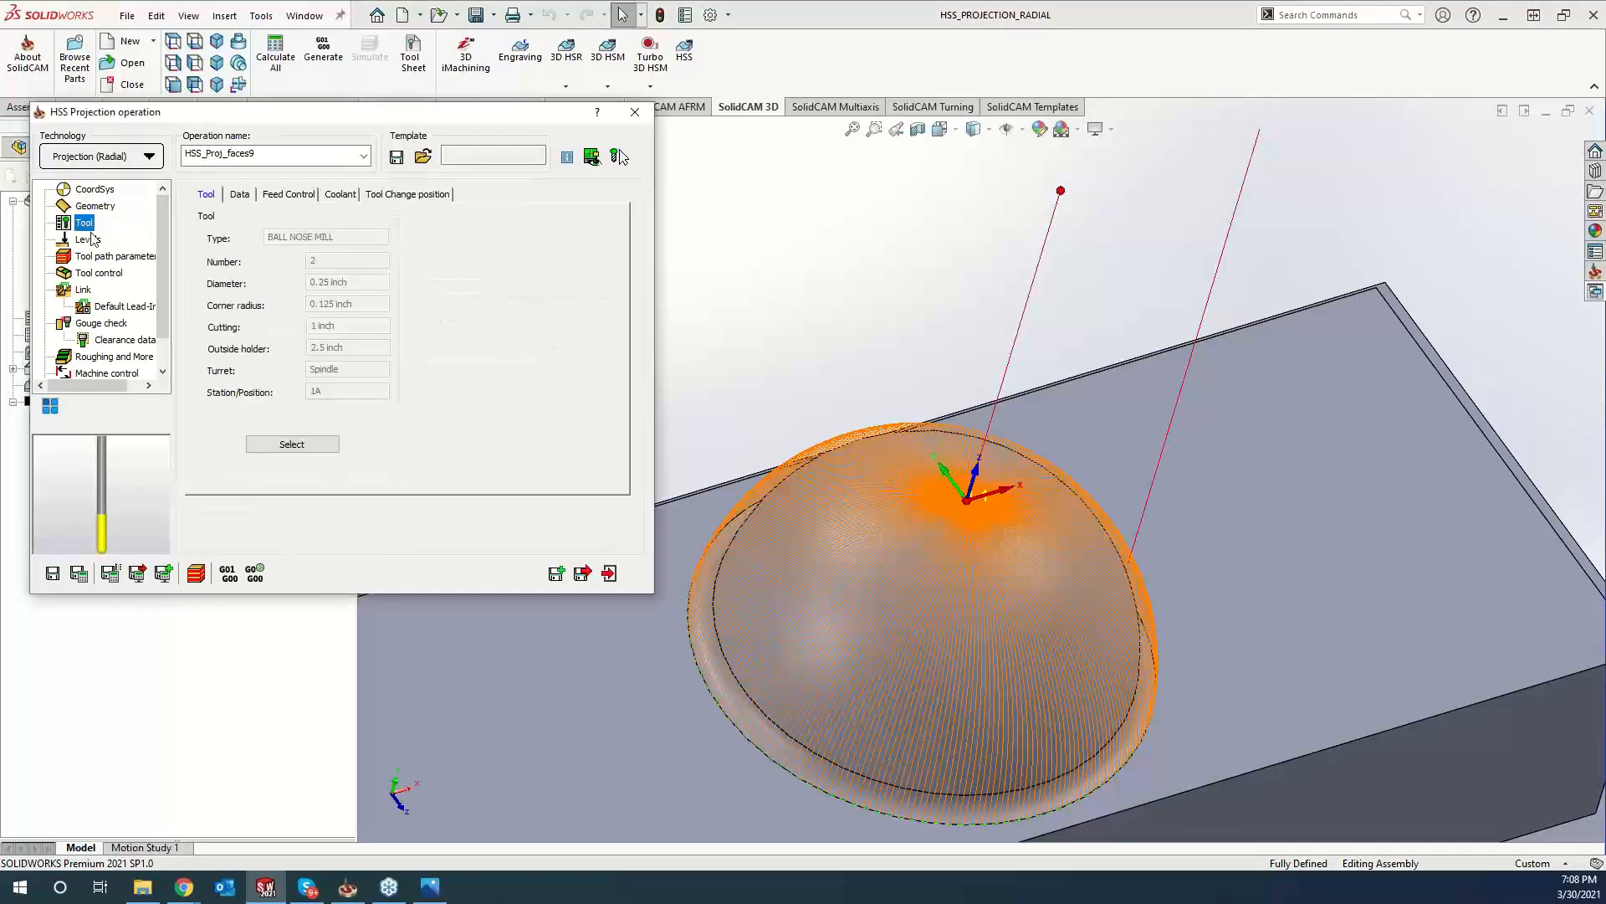
pyautogui.click(89, 239)
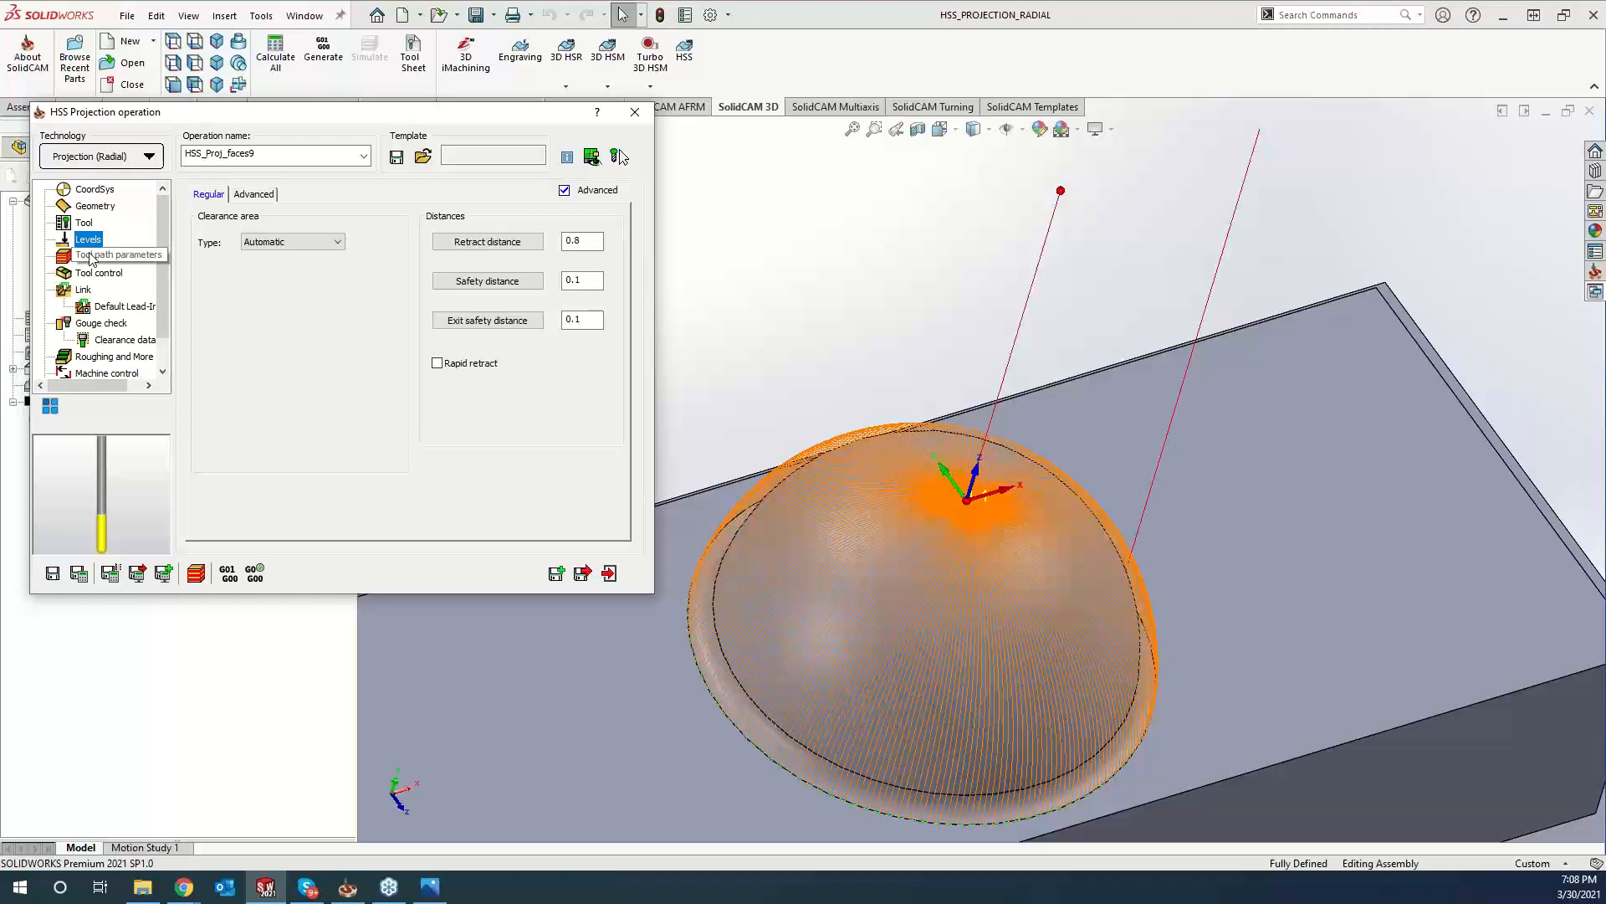
pyautogui.click(120, 255)
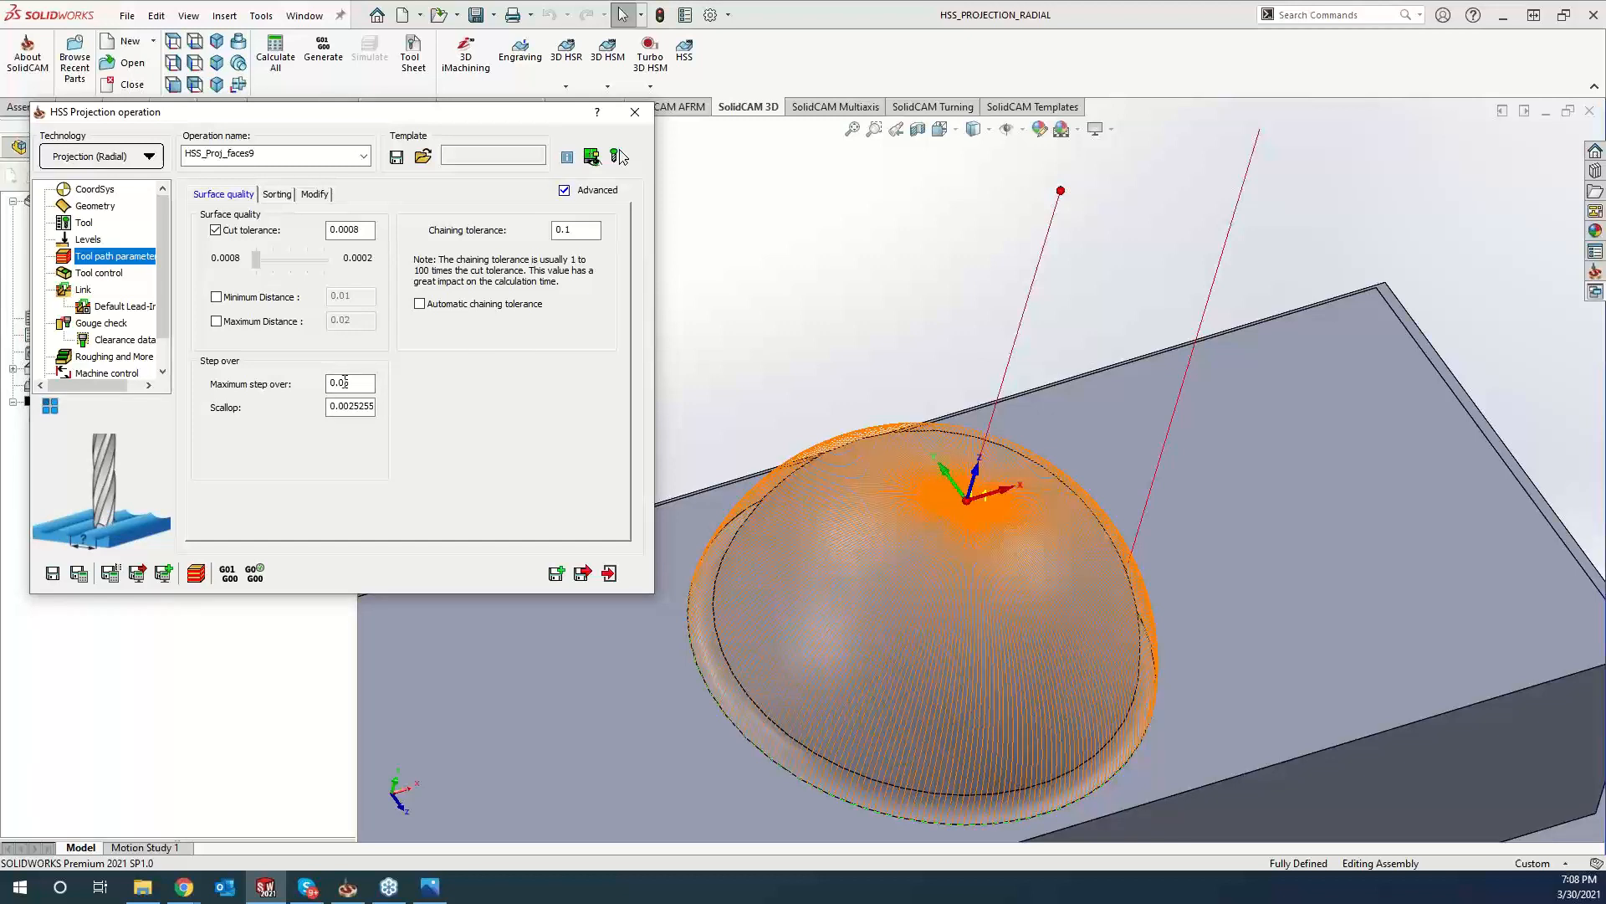
pyautogui.write('0.05')
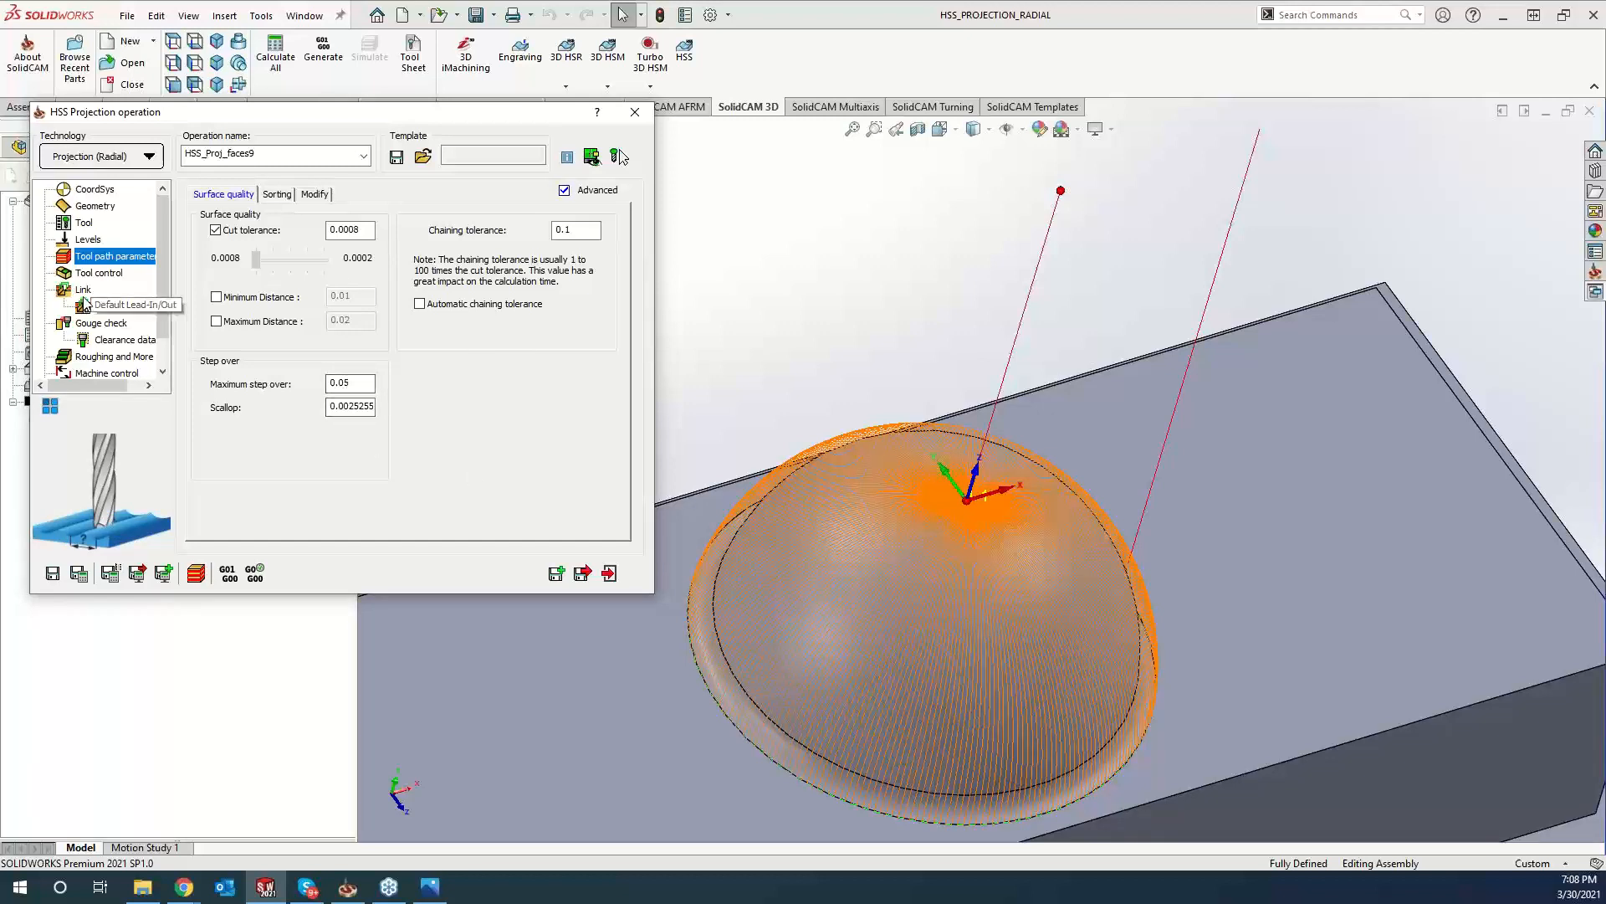
pyautogui.click(101, 273)
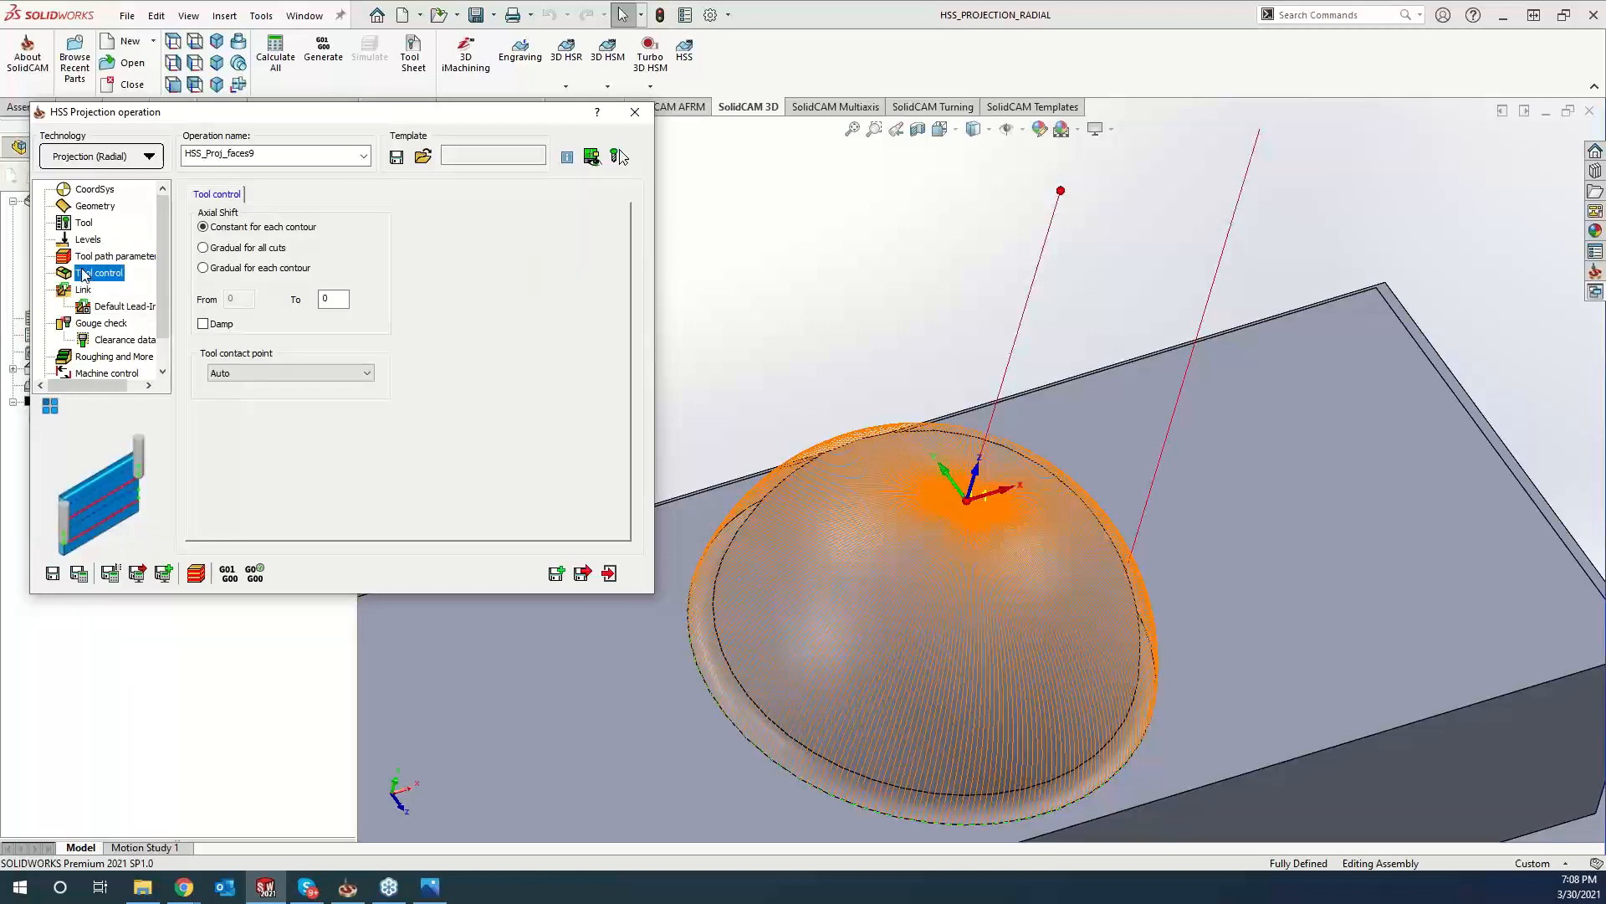
pyautogui.click(83, 289)
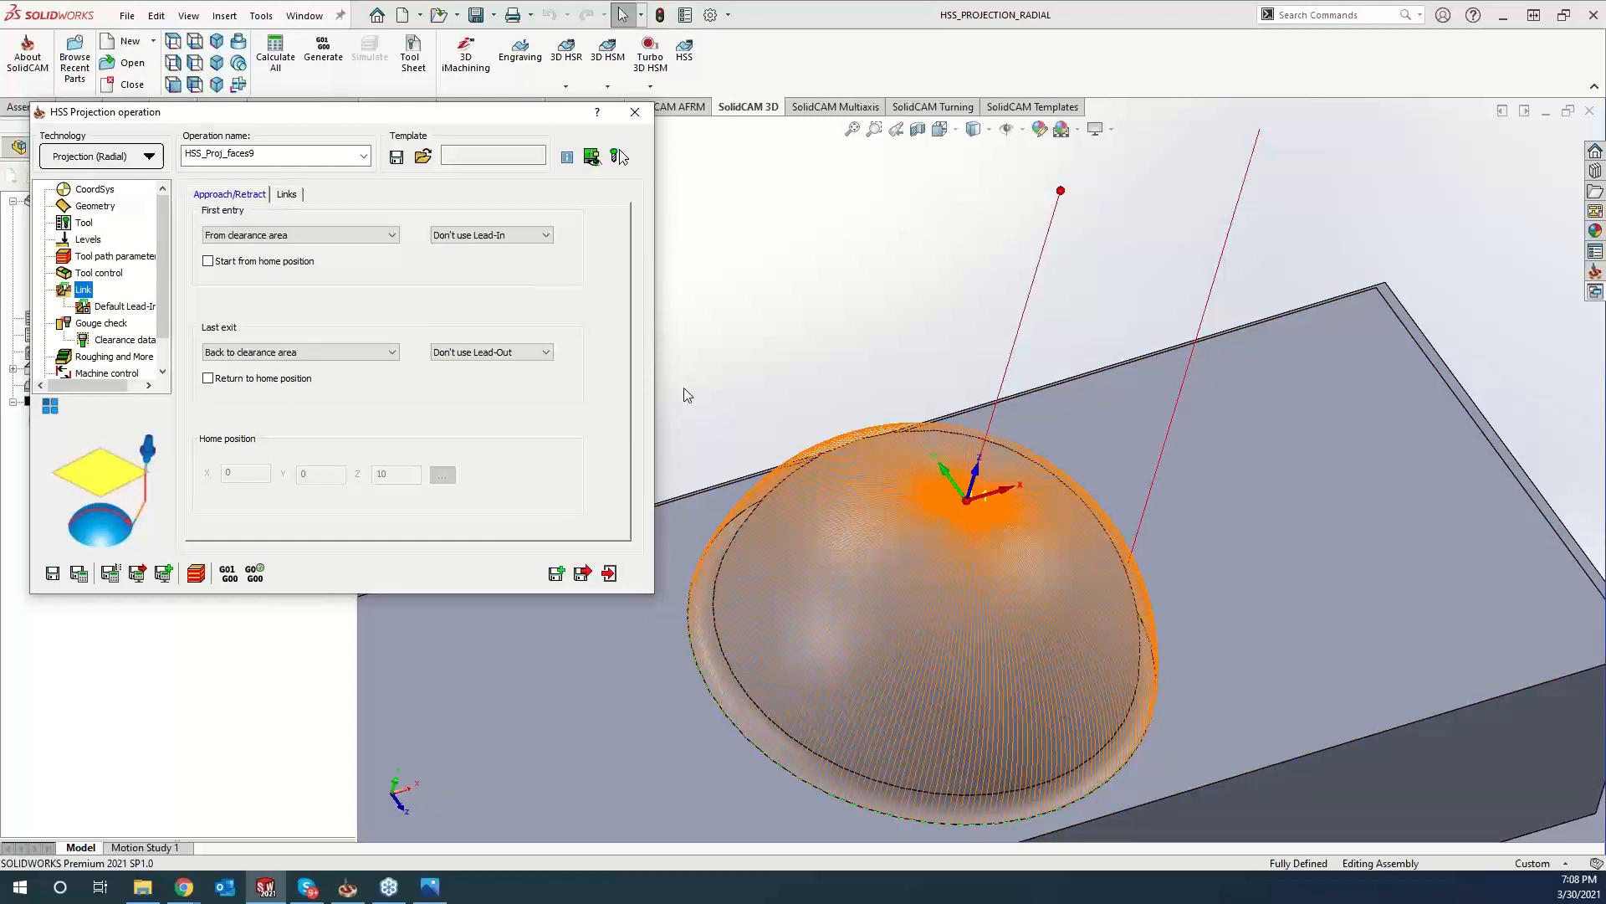
pyautogui.moveTo(633, 351)
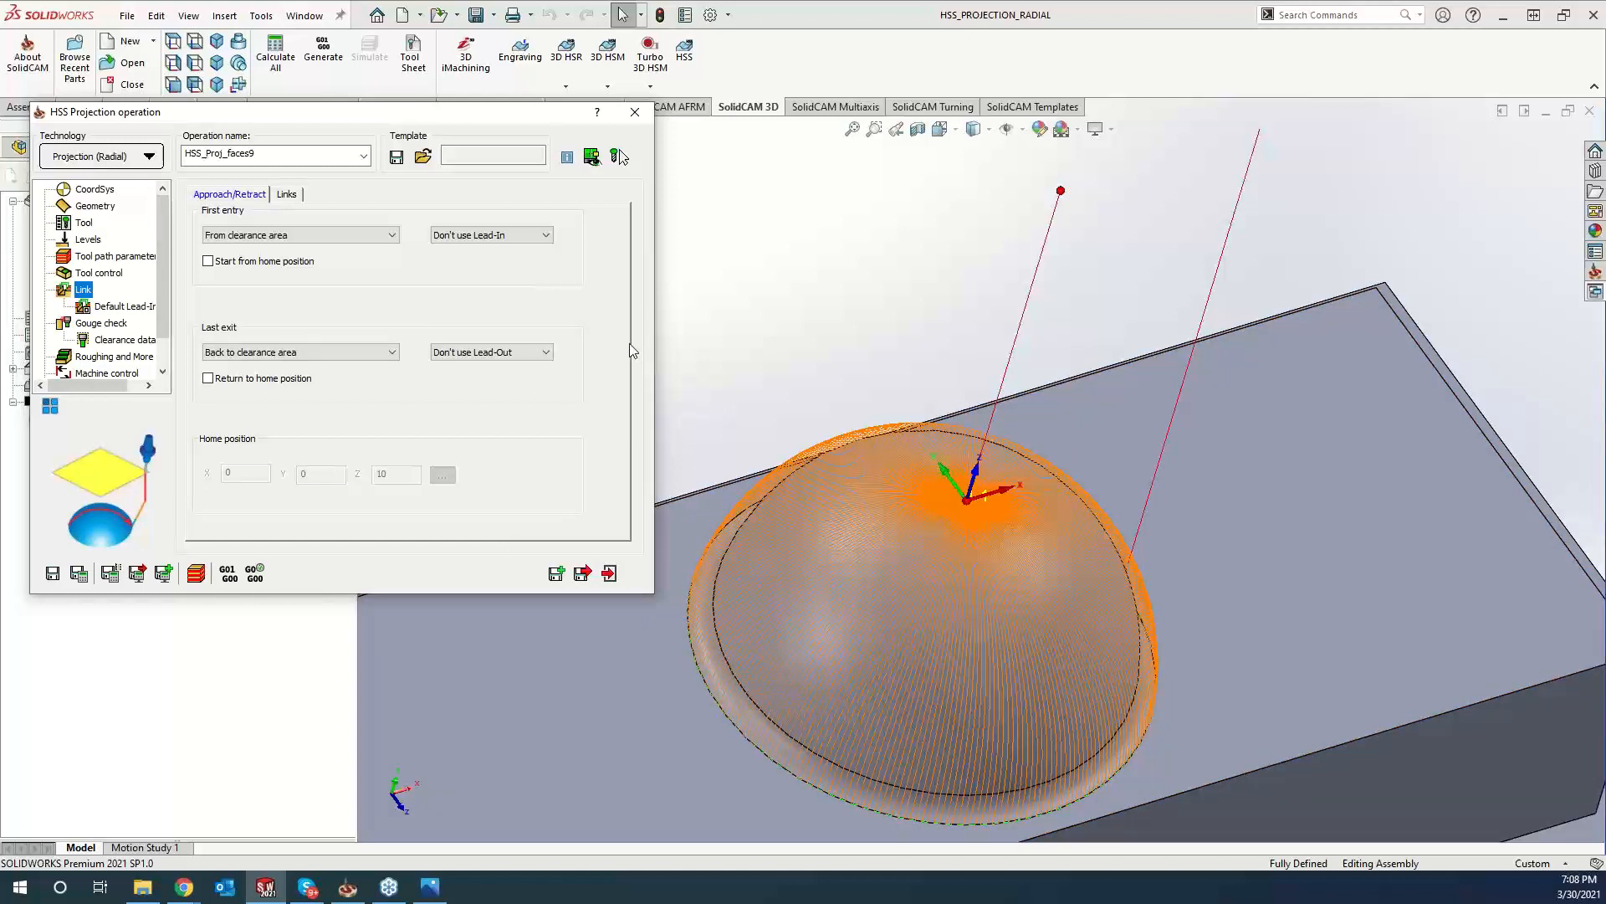
pyautogui.moveTo(871, 333)
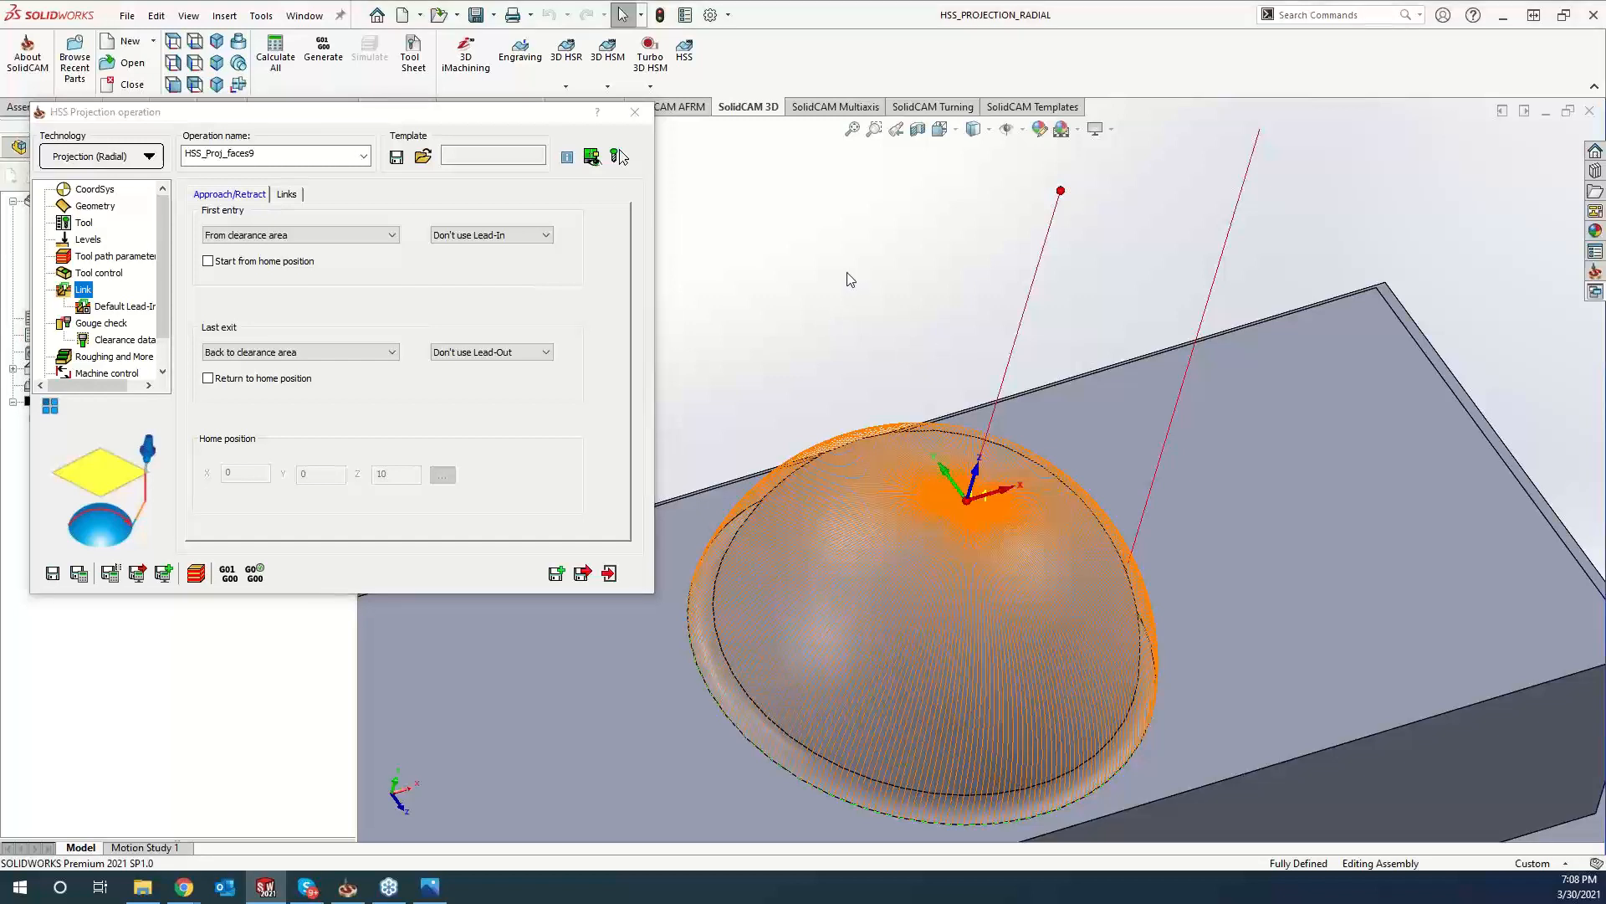
pyautogui.moveTo(799, 249)
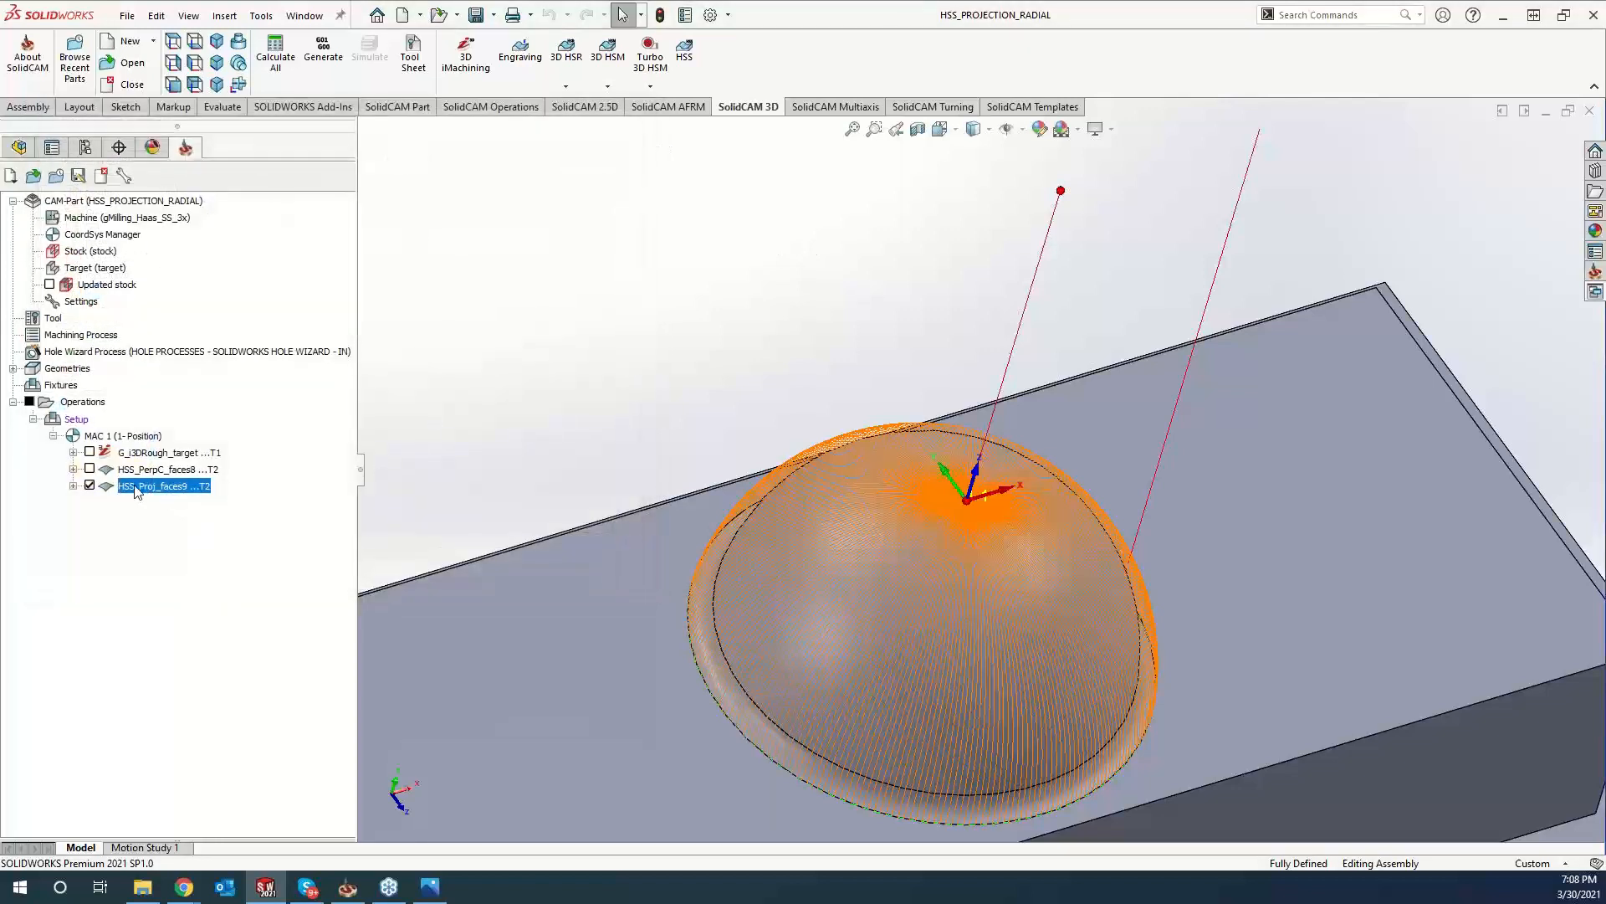
# Hide the radial projection toolpath and select the perpendicular finish operation.
pyautogui.click(90, 470)
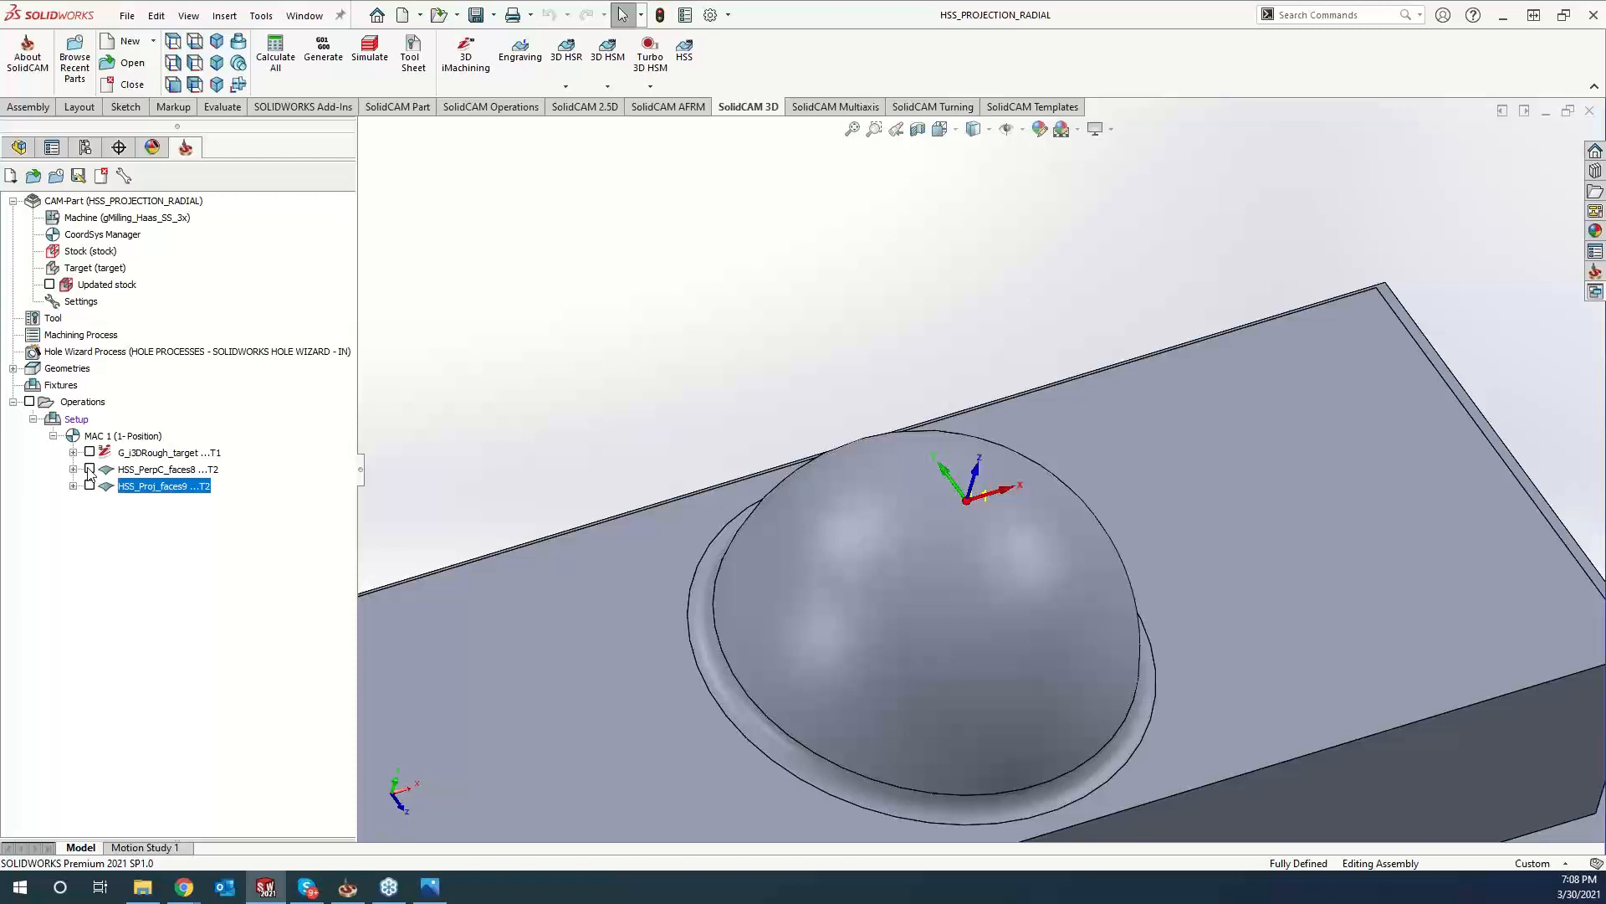
pyautogui.click(168, 468)
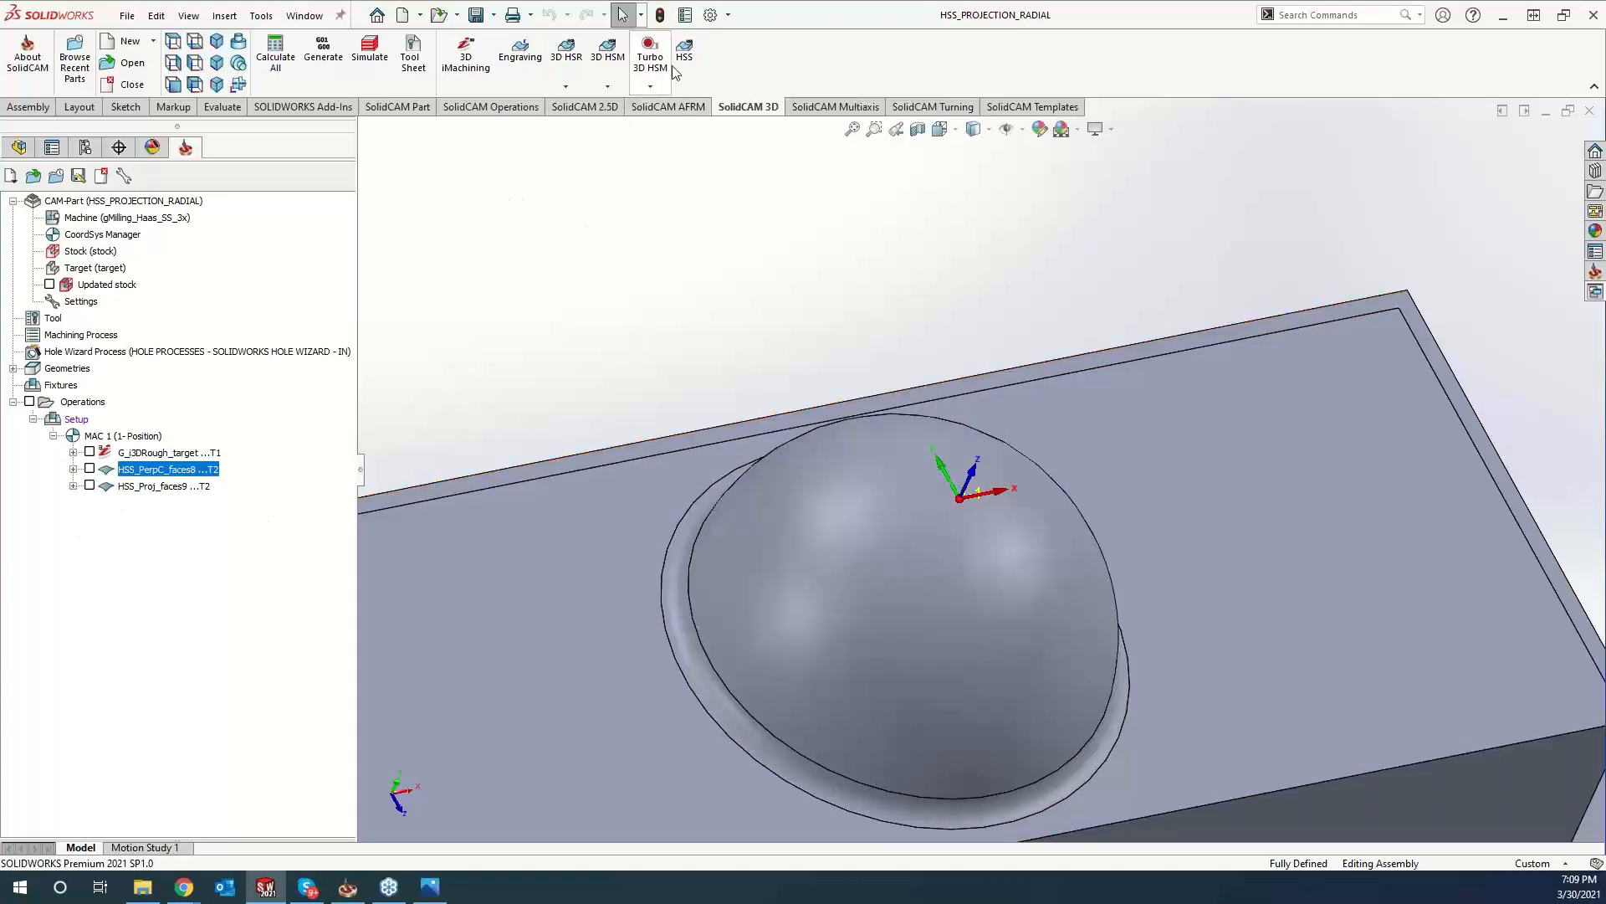
pyautogui.moveTo(684, 56)
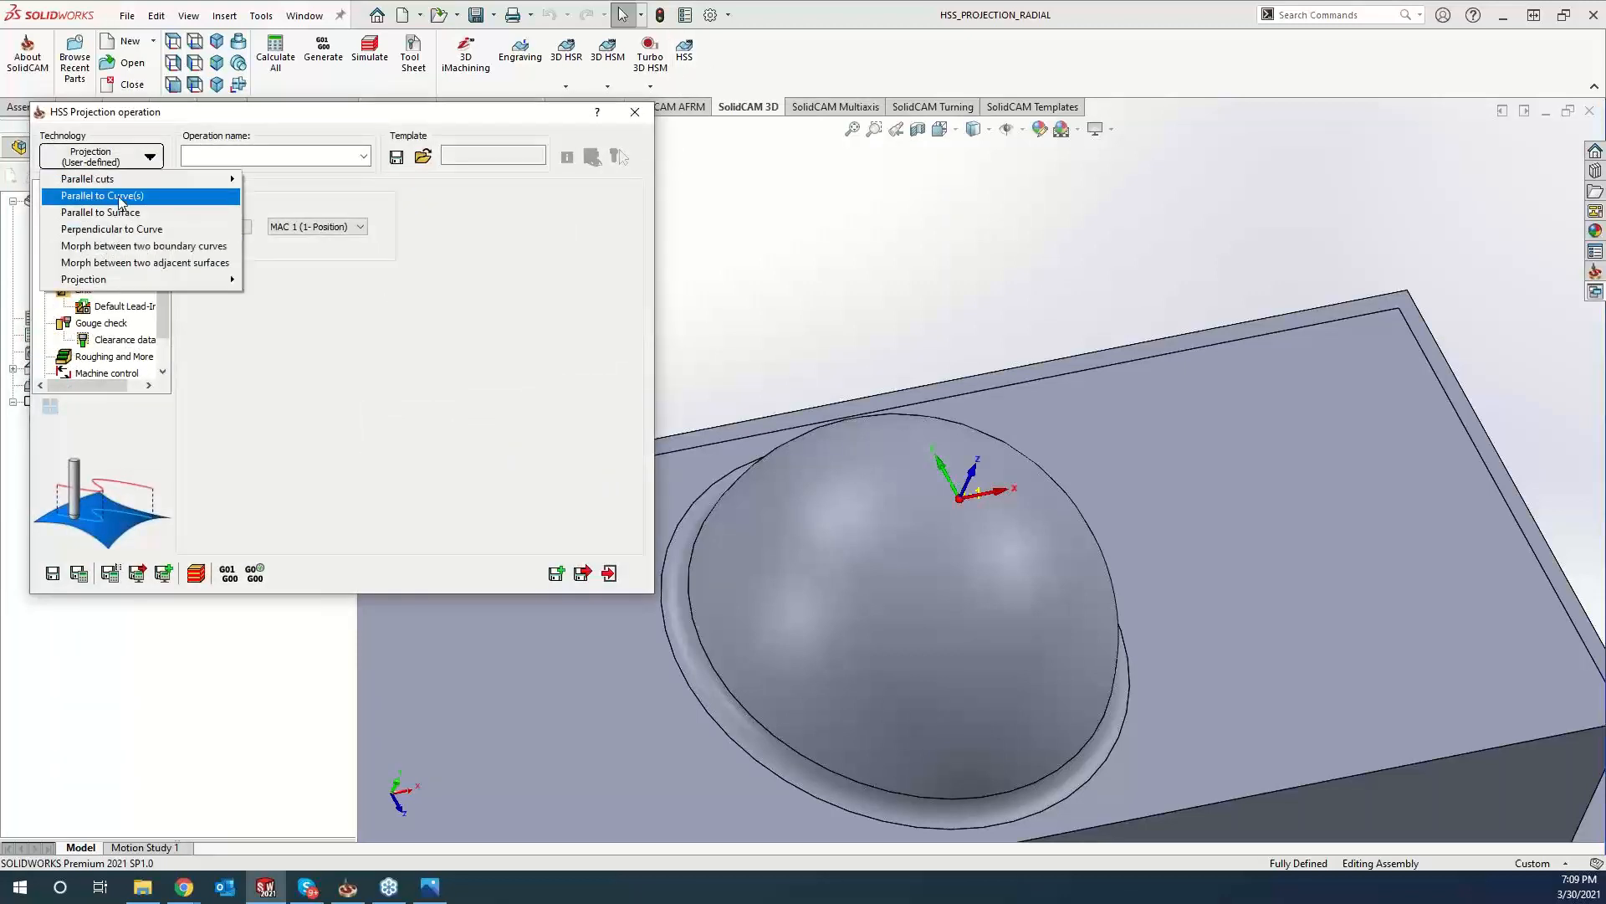
pyautogui.moveTo(117, 211)
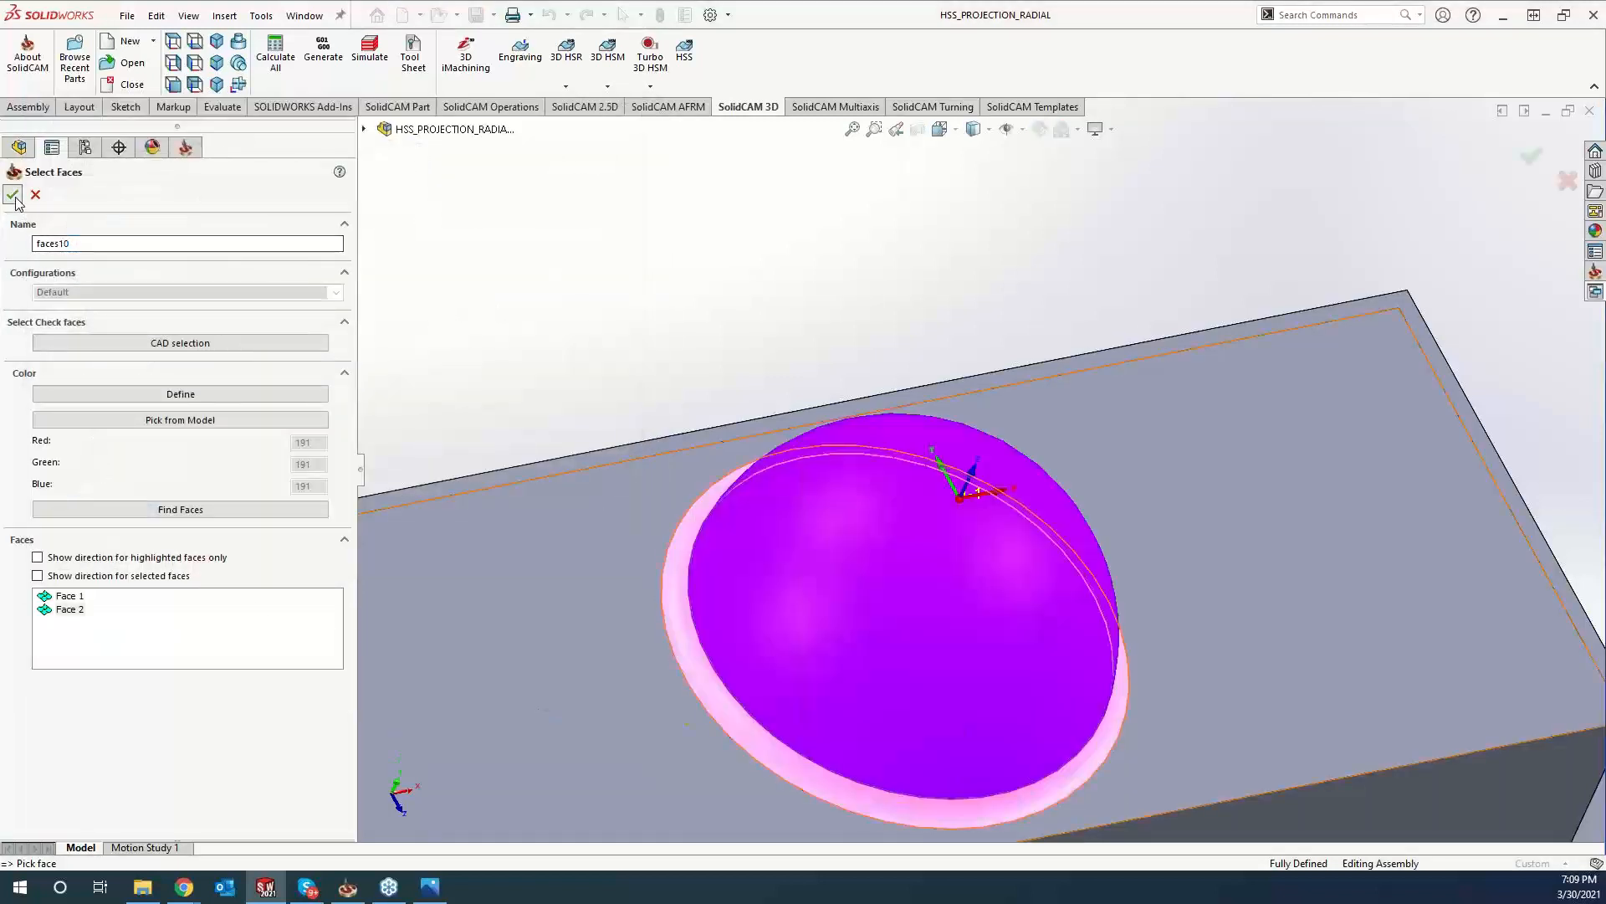
# Confirm dome faces, chain the base-circle edge curve, pick the ball nose mill, and calculate.
pyautogui.click(13, 195)
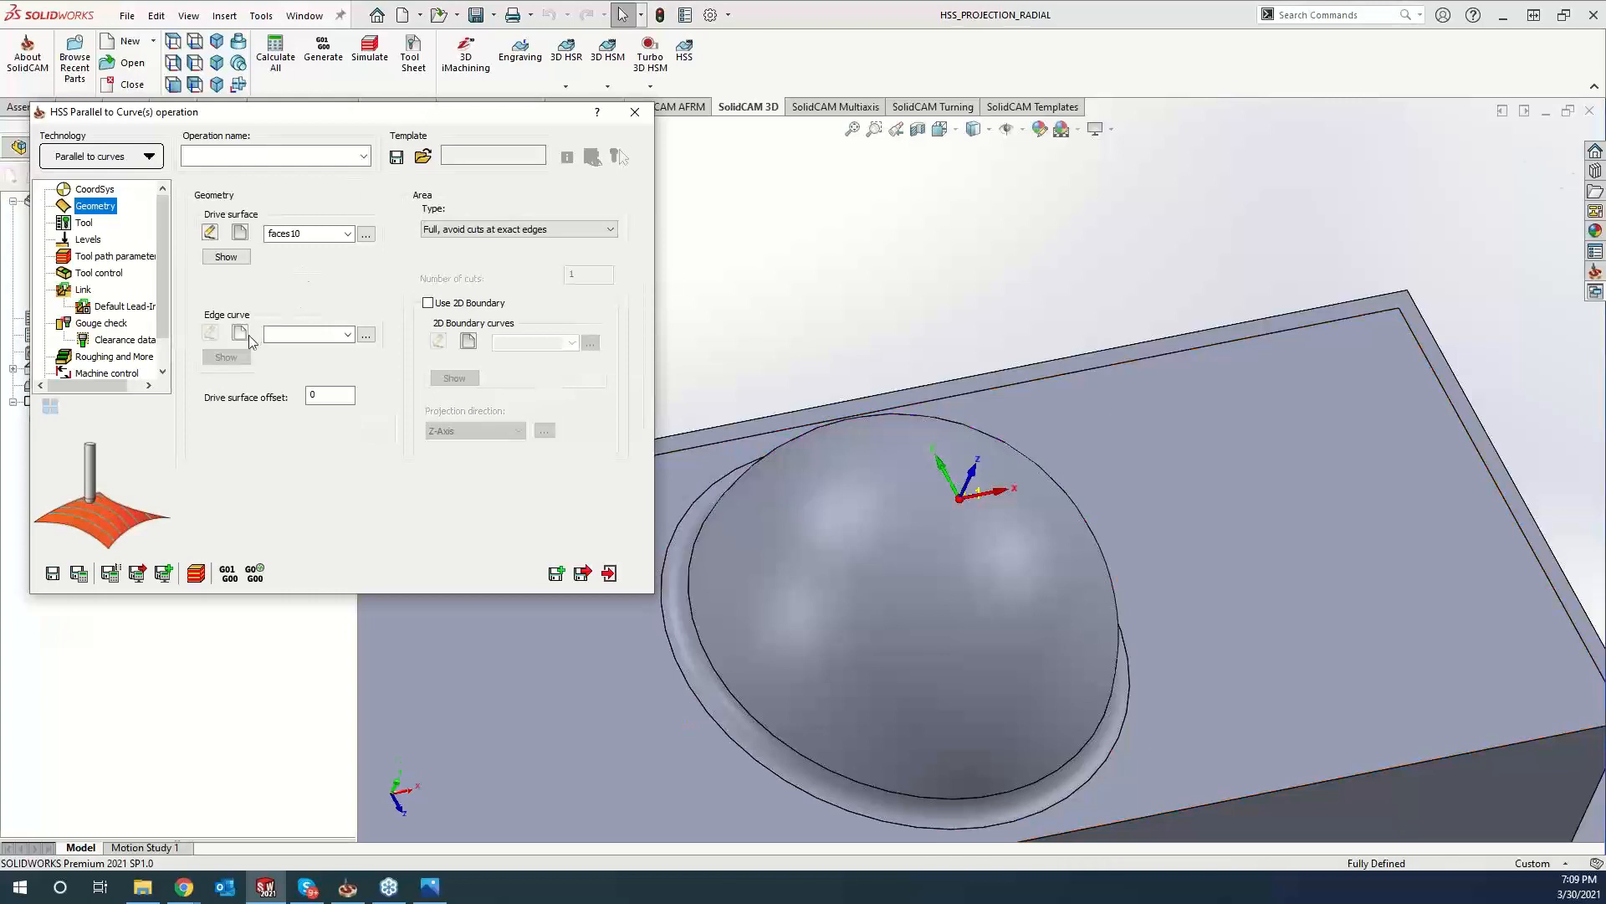
pyautogui.click(240, 334)
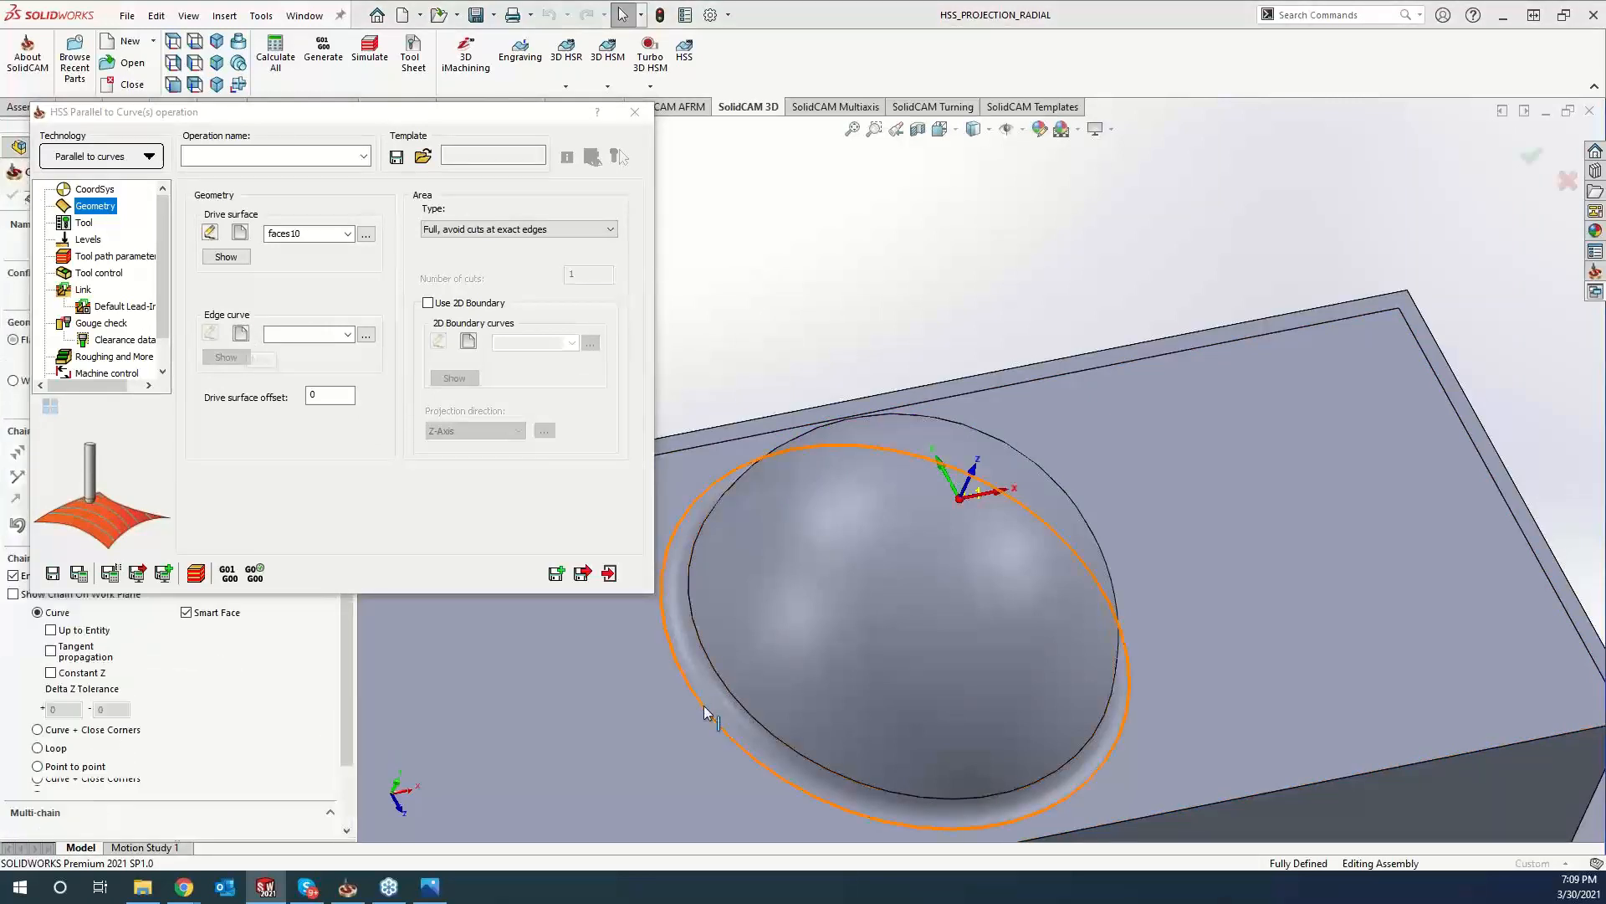
pyautogui.click(635, 111)
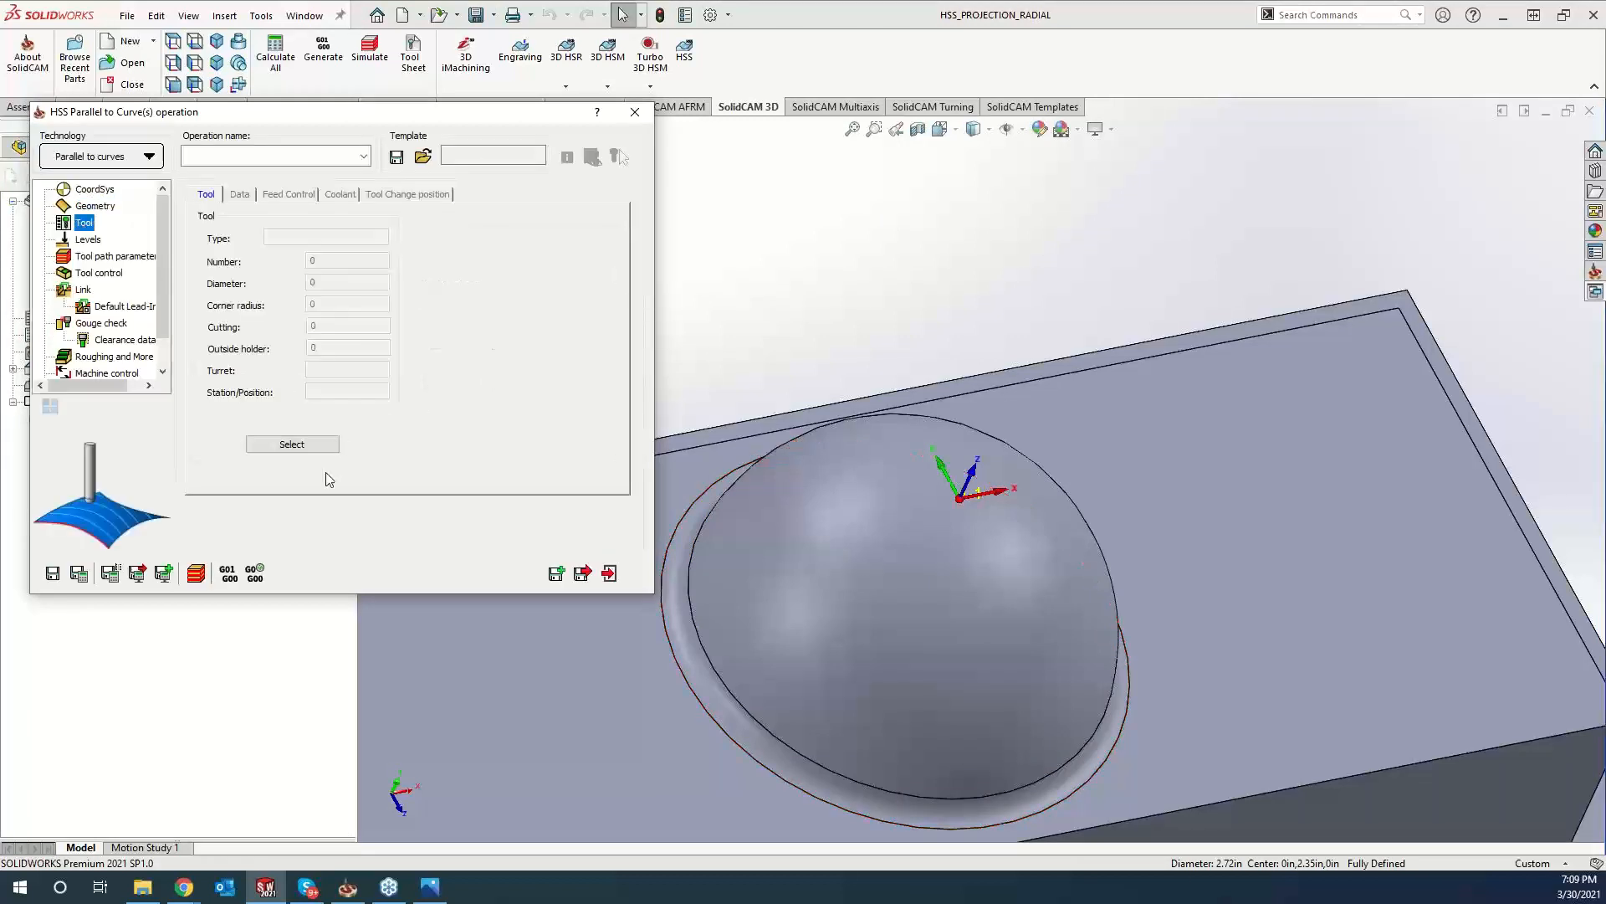
pyautogui.click(634, 112)
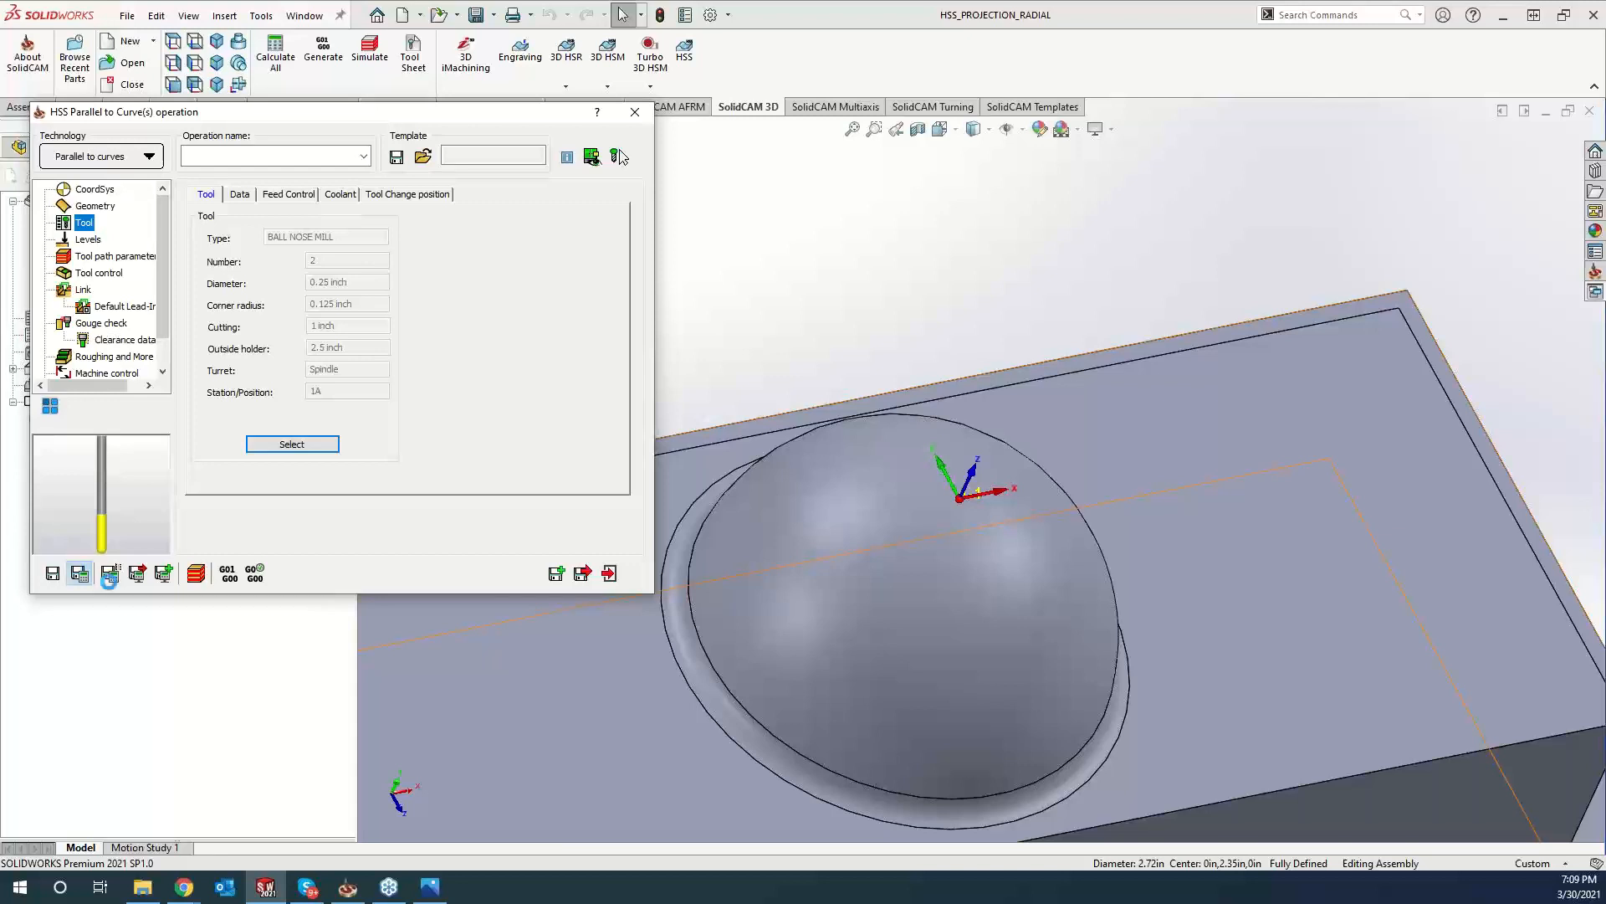
pyautogui.click(592, 156)
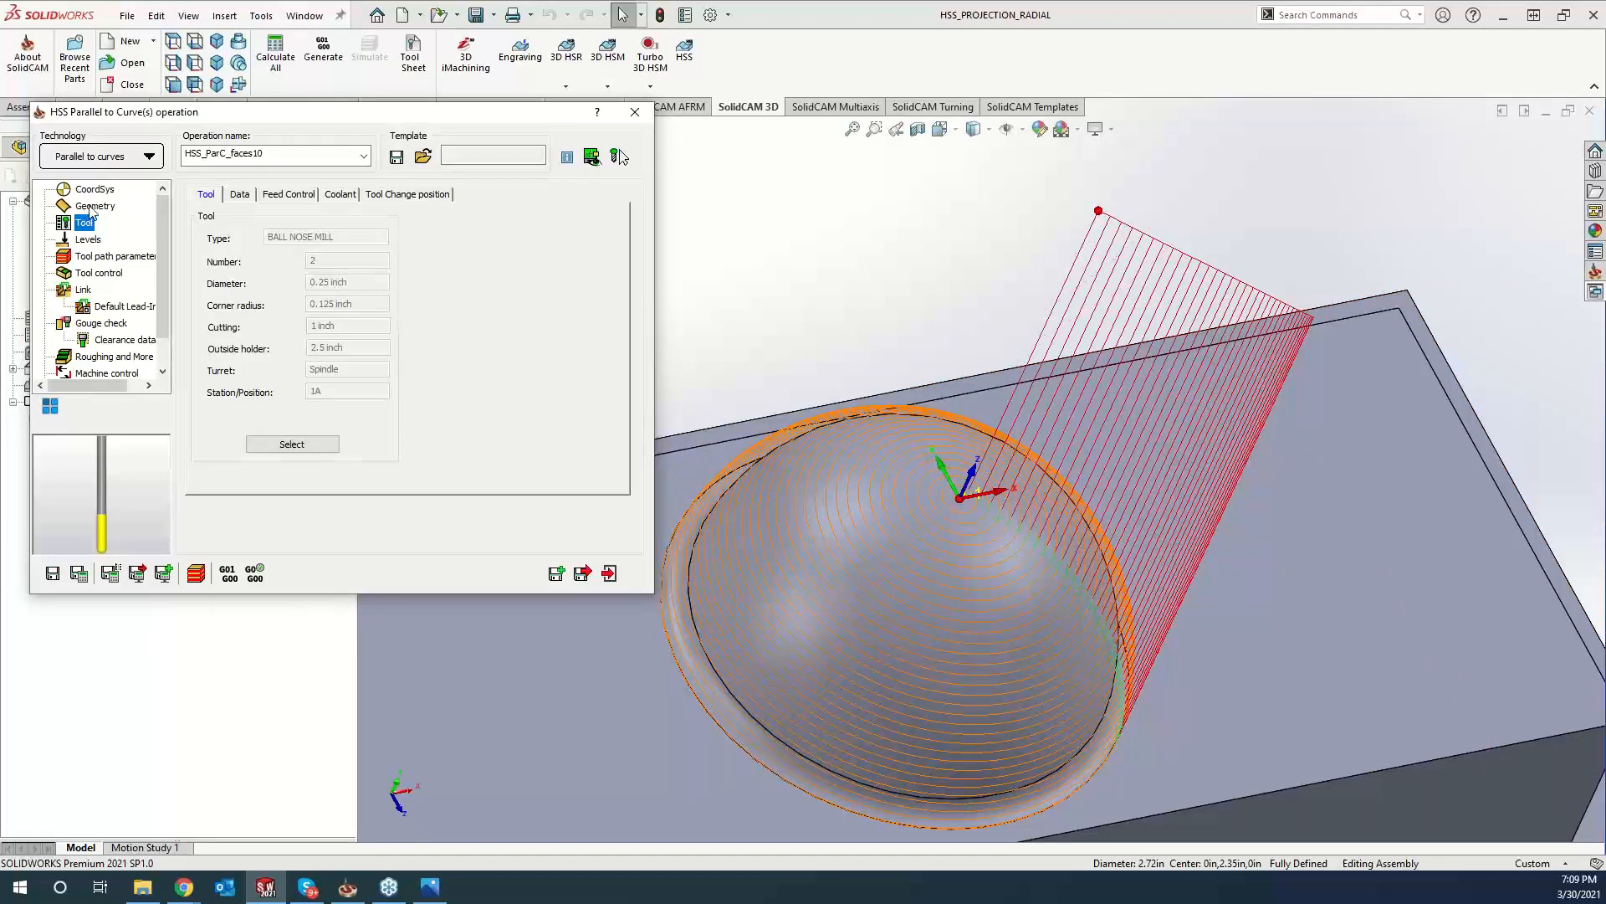
# Review the toolpath parameters' sorting settings and the Zigzag cutting method.
pyautogui.click(118, 255)
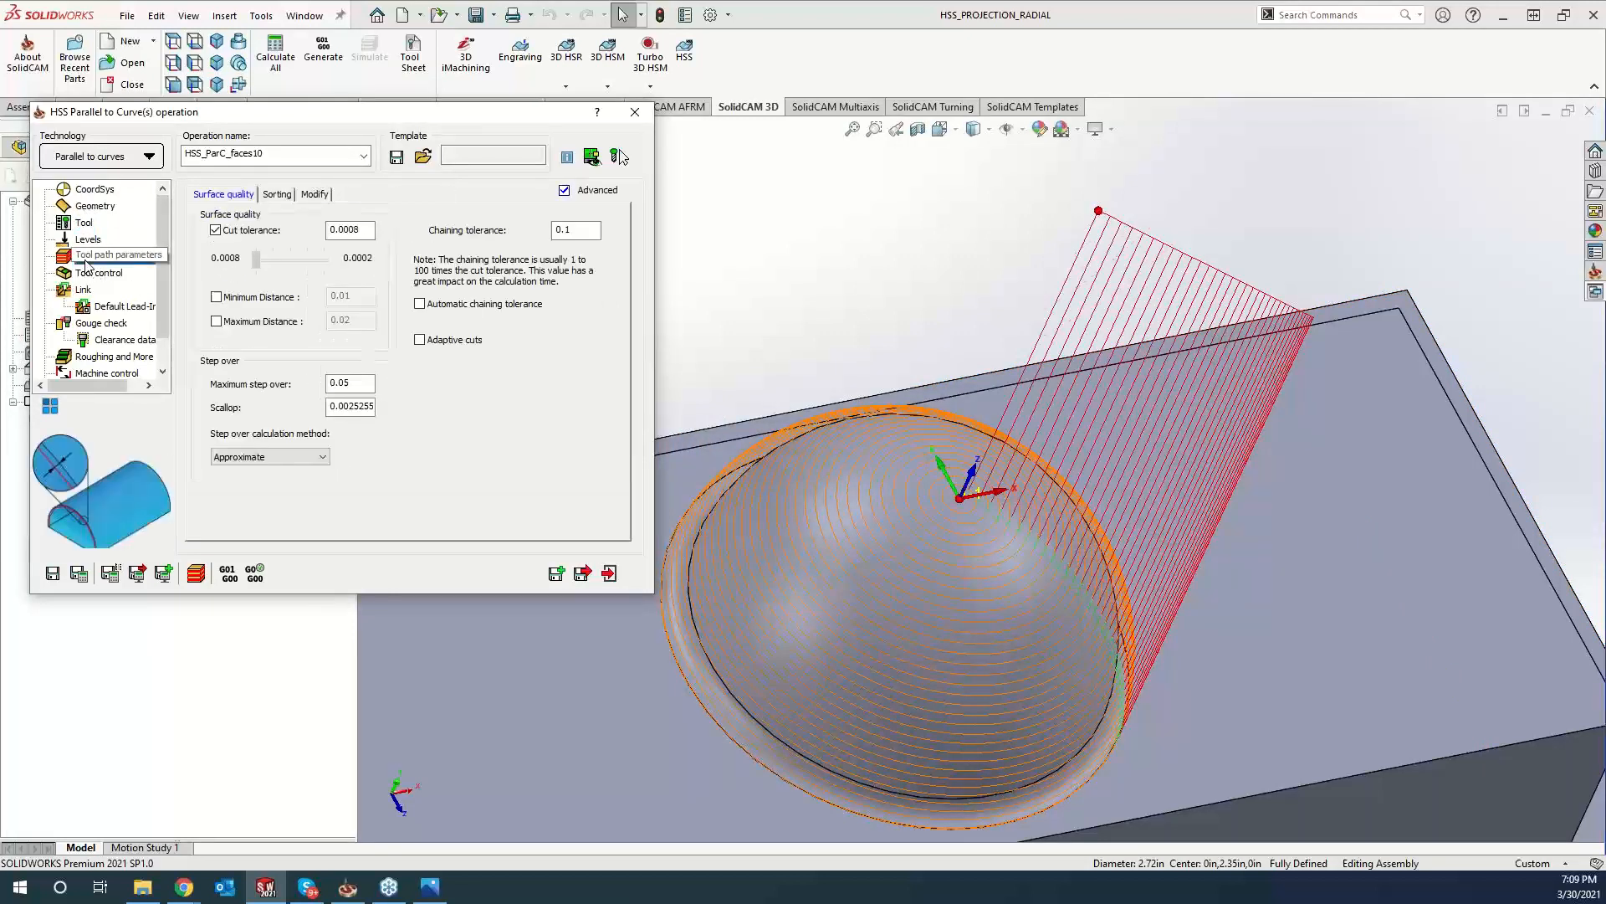
pyautogui.click(277, 193)
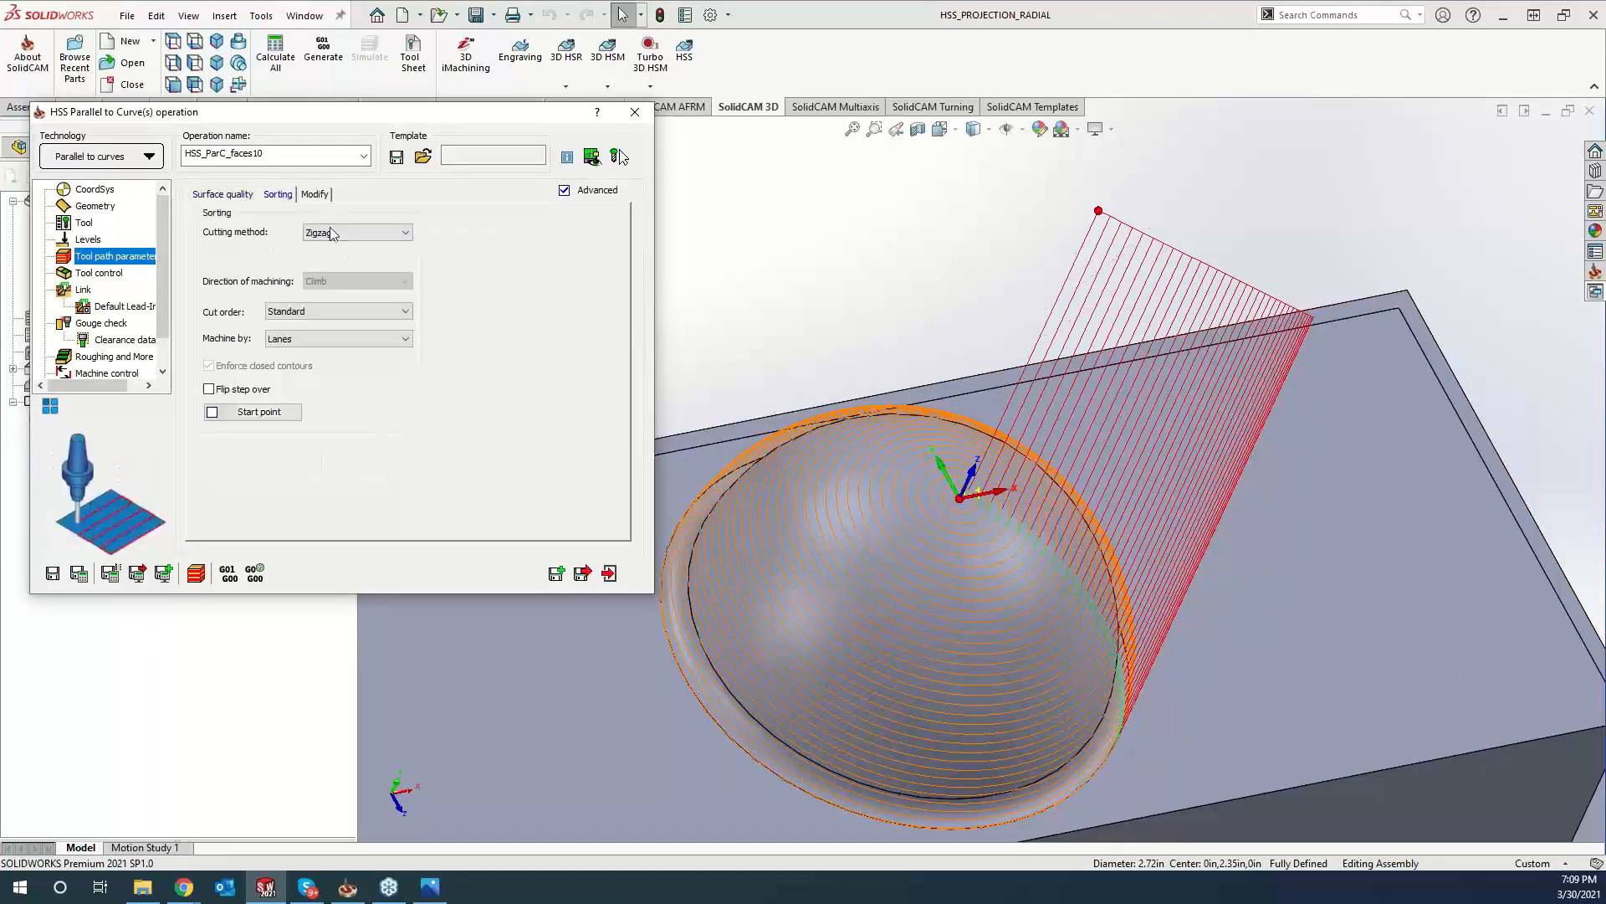
pyautogui.click(356, 231)
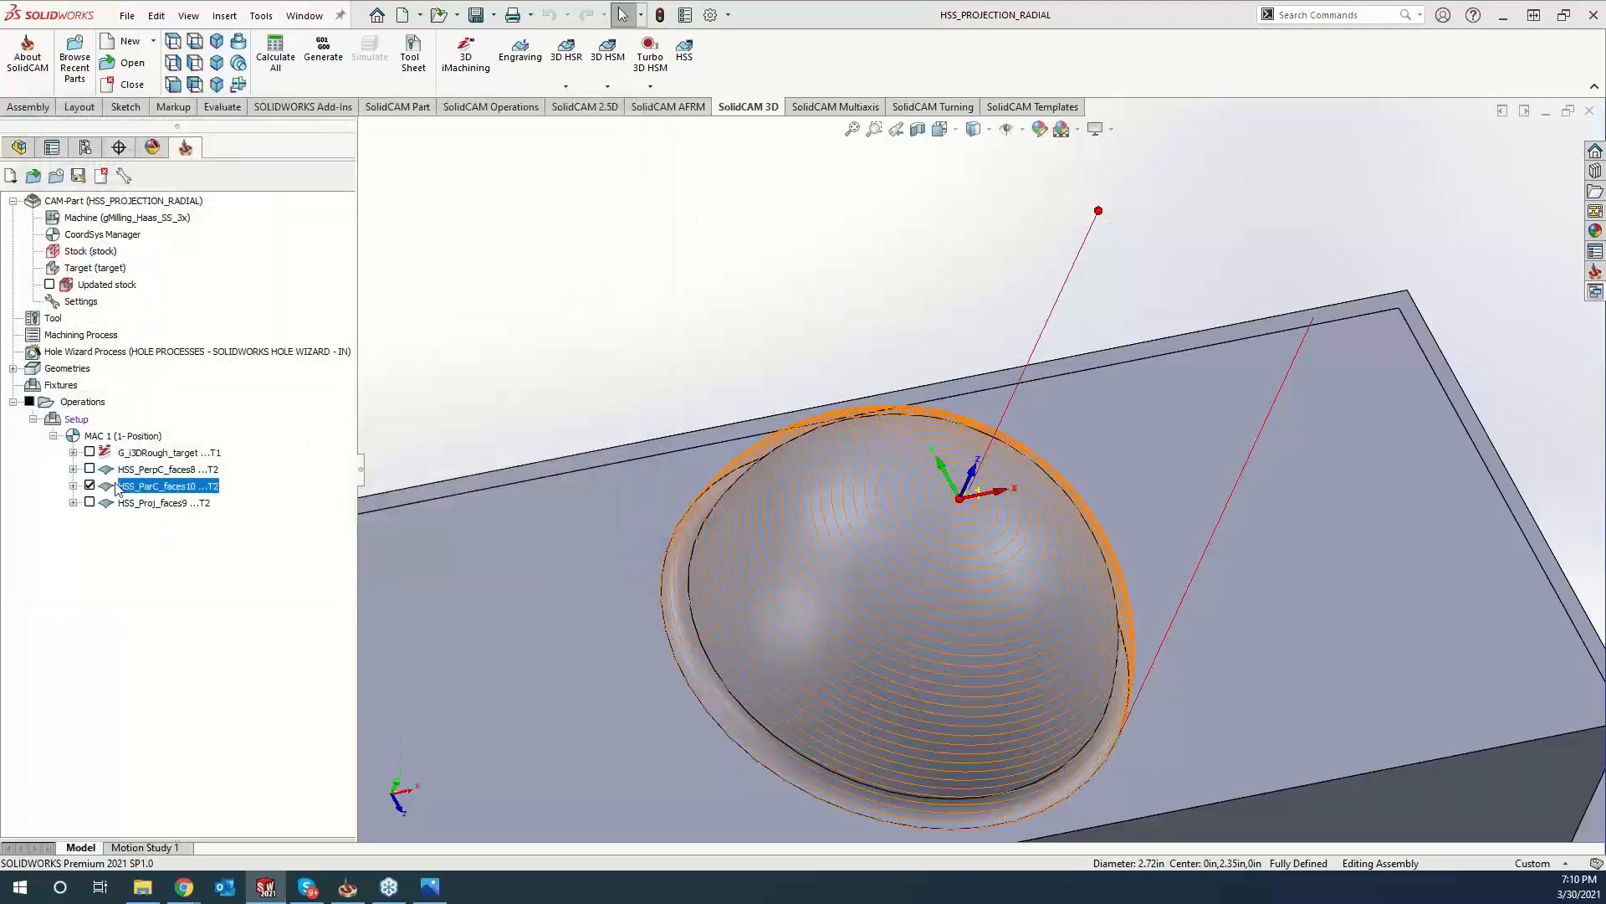
# Reopen HSS_Proj_faces9, turn off centre auto-detect, recalculate the toolpath, and close it.
pyautogui.click(164, 502)
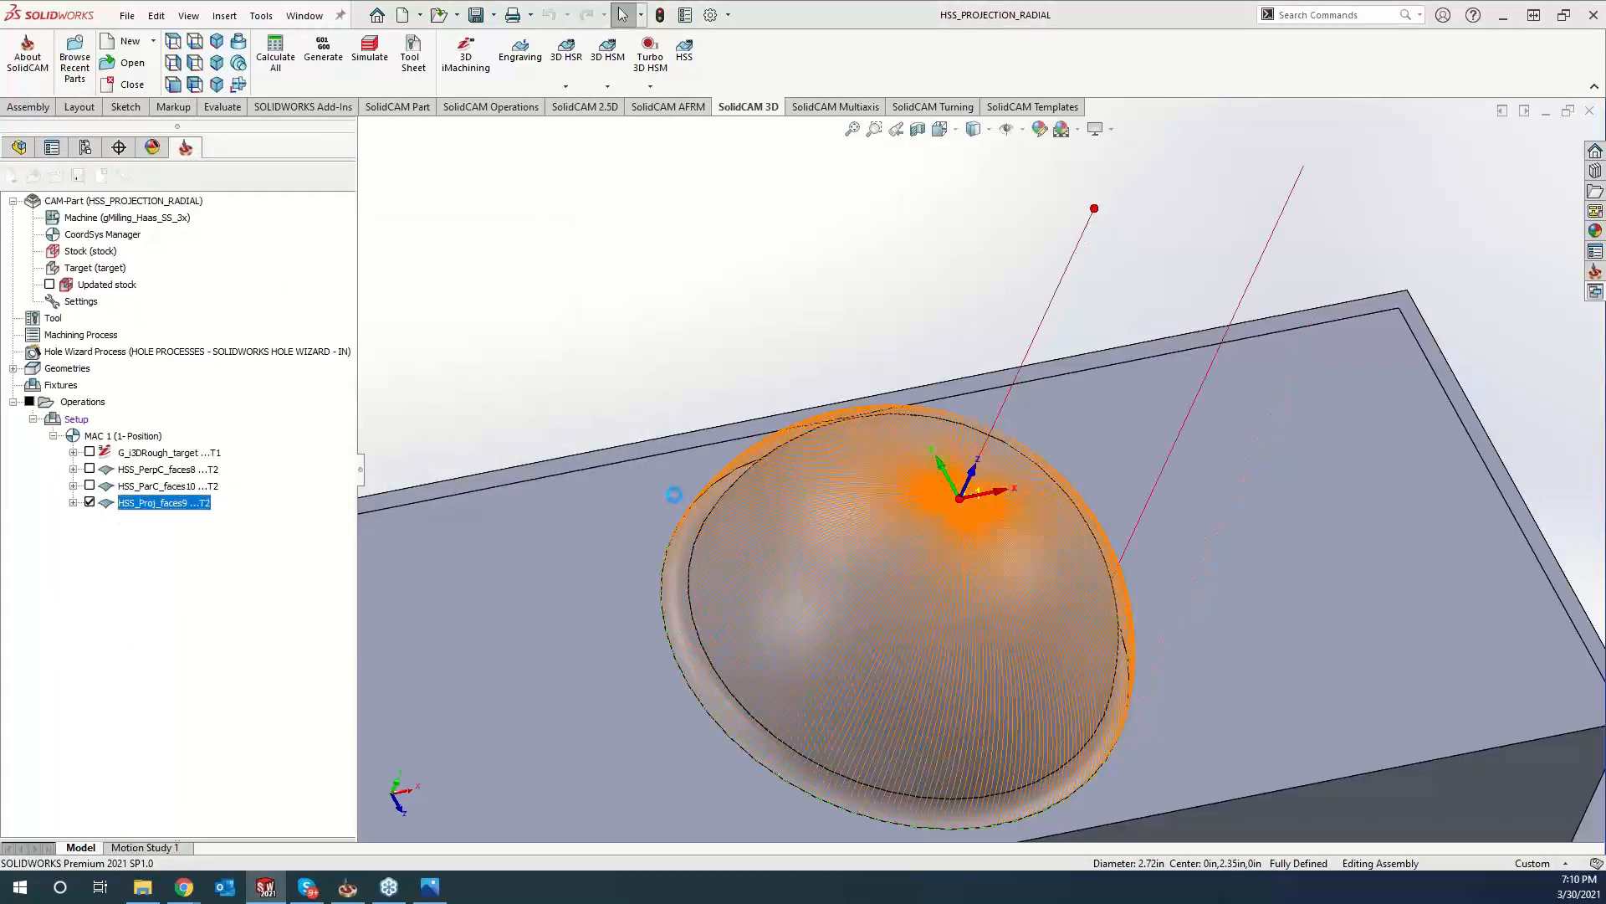
pyautogui.doubleClick(162, 502)
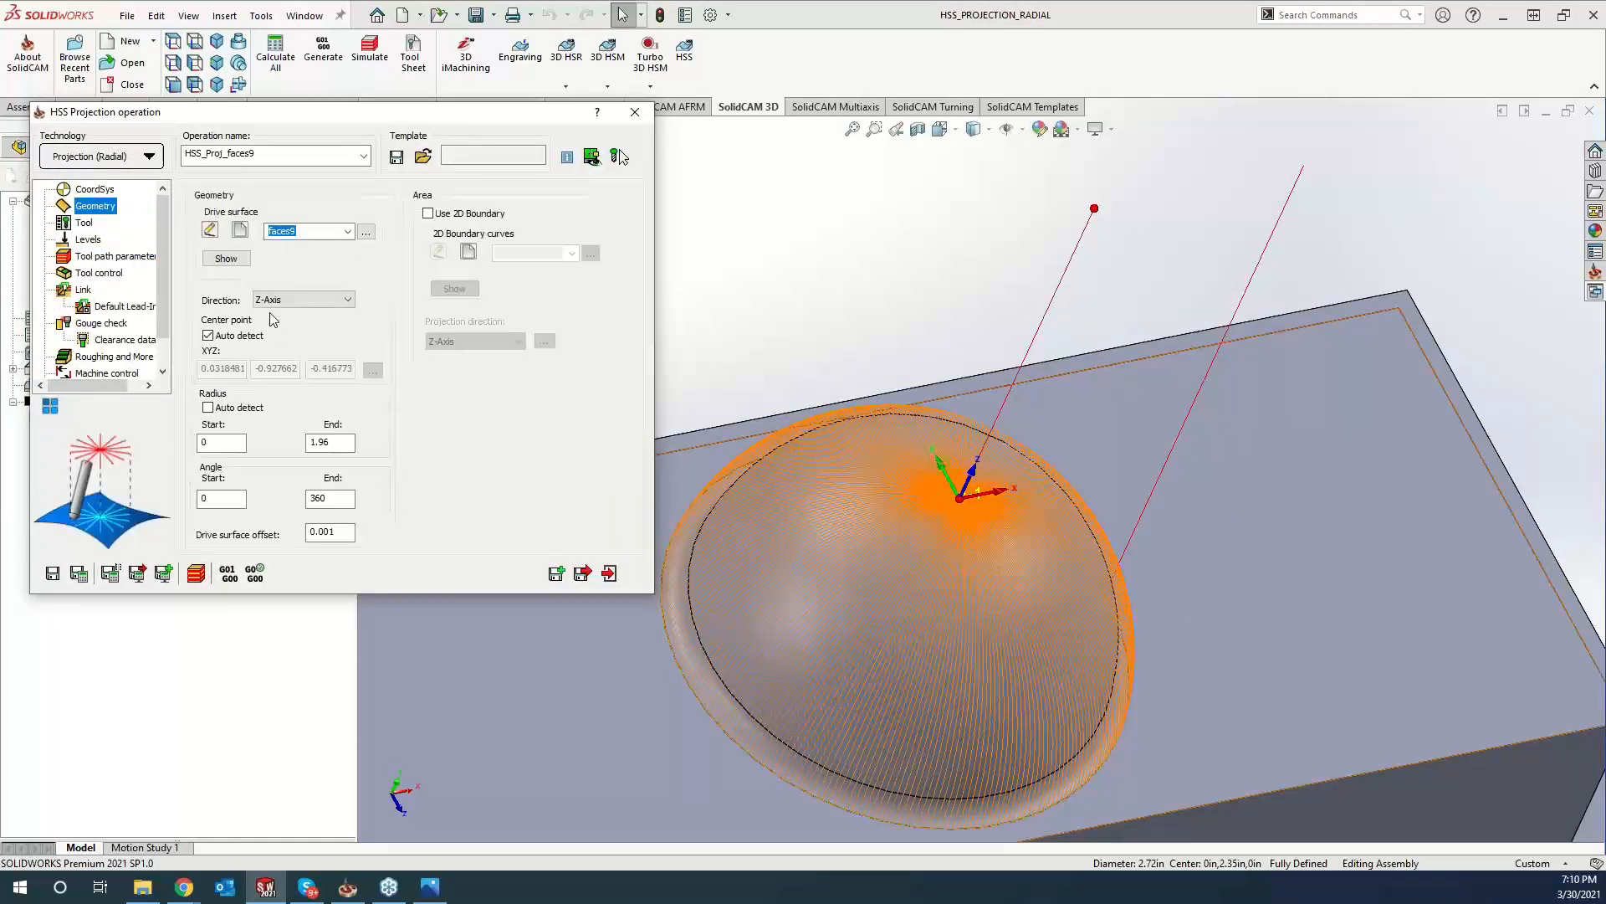
pyautogui.click(208, 335)
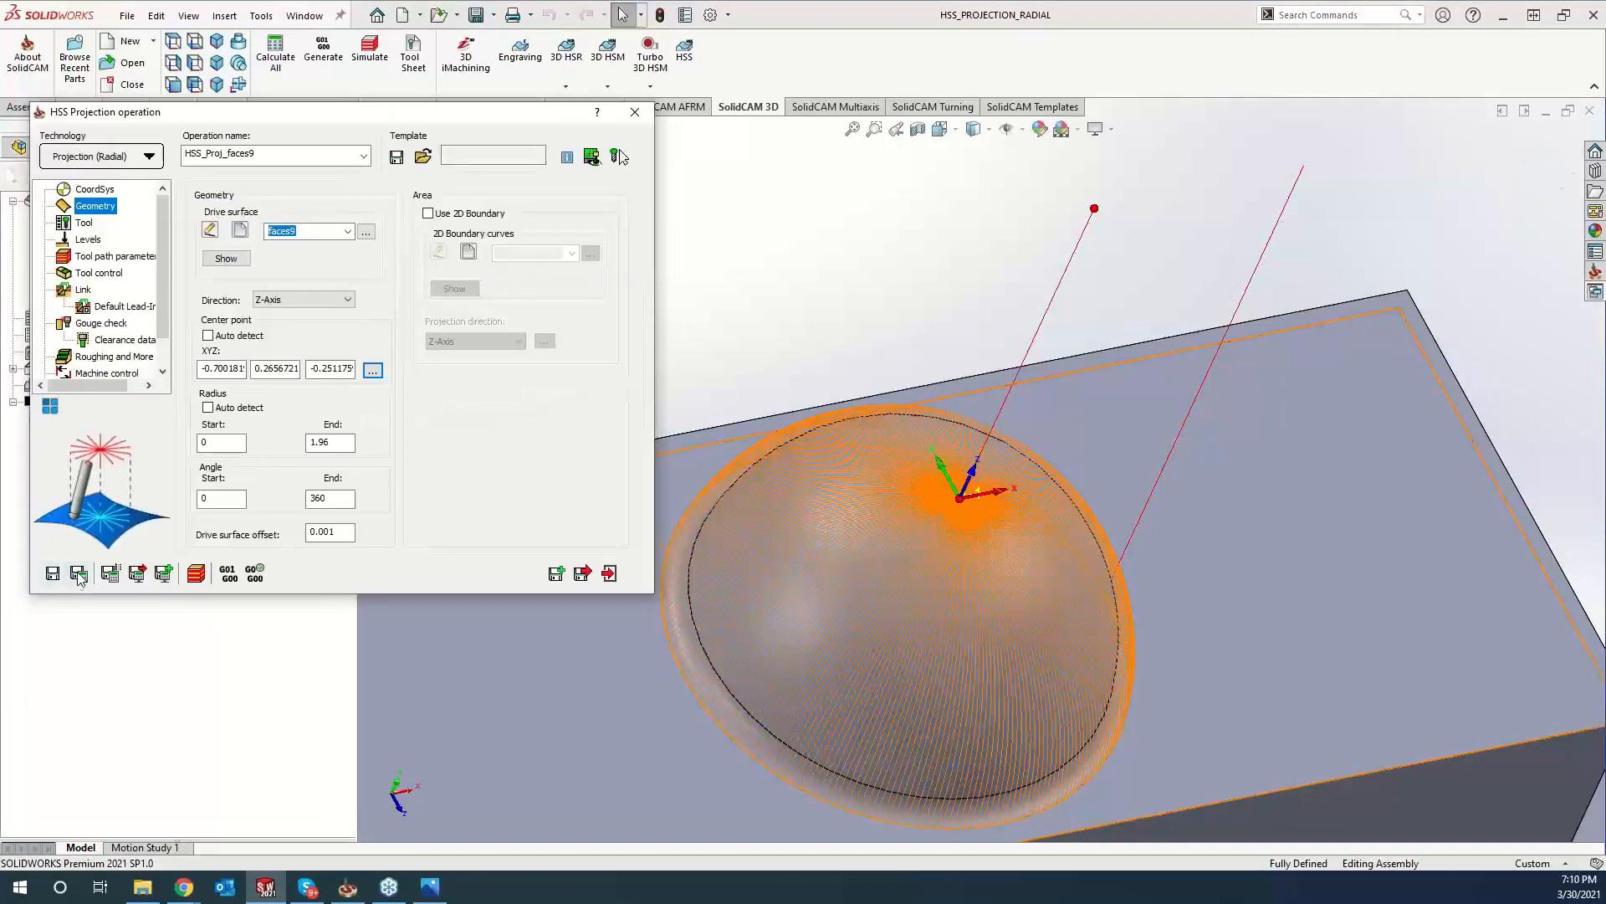
pyautogui.click(79, 574)
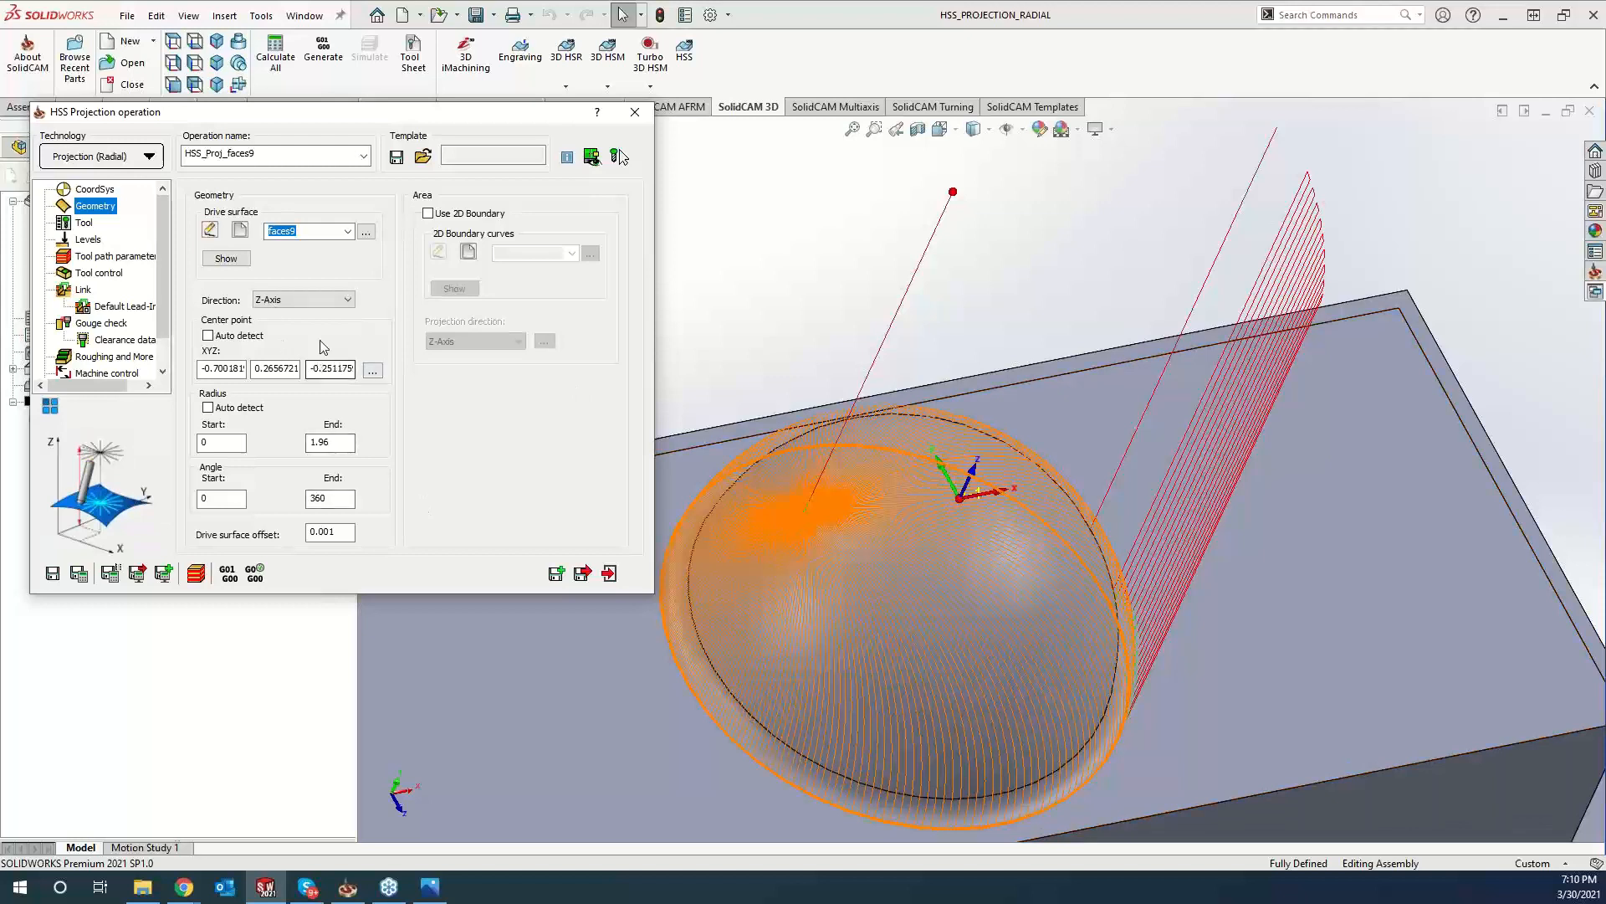
pyautogui.click(208, 334)
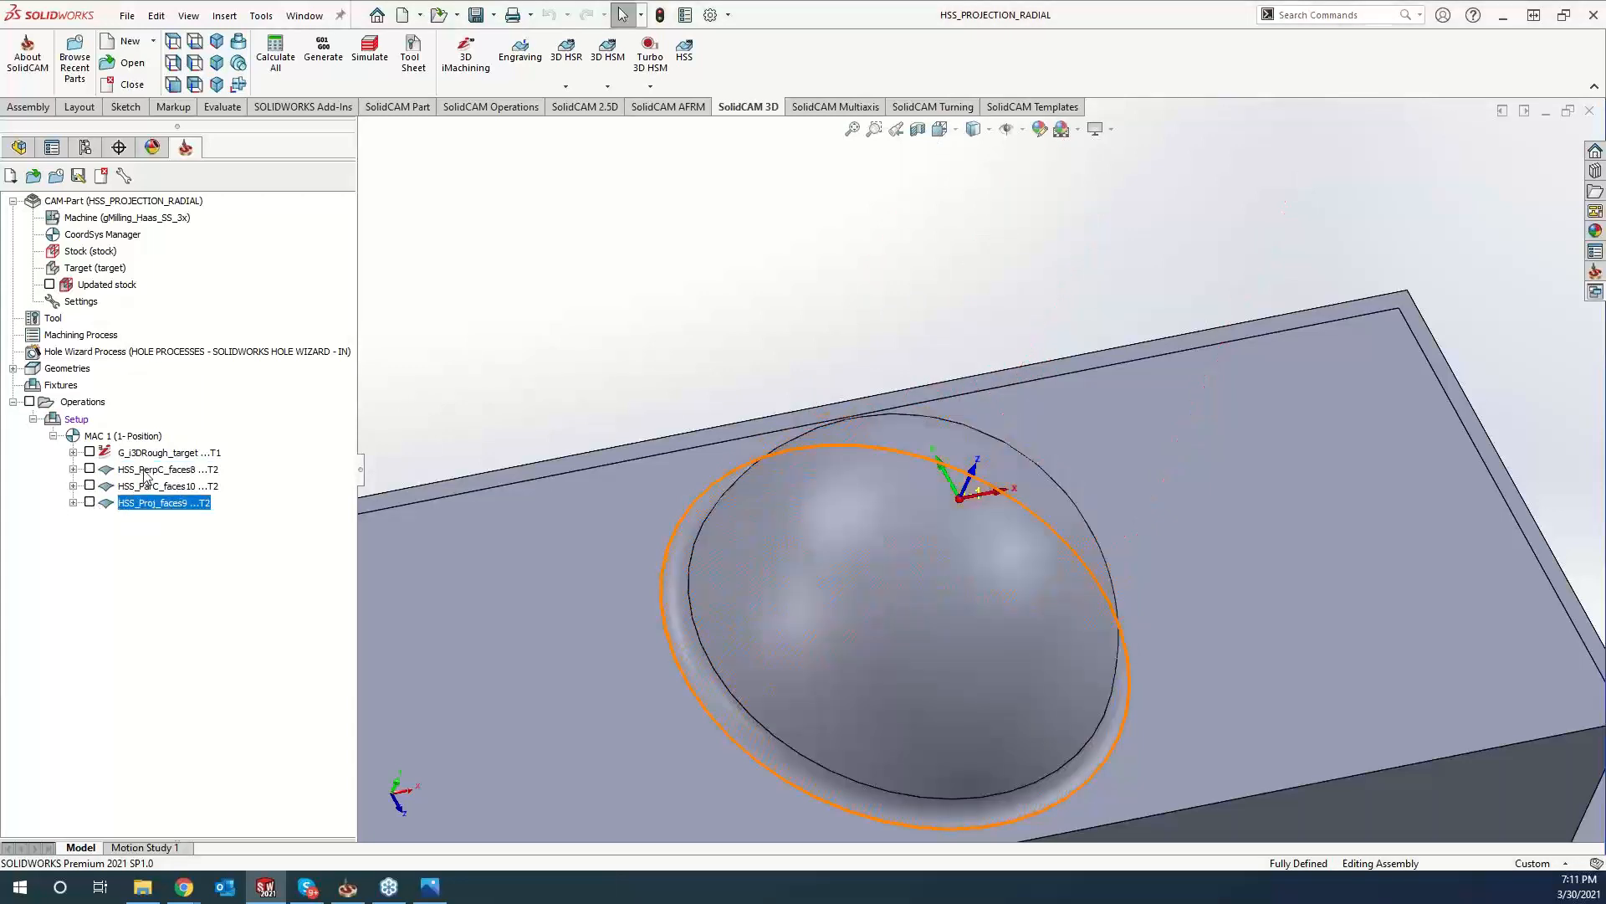
pyautogui.rightClick(164, 502)
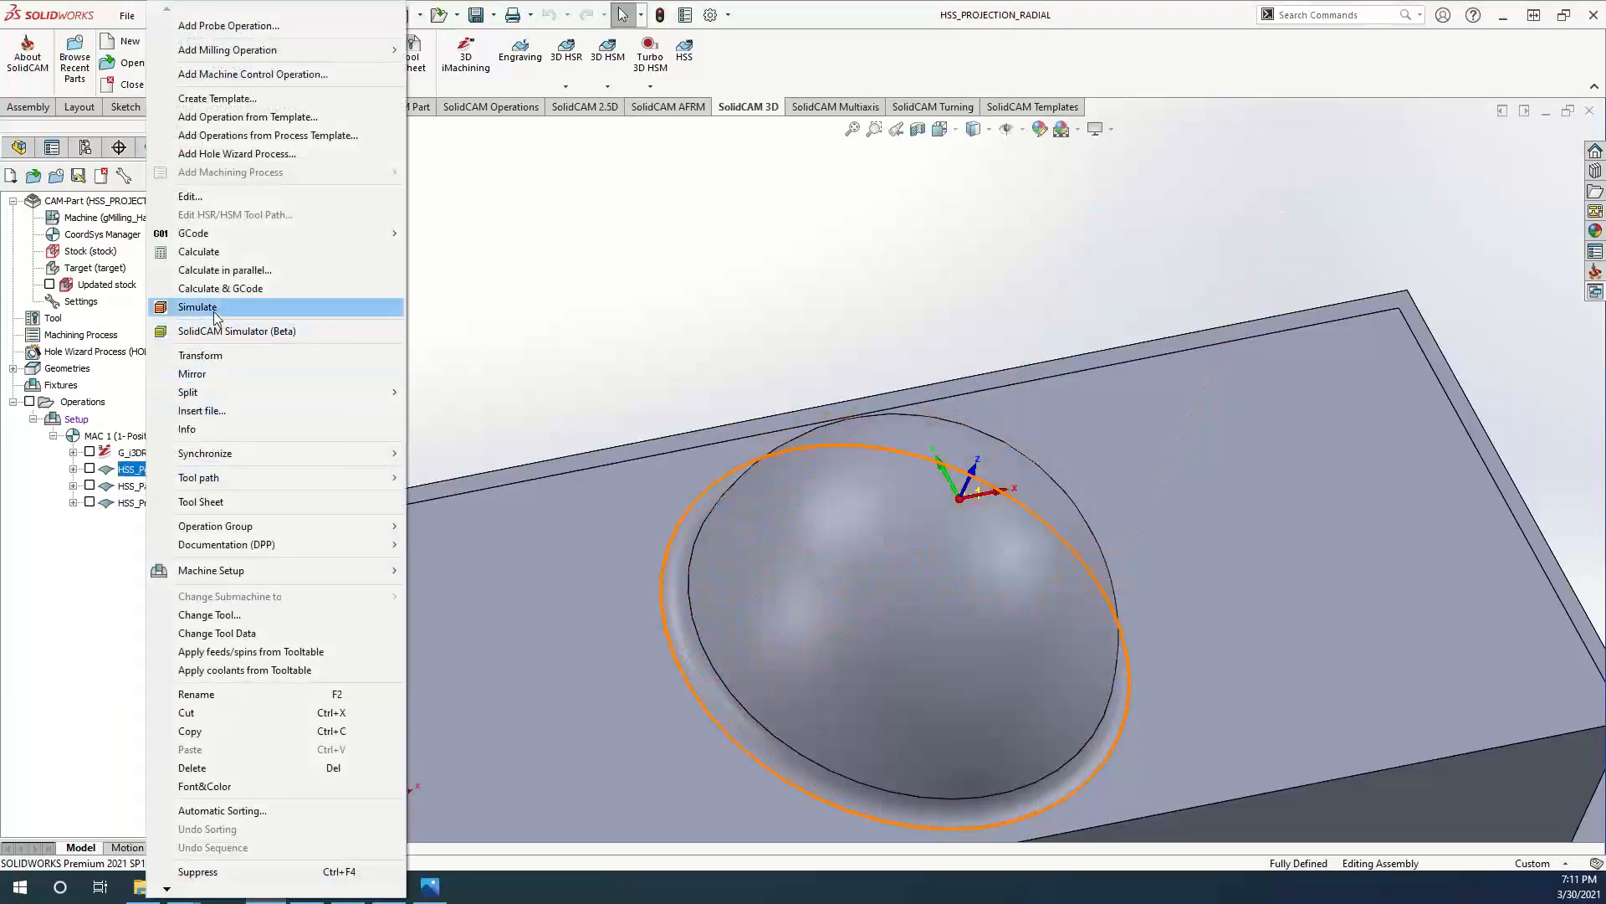
pyautogui.click(198, 306)
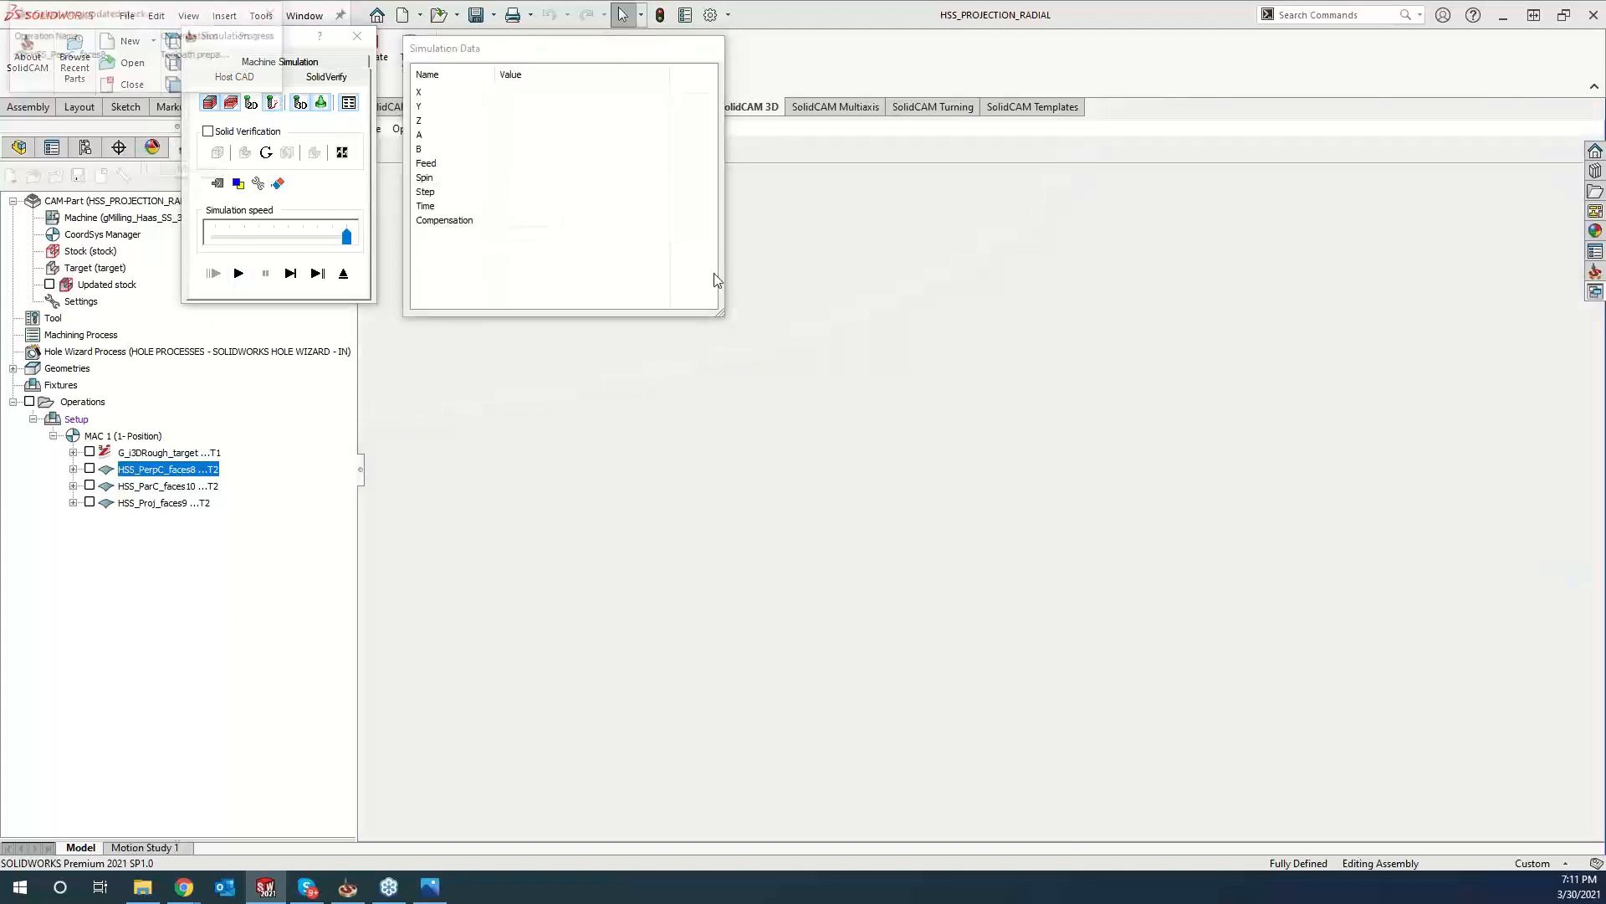
pyautogui.click(238, 273)
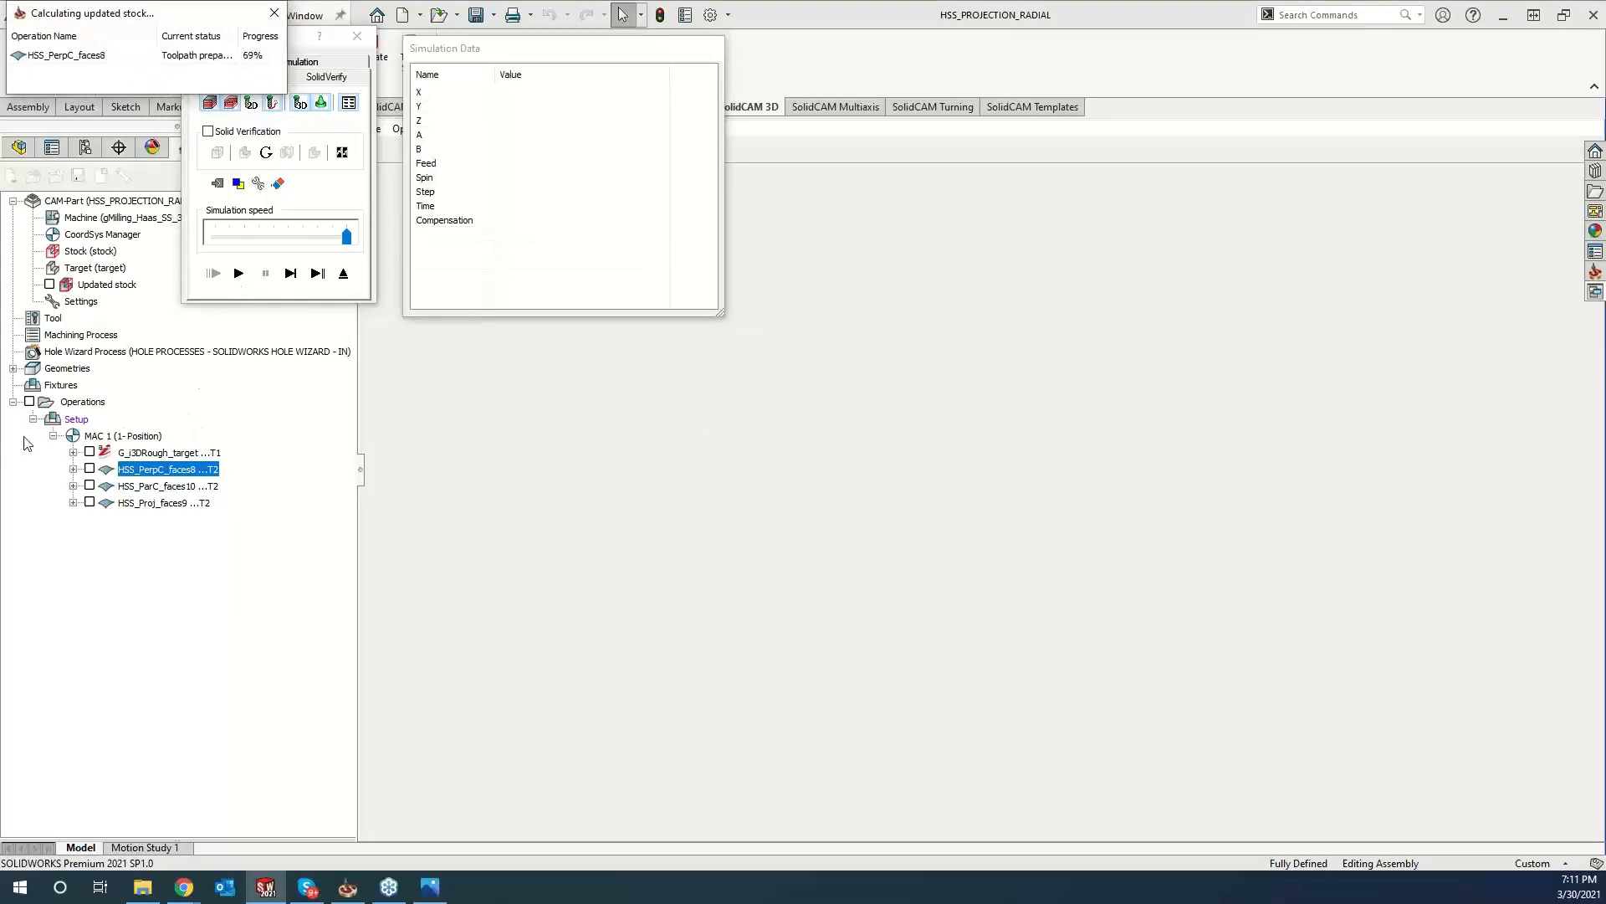
pyautogui.moveTo(192, 469)
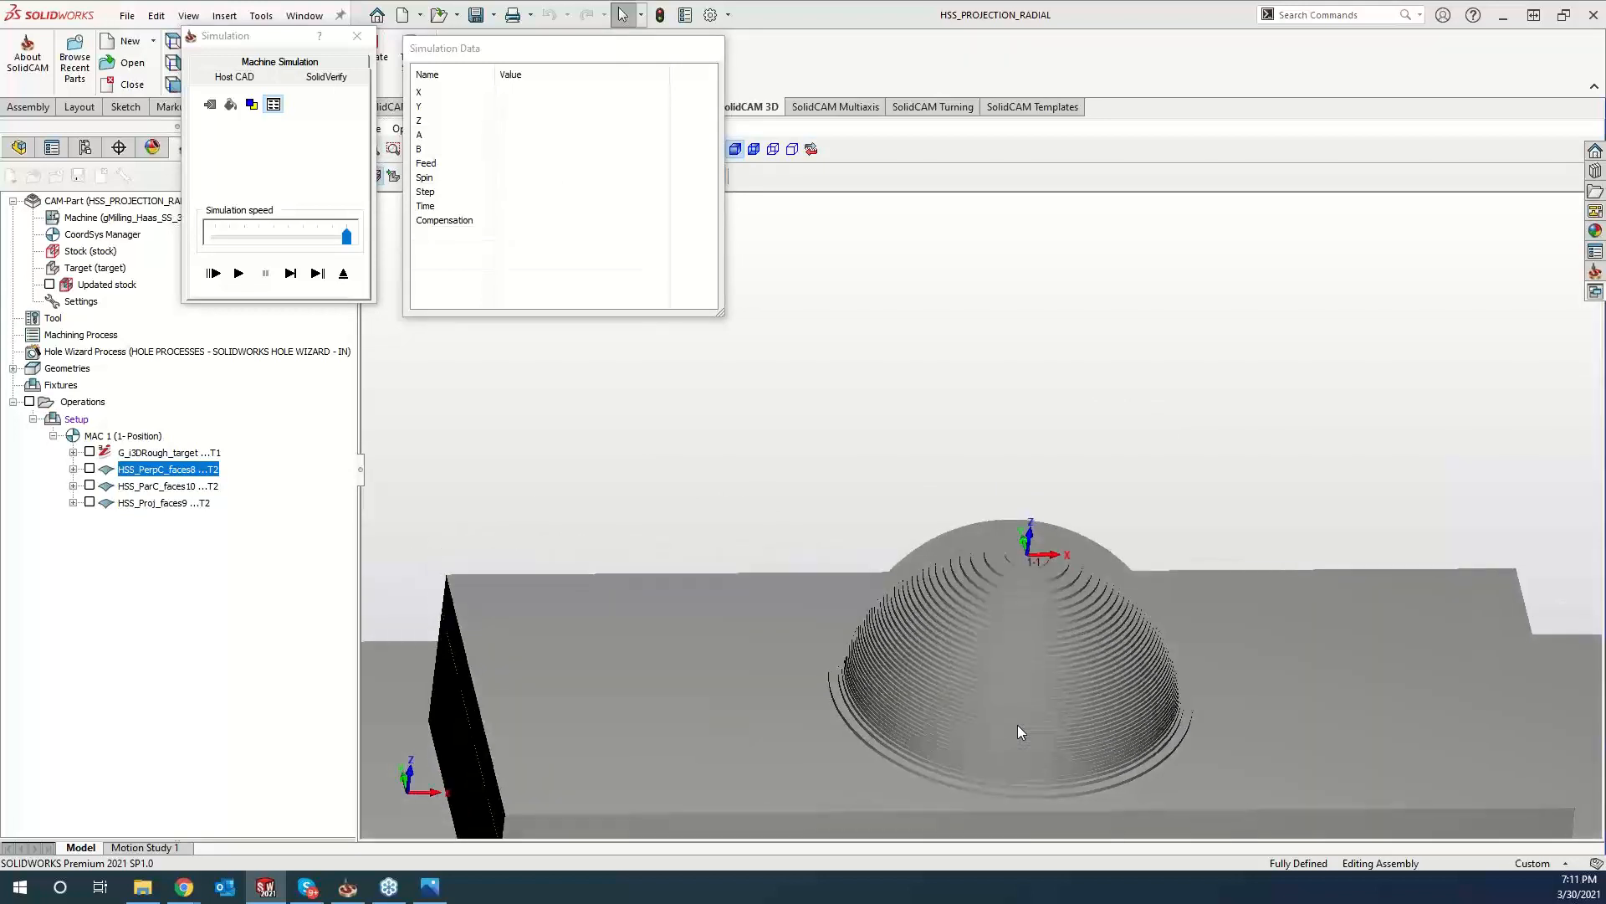
pyautogui.moveTo(1019, 731); pyautogui.dragTo(676, 474)
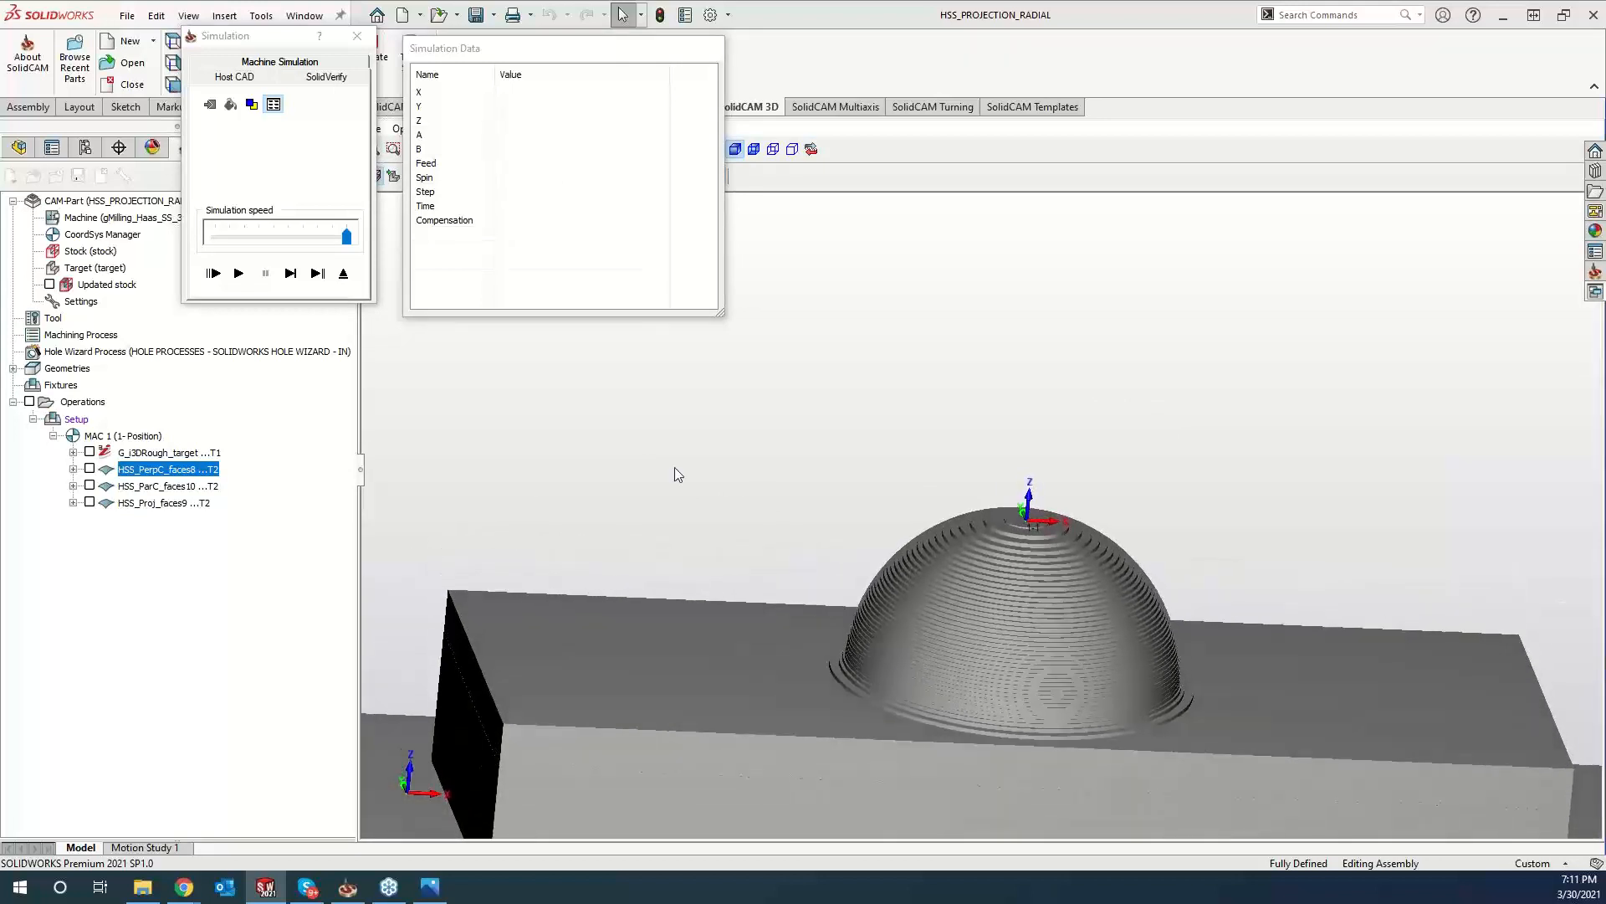
pyautogui.click(238, 273)
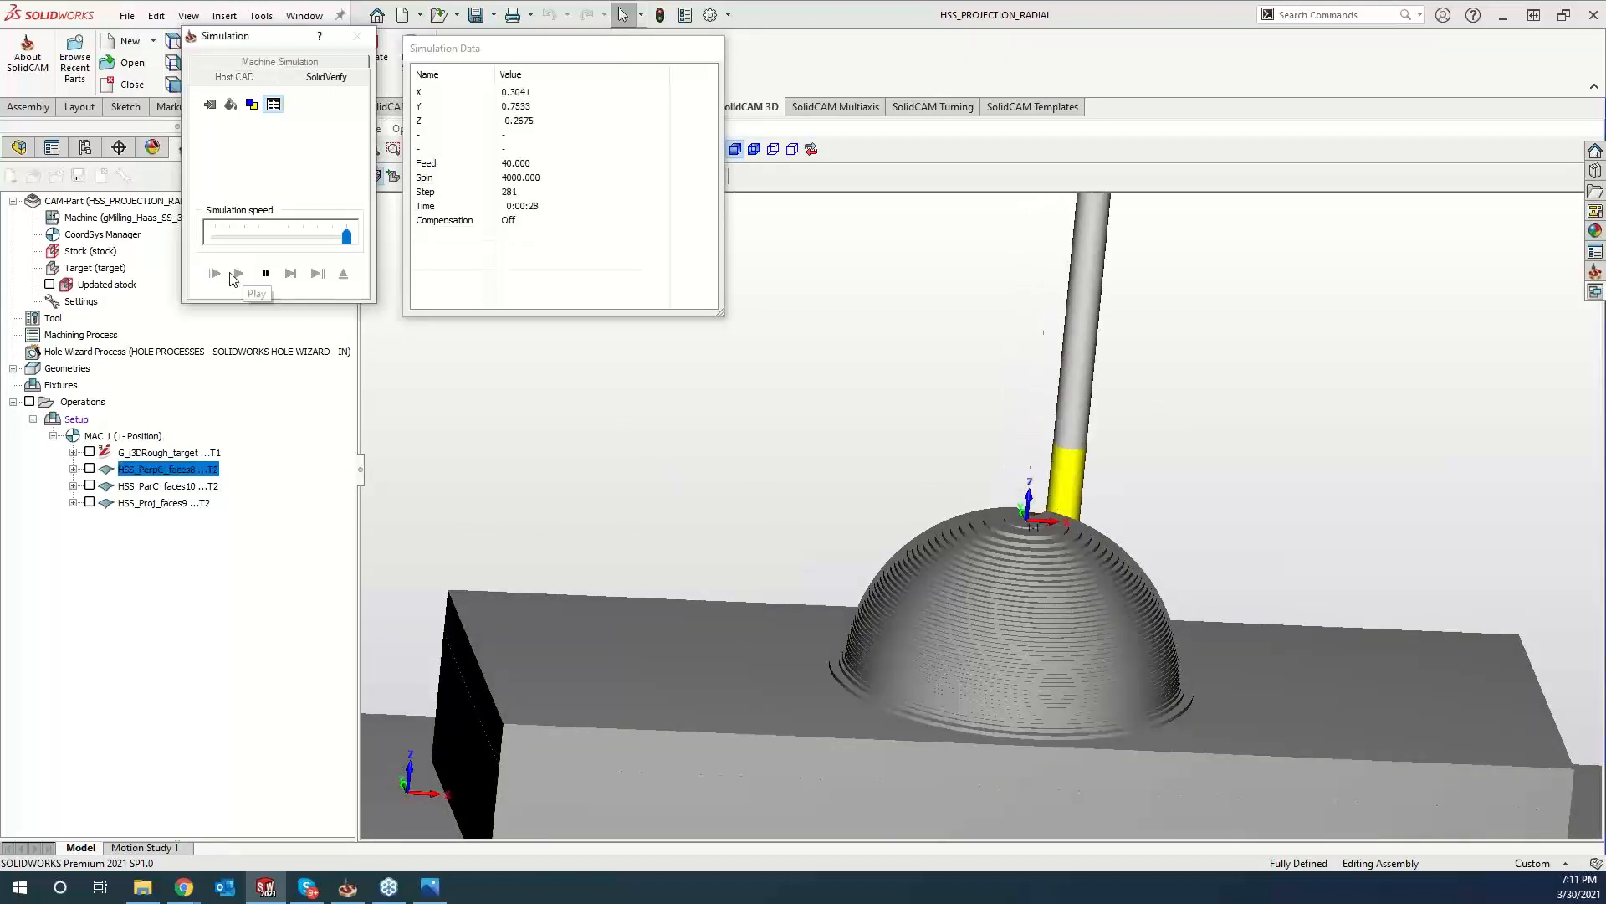
pyautogui.click(238, 272)
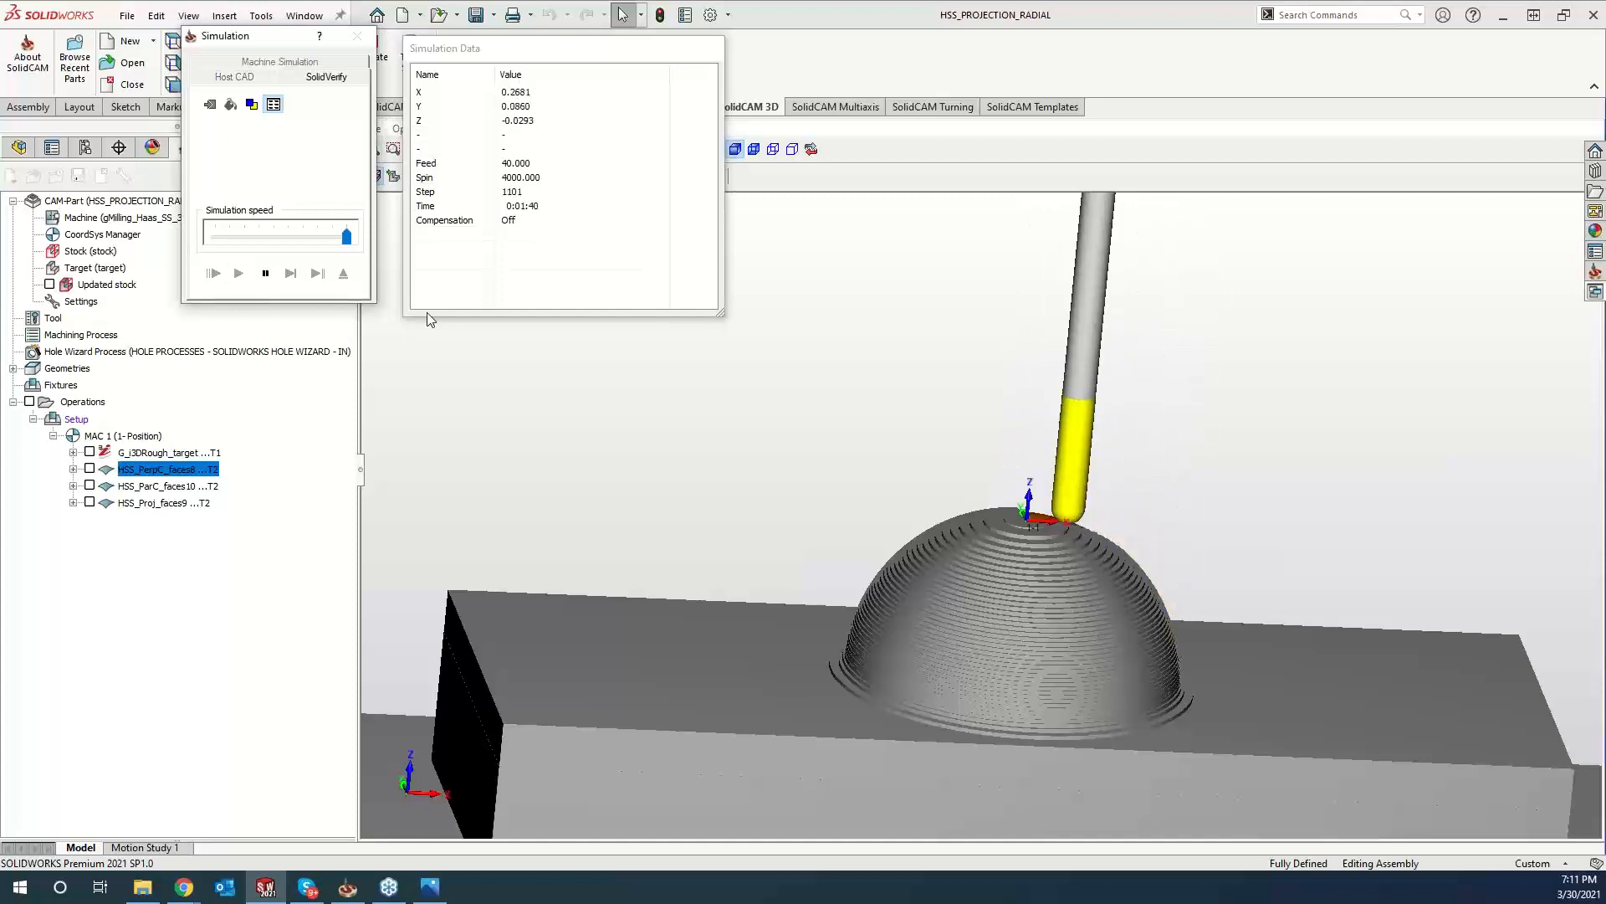
pyautogui.click(237, 273)
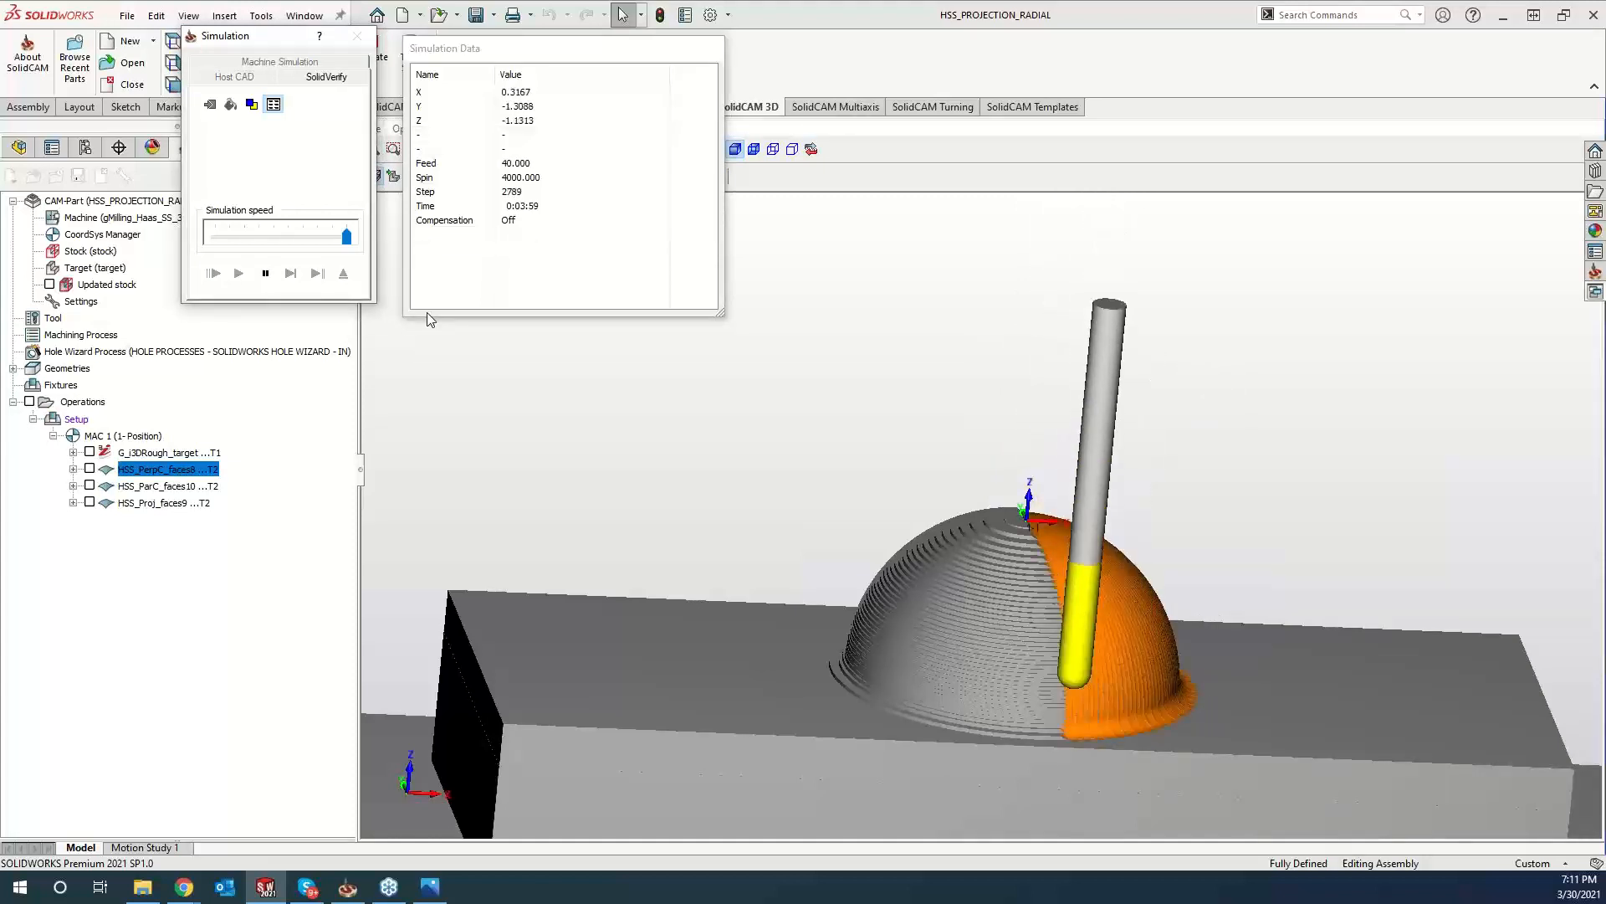
pyautogui.click(238, 273)
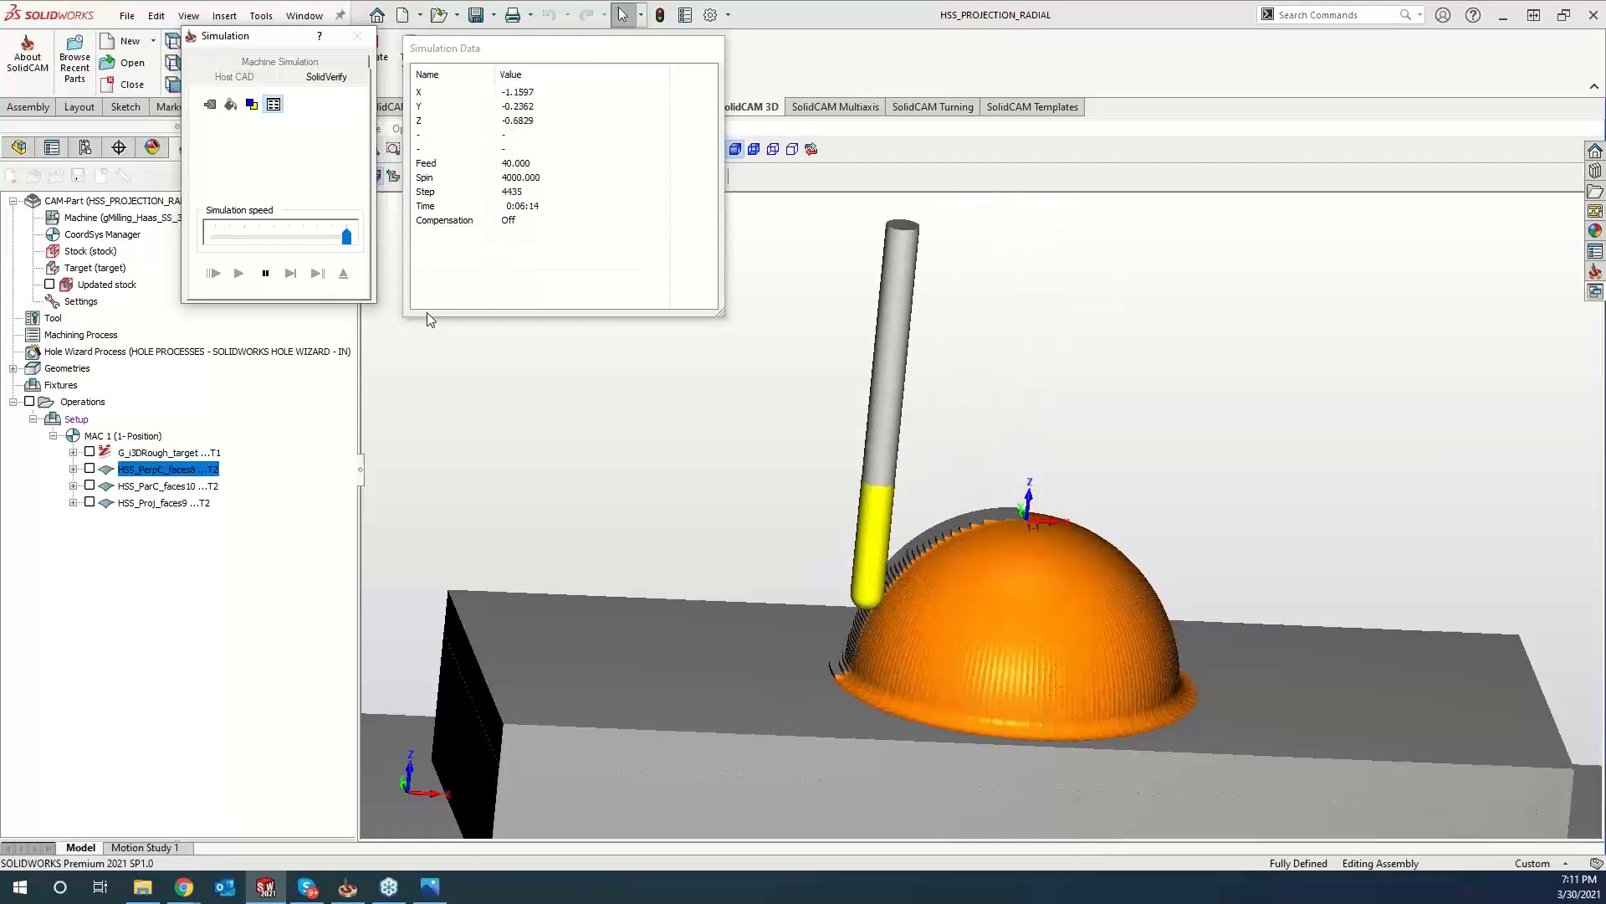
pyautogui.click(237, 272)
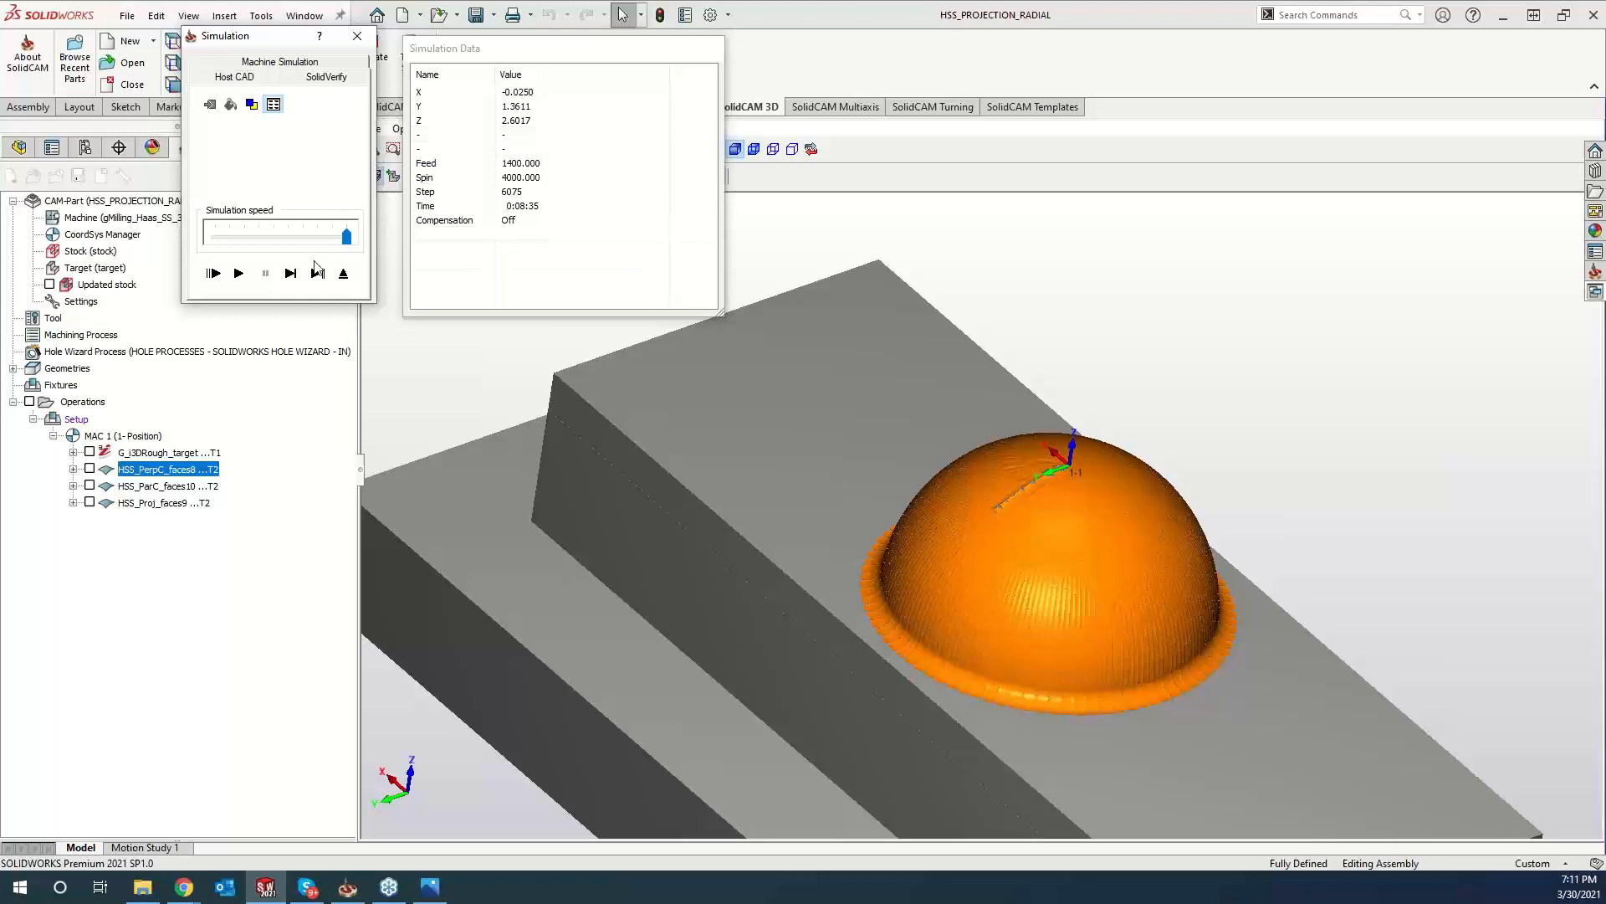
pyautogui.click(357, 36)
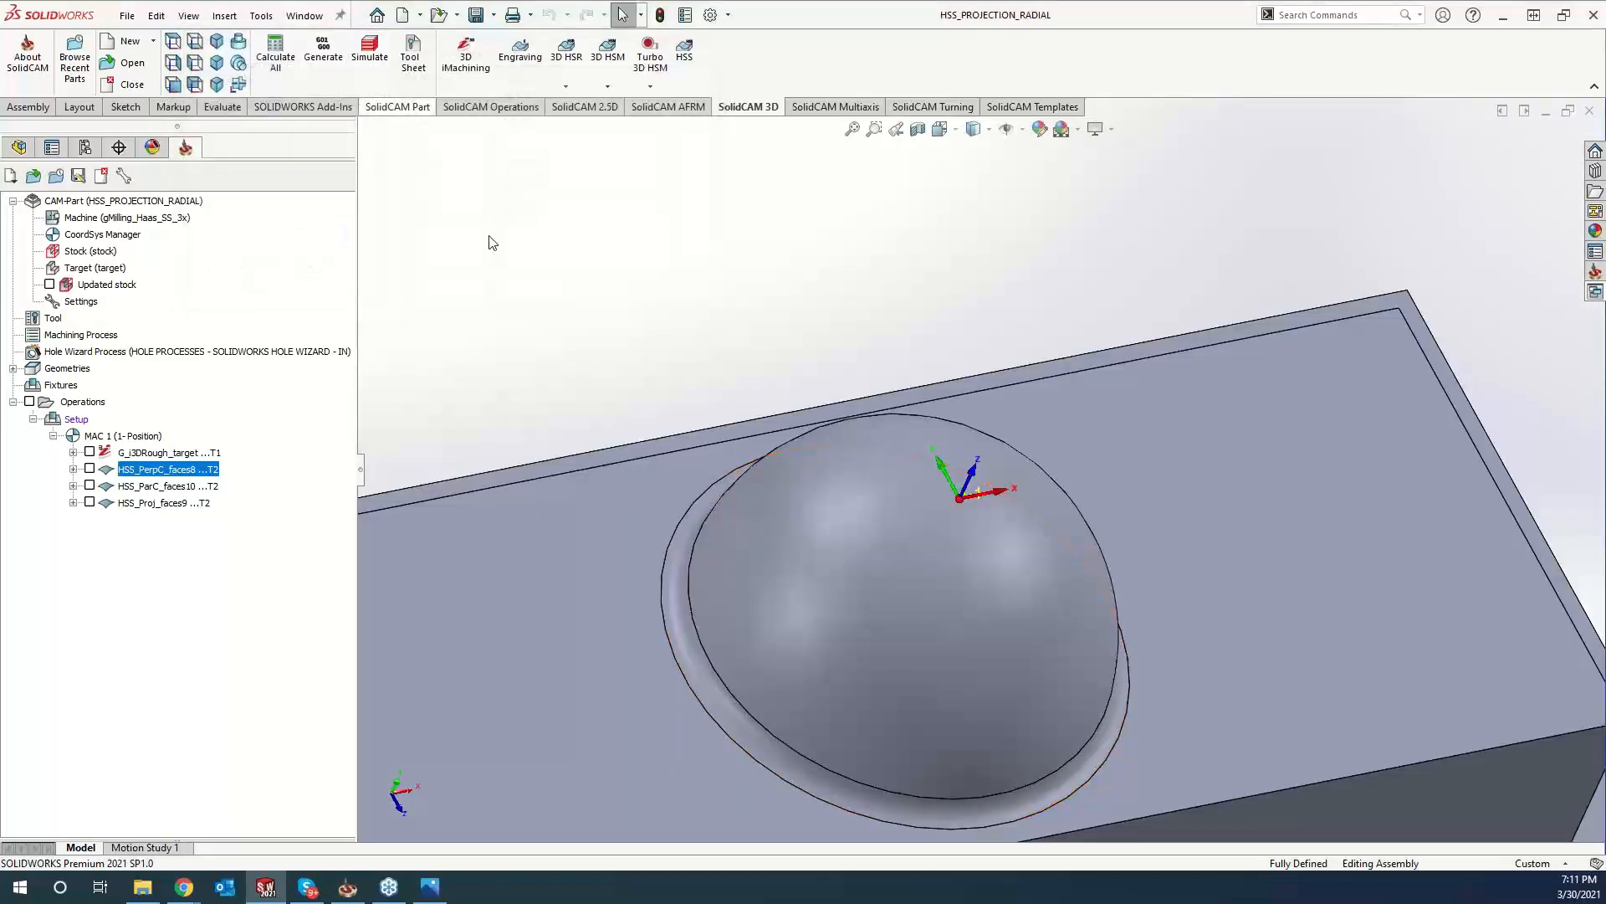
# Start a simulation of the HSS_Proj_faces9 projection finish from its right-click menu.
pyautogui.click(169, 485)
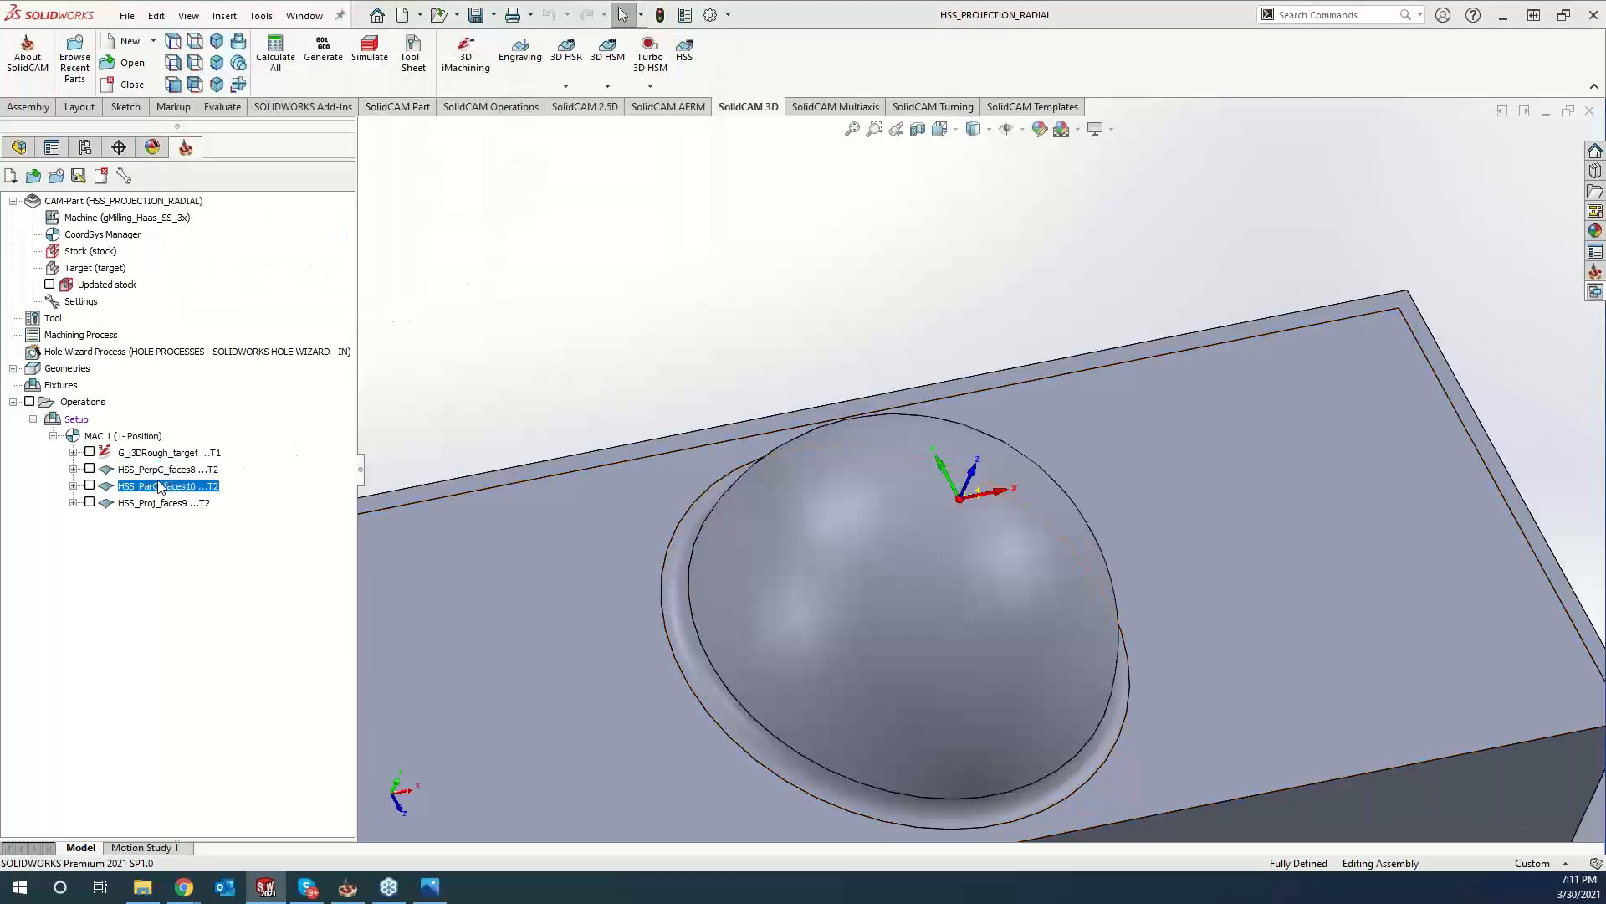
pyautogui.rightClick(169, 485)
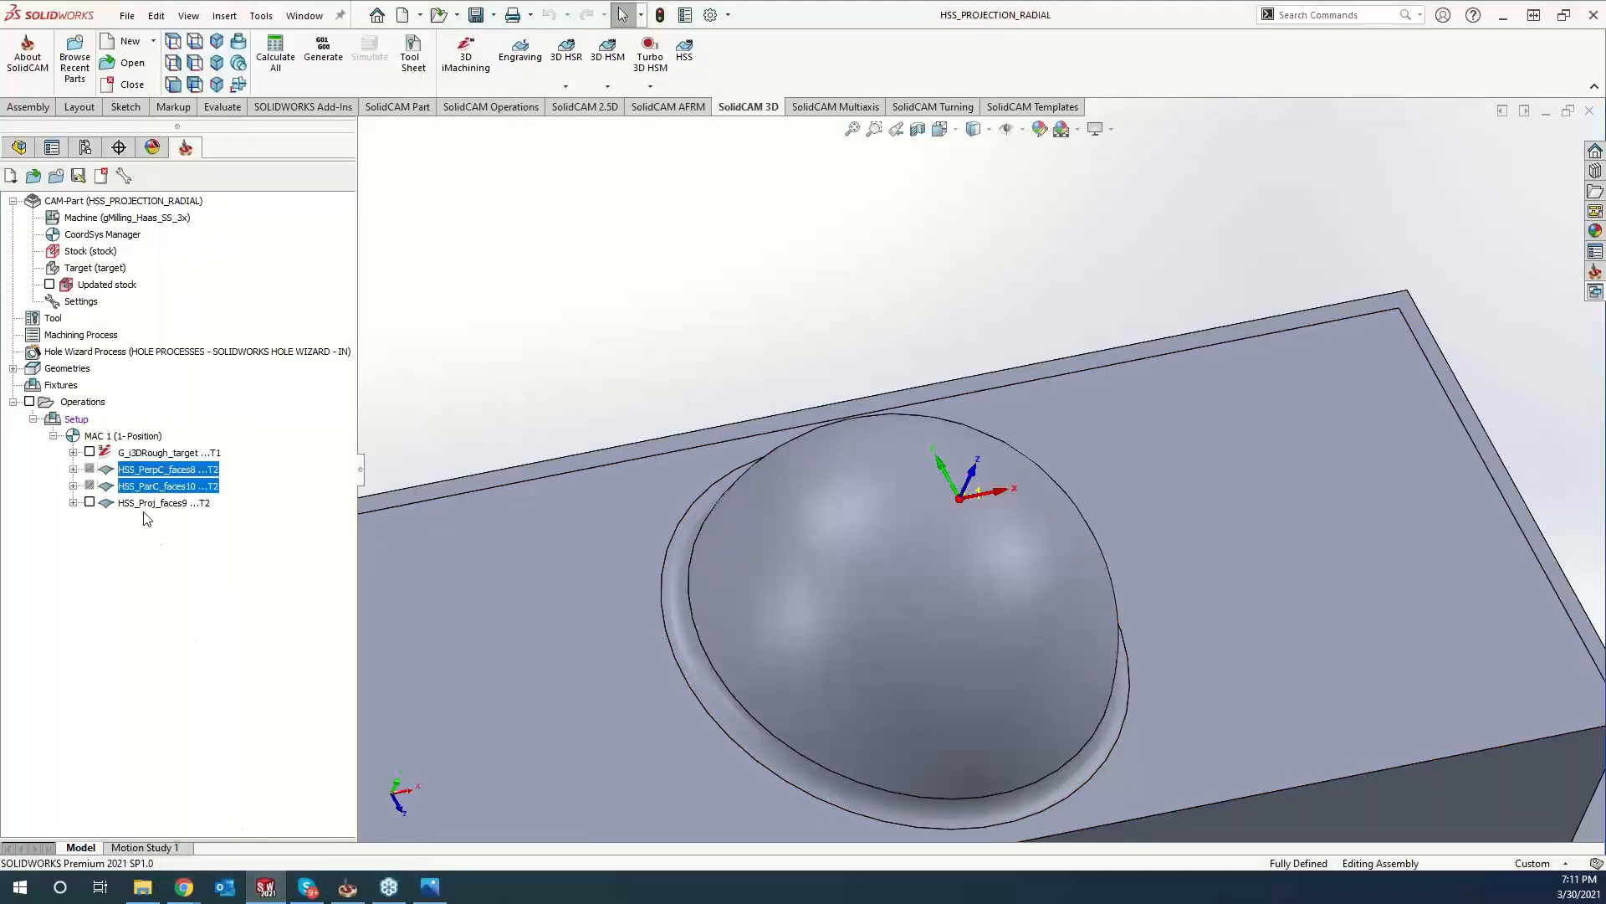
pyautogui.rightClick(162, 502)
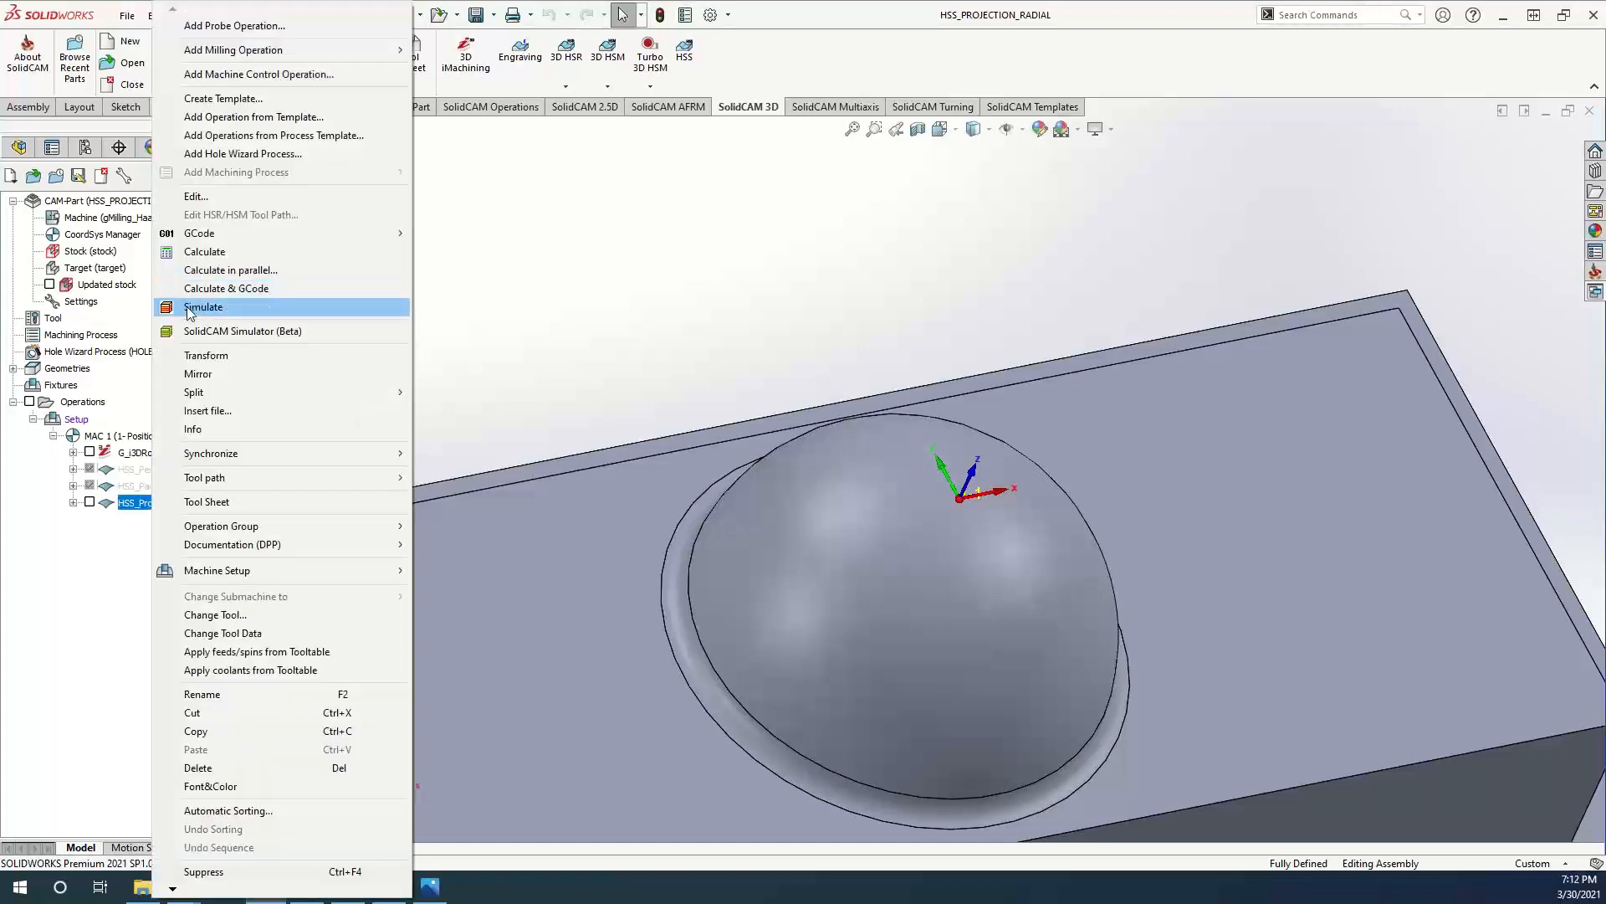
pyautogui.click(202, 307)
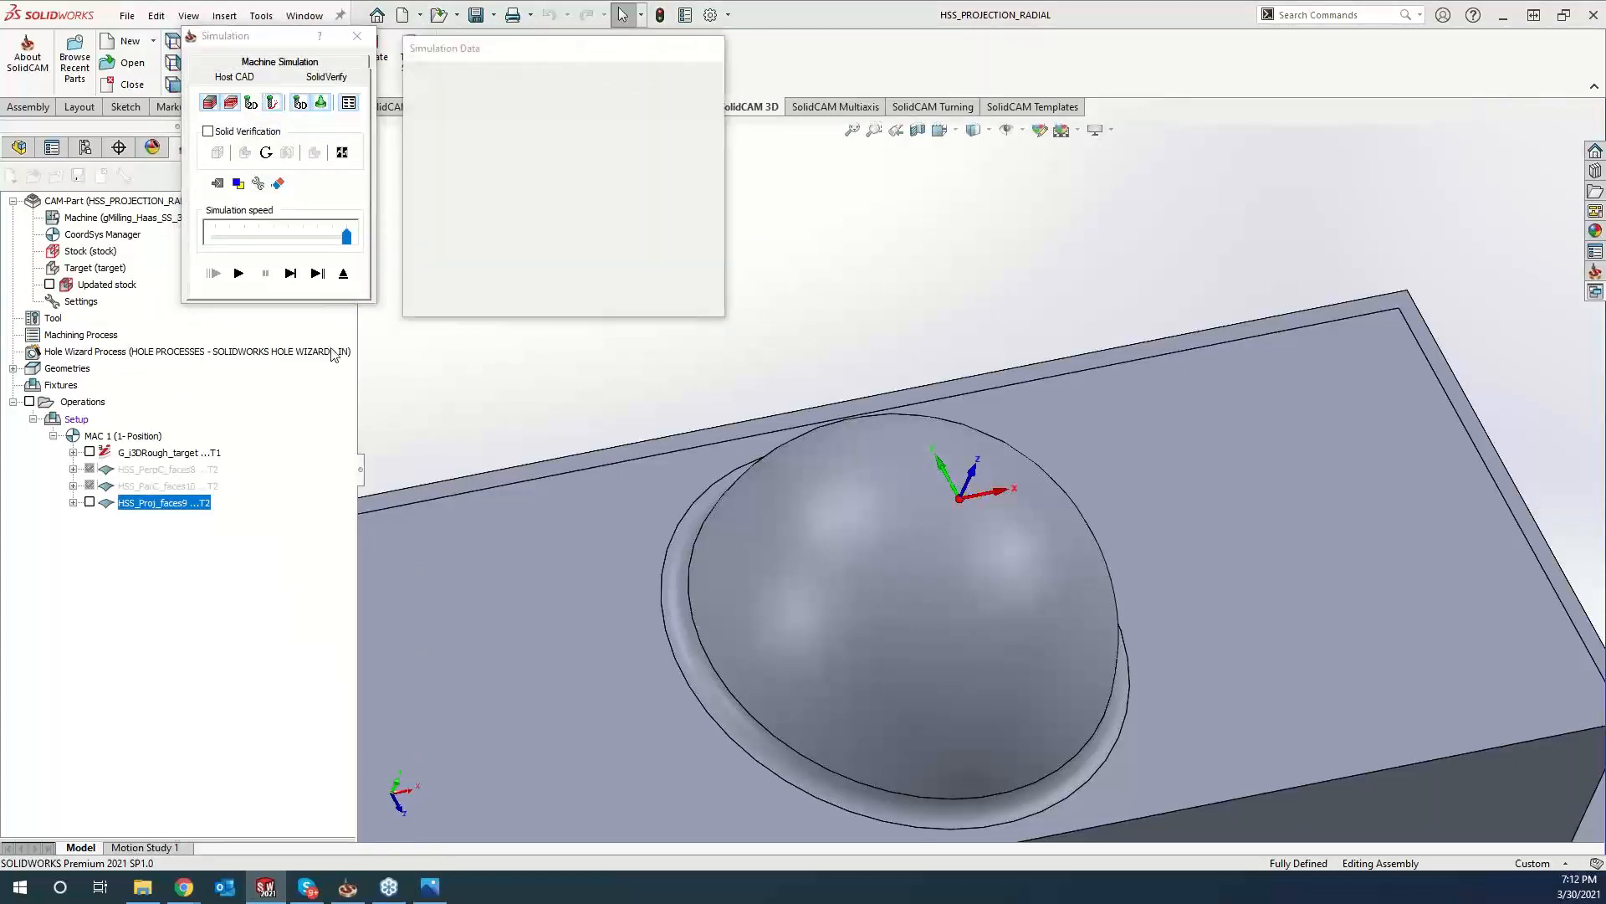
# Play the SolidVerify run, pause partway to inspect radial passes, then close it.
pyautogui.click(238, 272)
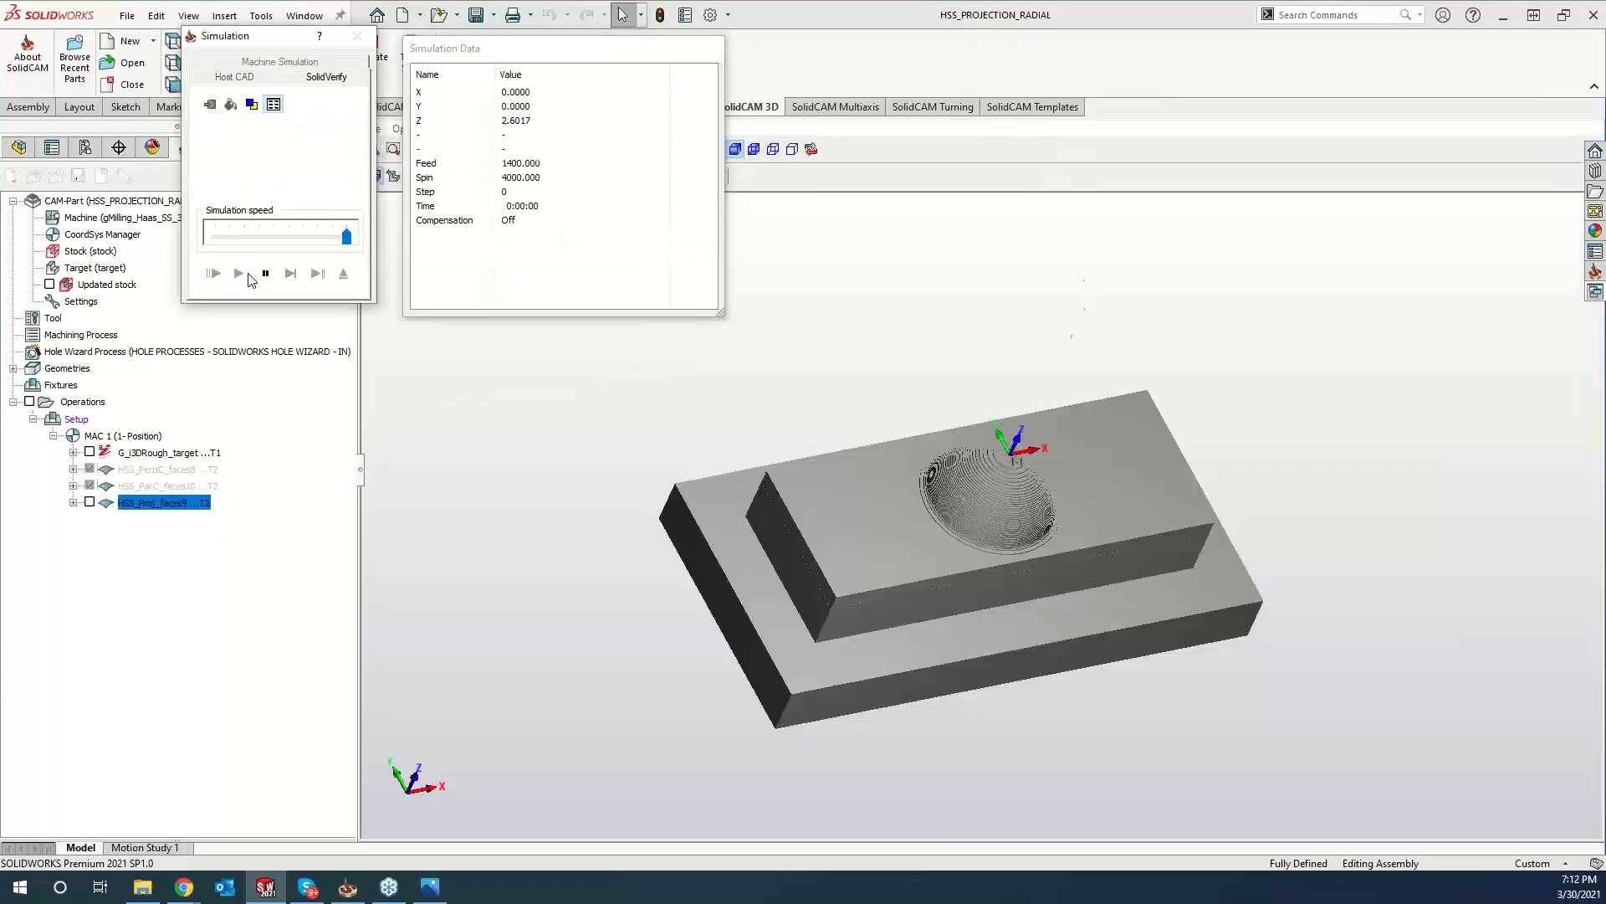
pyautogui.click(237, 272)
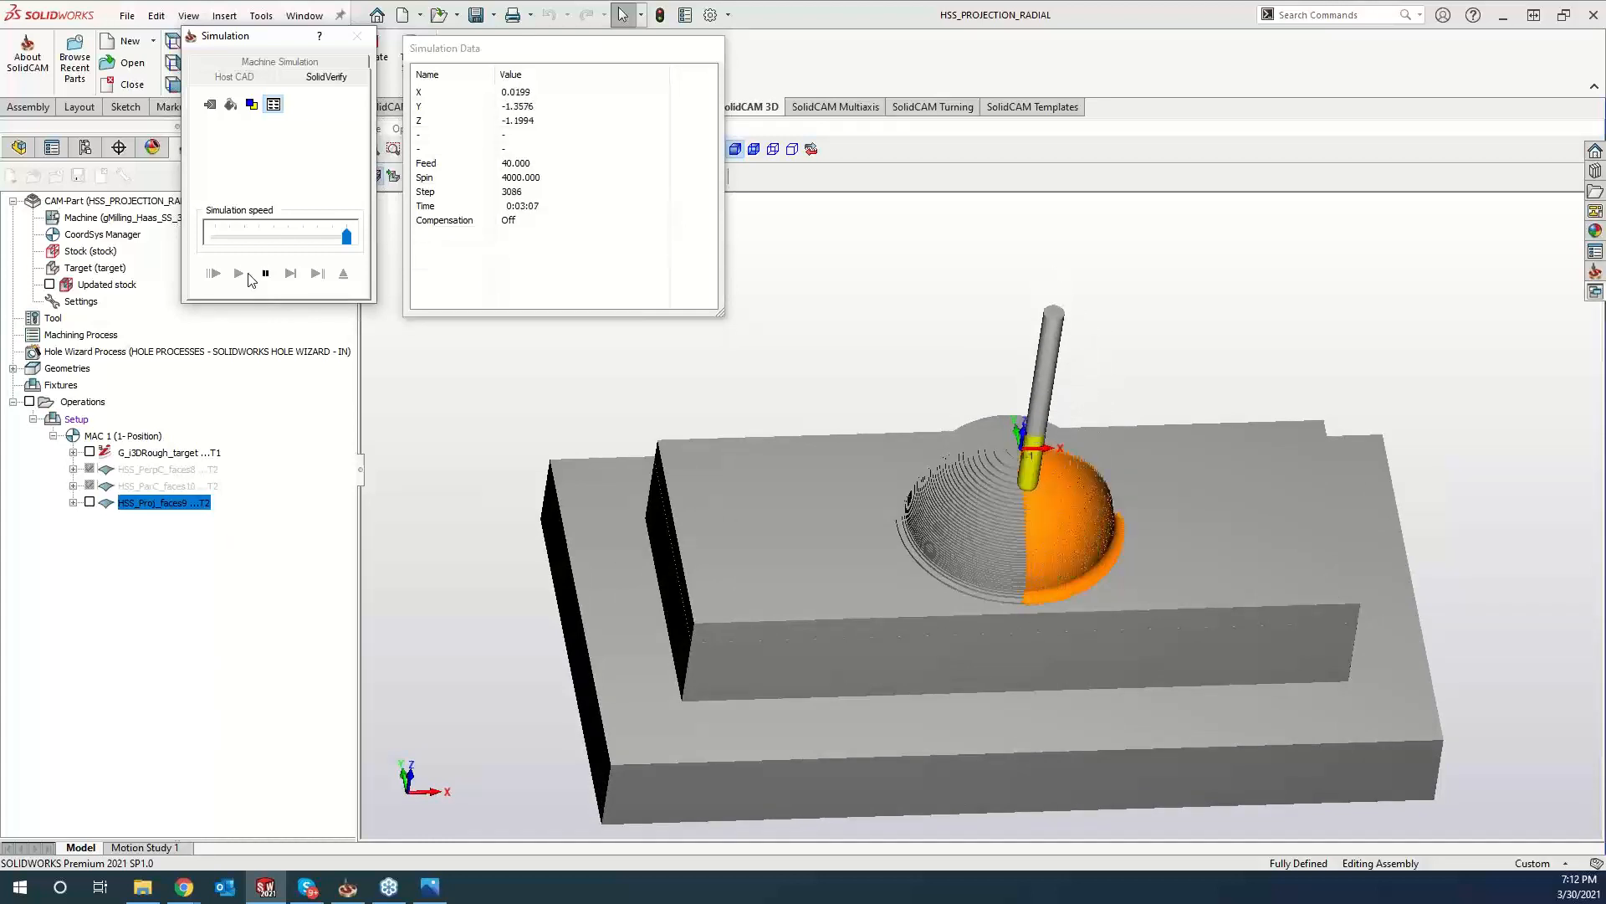
pyautogui.click(238, 272)
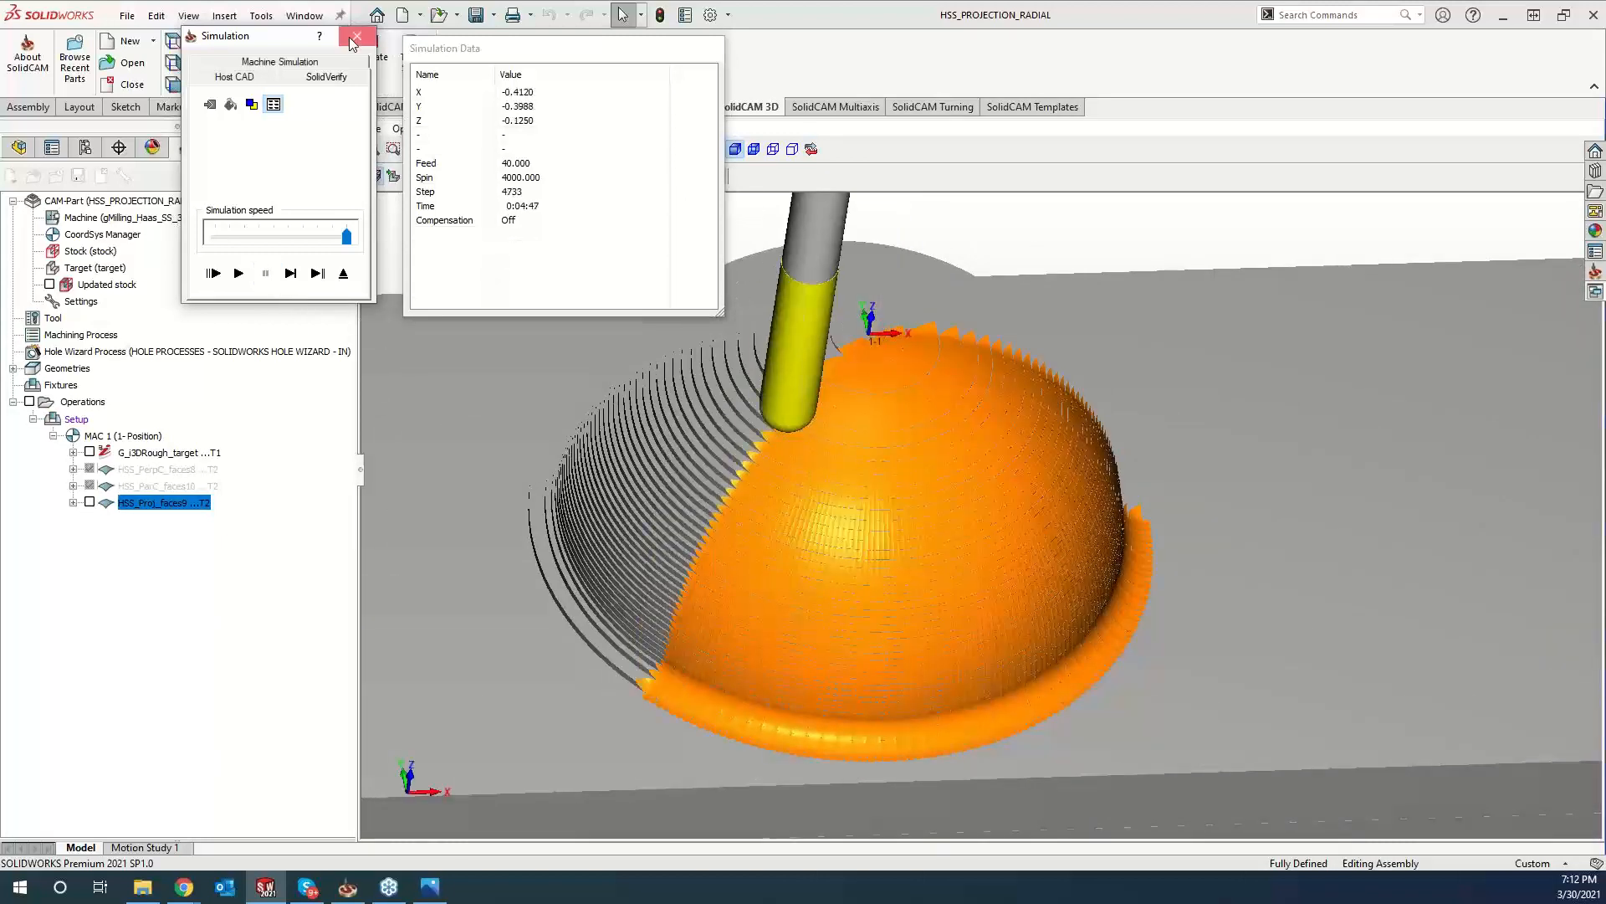
pyautogui.click(355, 36)
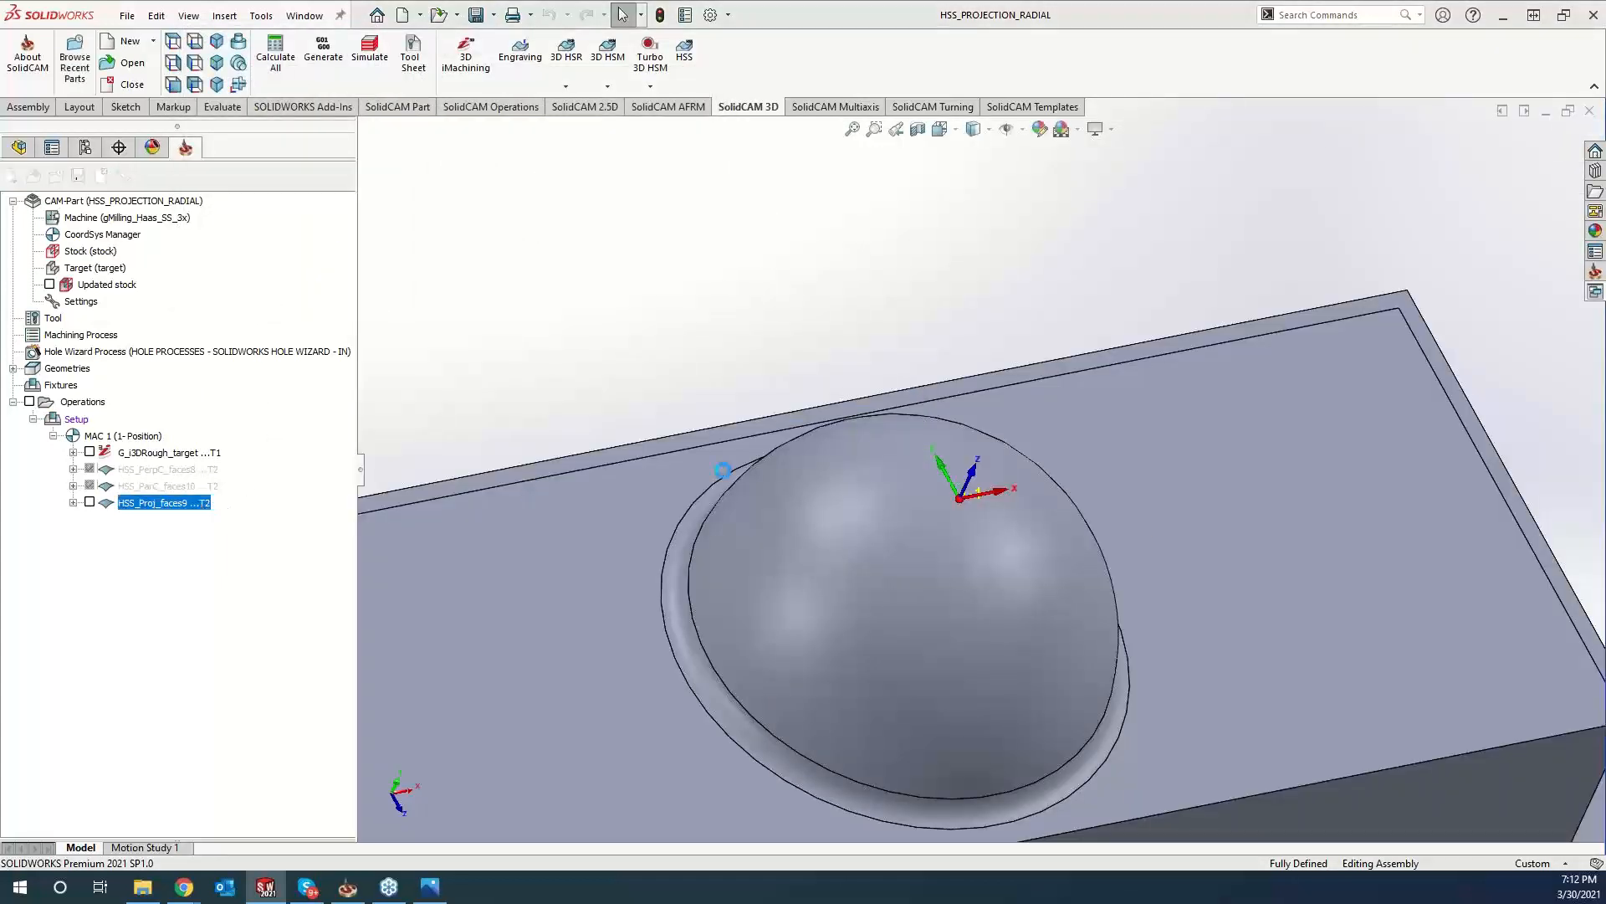
# Reopen the HSS_Proj_faces9 operation settings from the SolidCAM Manager tree.
pyautogui.doubleClick(164, 502)
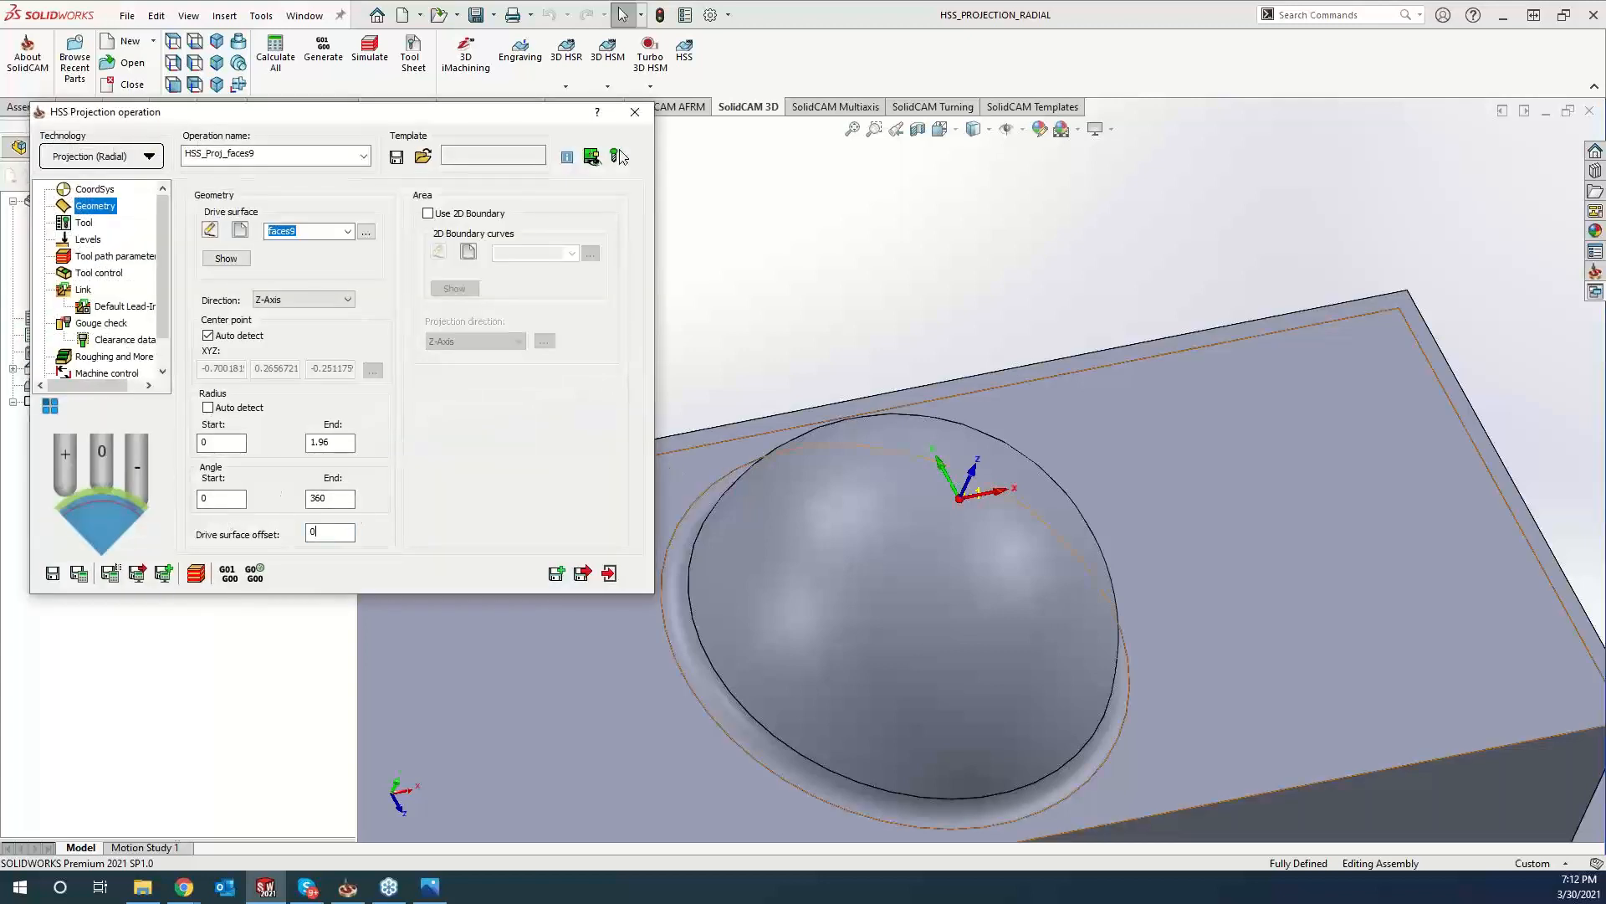
pyautogui.moveTo(196, 572)
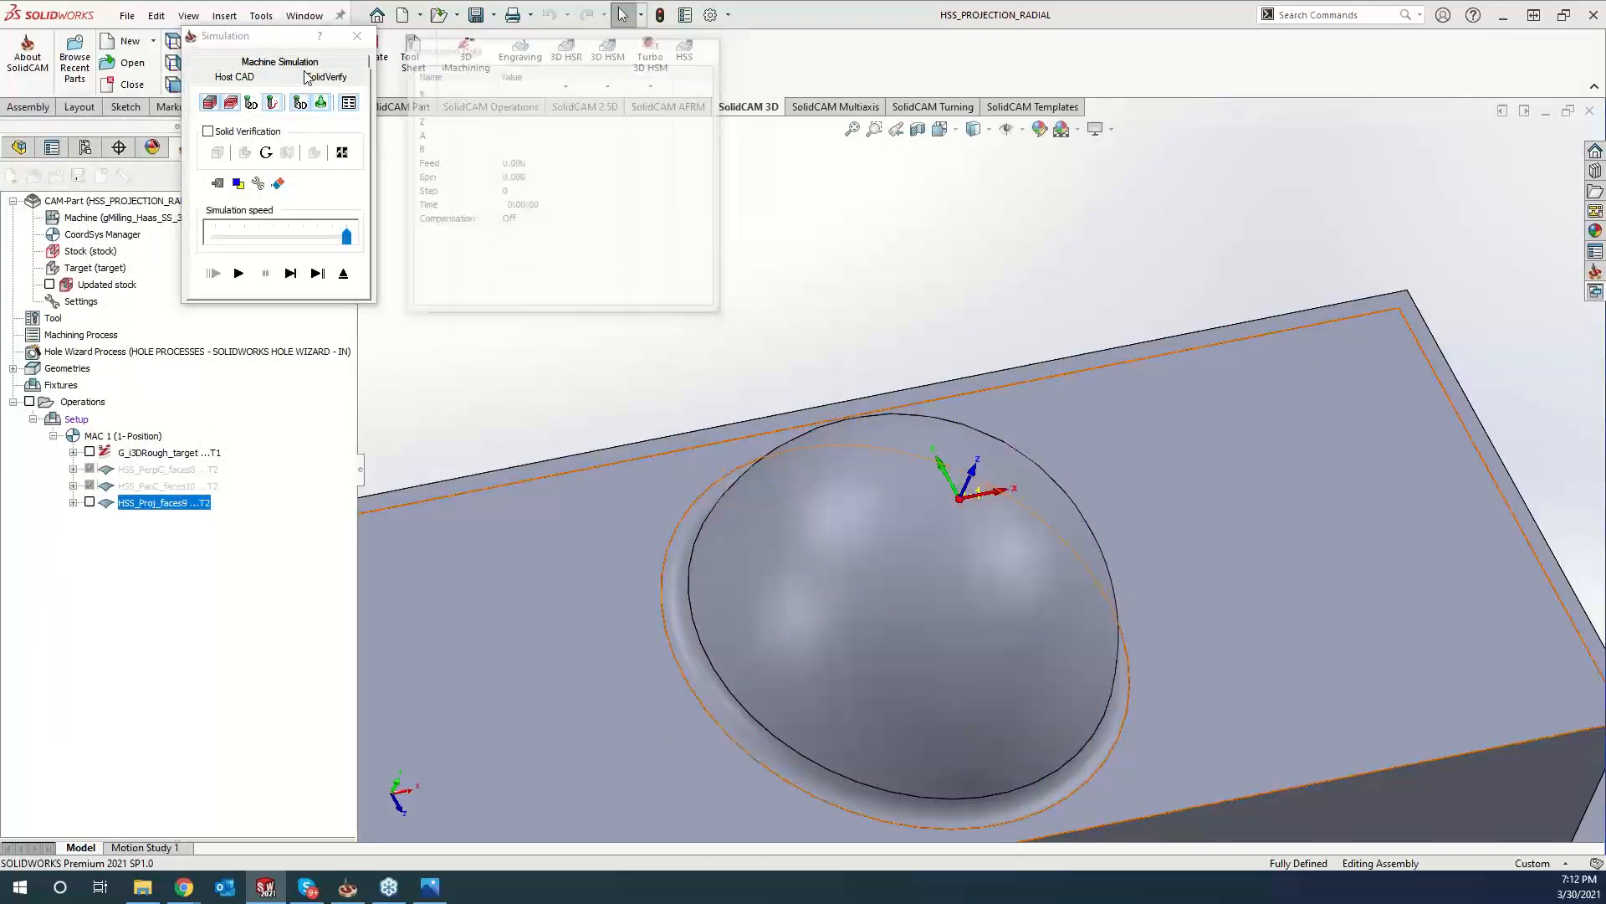
# Run the HSS_Proj_faces9 SolidVerify simulation until the whole dome is finished.
pyautogui.click(213, 273)
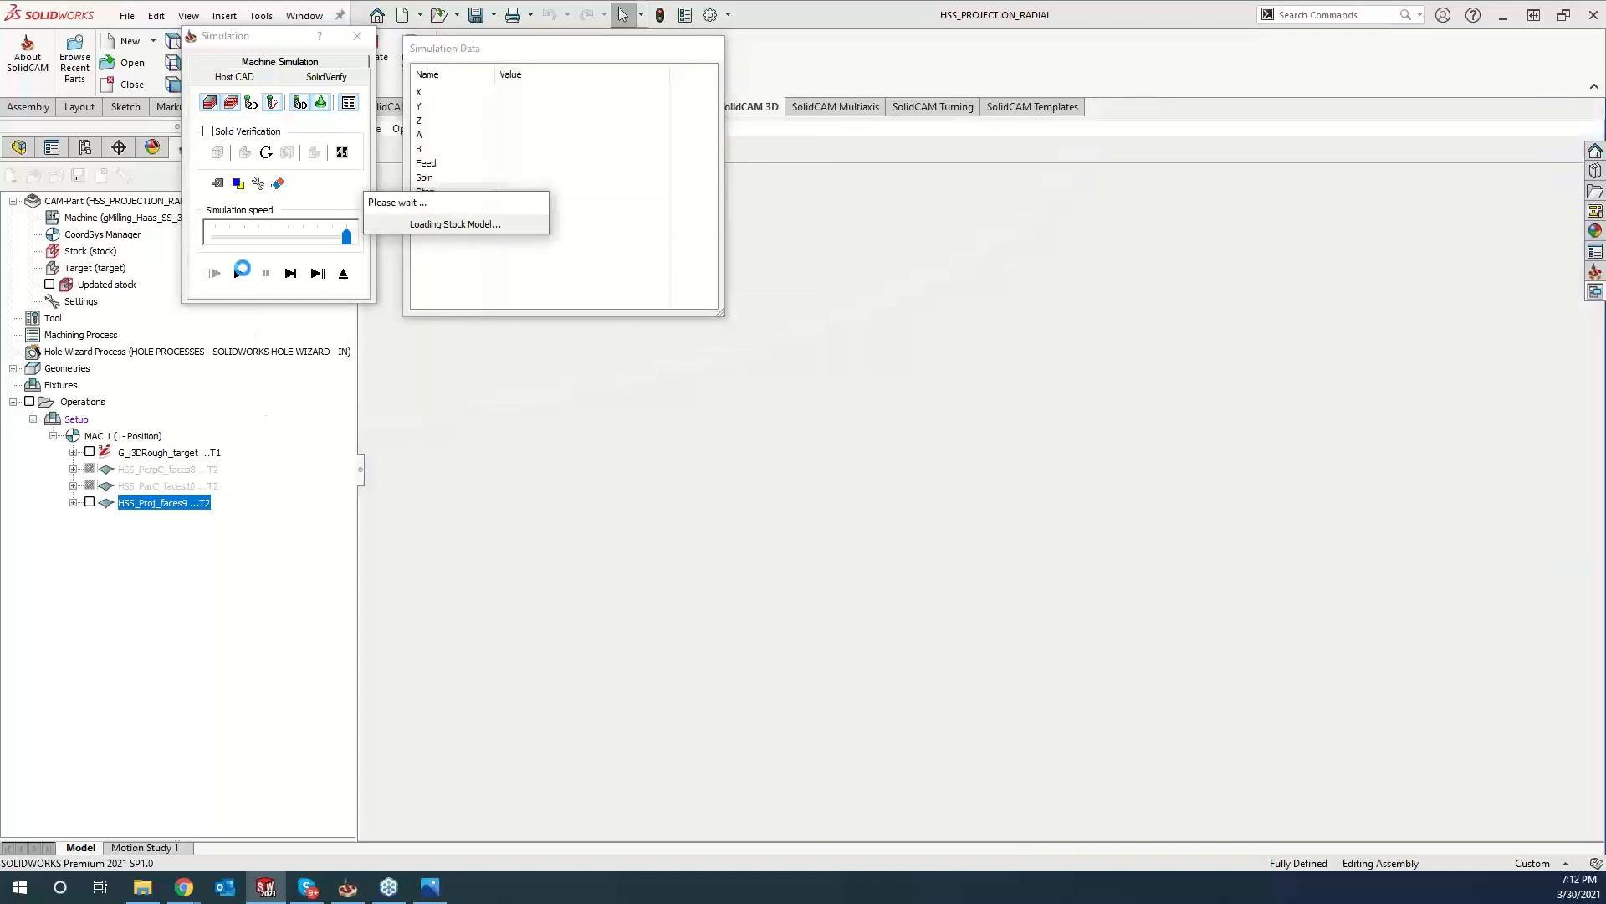
pyautogui.click(241, 272)
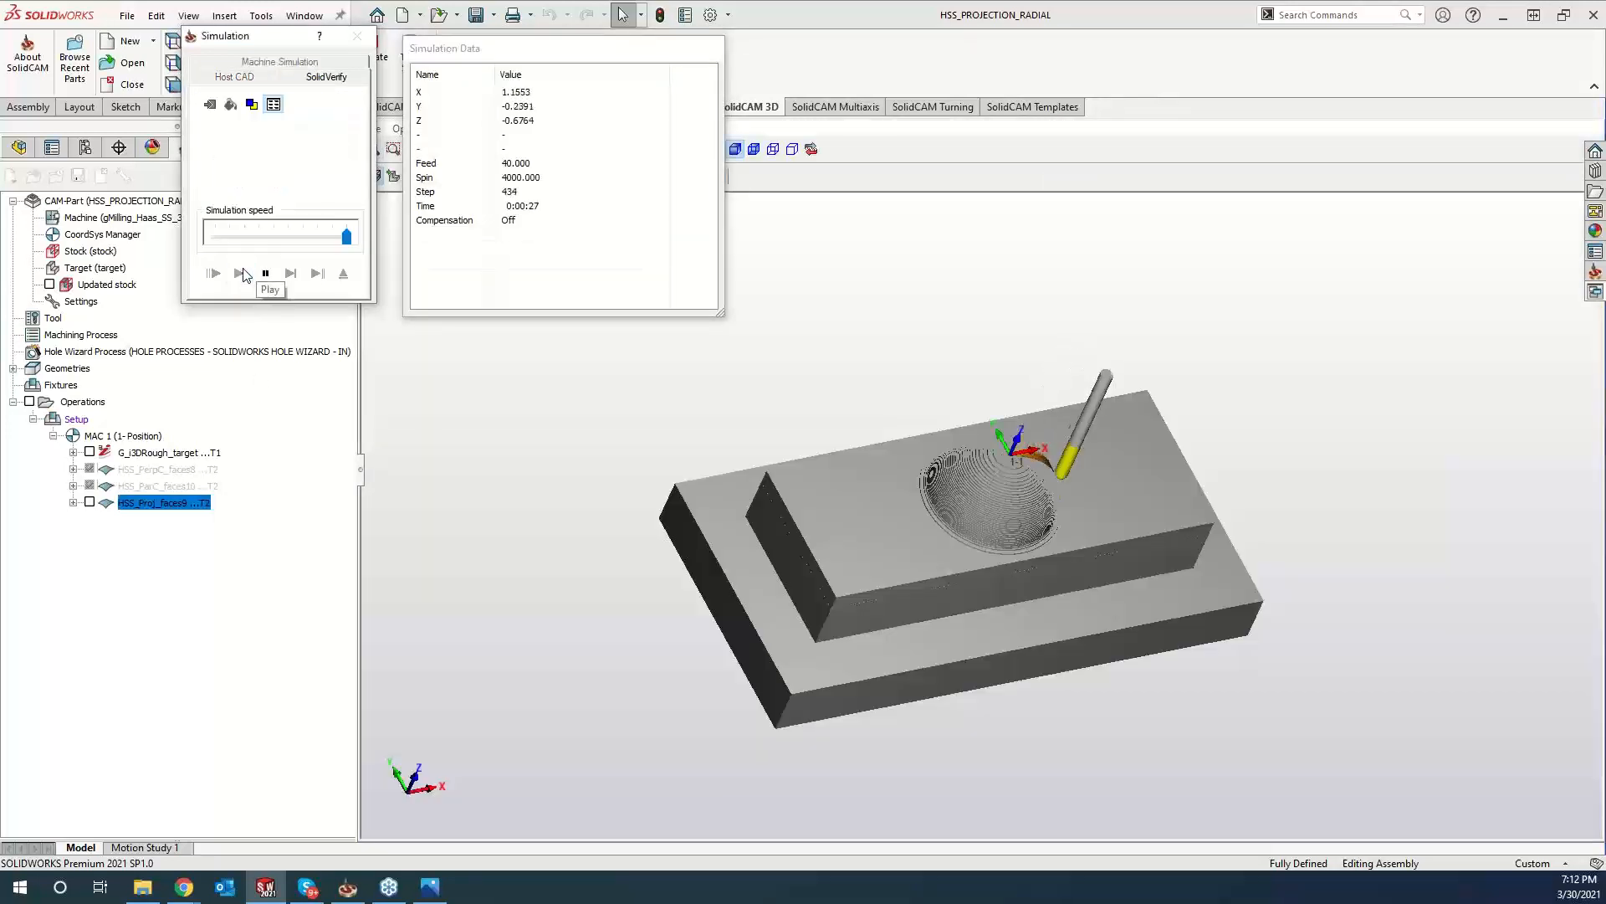
pyautogui.click(212, 273)
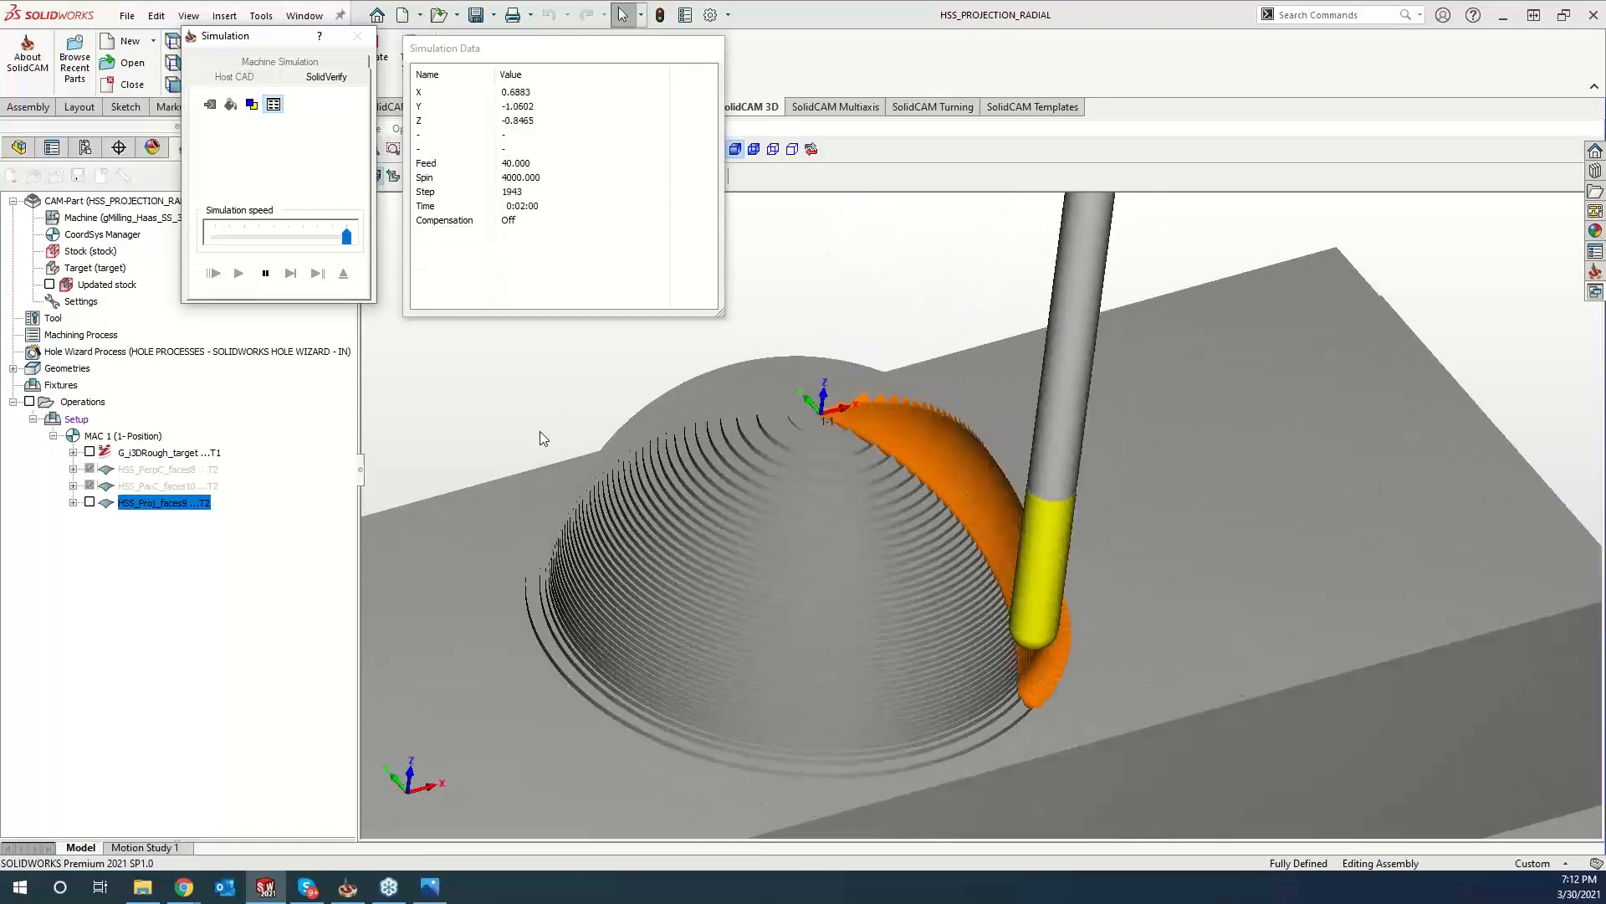
pyautogui.click(237, 273)
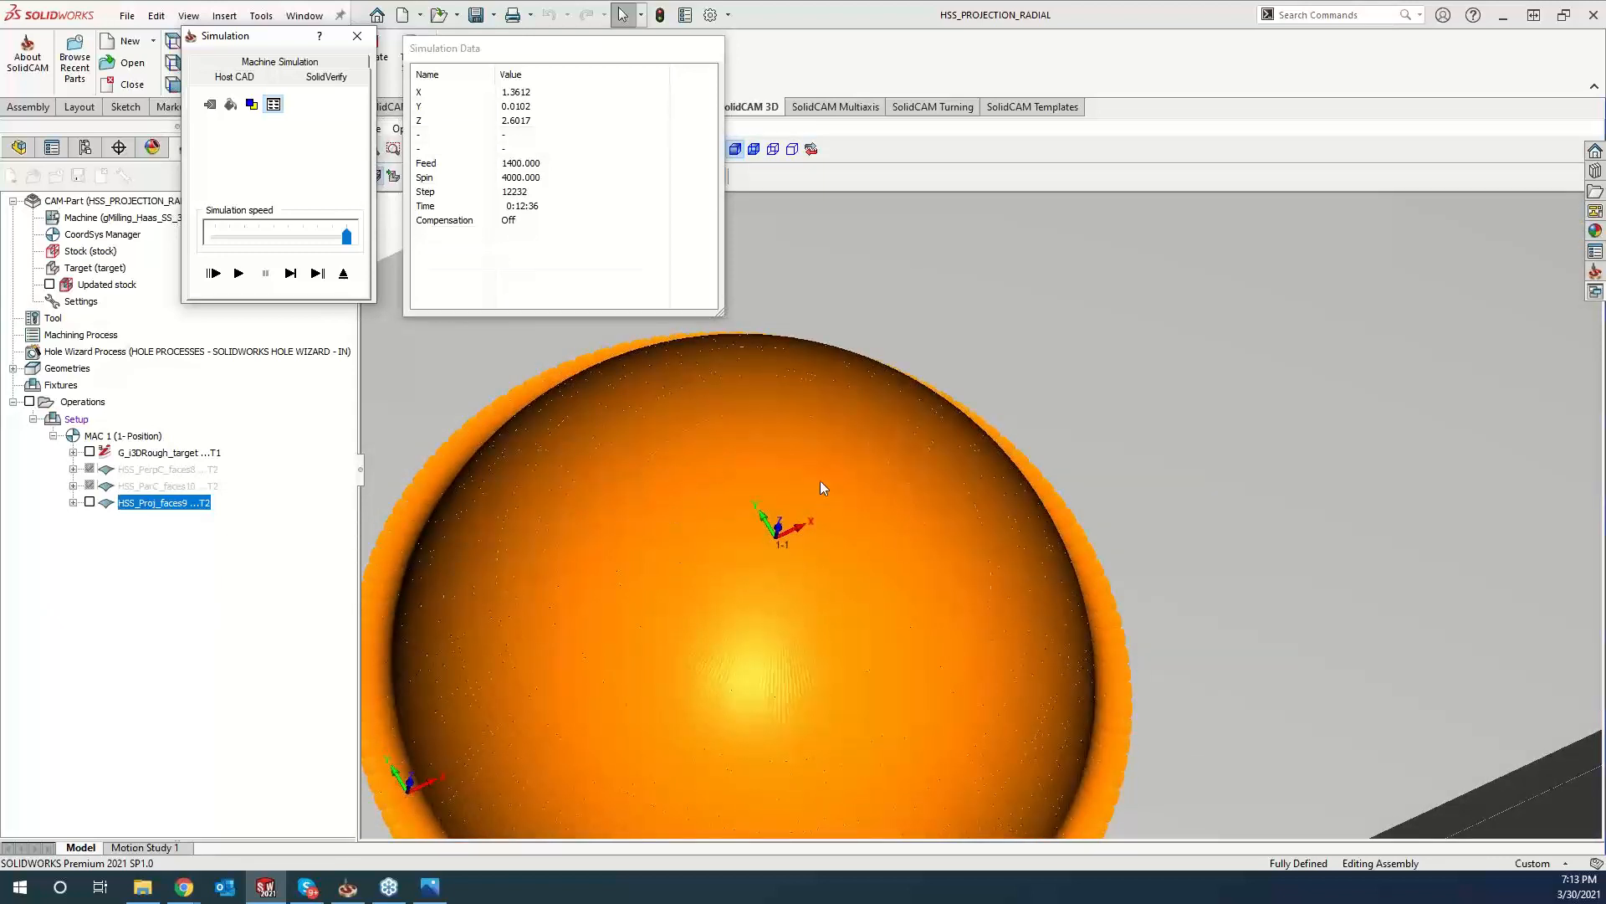
pyautogui.moveTo(685, 538)
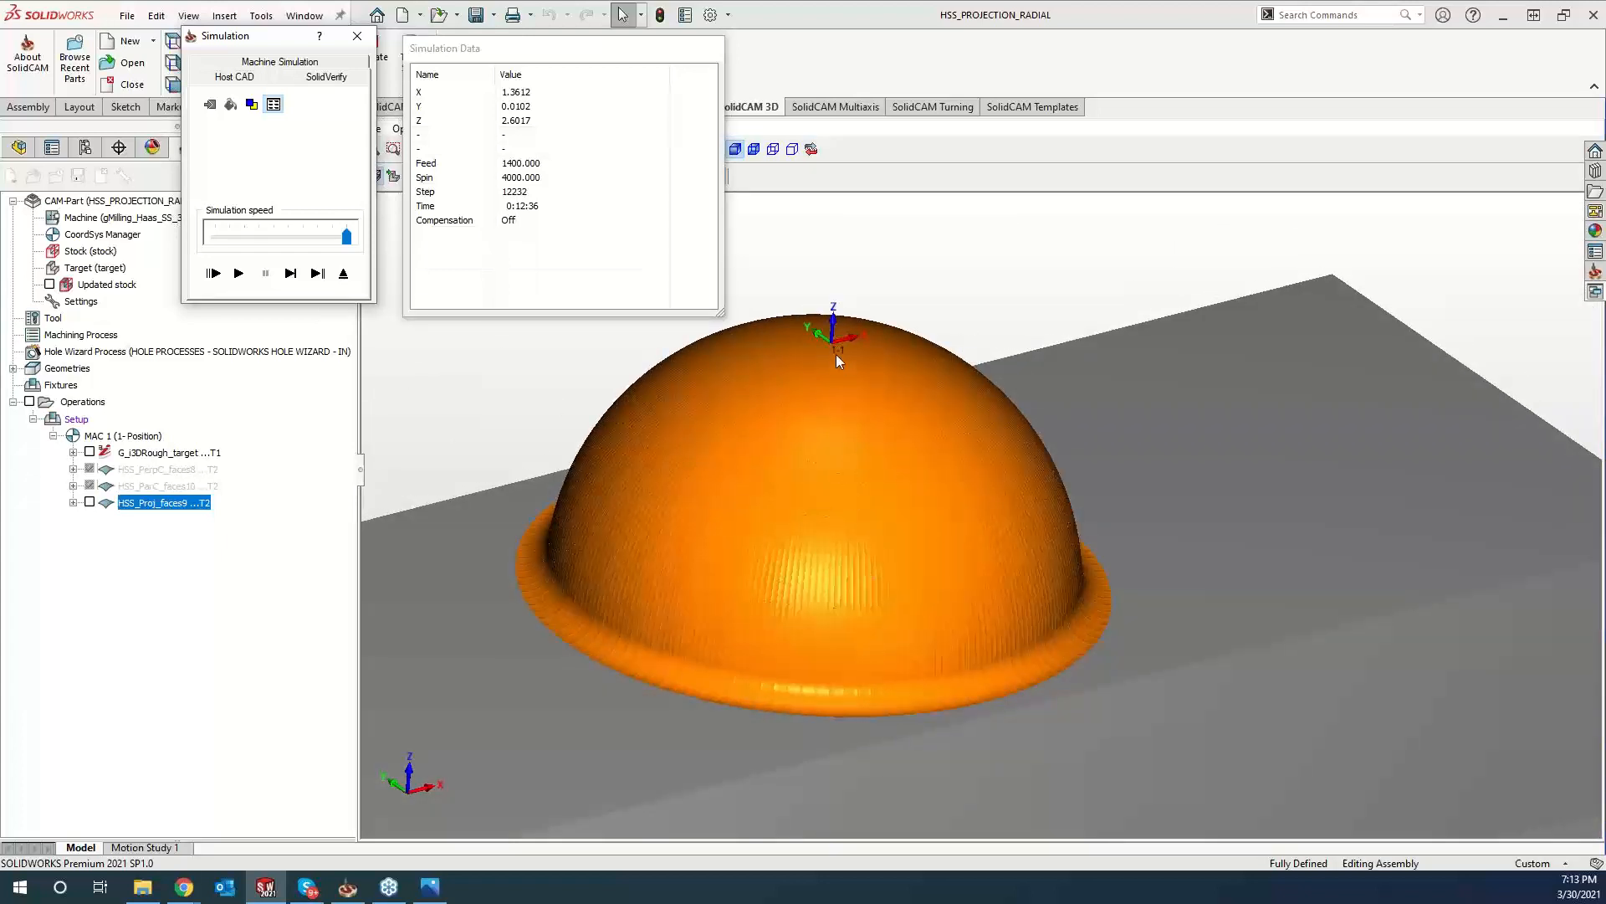
pyautogui.moveTo(903, 465)
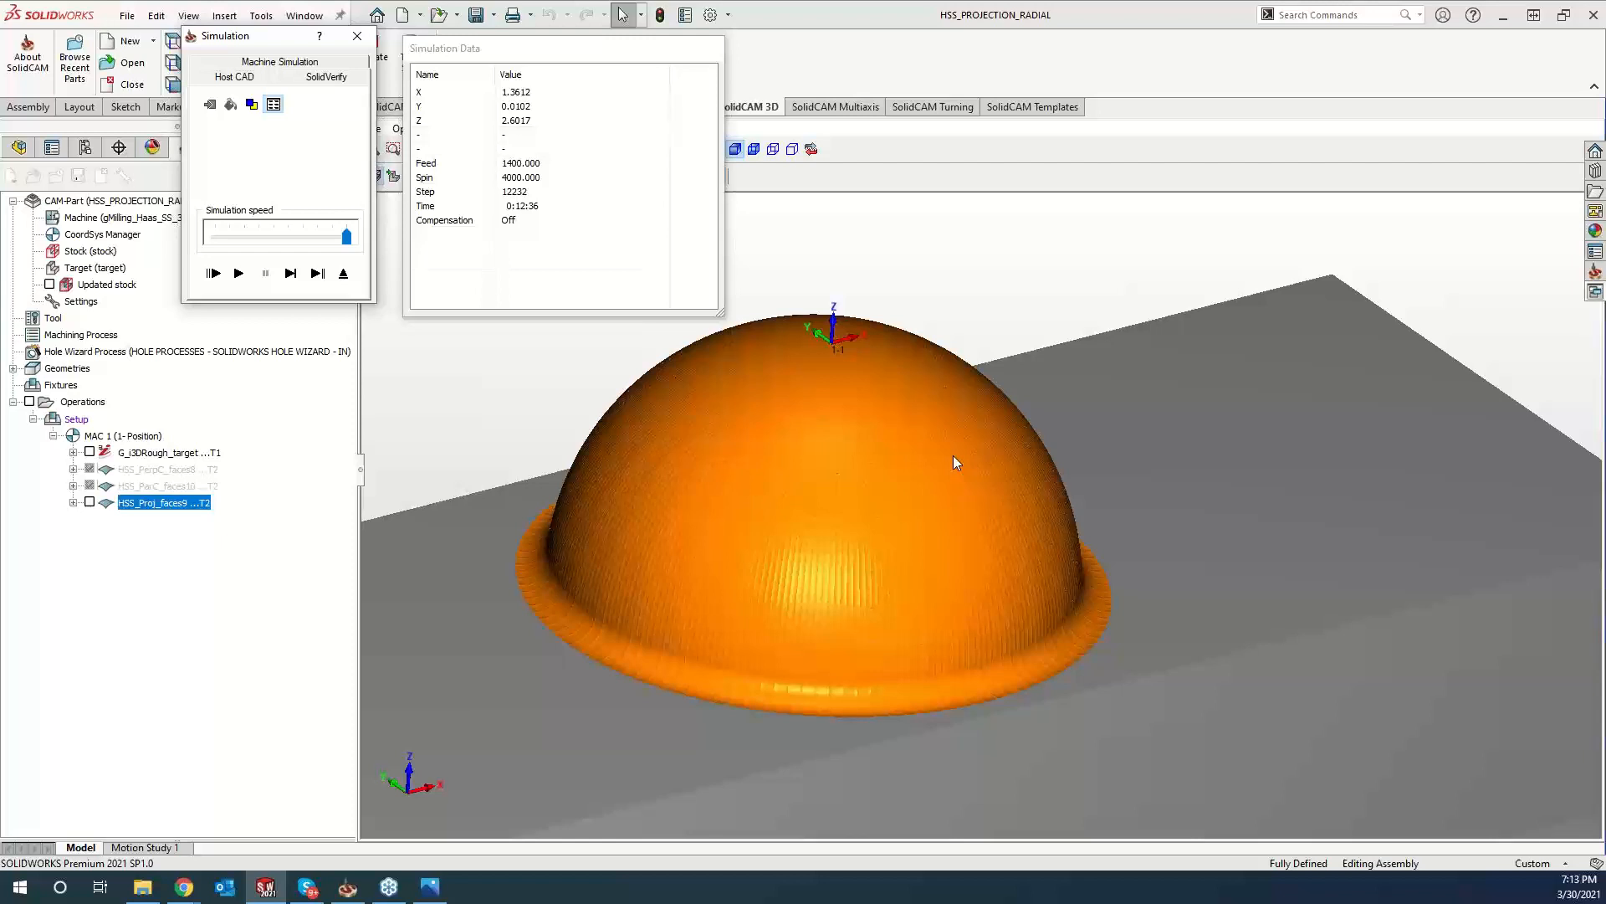
pyautogui.moveTo(897, 502)
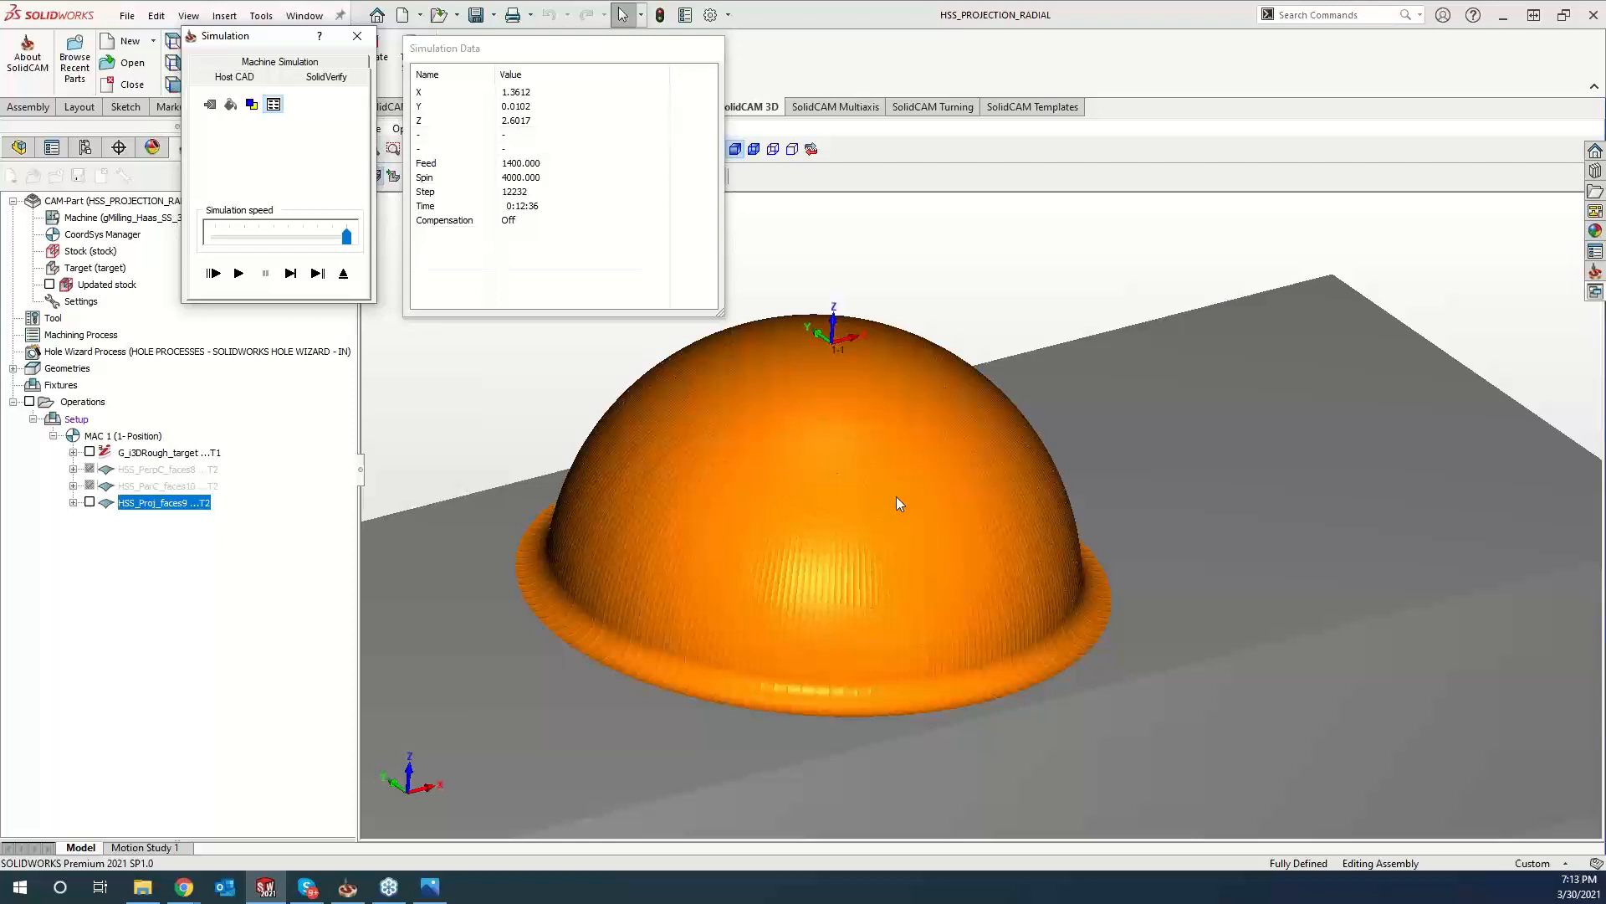
pyautogui.moveTo(896, 530)
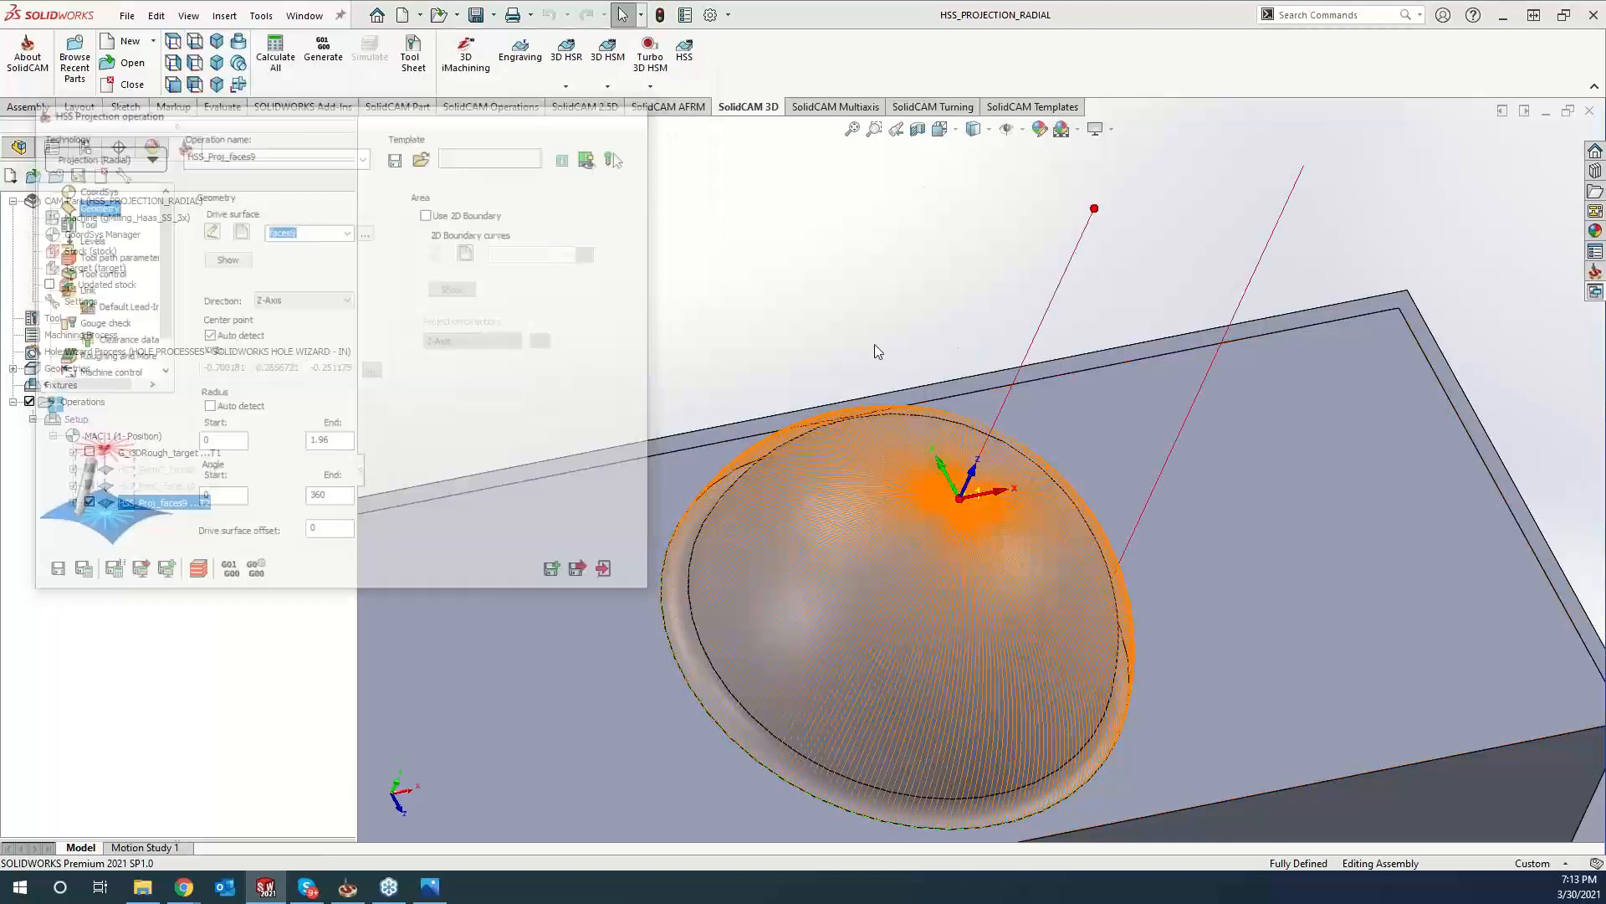
# Open the simulation for HSS_ParC_faces10 from the operations tree.
pyautogui.rightClick(150, 485)
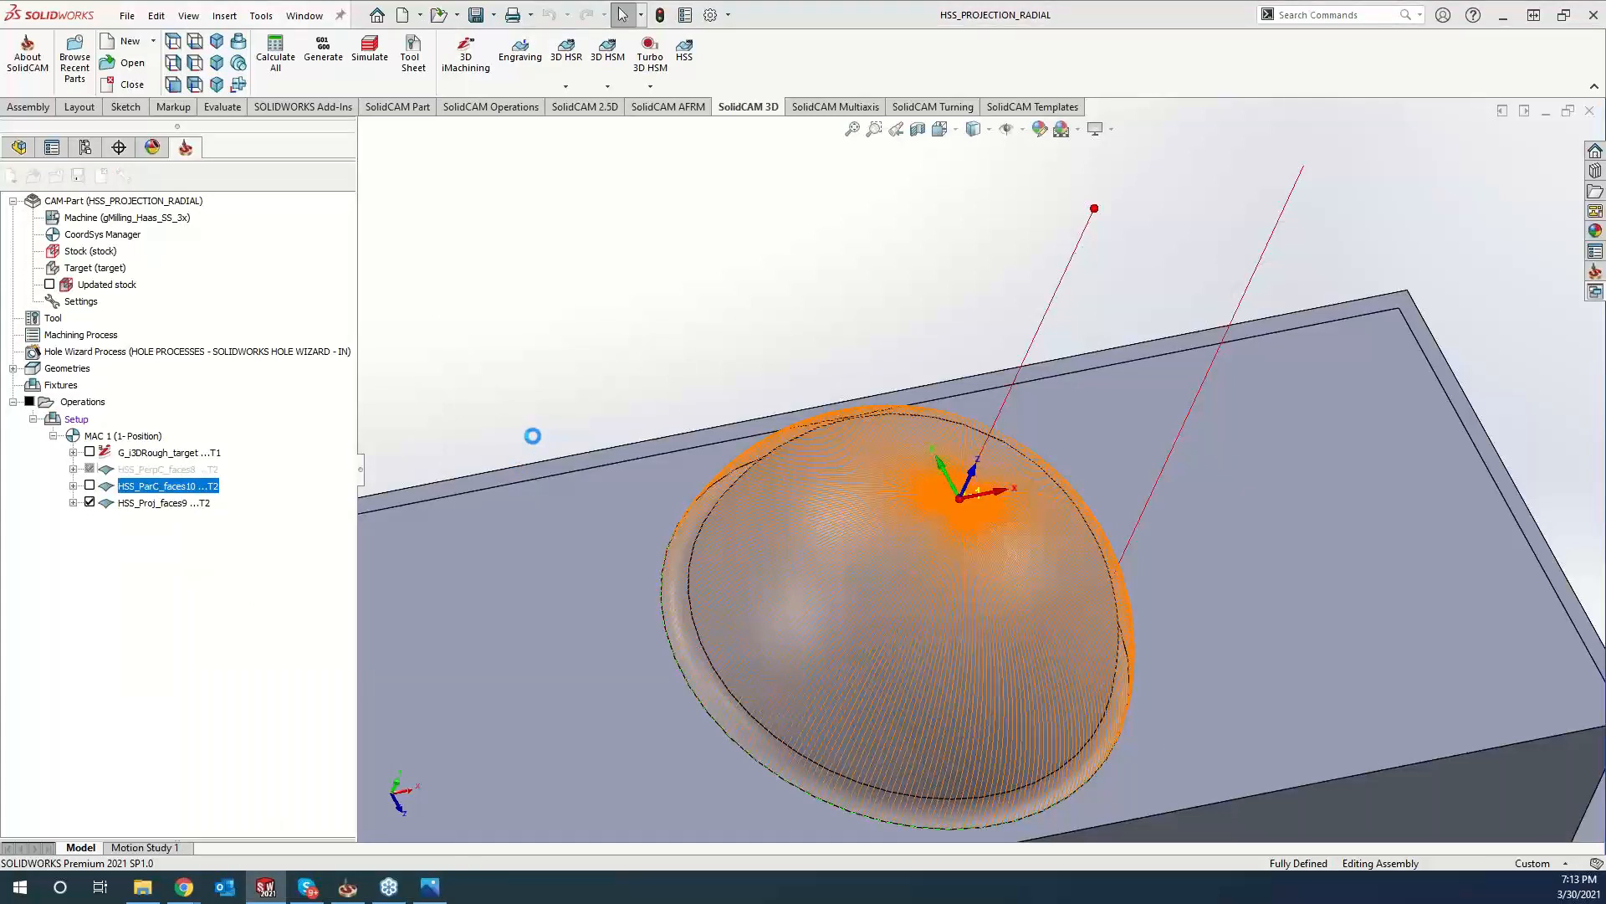
pyautogui.doubleClick(164, 485)
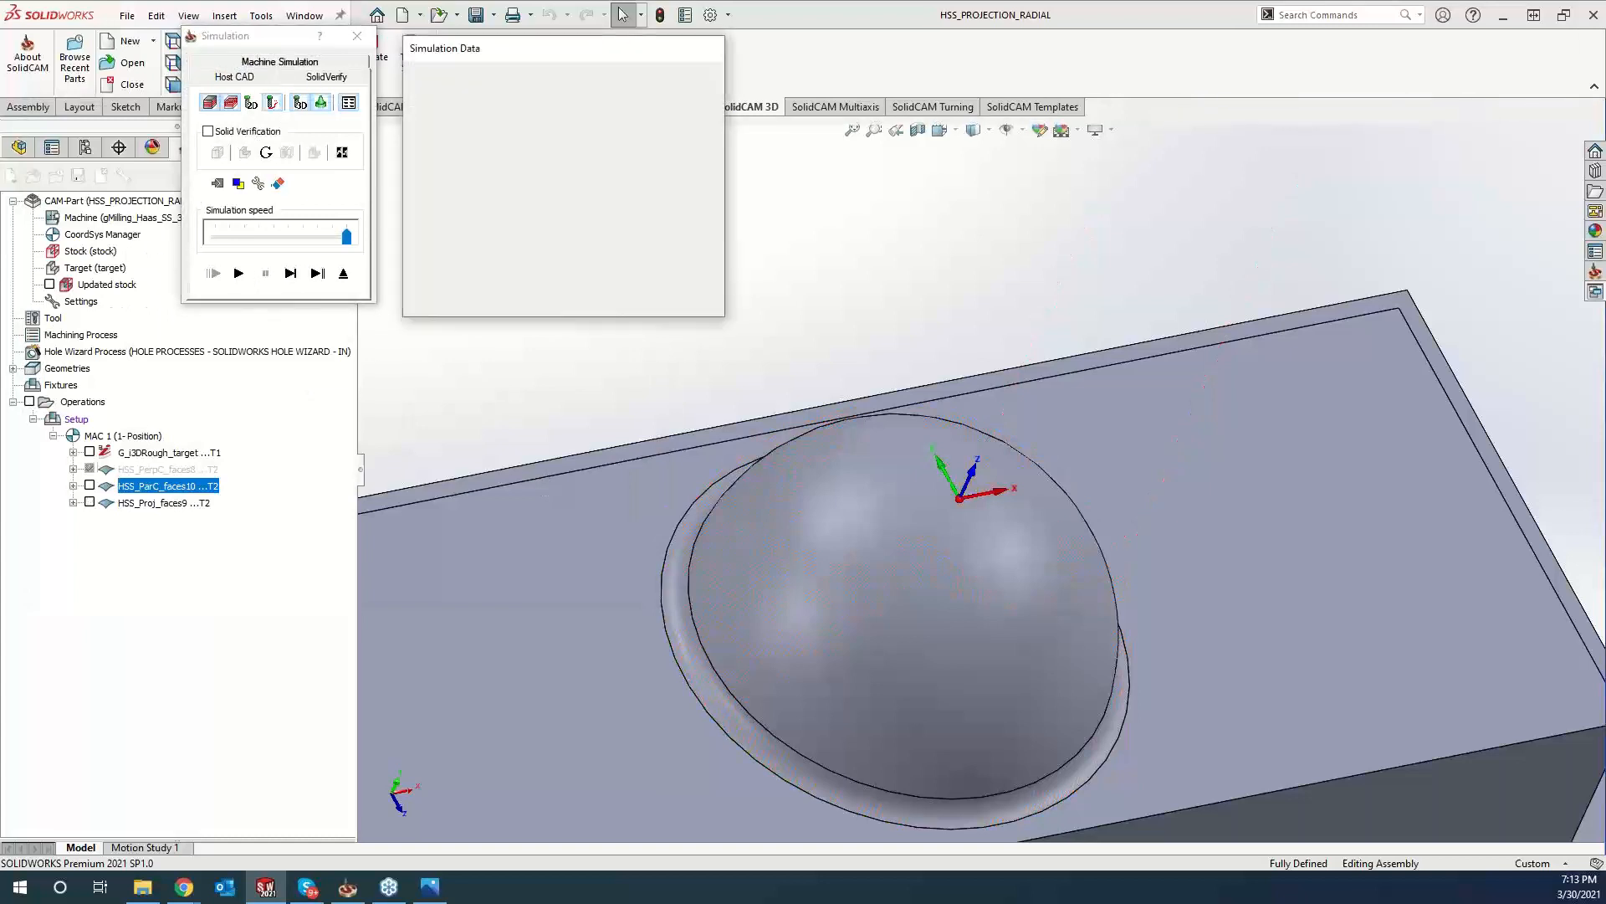
# Play the HSS_ParC_faces10 SolidVerify simulation, showing concentric passes across the dome.
pyautogui.click(212, 272)
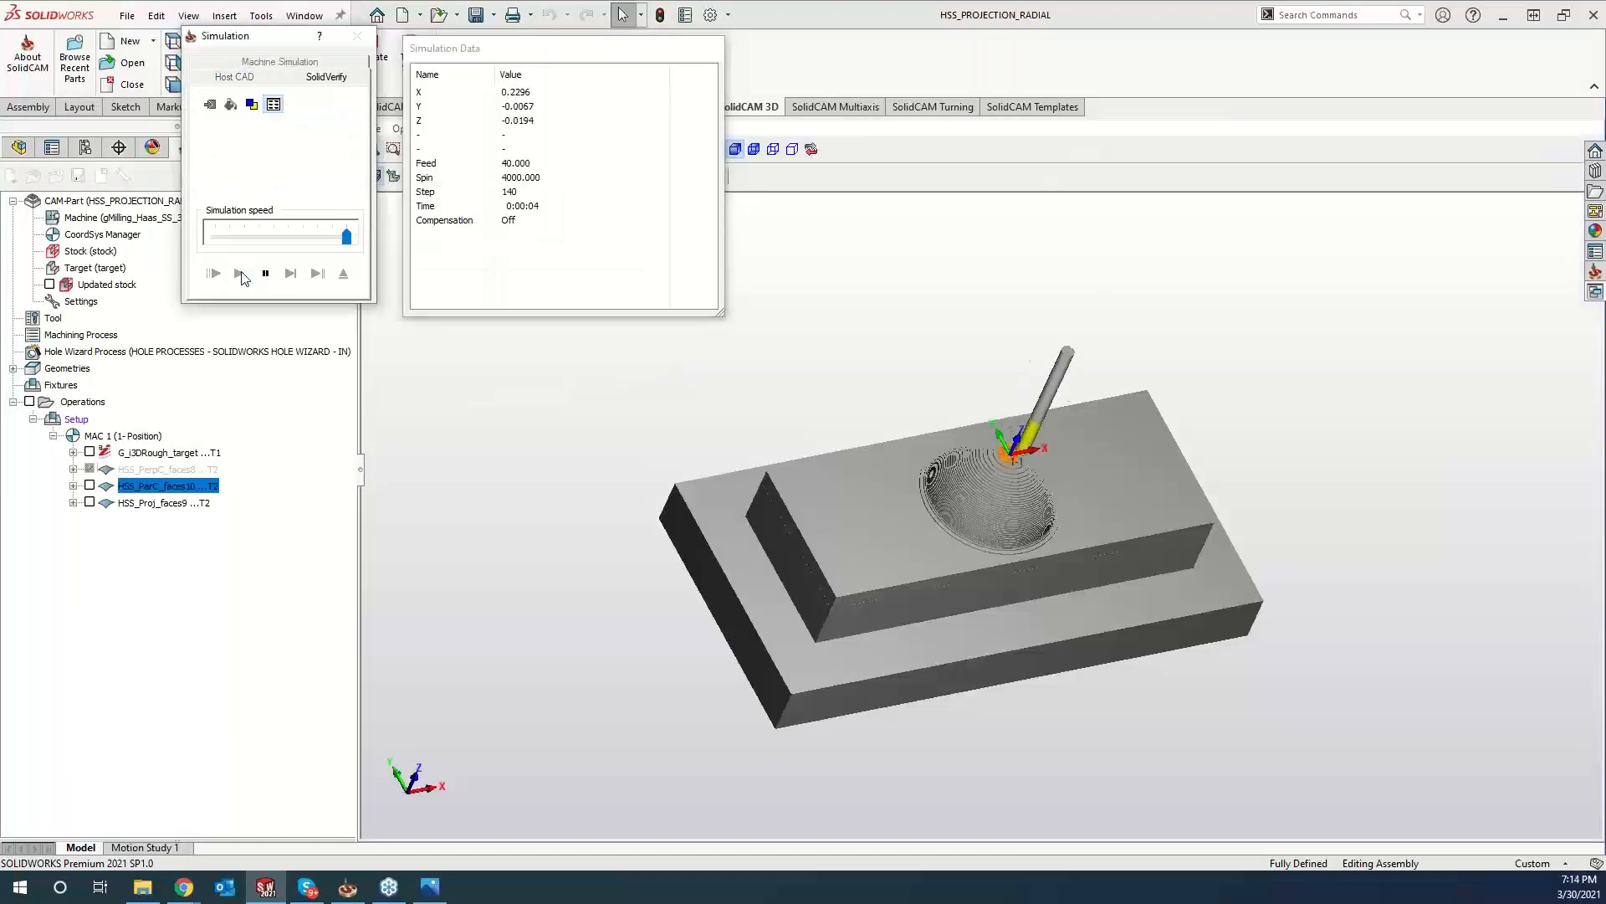
pyautogui.click(213, 272)
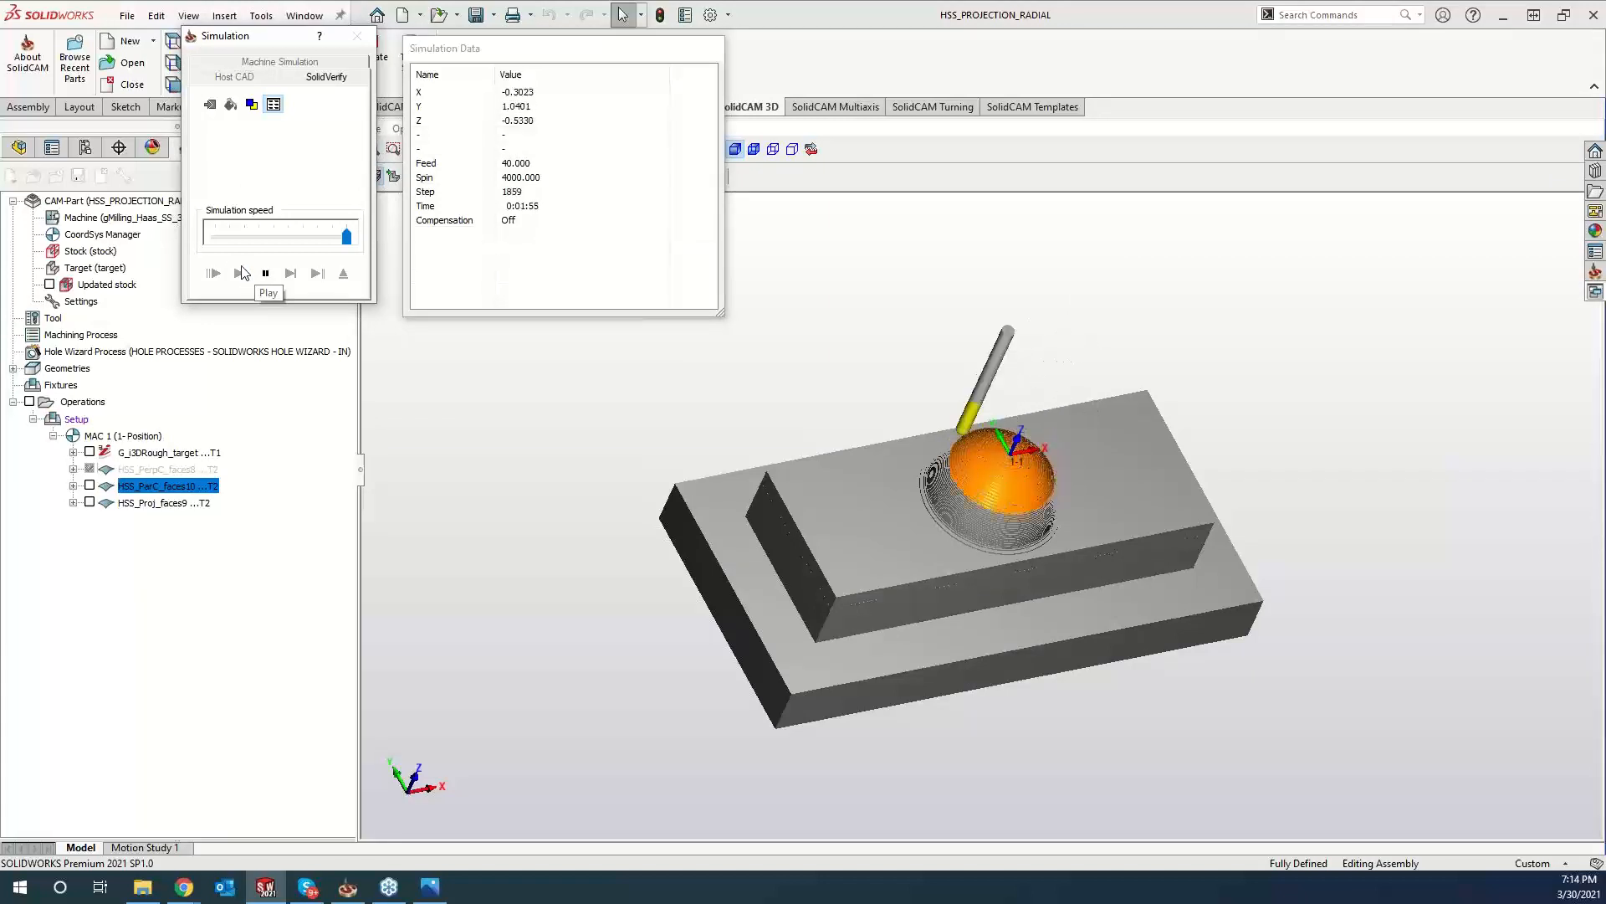
pyautogui.click(214, 273)
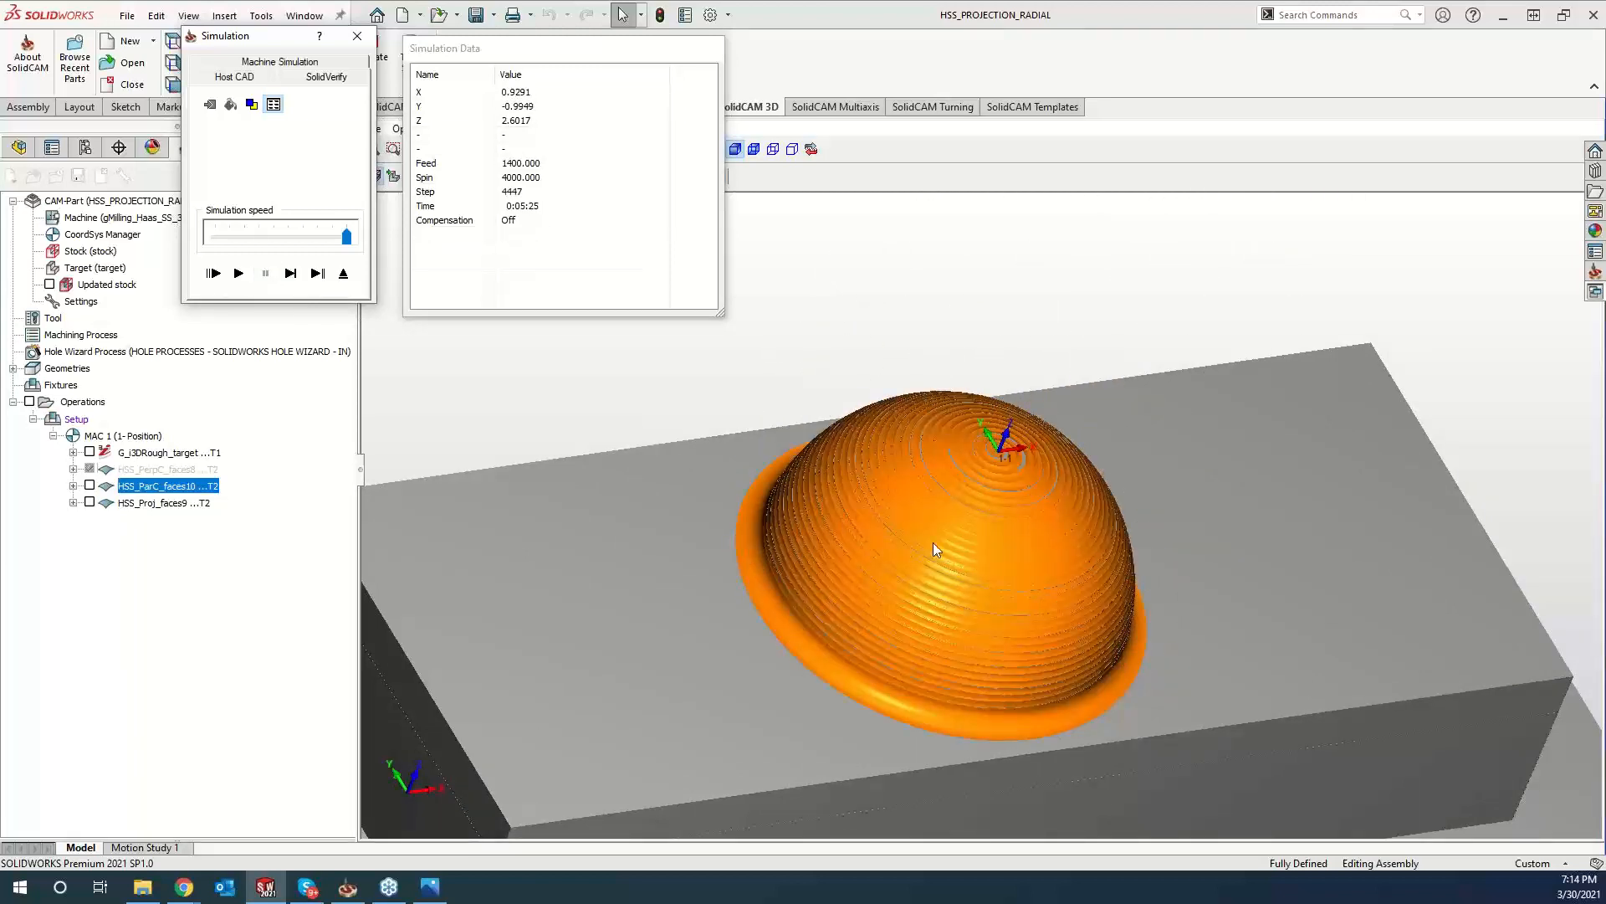
pyautogui.moveTo(564, 582)
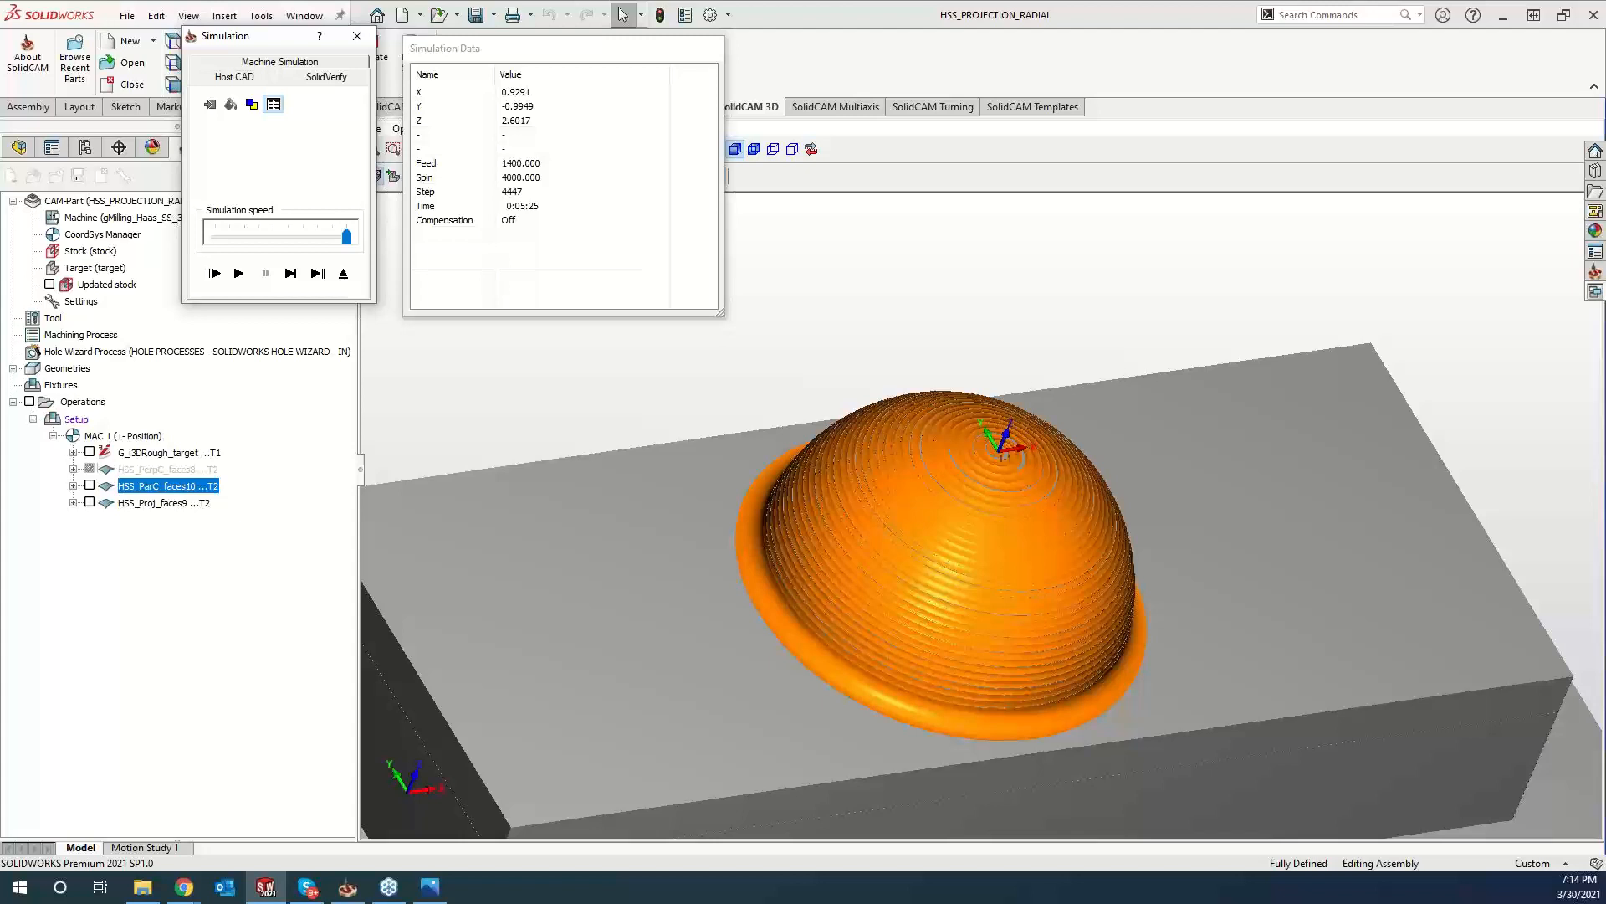
pyautogui.moveTo(963, 284)
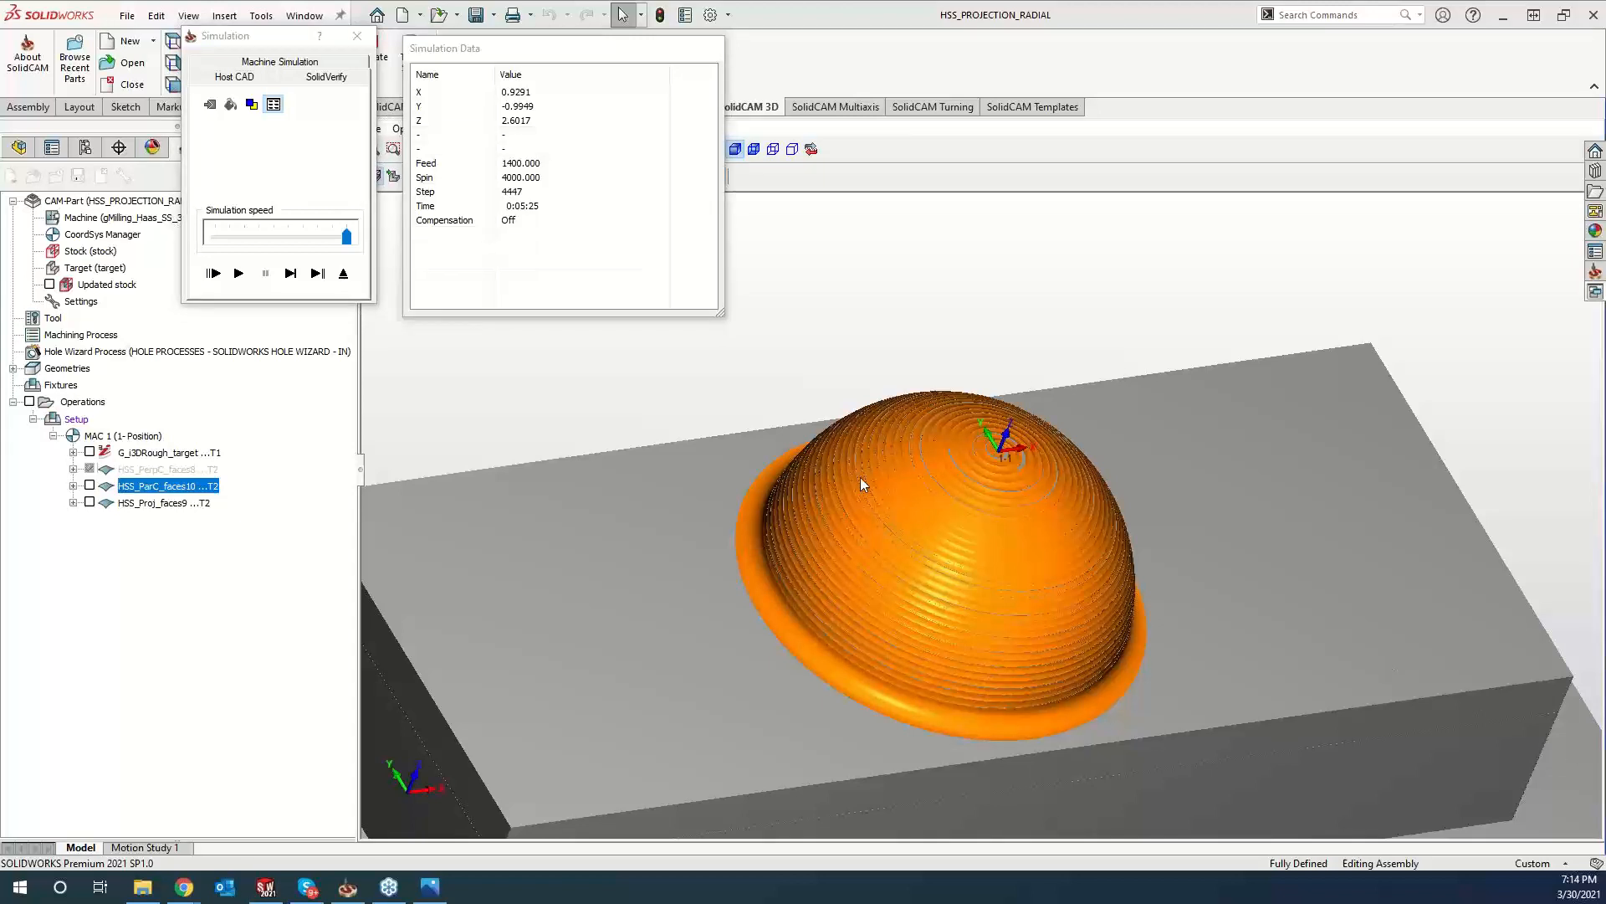
pyautogui.moveTo(587, 383)
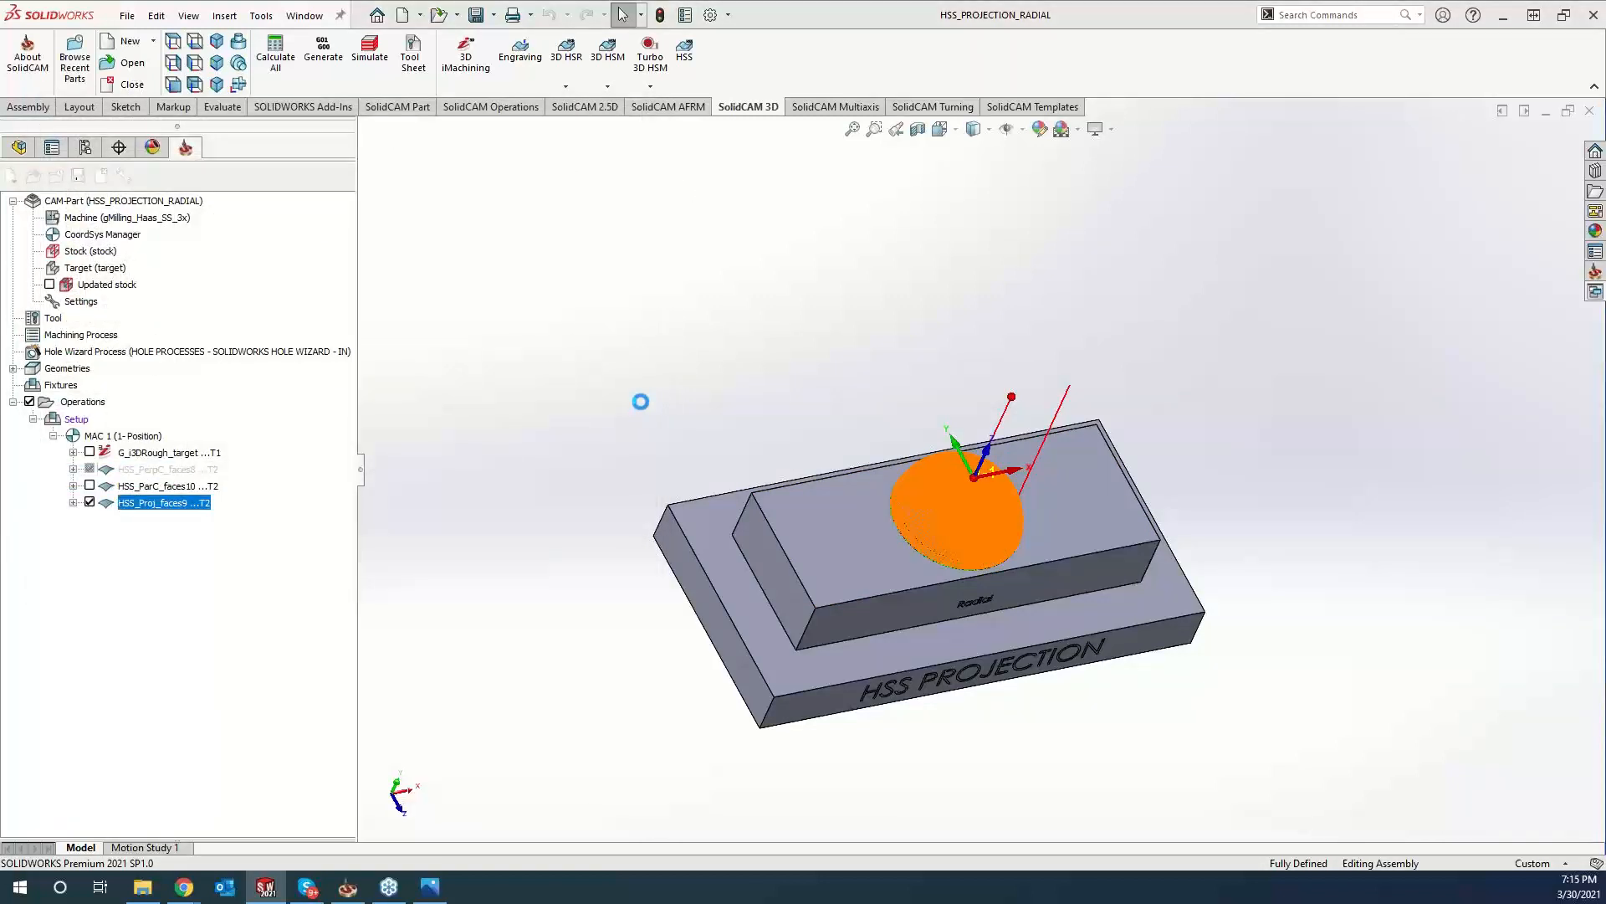
# Reopen HSS_Proj_faces9's geometry page and select its 360° End angle value.
pyautogui.doubleClick(164, 502)
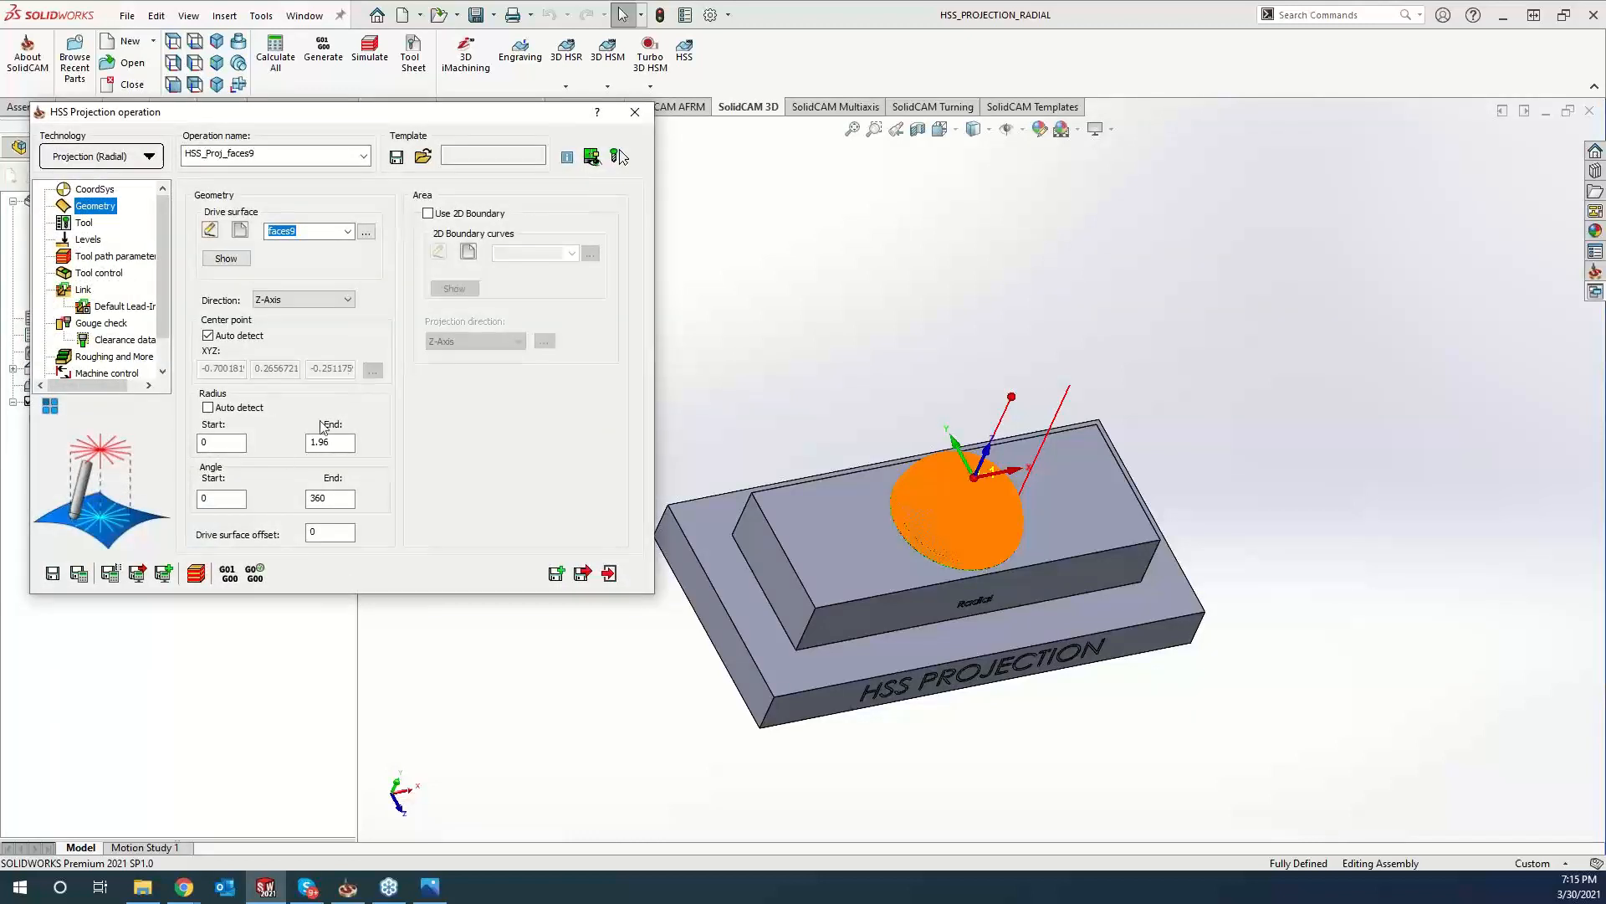
pyautogui.click(209, 335)
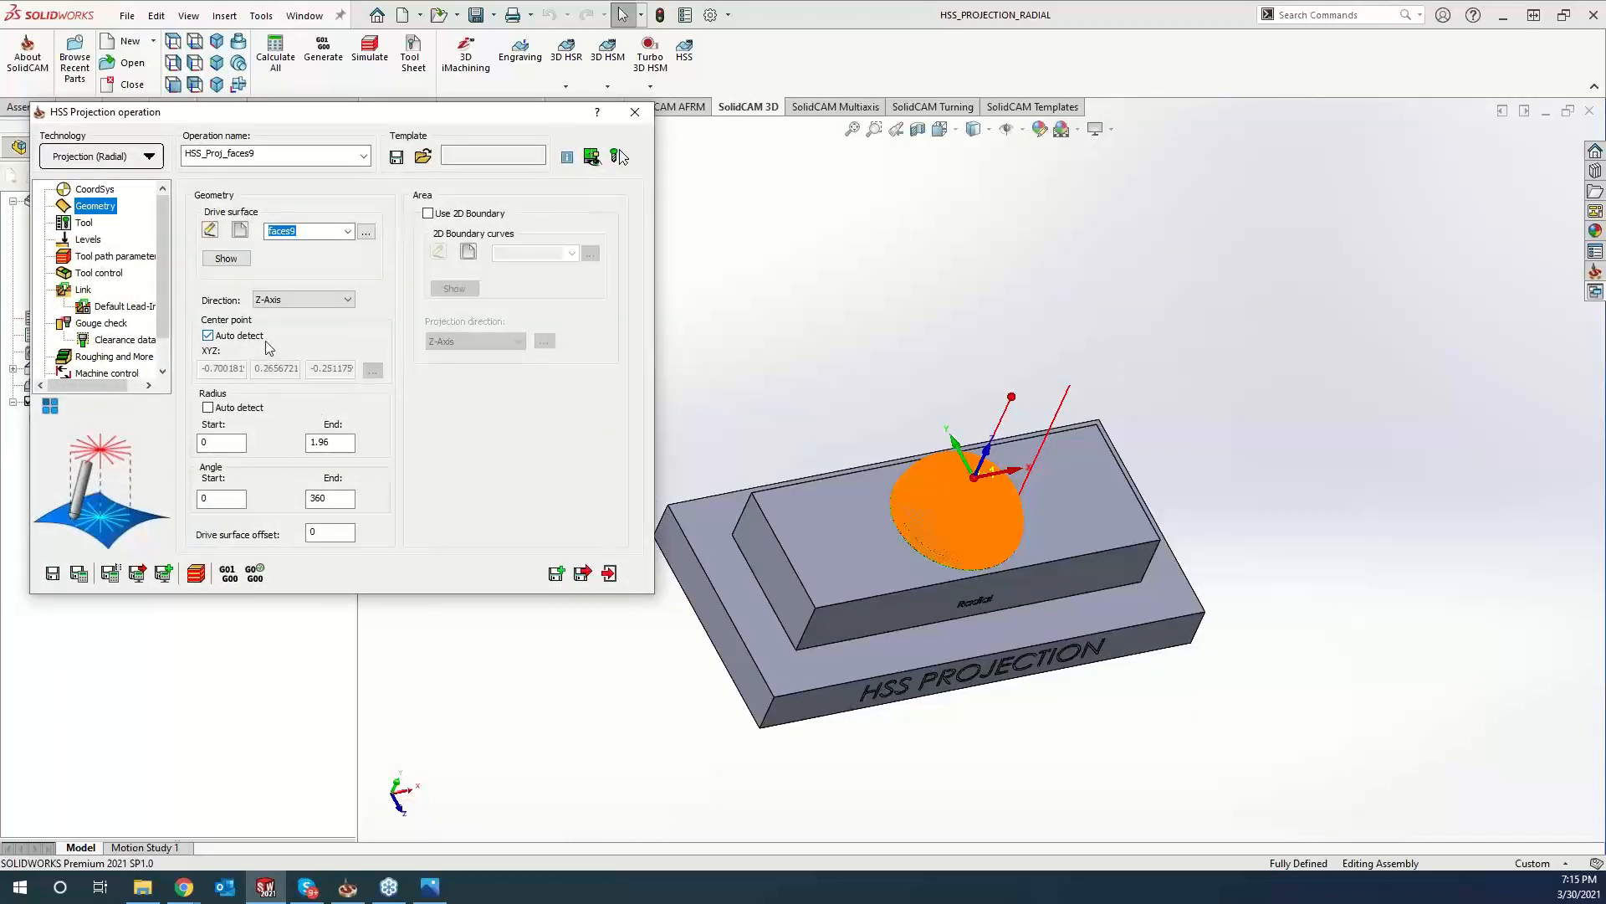
pyautogui.click(208, 335)
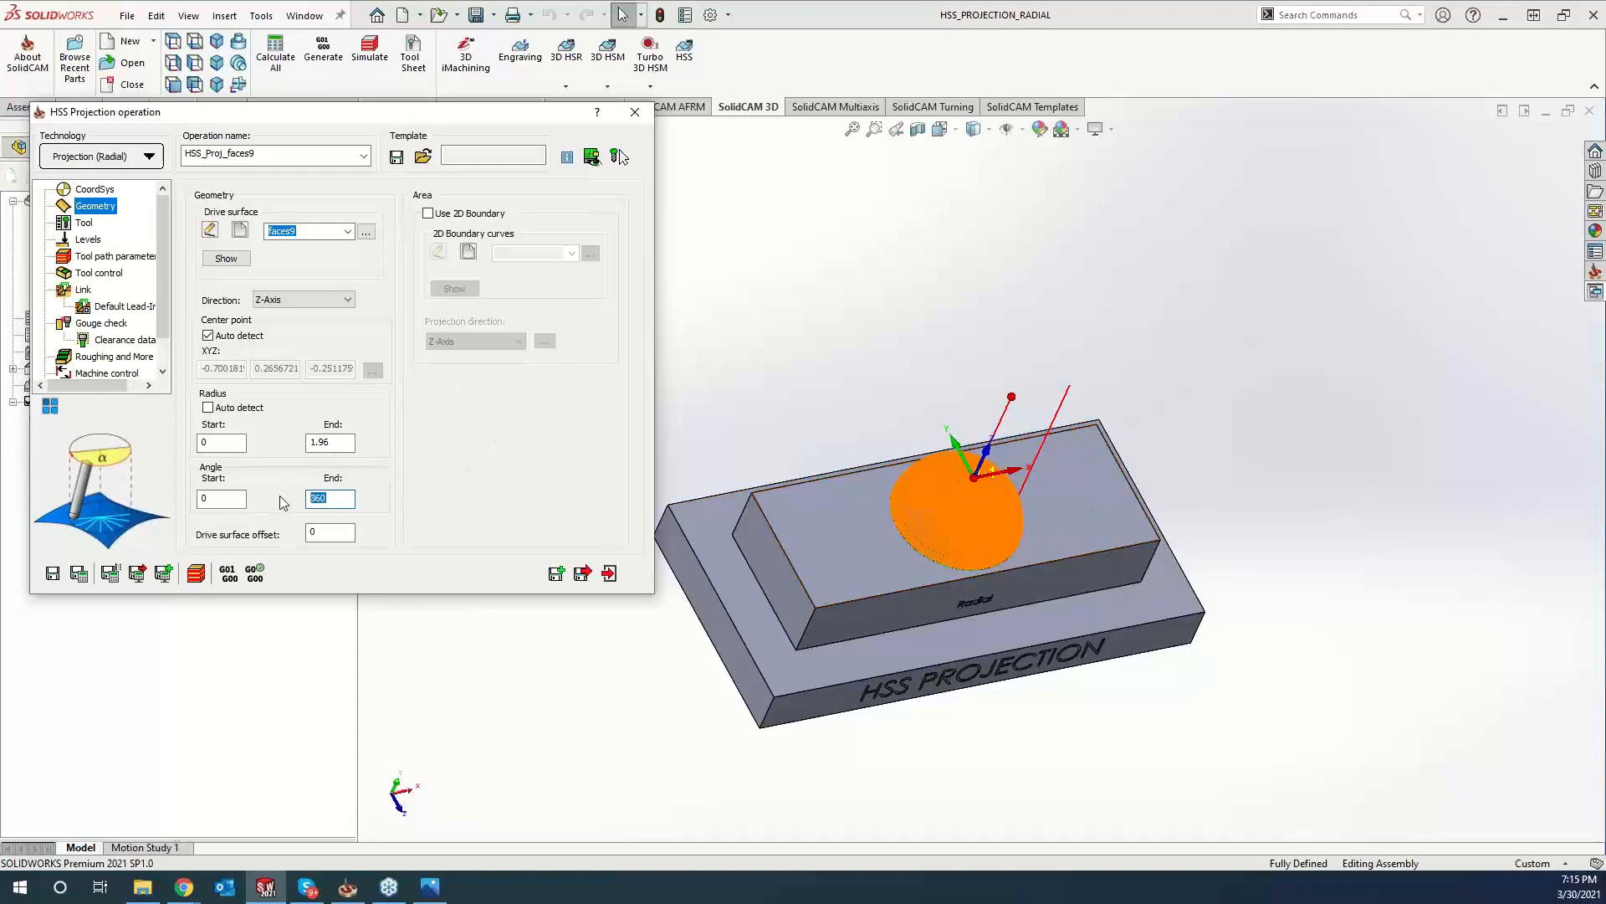
# Change the radial projection's end angle from 360 to 90.
pyautogui.write('90')
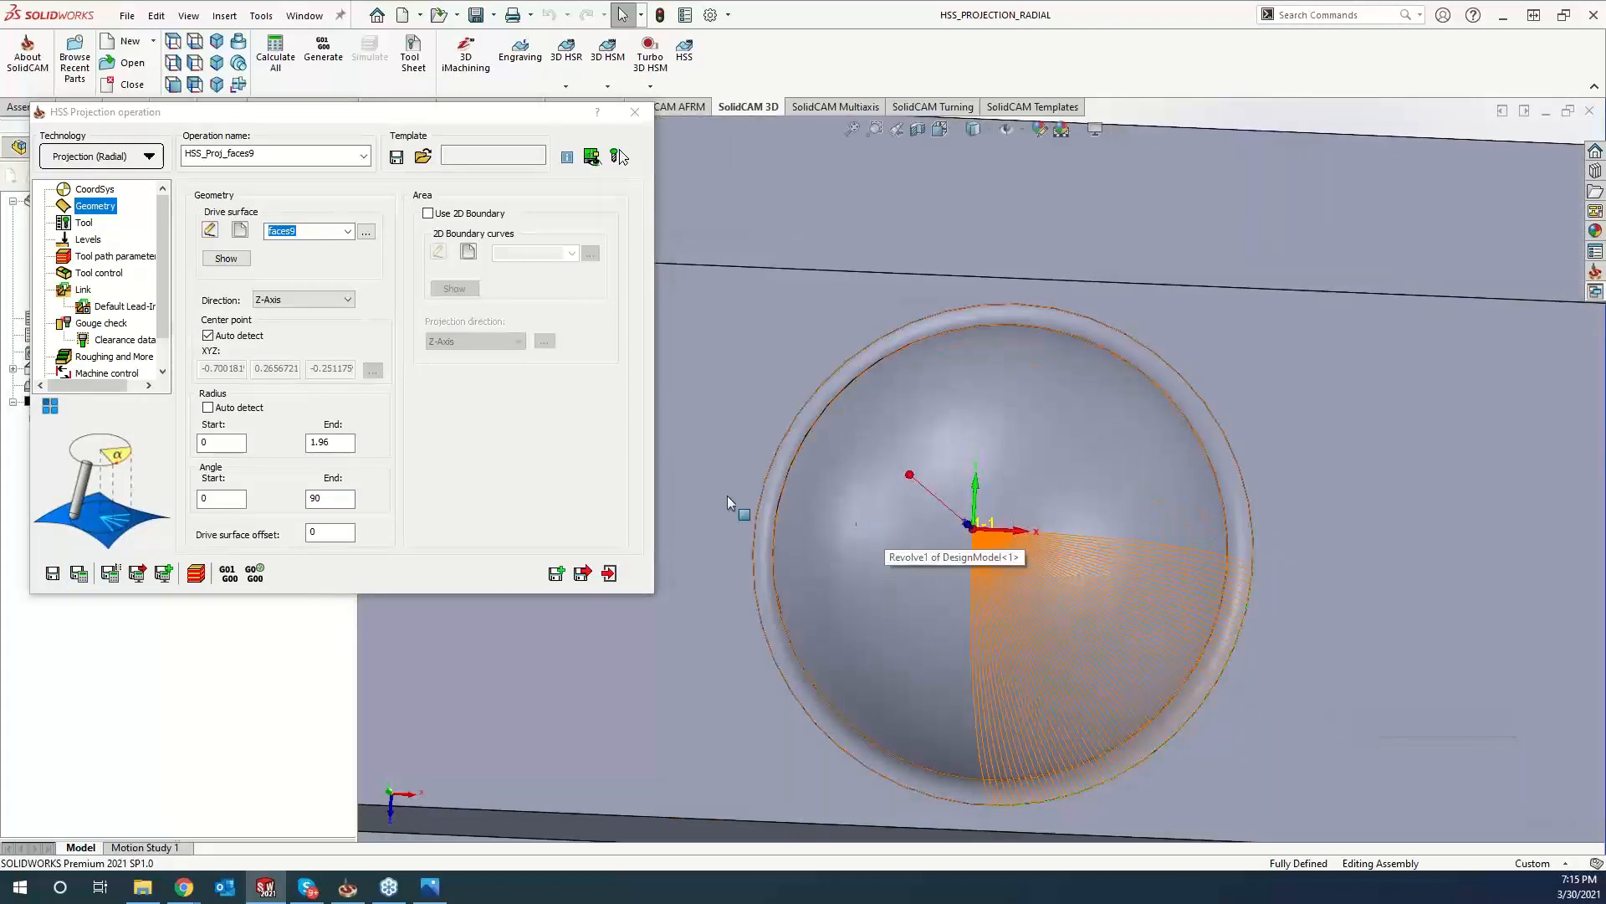
pyautogui.moveTo(656, 510)
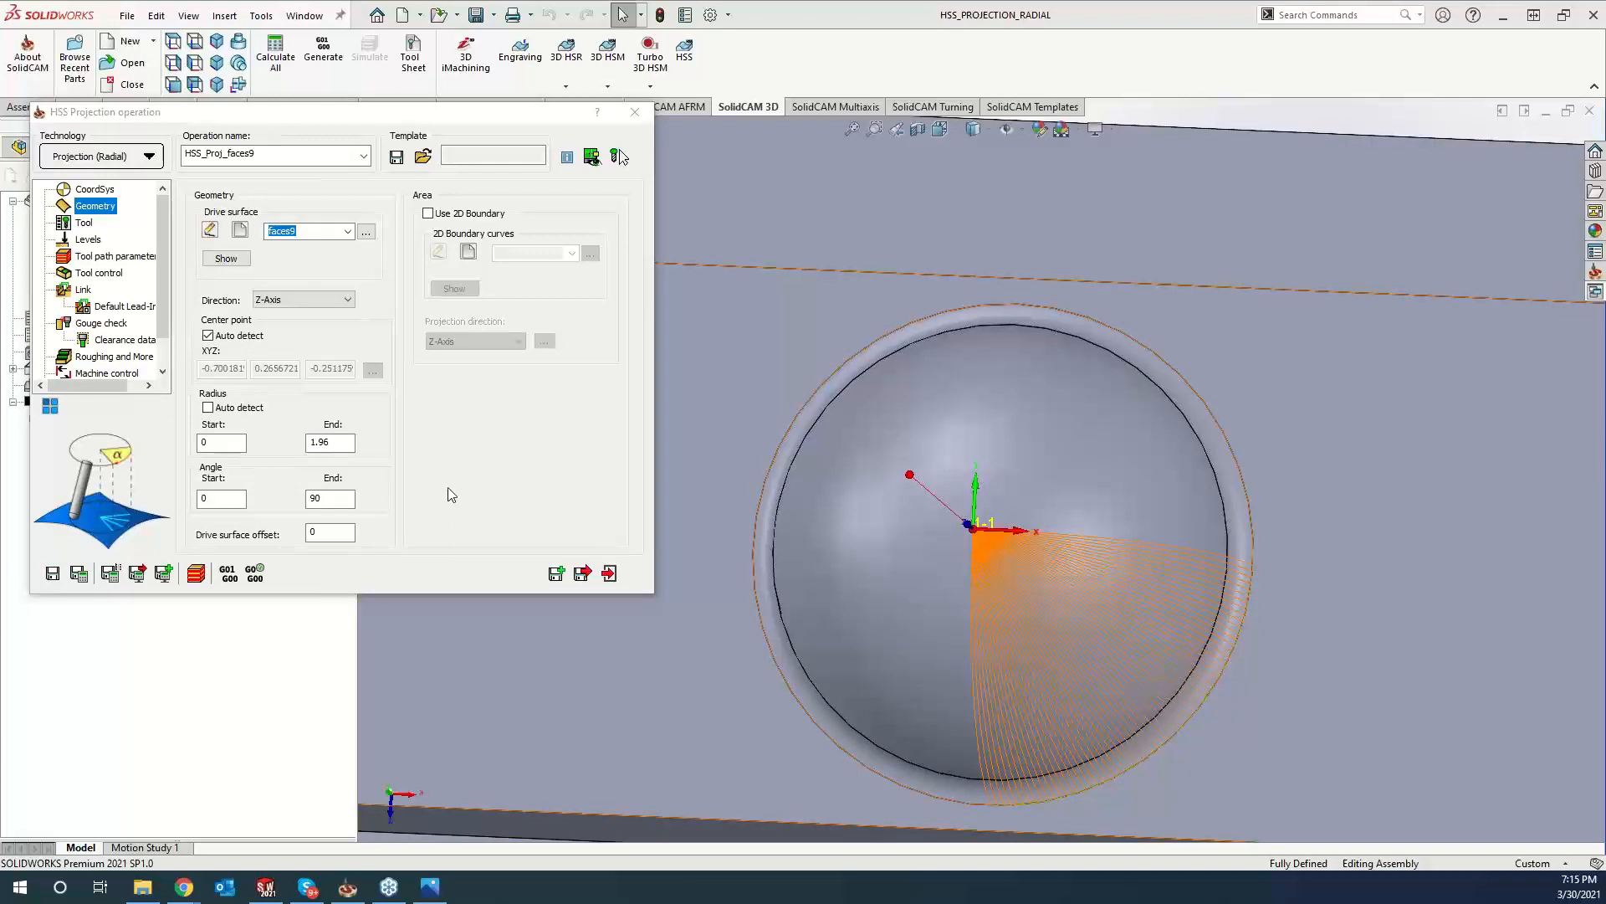
pyautogui.moveTo(452, 492)
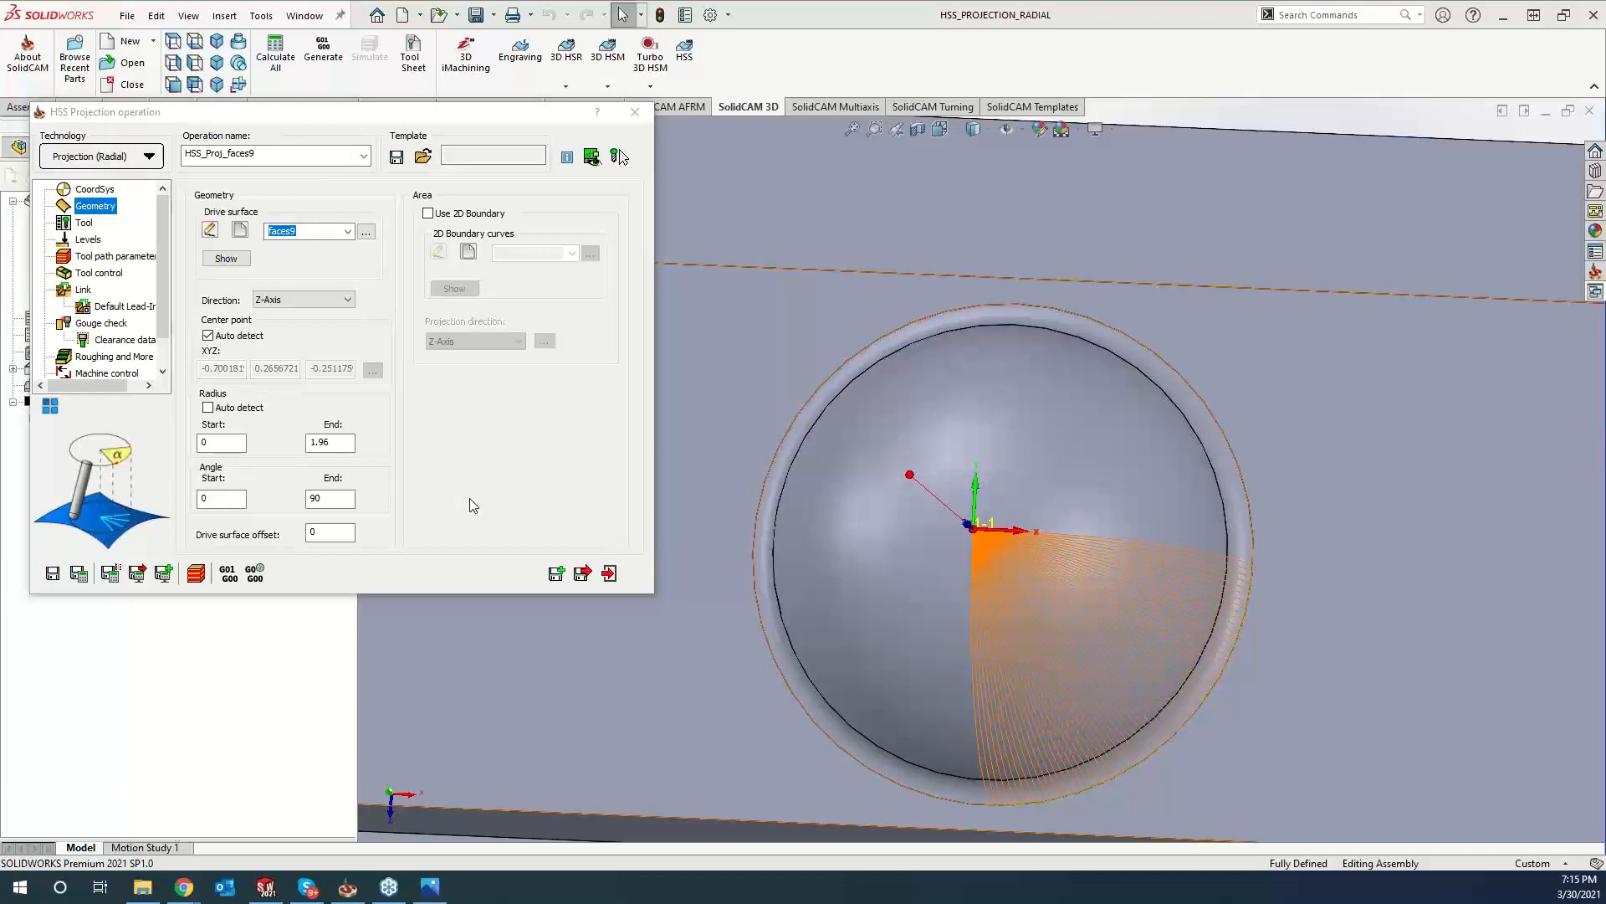
pyautogui.moveTo(588, 430)
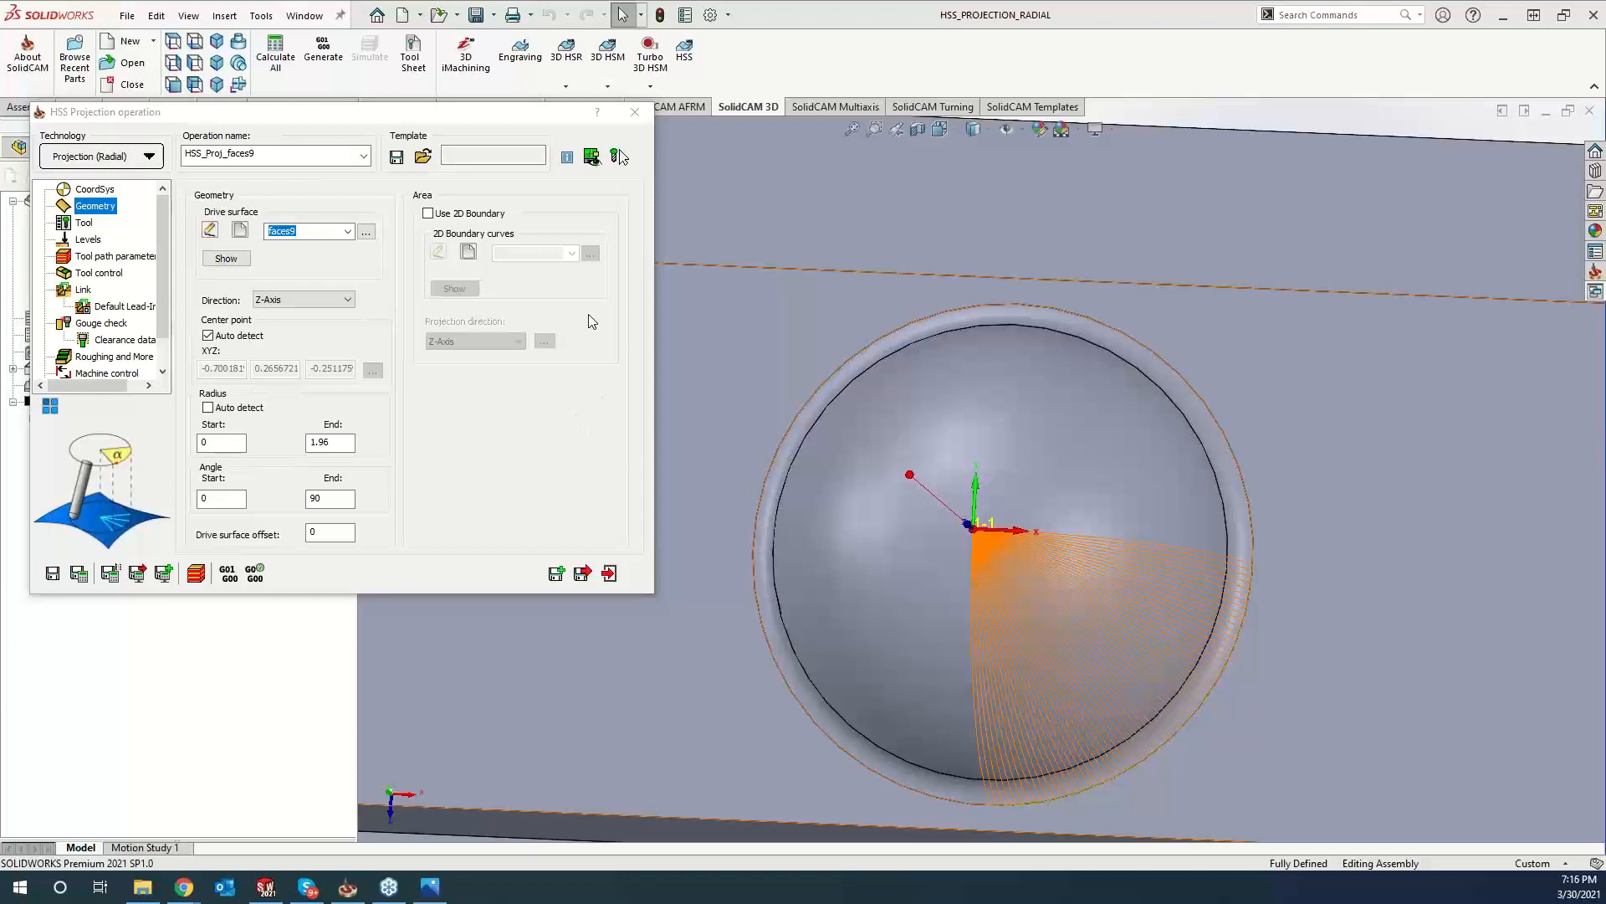
pyautogui.moveTo(553, 507)
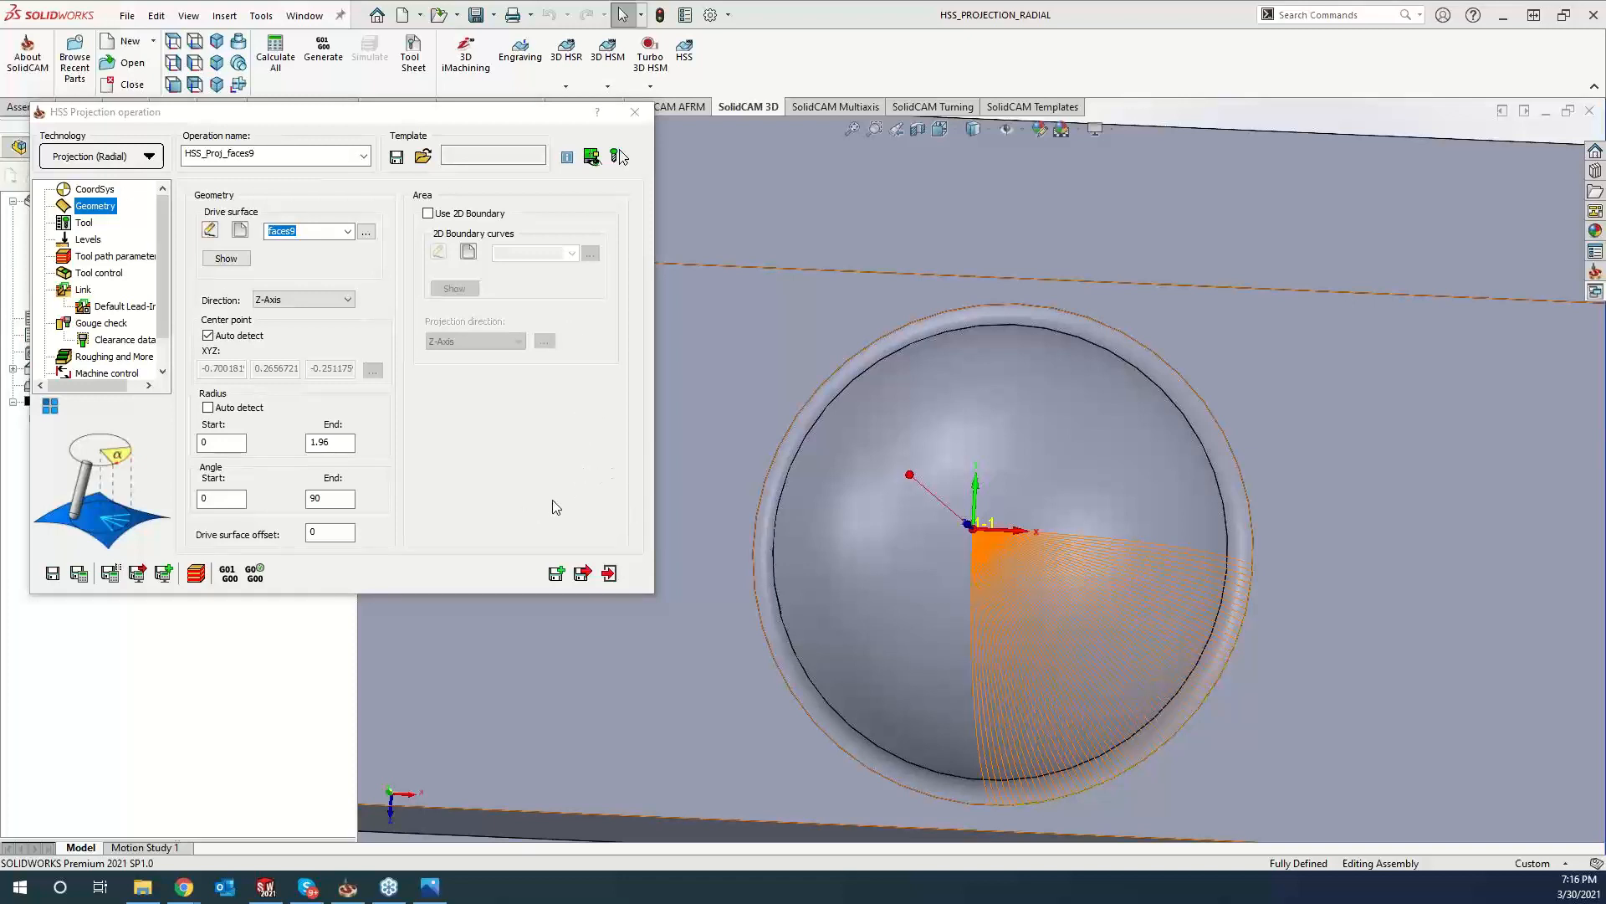
pyautogui.moveTo(563, 410)
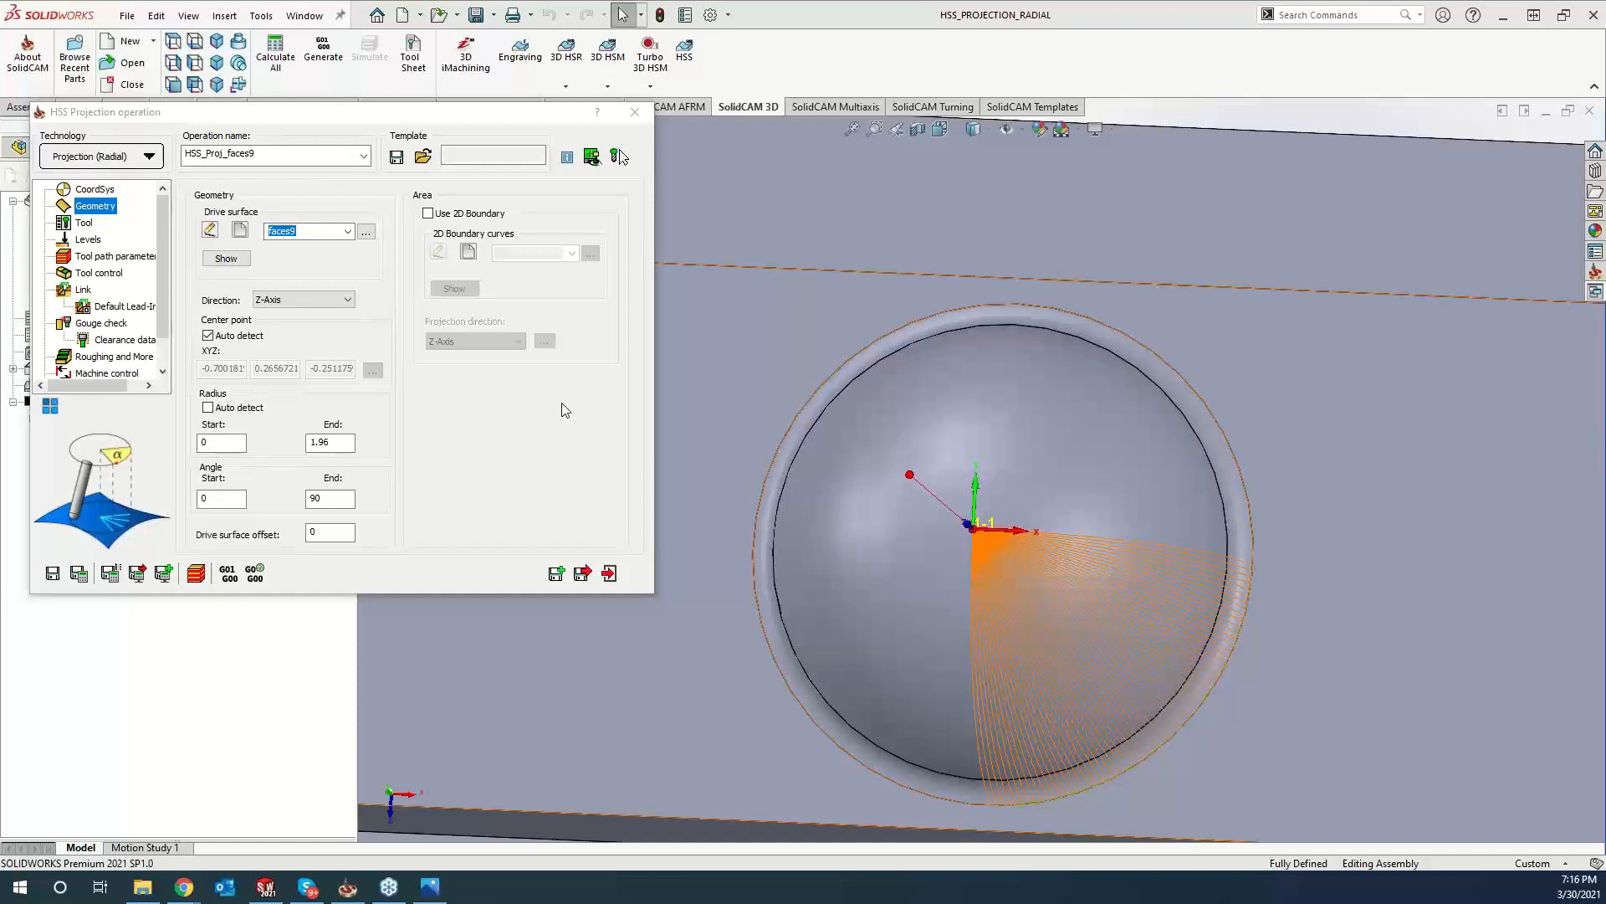
pyautogui.moveTo(570, 398)
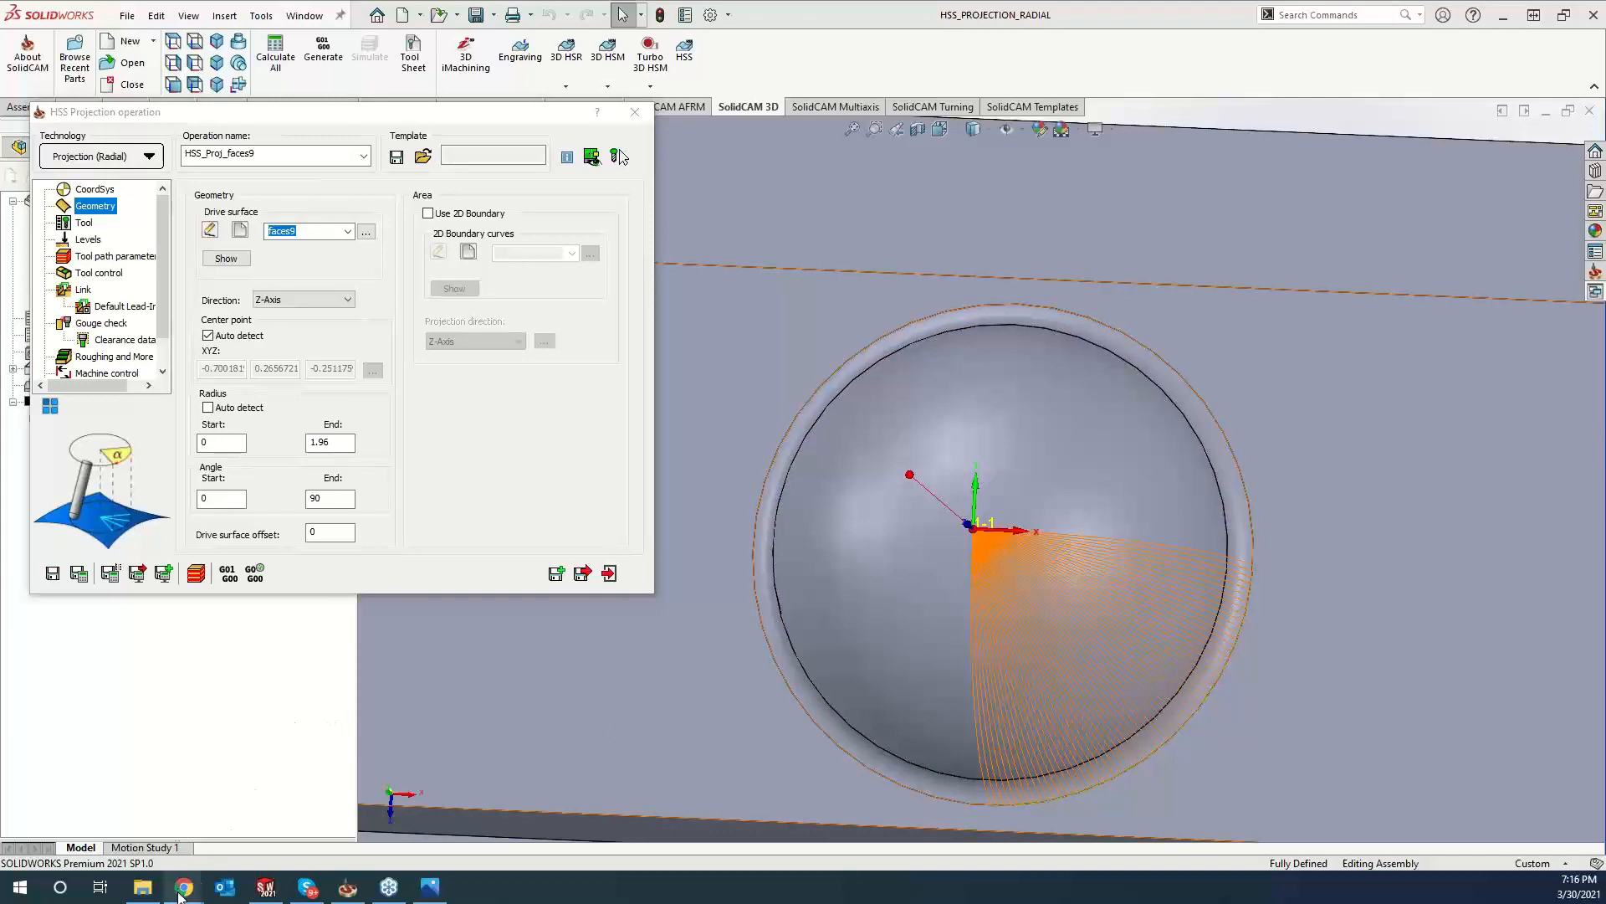
# Bring up Chrome's SolidCAM KevCAM Night School registration tab.
pyautogui.click(183, 886)
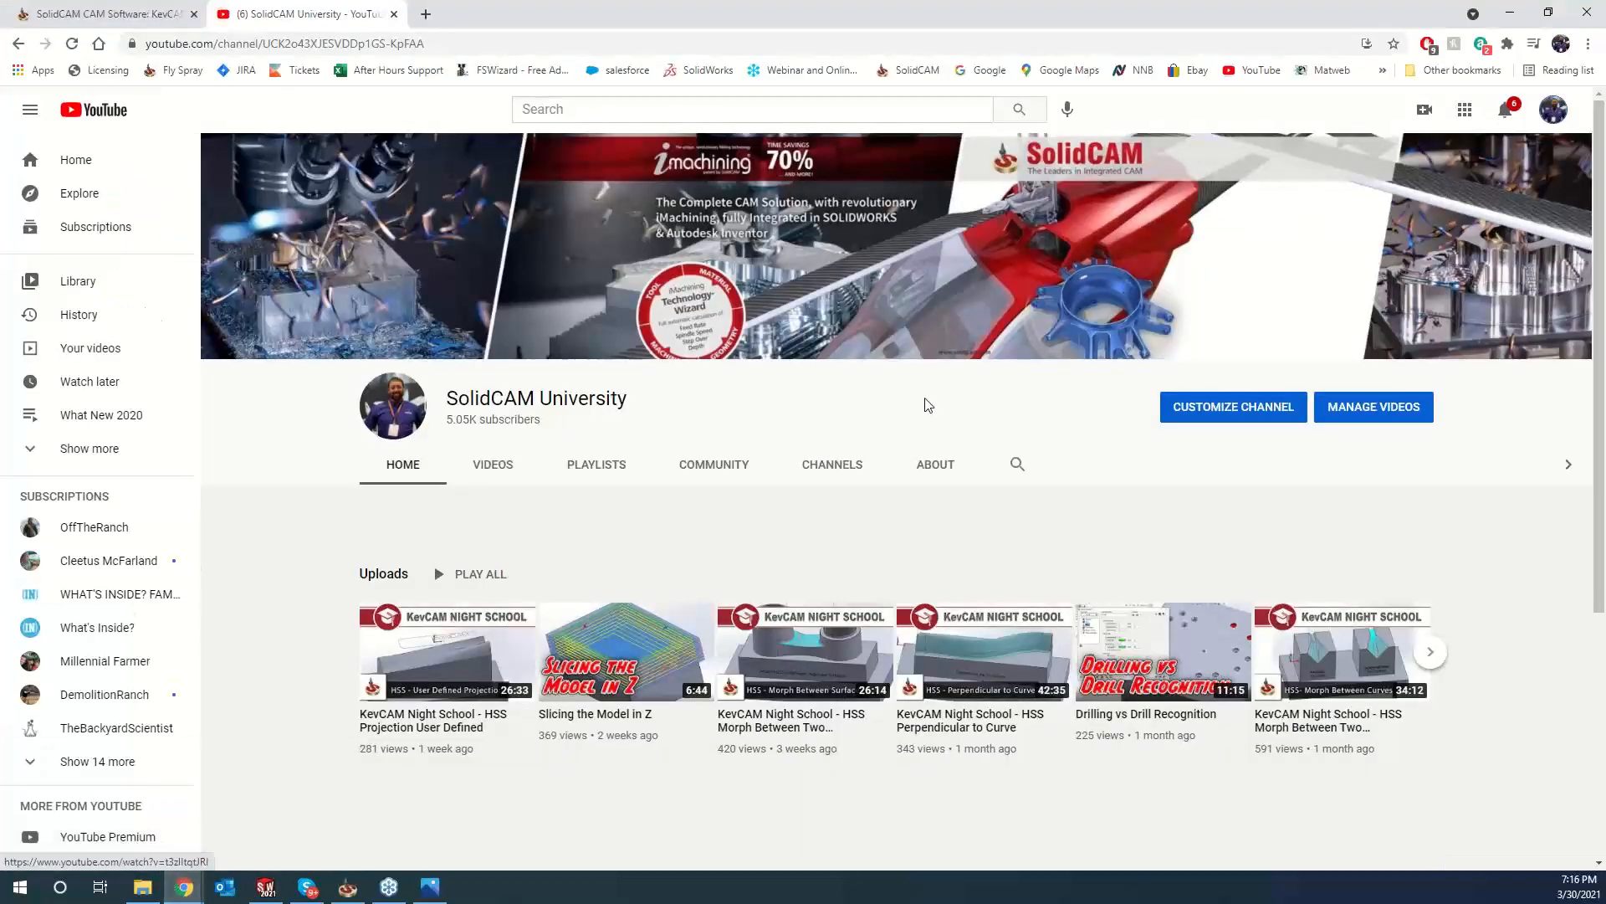
pyautogui.click(102, 13)
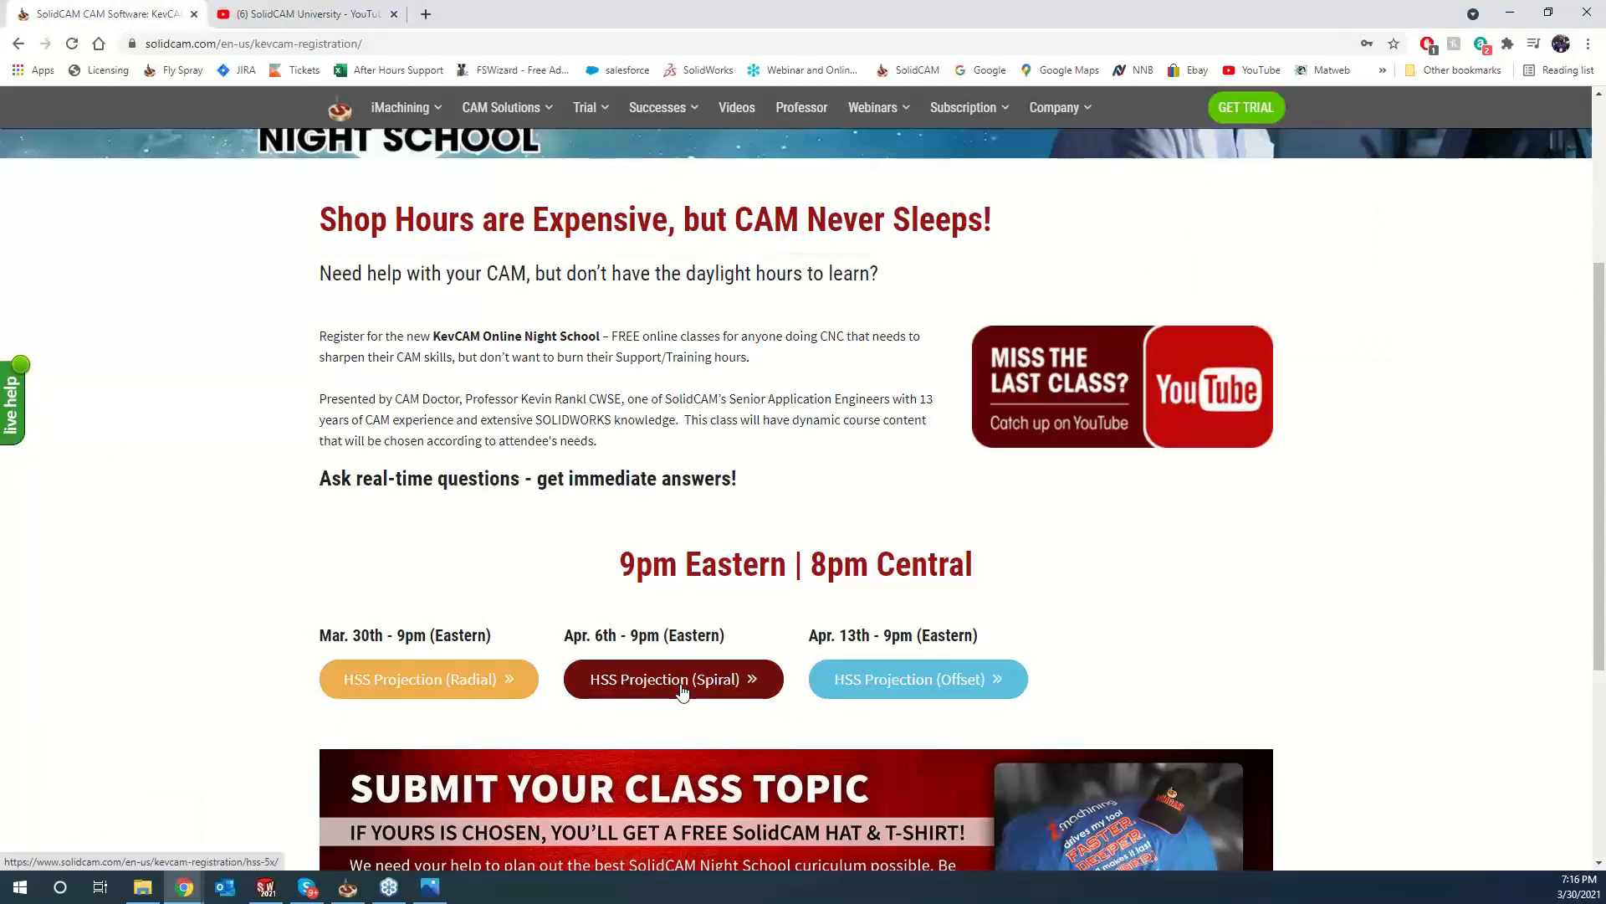
pyautogui.moveTo(916, 685)
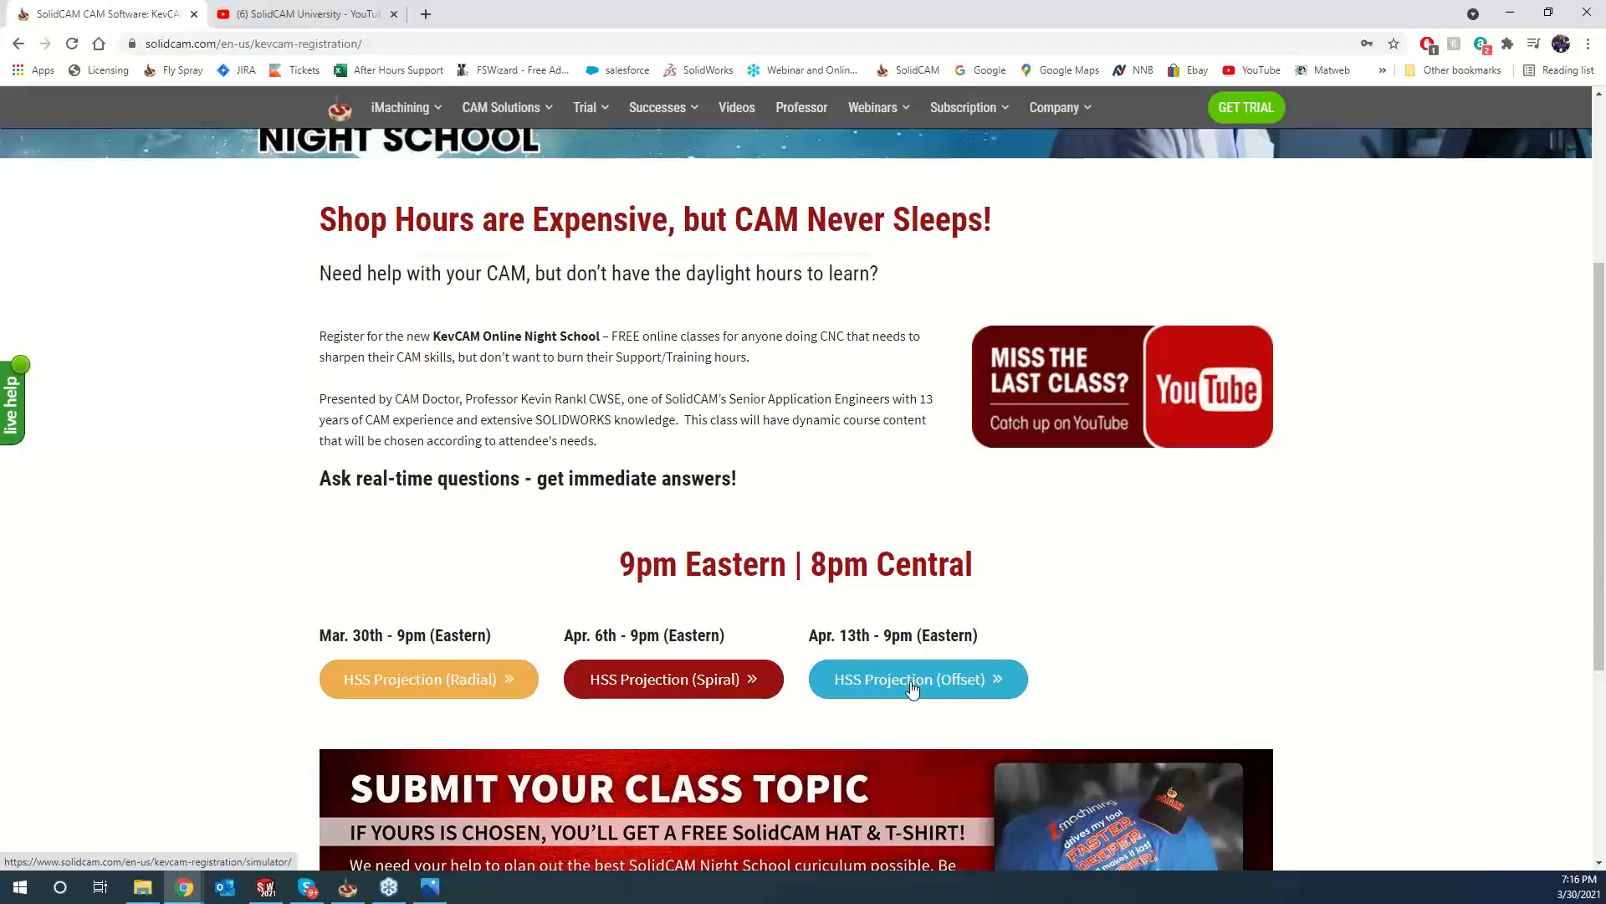
pyautogui.moveTo(973, 697)
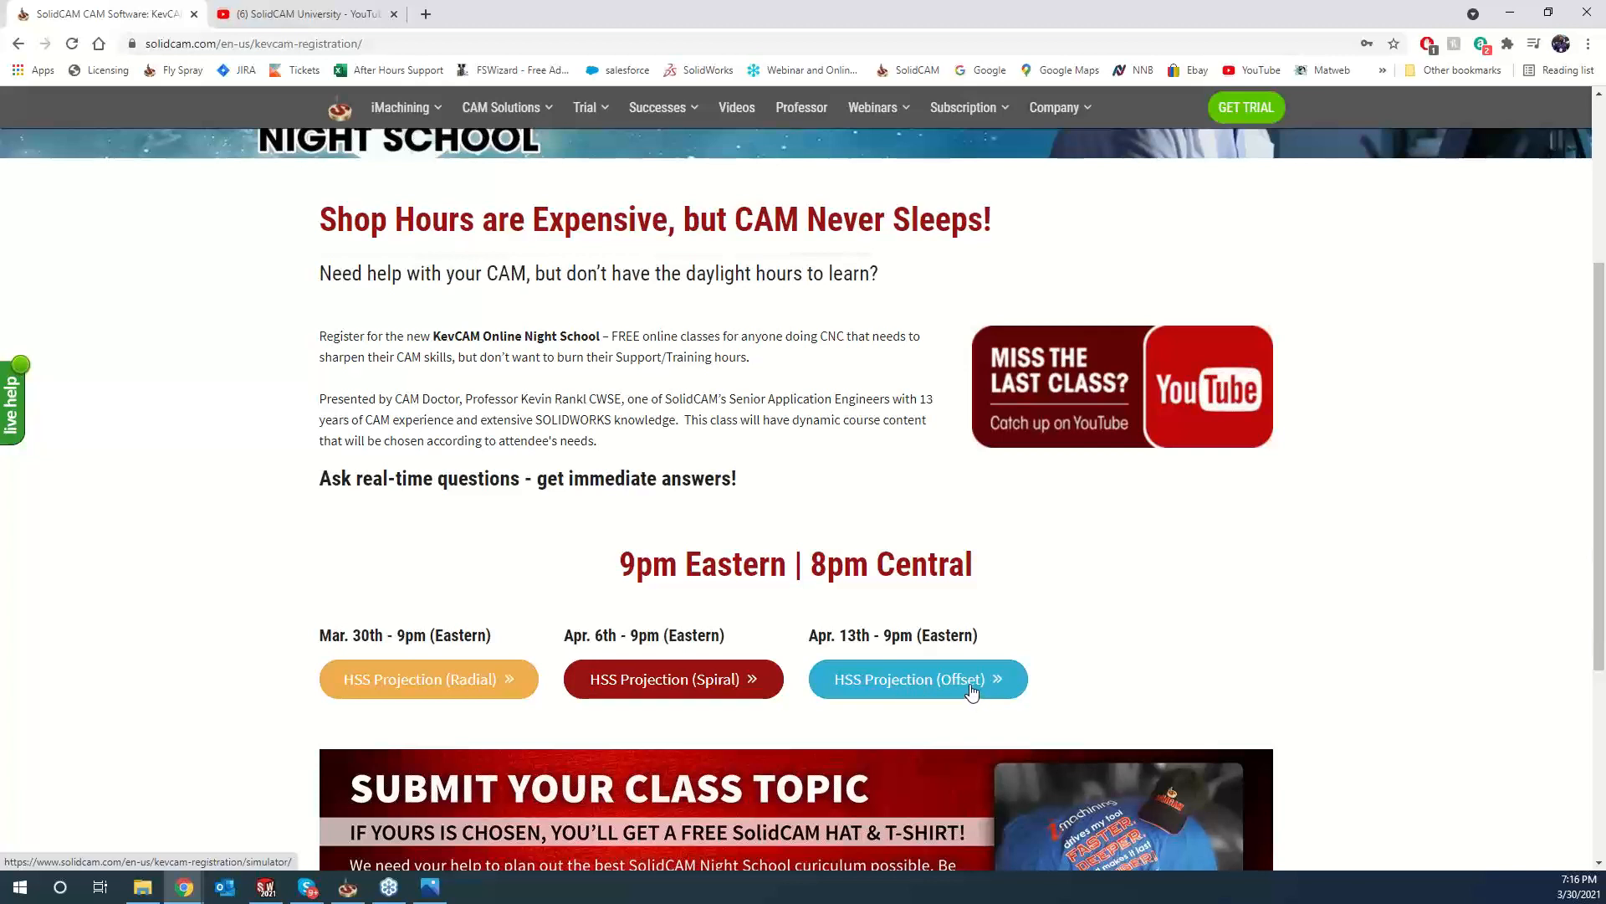
pyautogui.moveTo(908, 595)
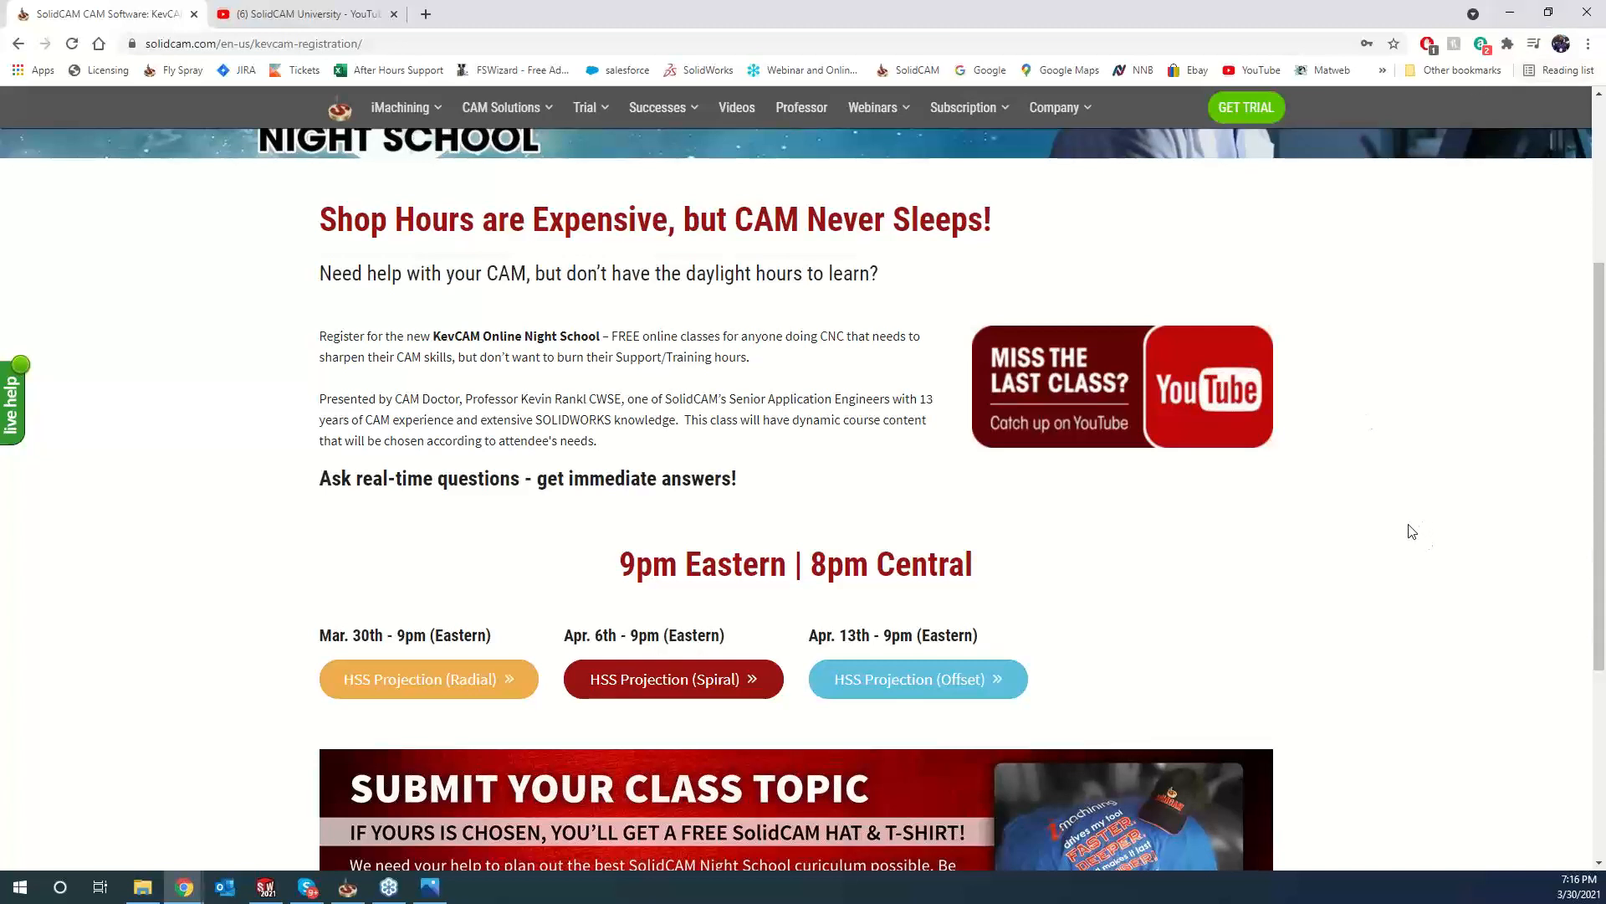
pyautogui.scroll(-3)
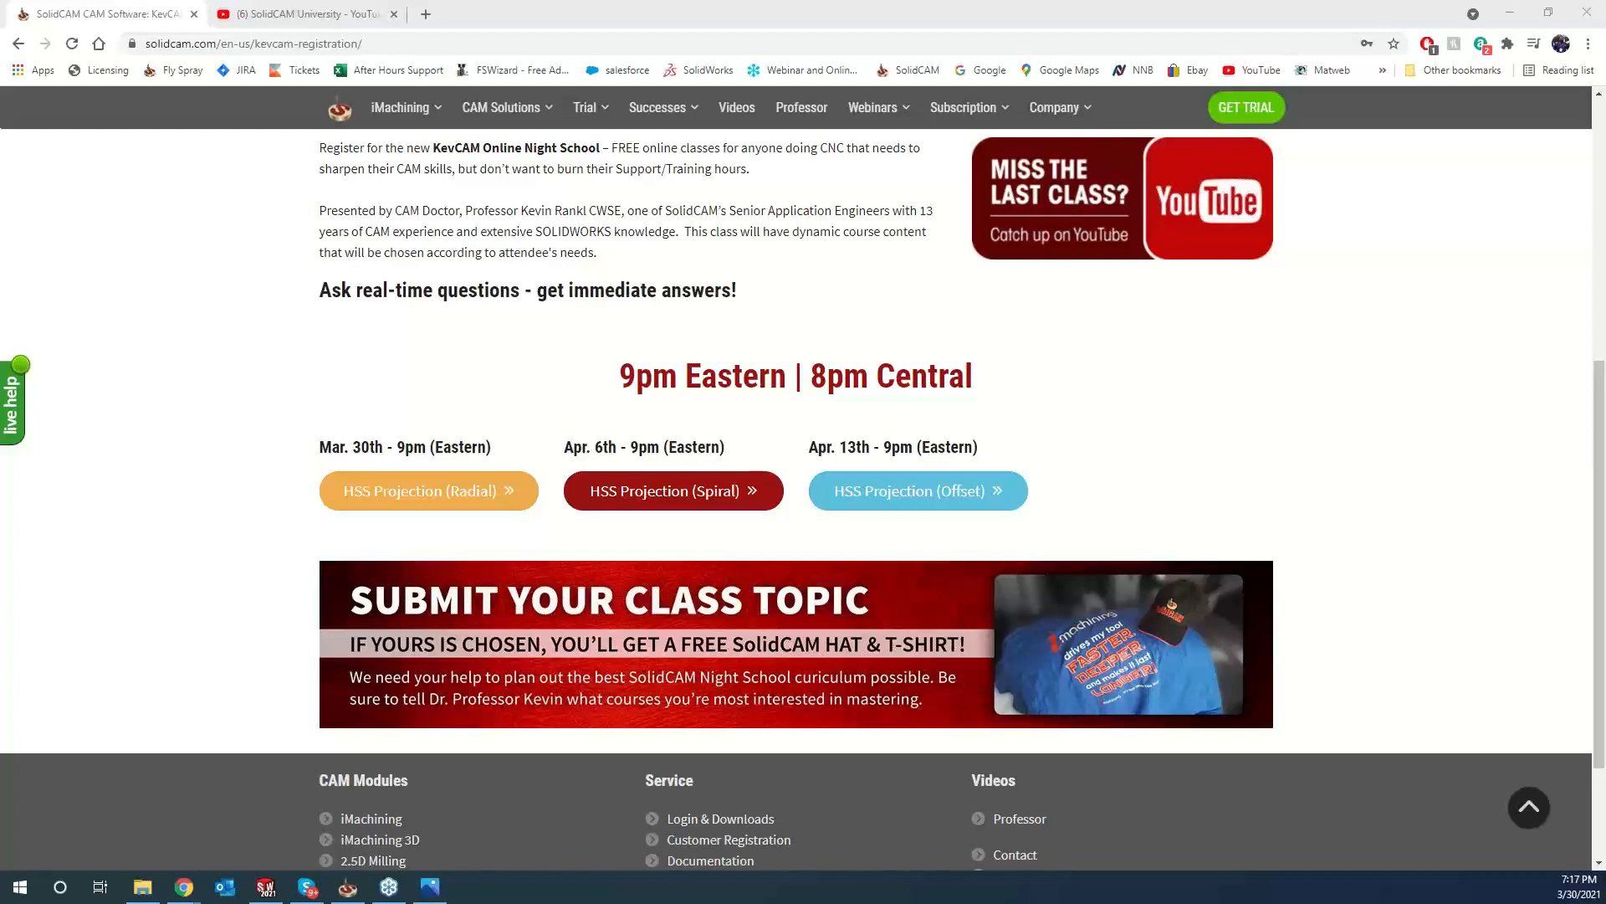
pyautogui.moveTo(1371, 610)
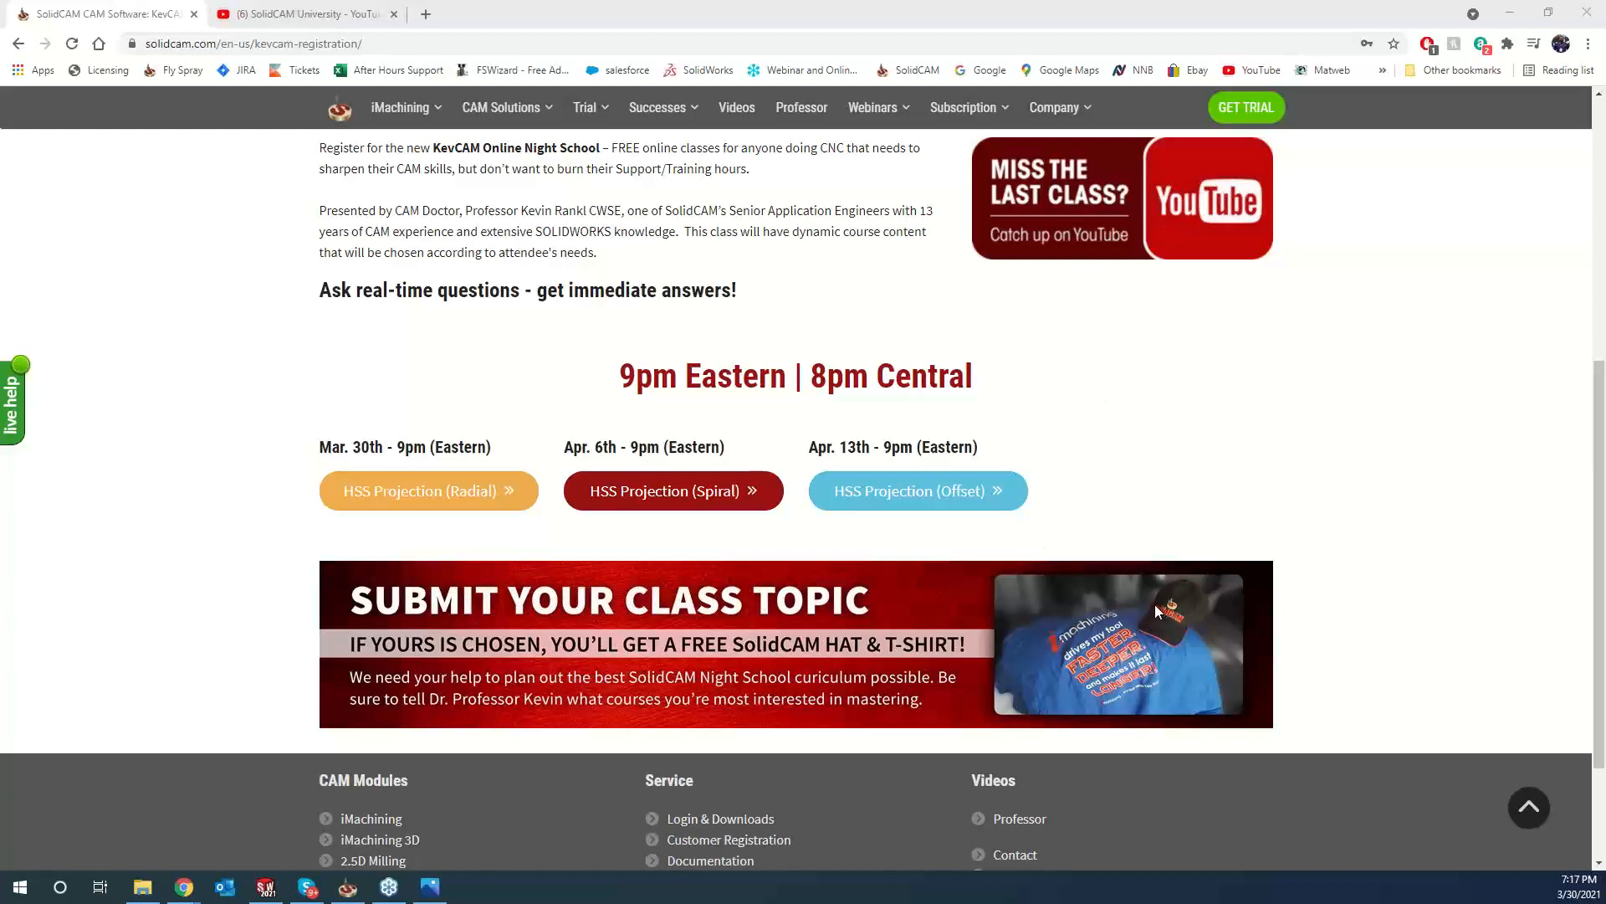
pyautogui.moveTo(1414, 491)
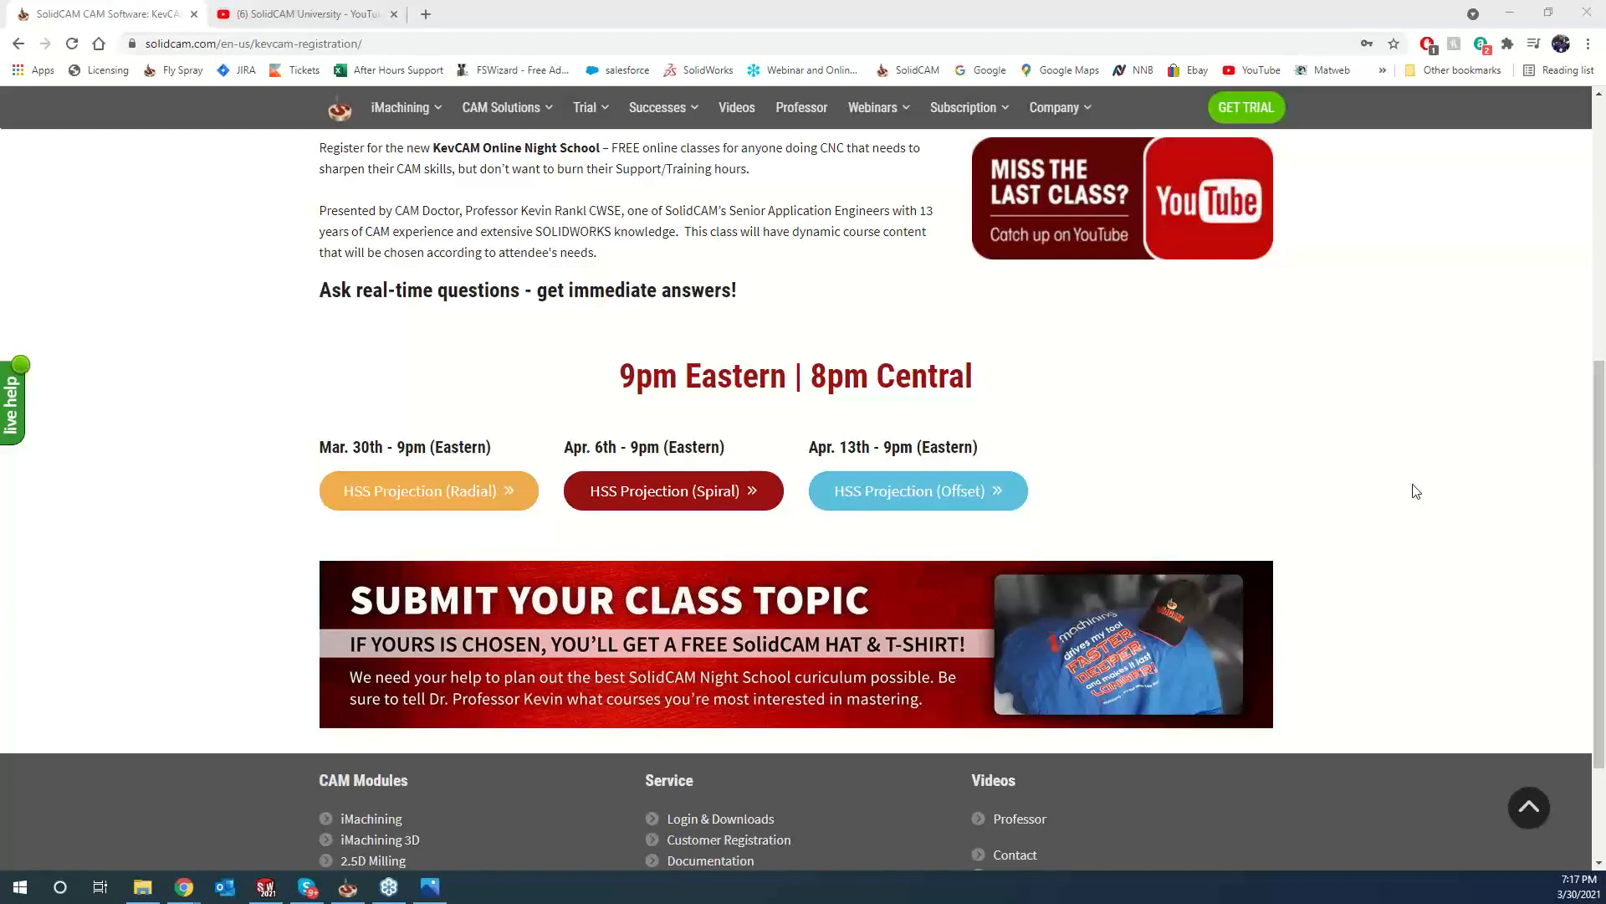
pyautogui.moveTo(1278, 323)
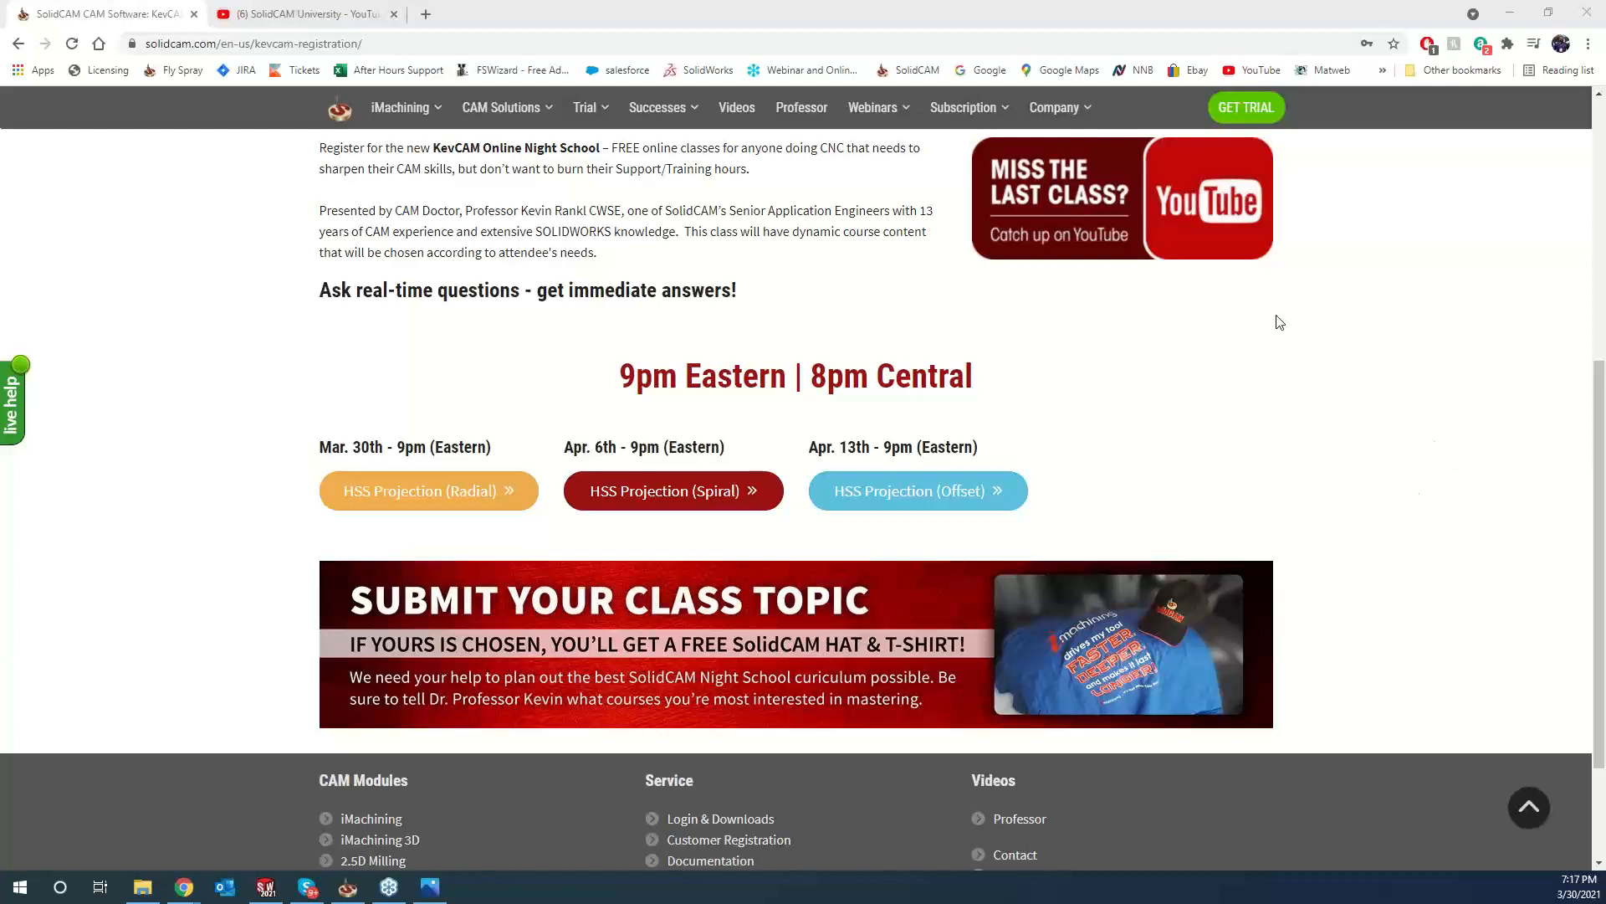
pyautogui.moveTo(1265, 328)
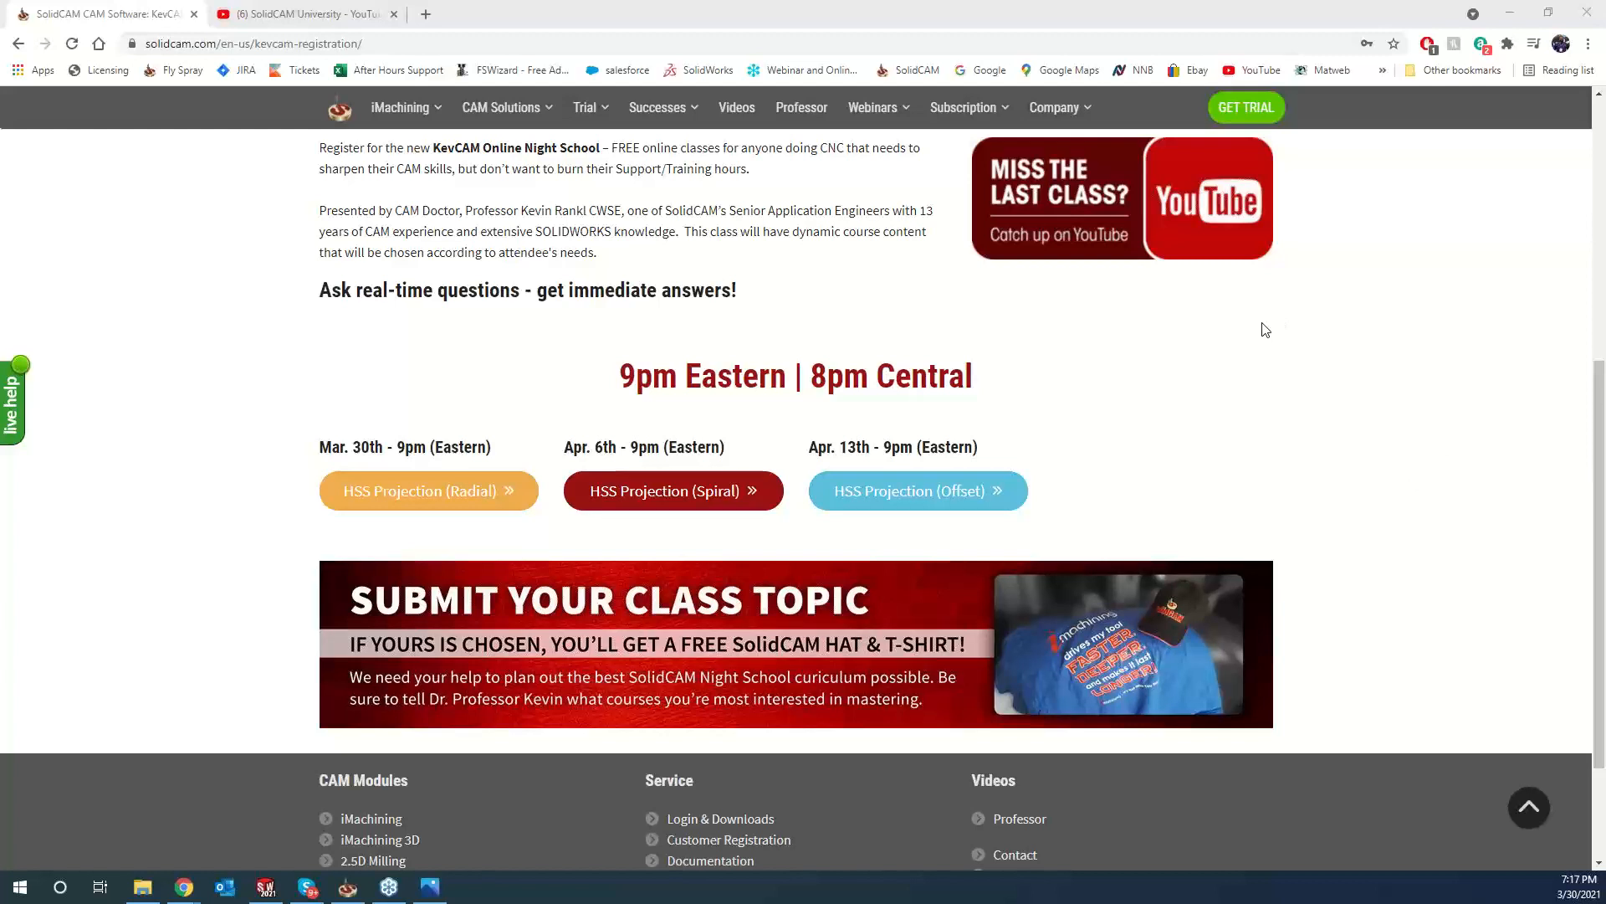
pyautogui.moveTo(1245, 337)
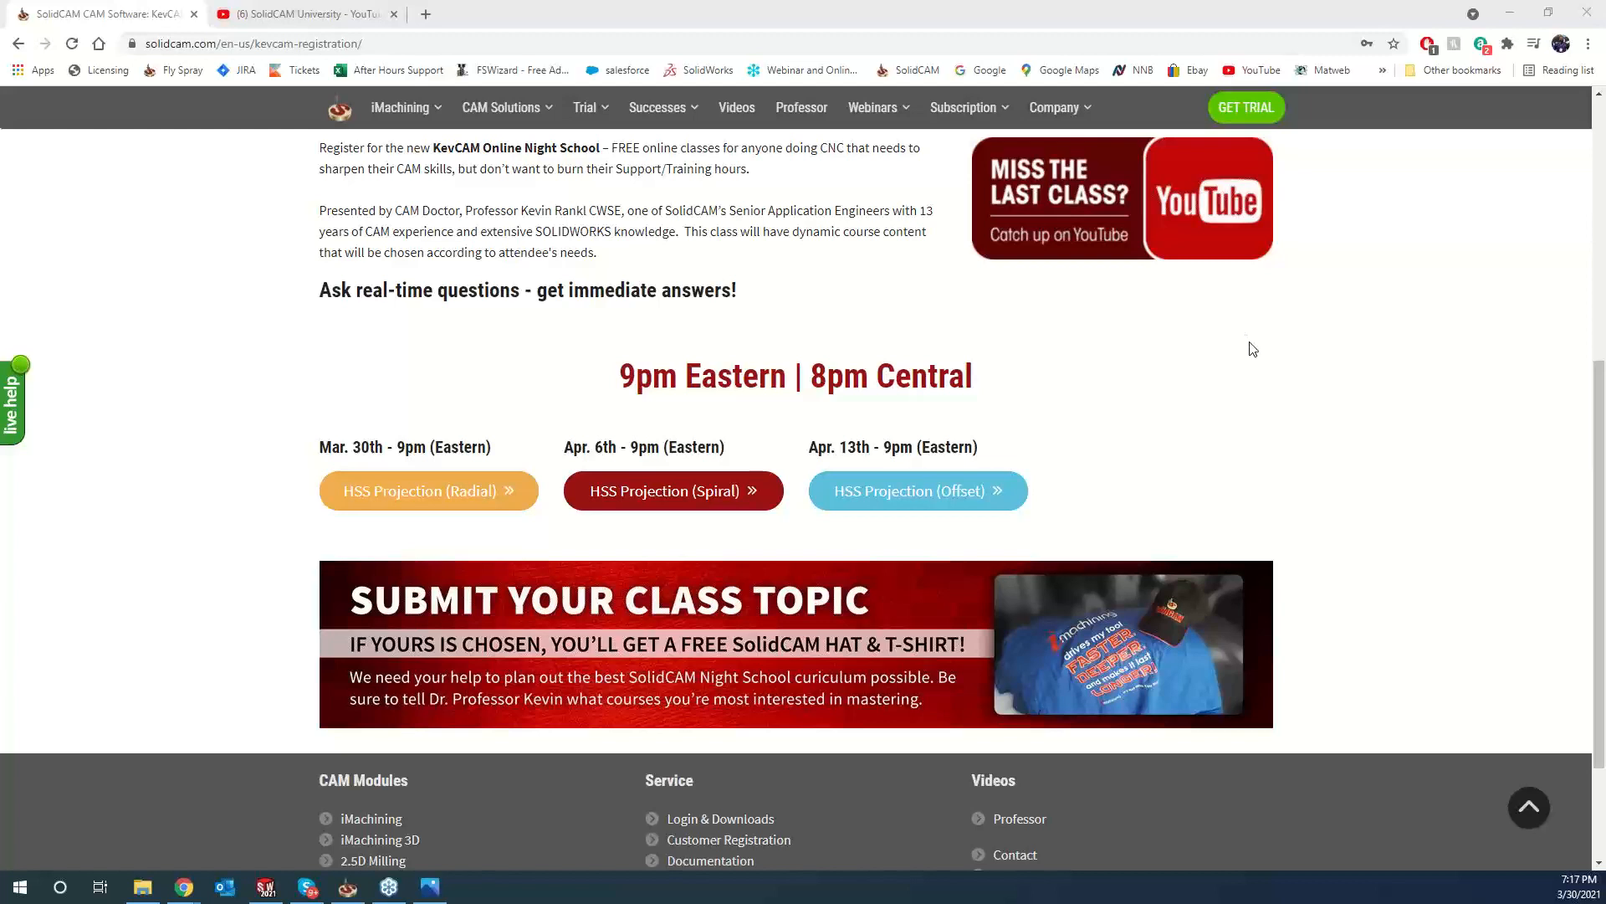
pyautogui.moveTo(1256, 346)
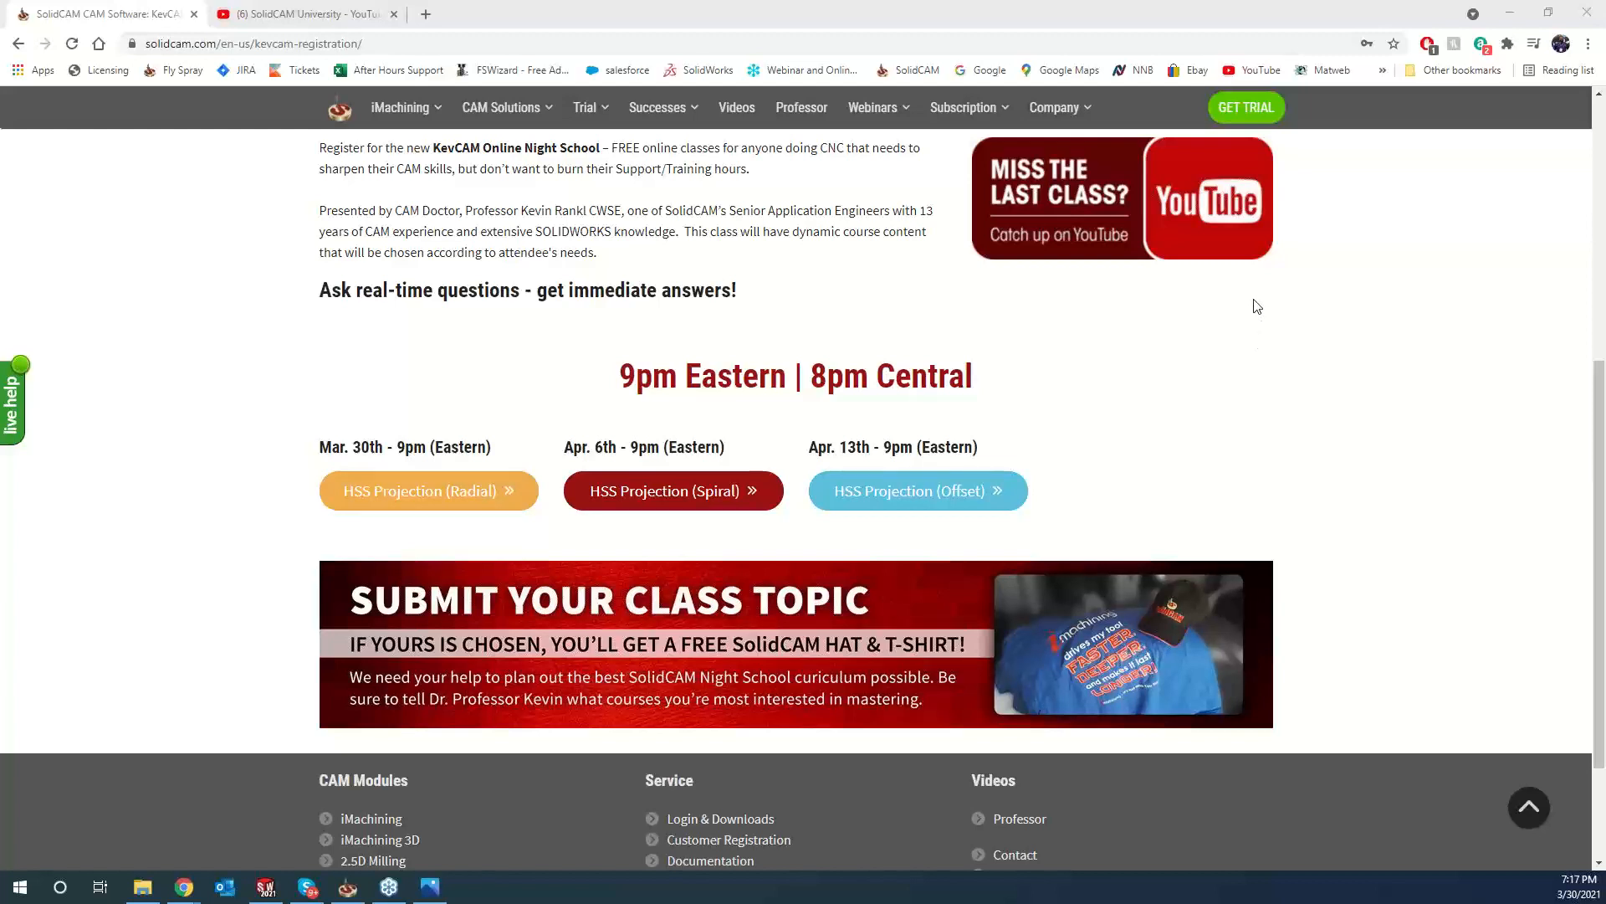
pyautogui.moveTo(1350, 329)
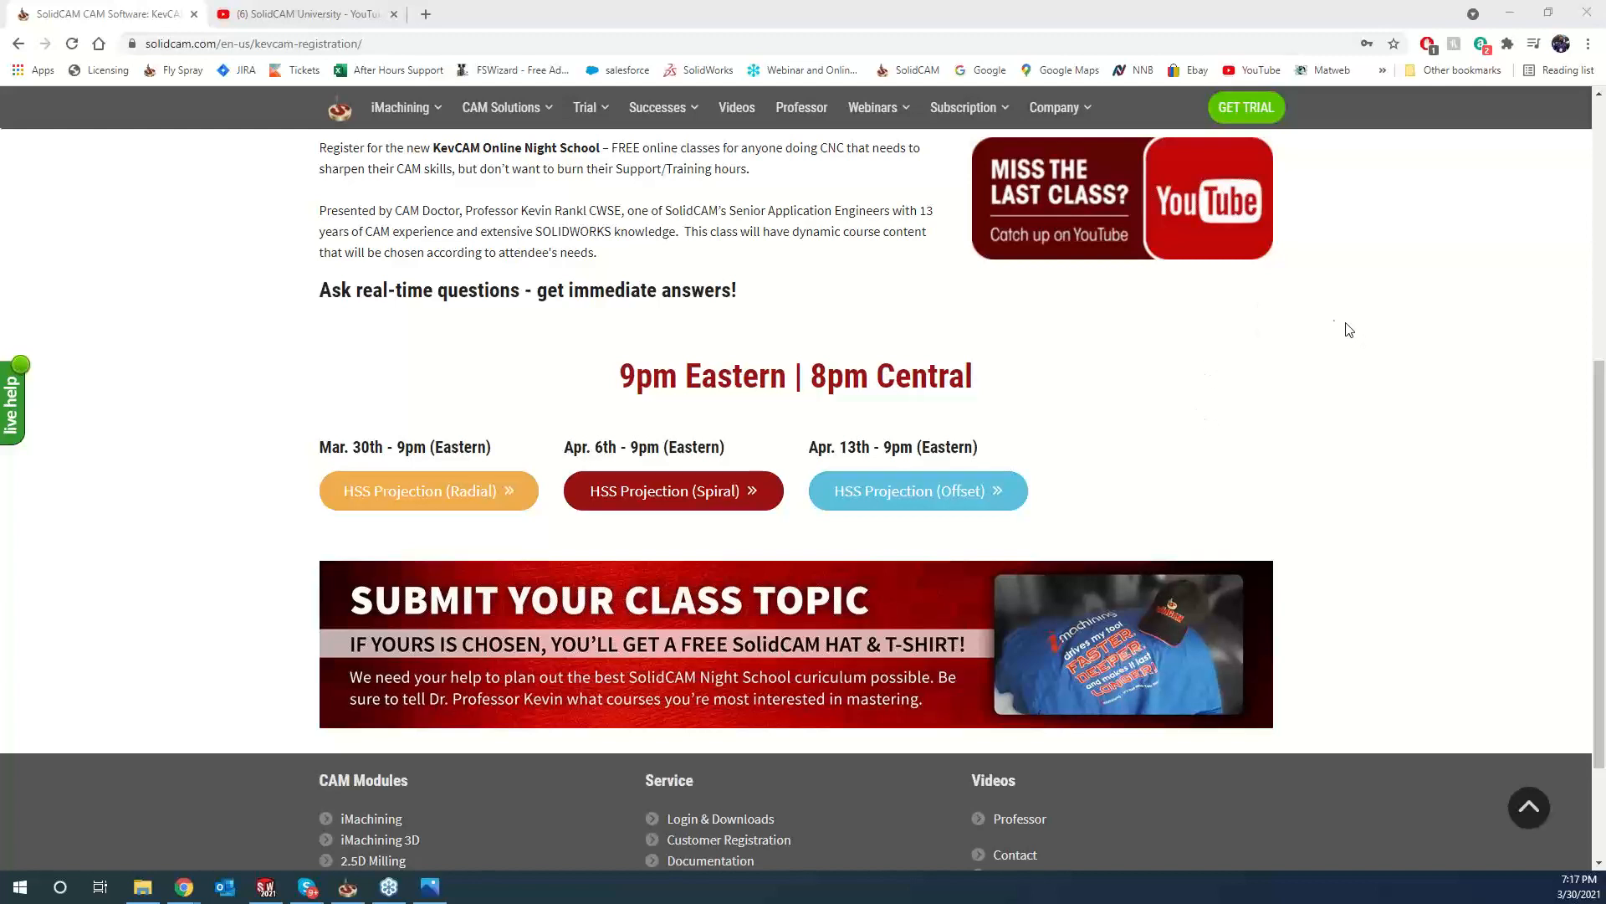
pyautogui.moveTo(1322, 323)
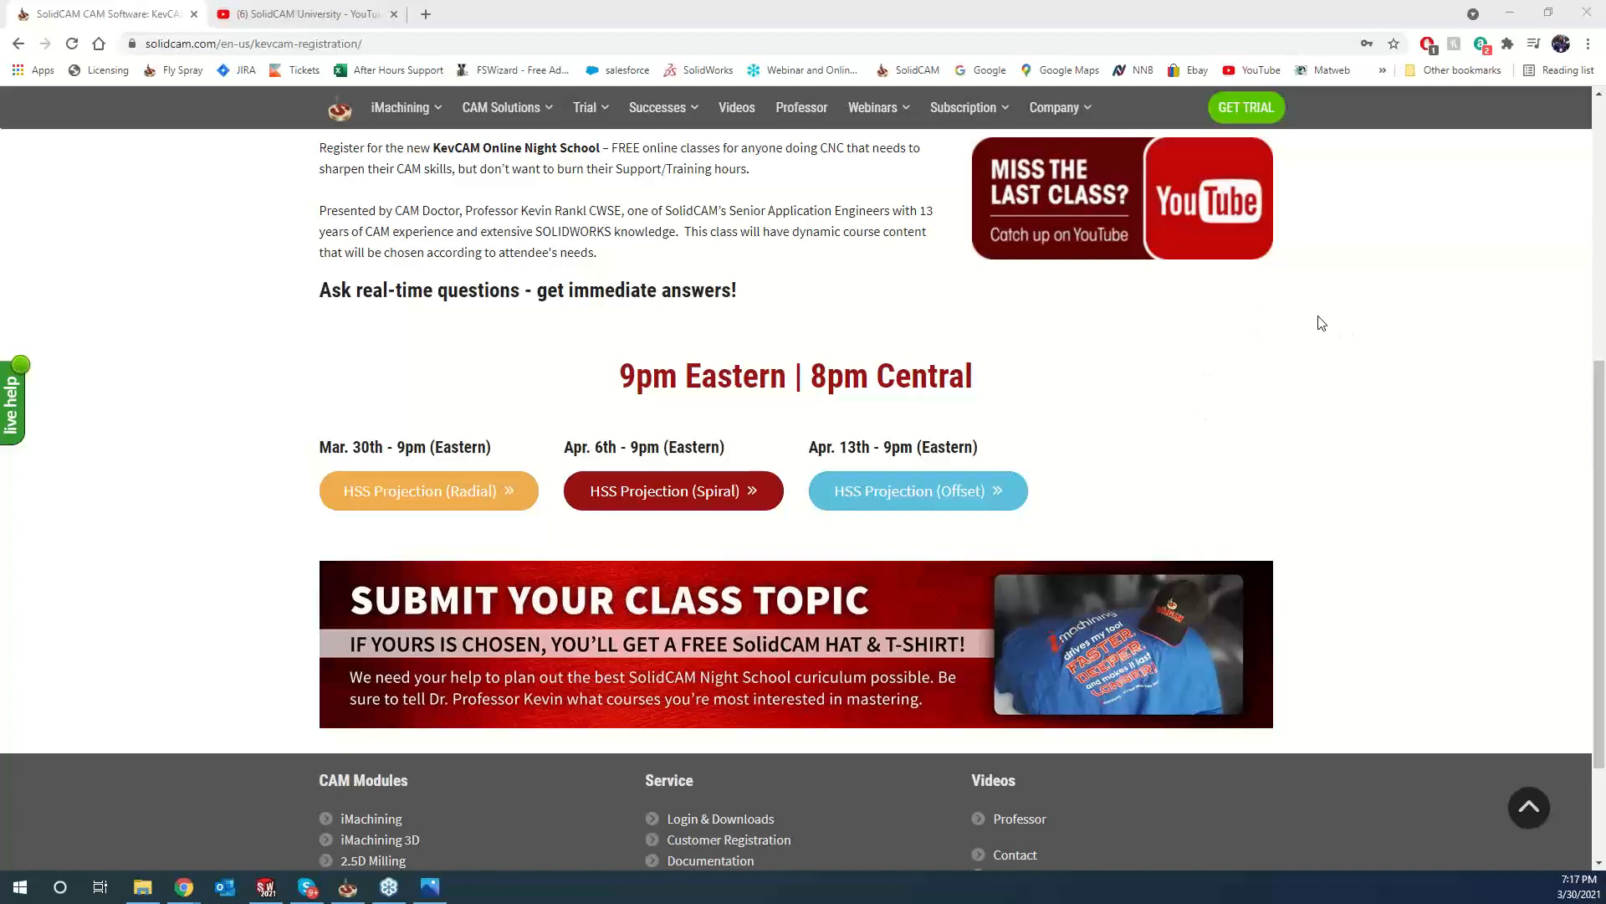
pyautogui.moveTo(1245, 327)
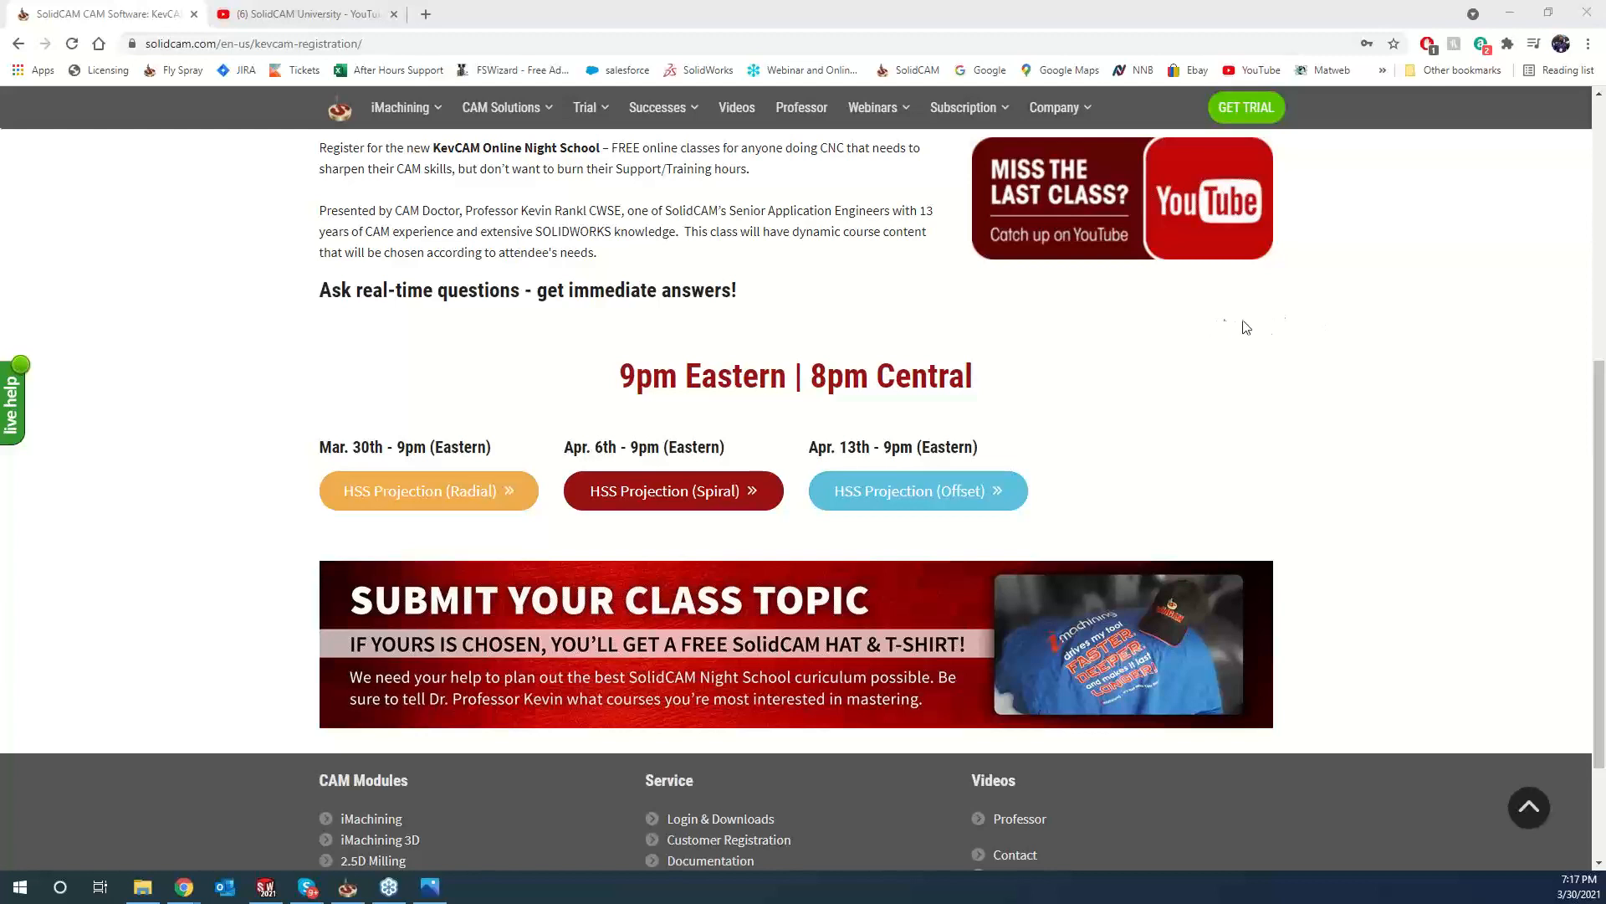
pyautogui.moveTo(1200, 365)
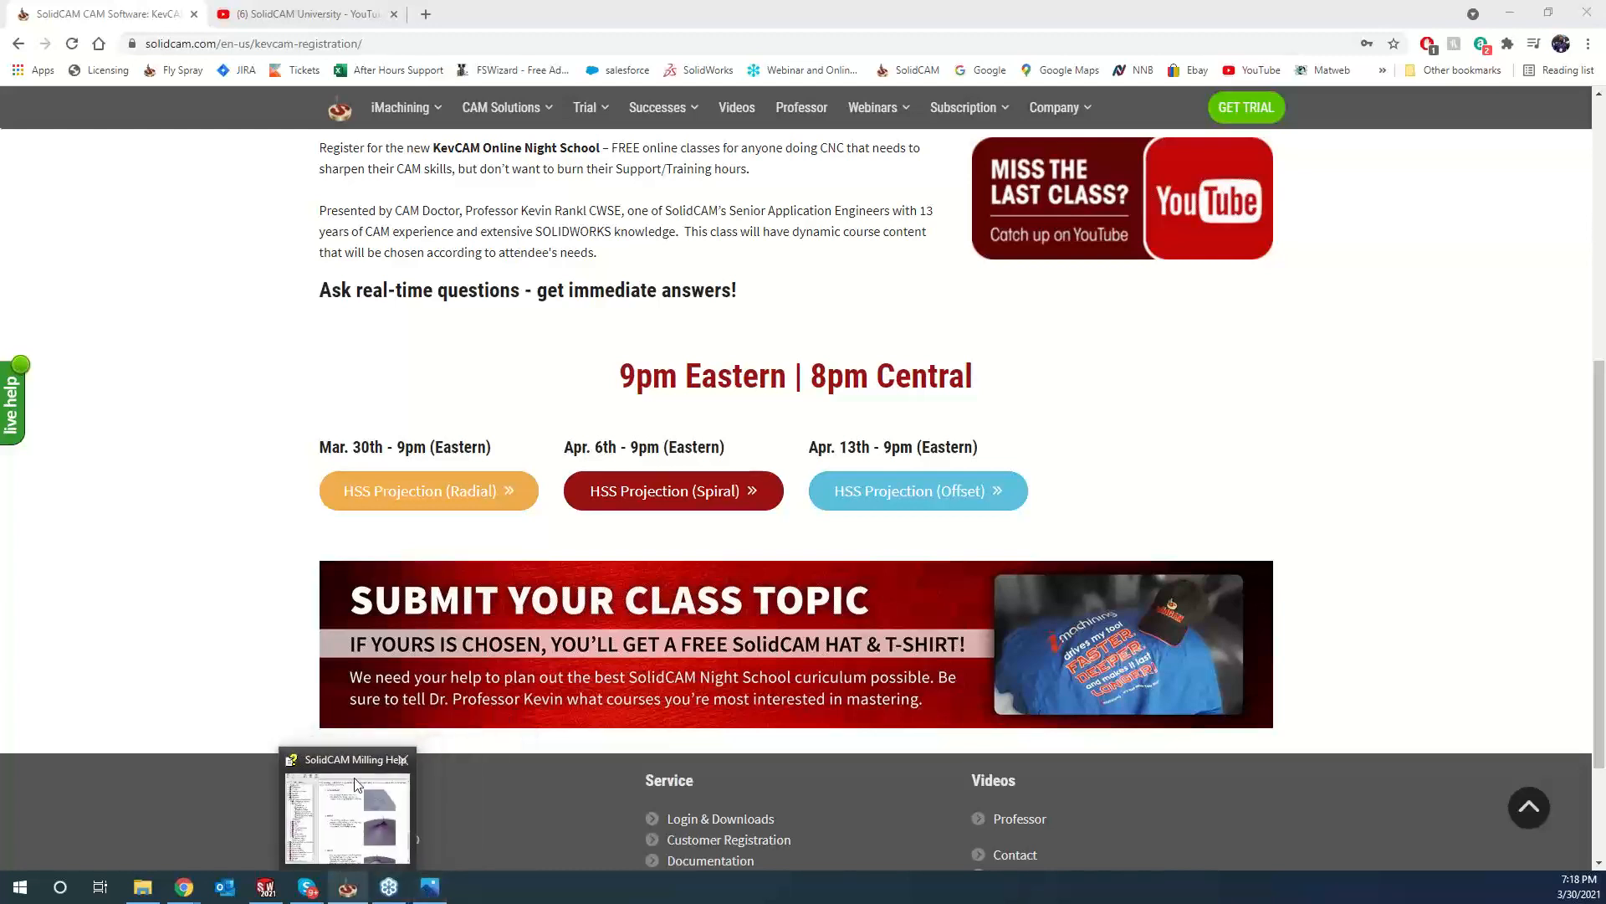
pyautogui.moveTo(255, 663)
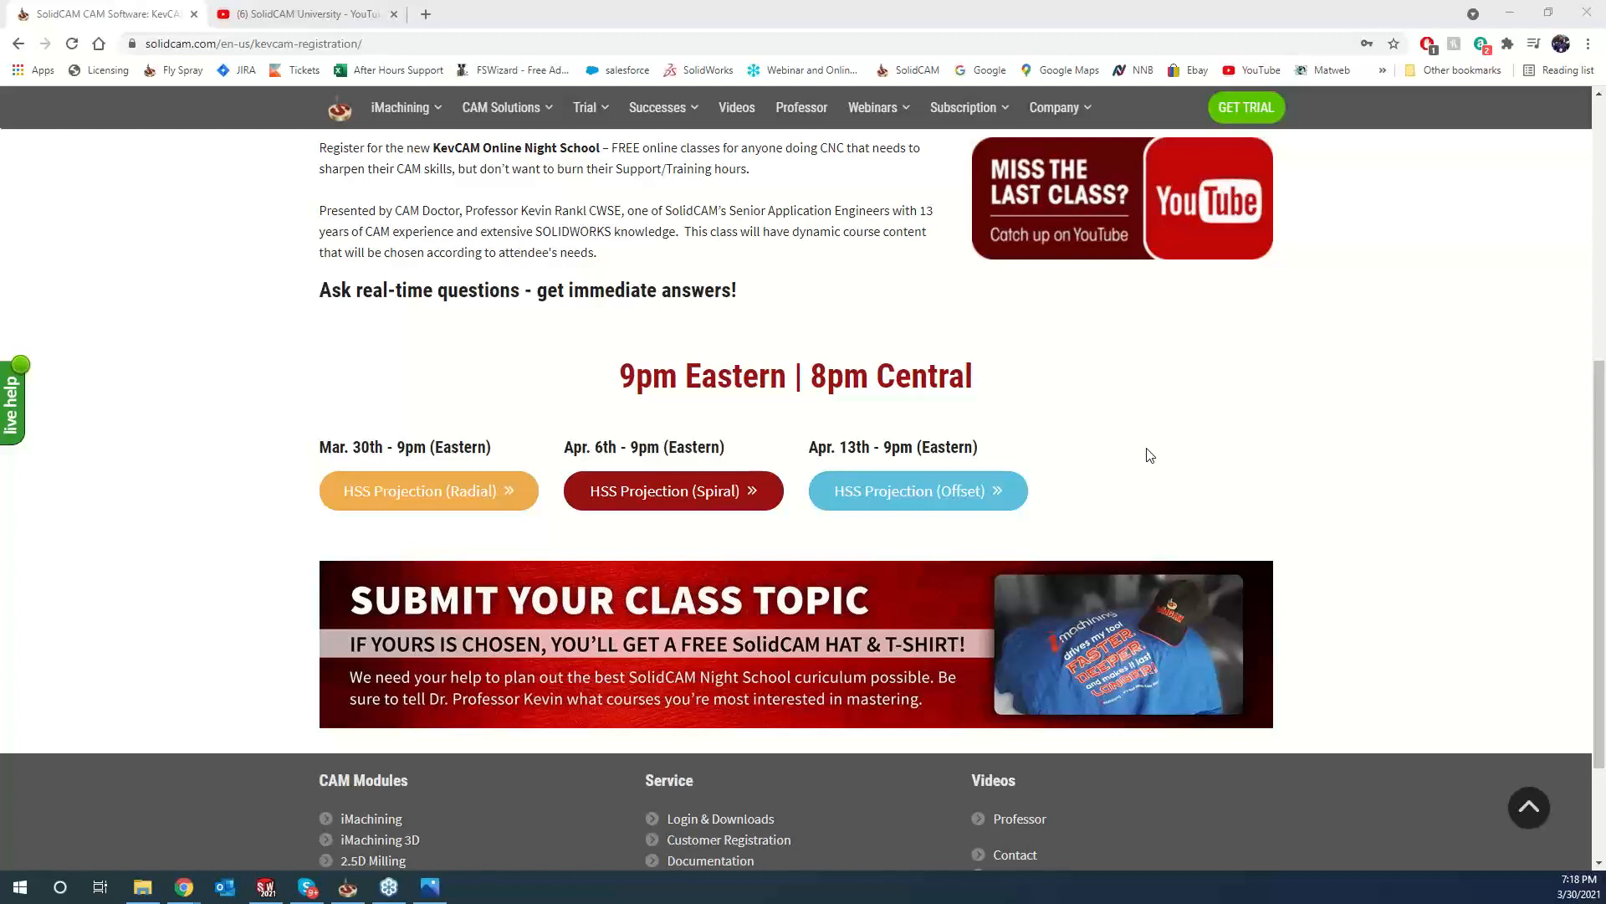
pyautogui.moveTo(1354, 415)
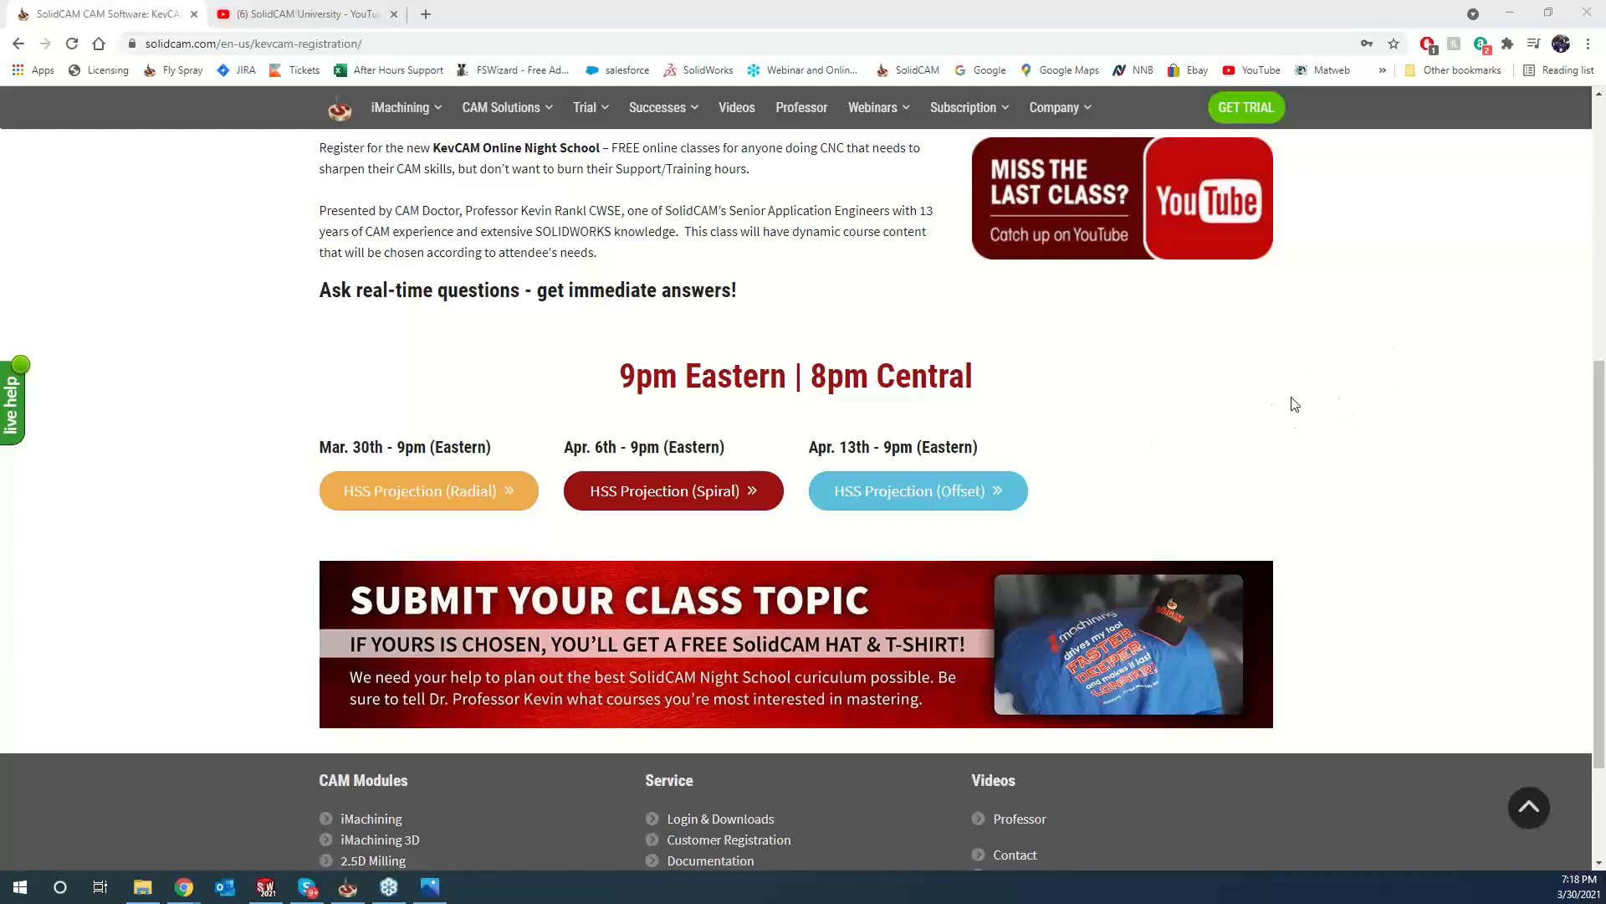
pyautogui.moveTo(1118, 502)
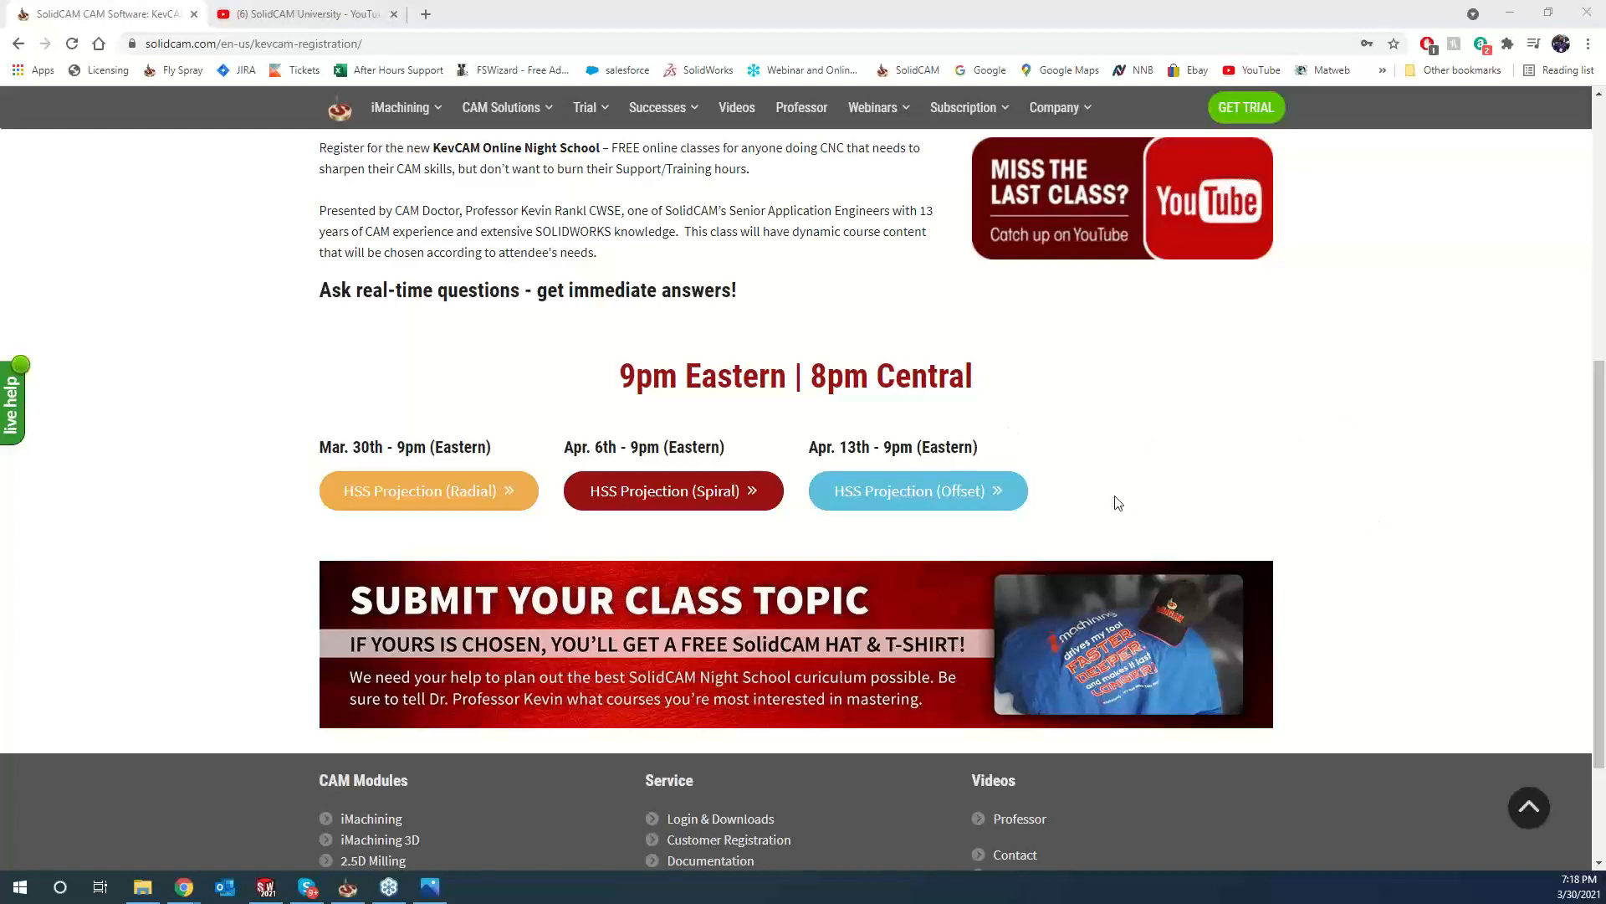
pyautogui.moveTo(1100, 488)
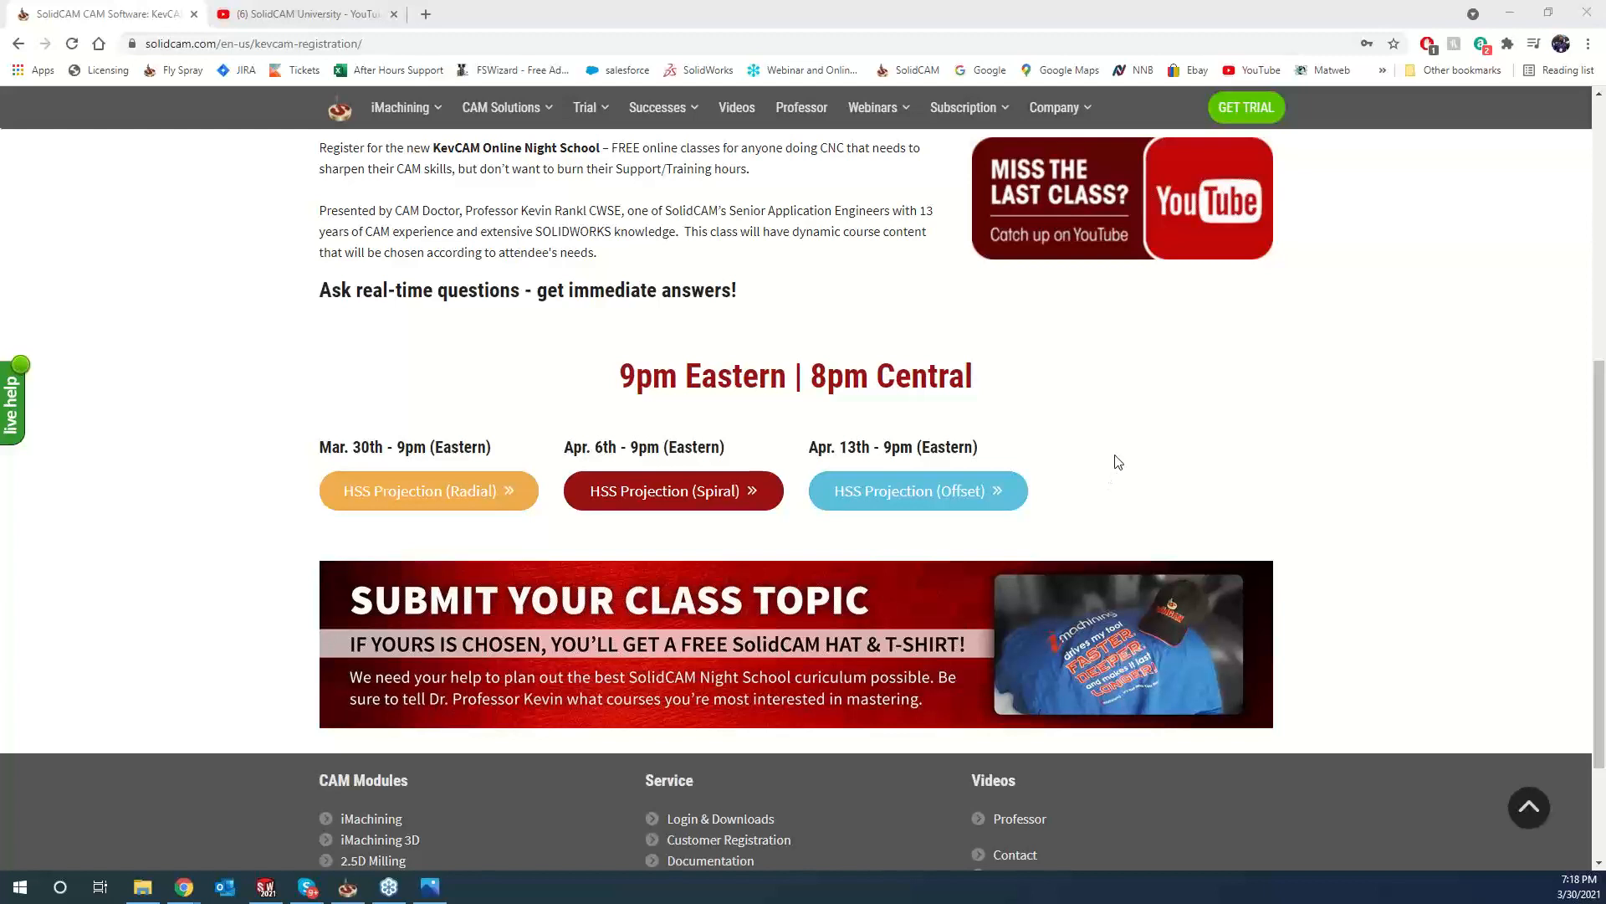
pyautogui.moveTo(1166, 435)
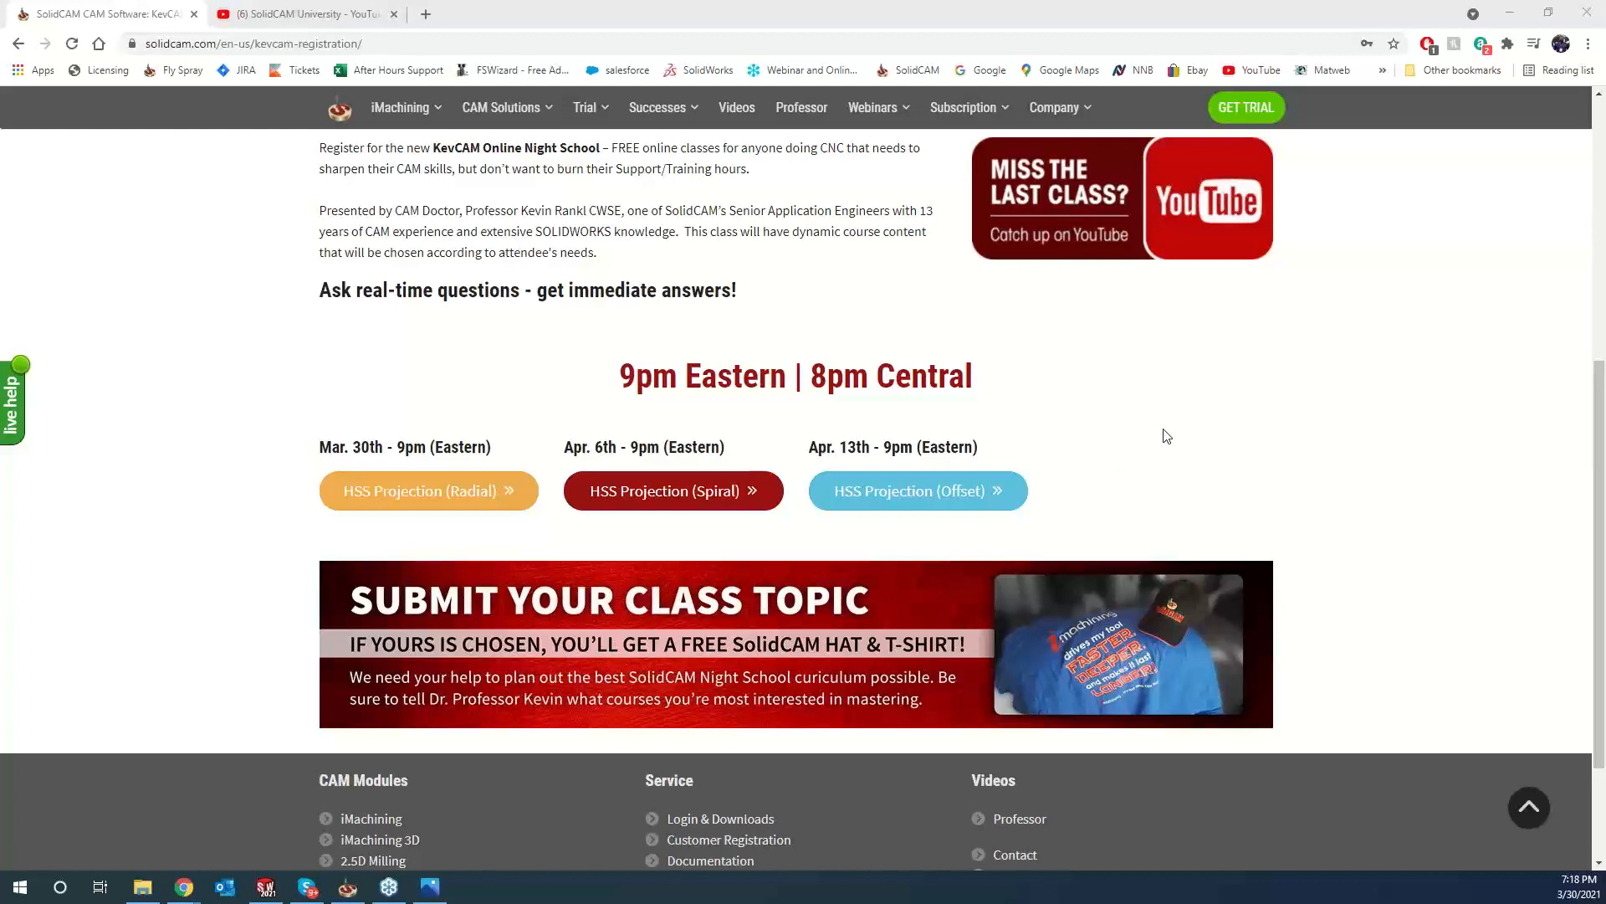
pyautogui.moveTo(1163, 430)
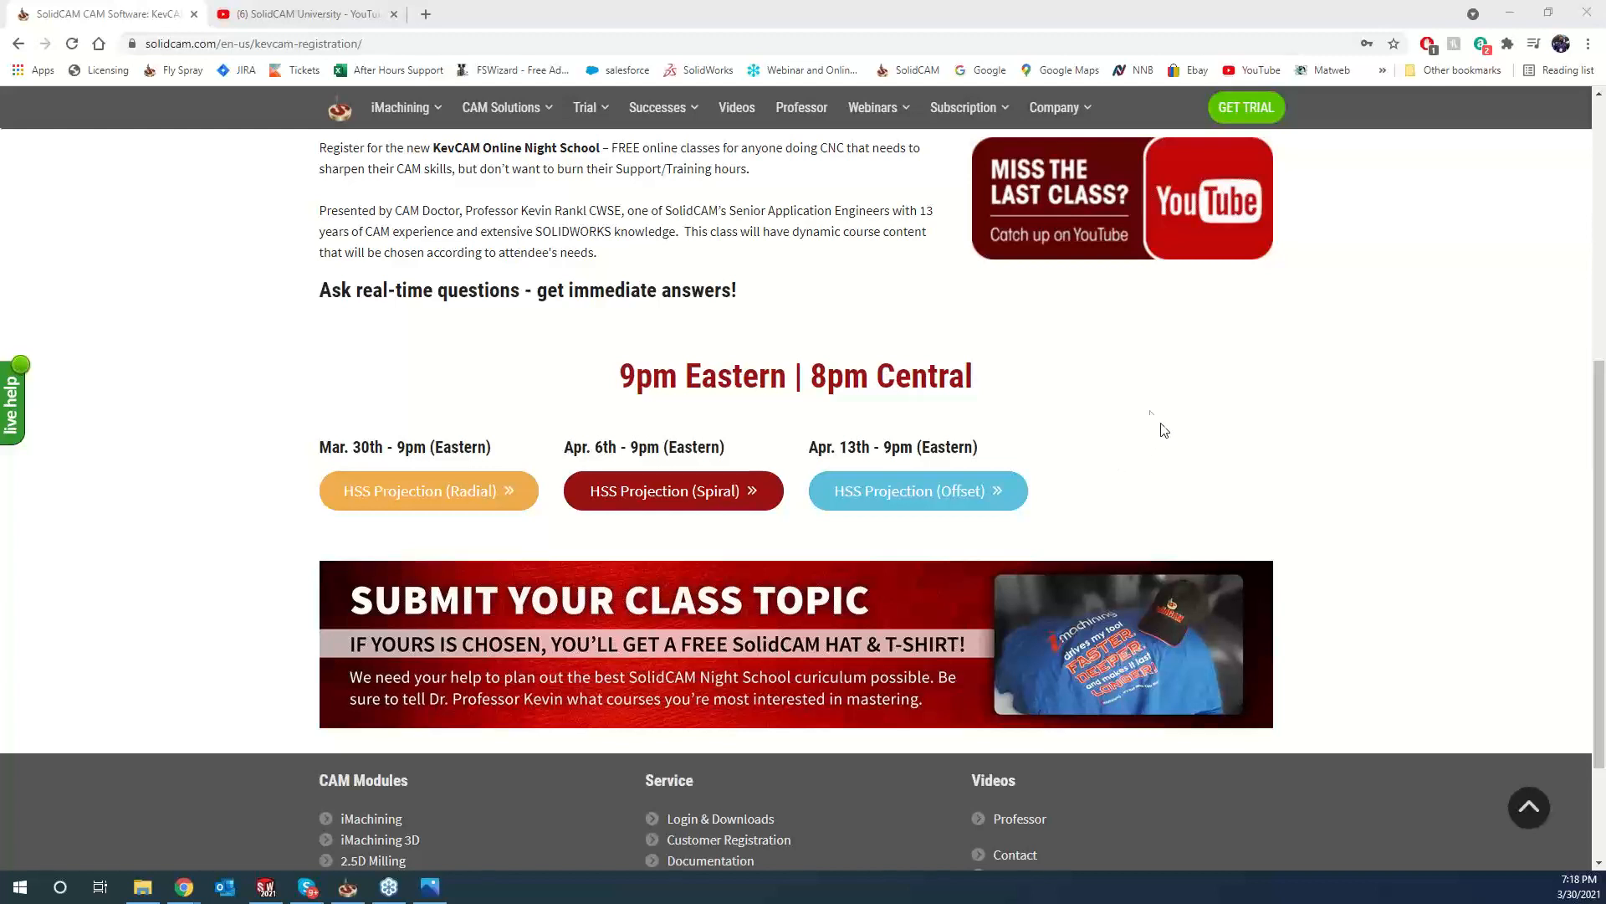